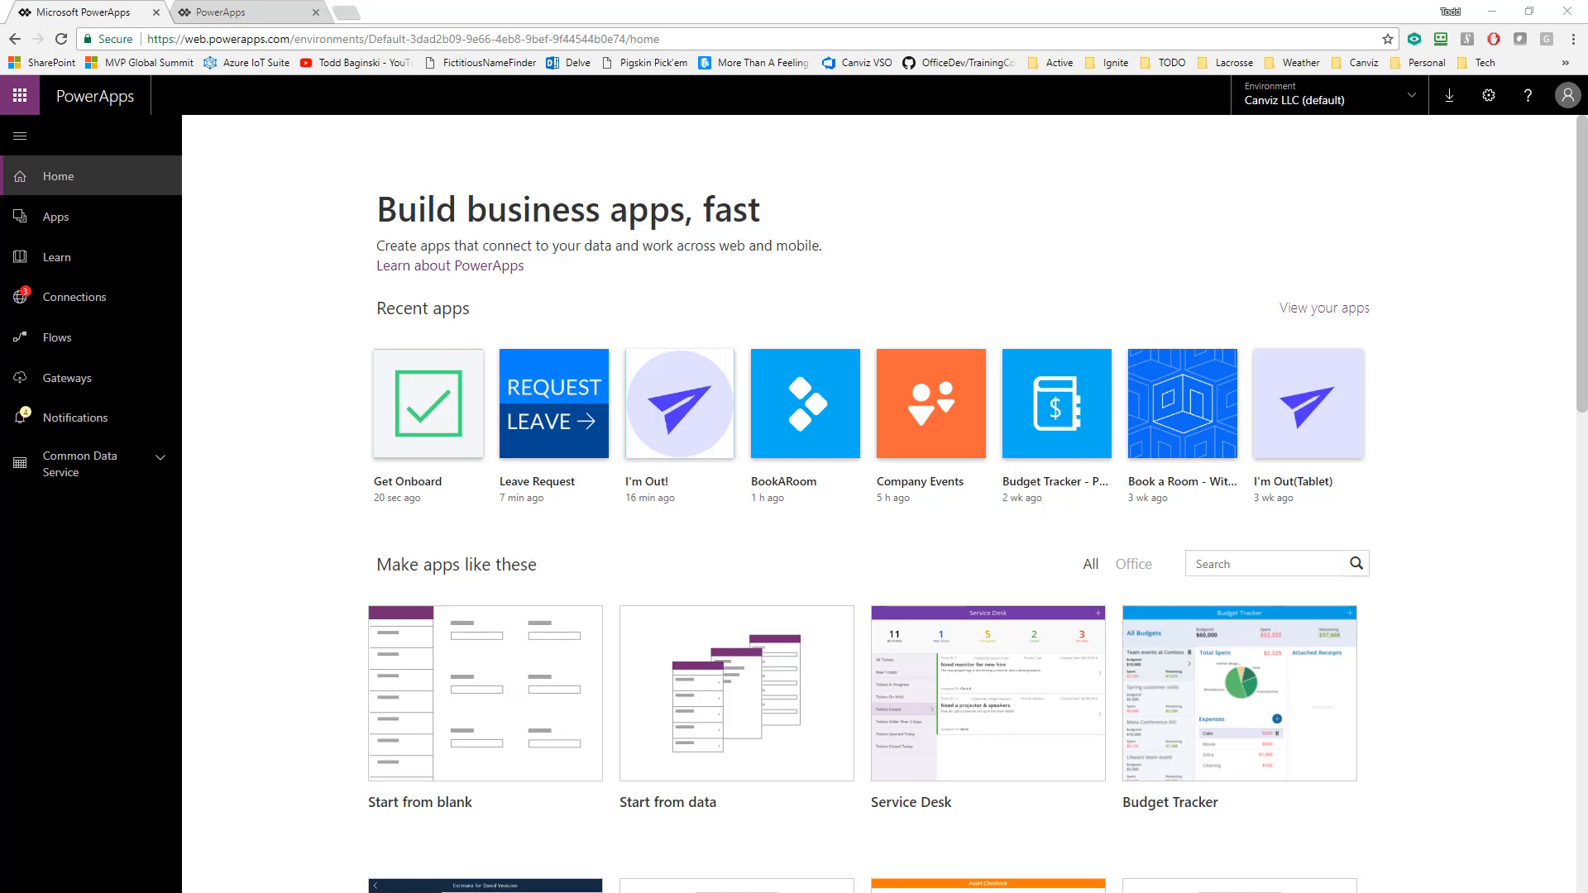
mouse_move(270, 524)
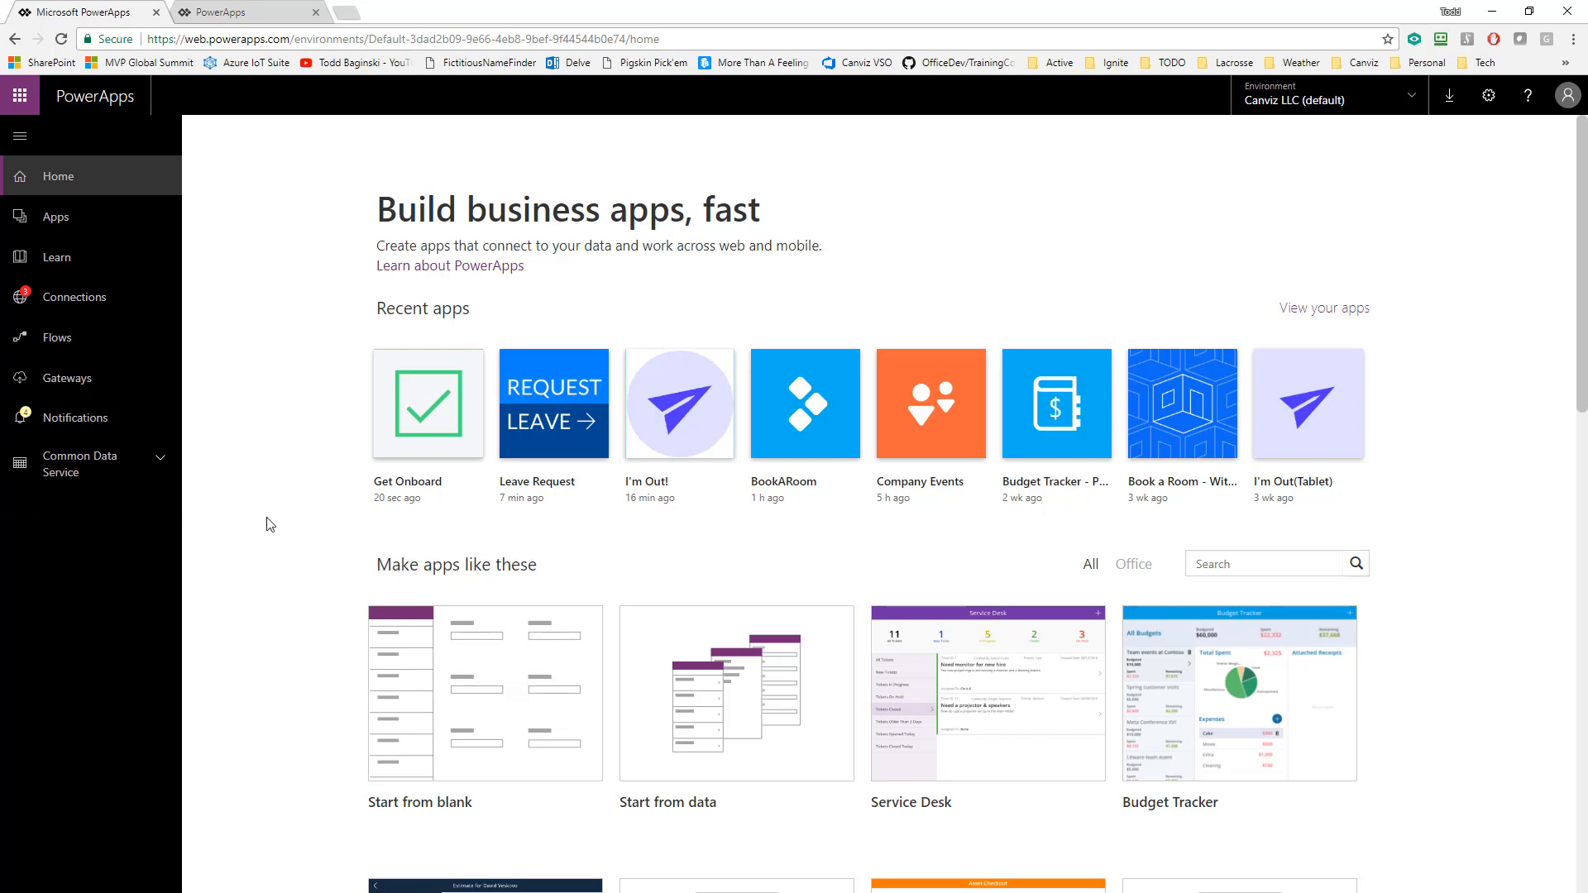
Scroll the home page down to the Out of Office template and its Make this app offer.
scroll("down", 3)
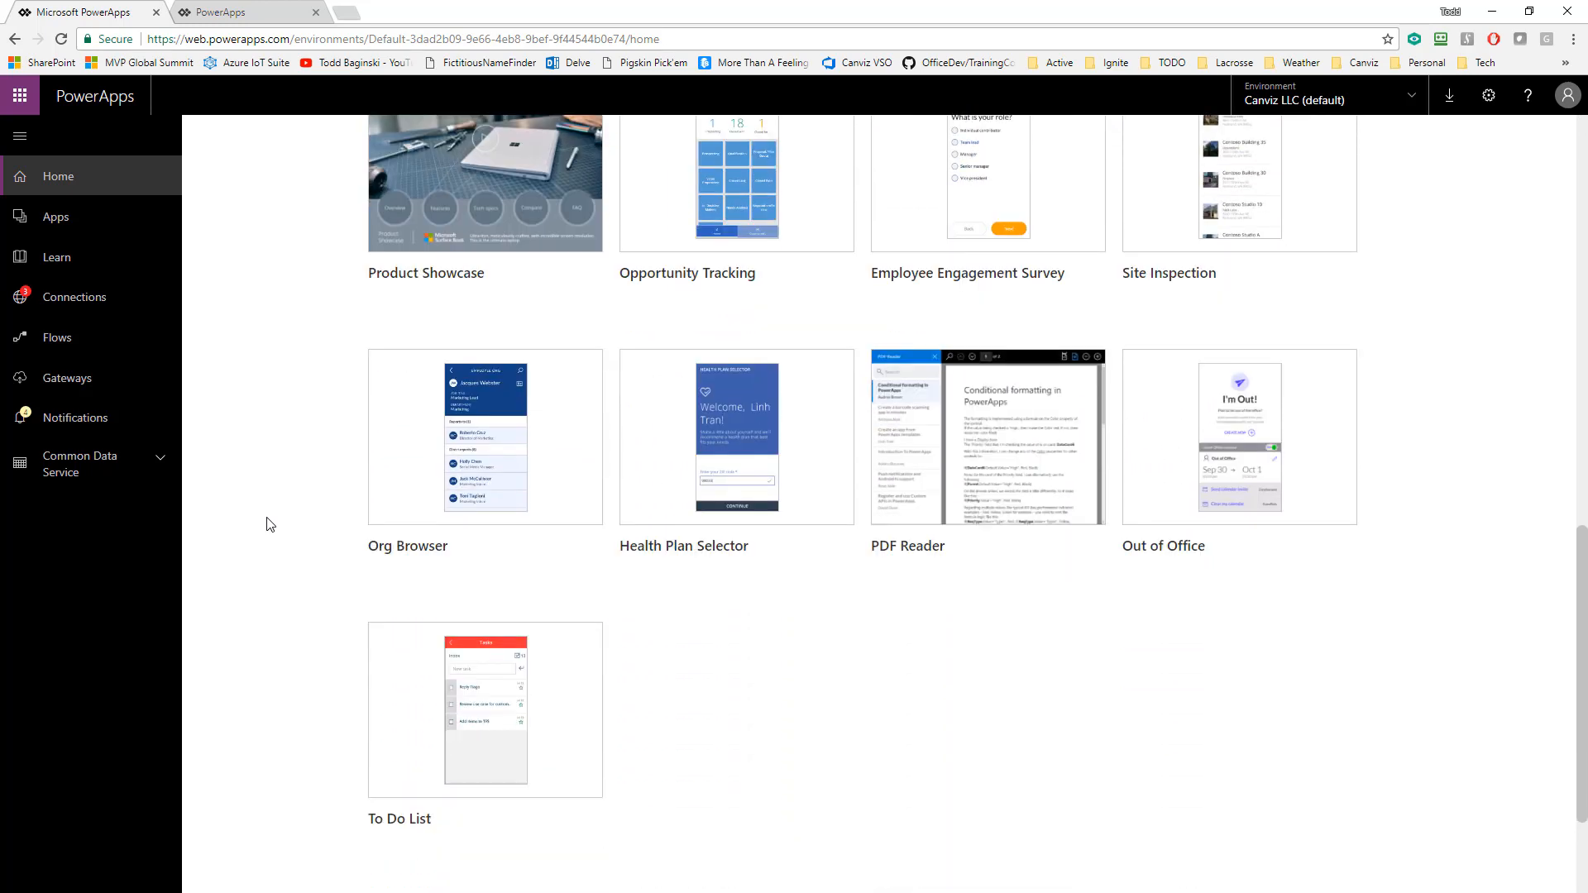
mouse_move(286, 524)
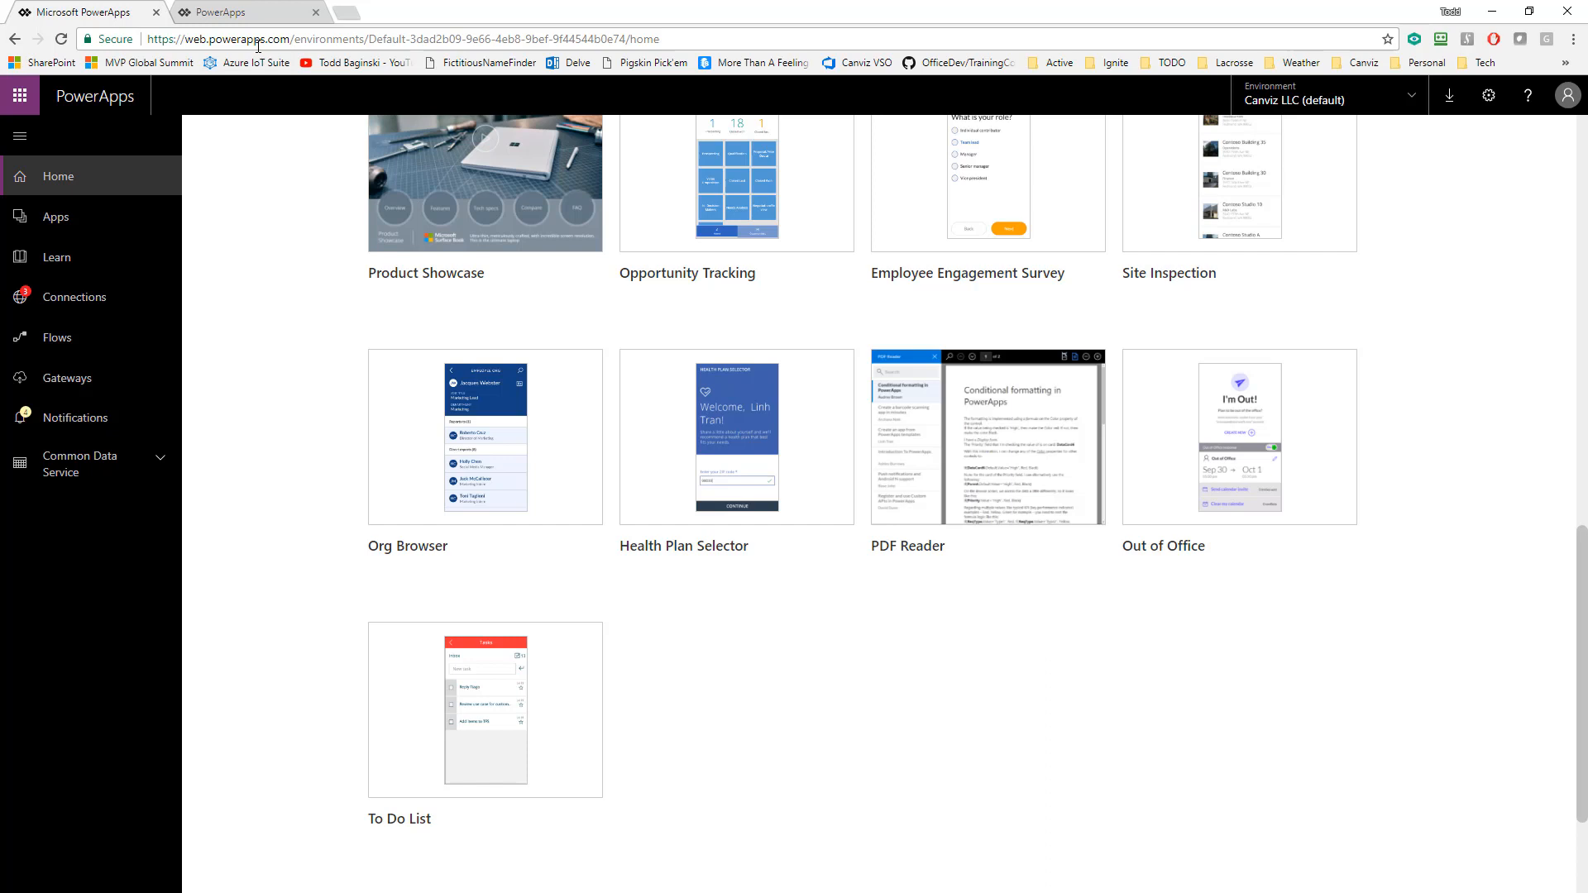
mouse_move(1237, 437)
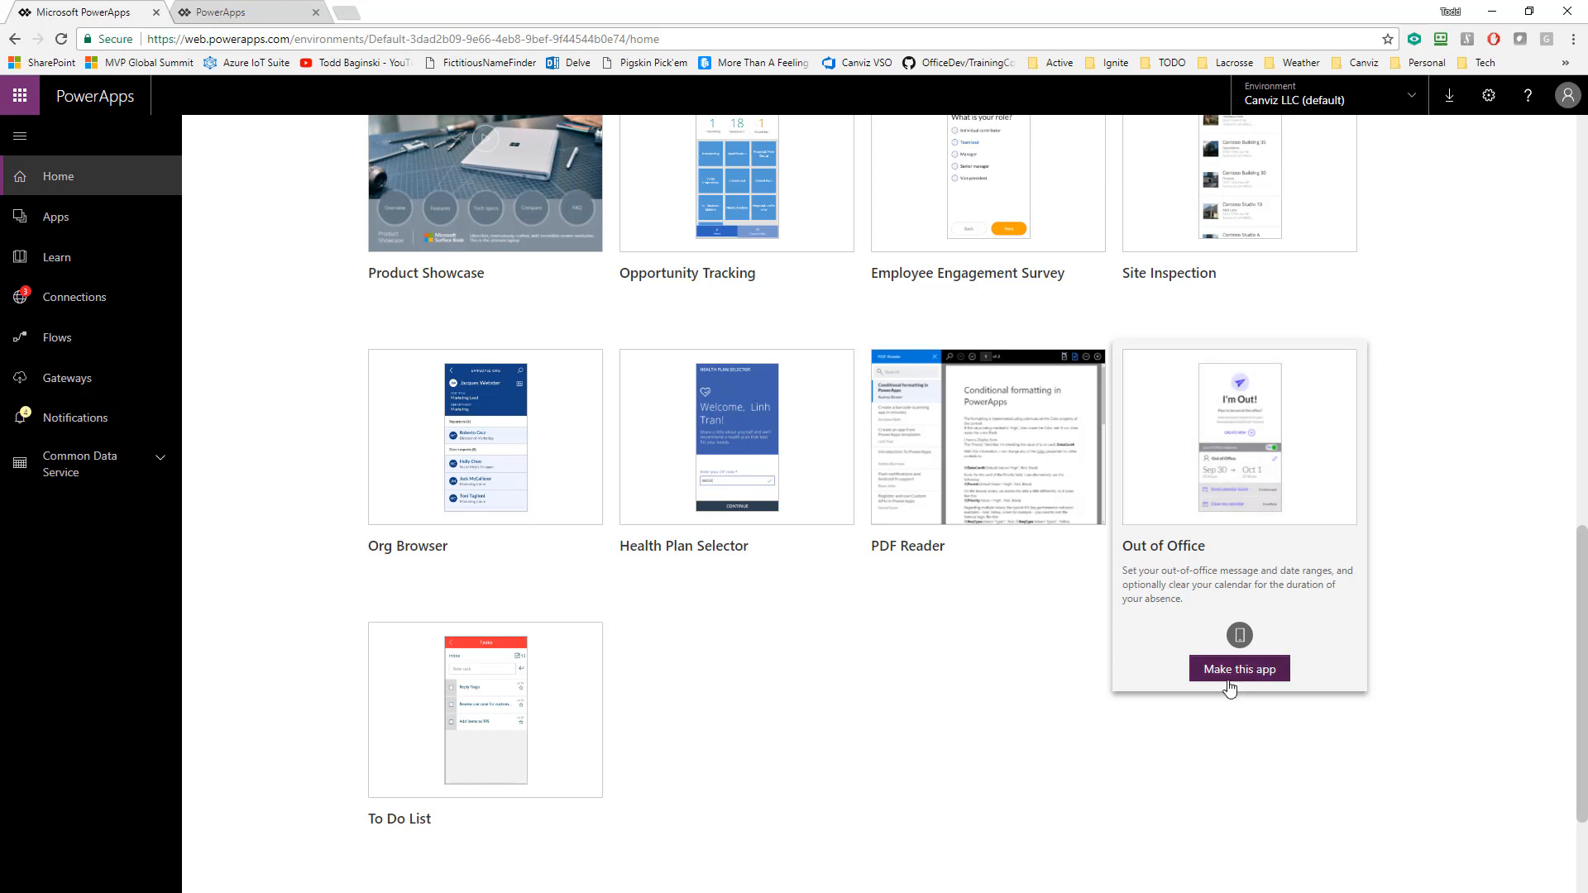
Build the Out of Office sample app and load it in PowerApps Studio.
left_click(1237, 668)
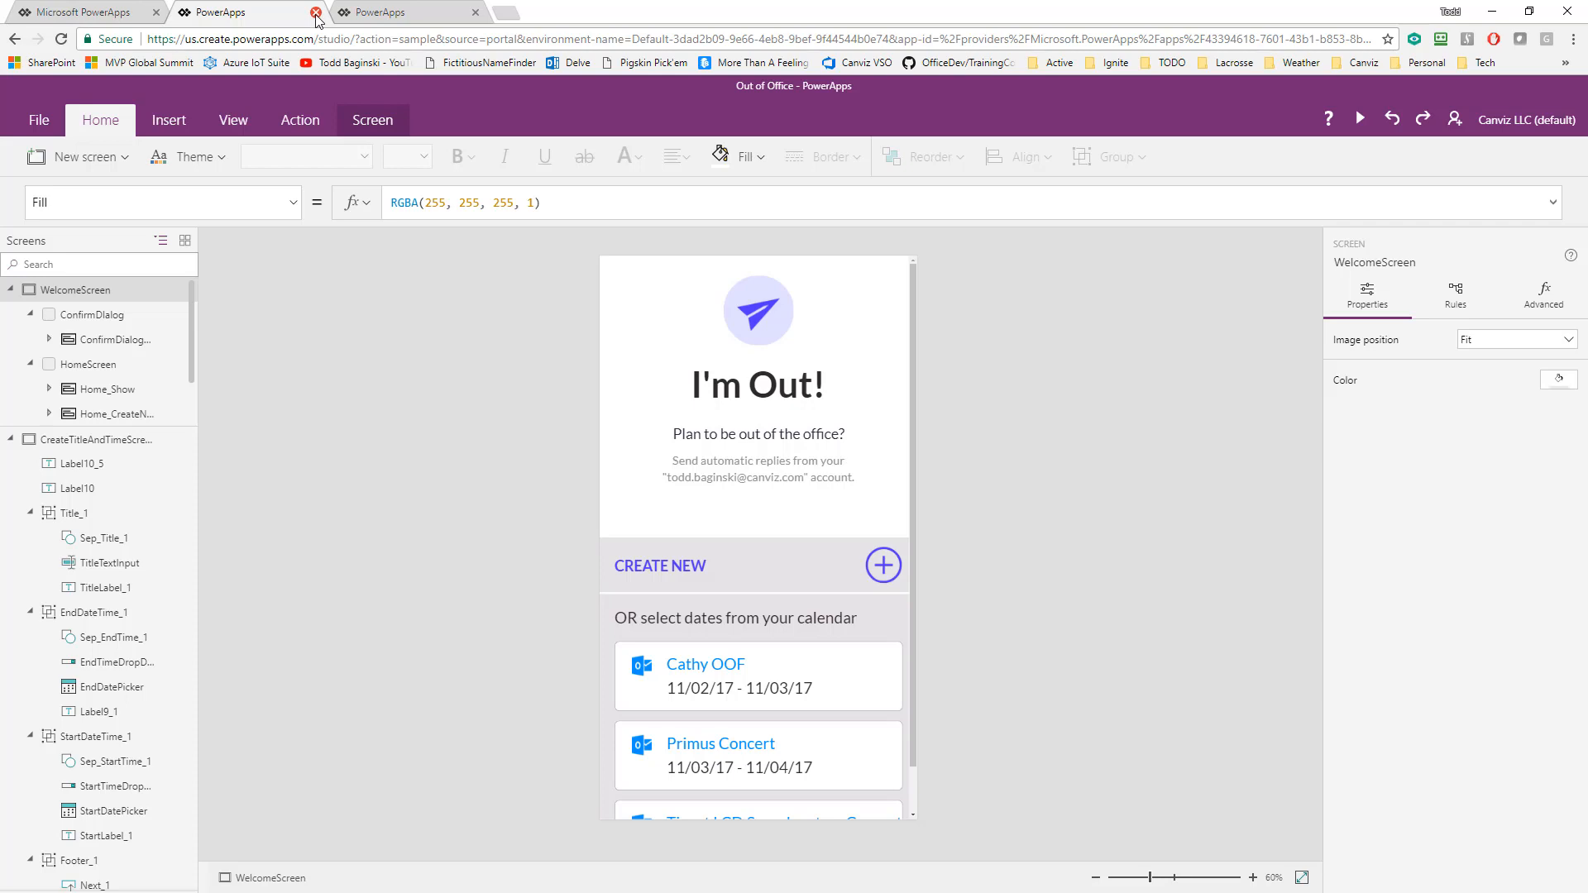
left_click(233, 119)
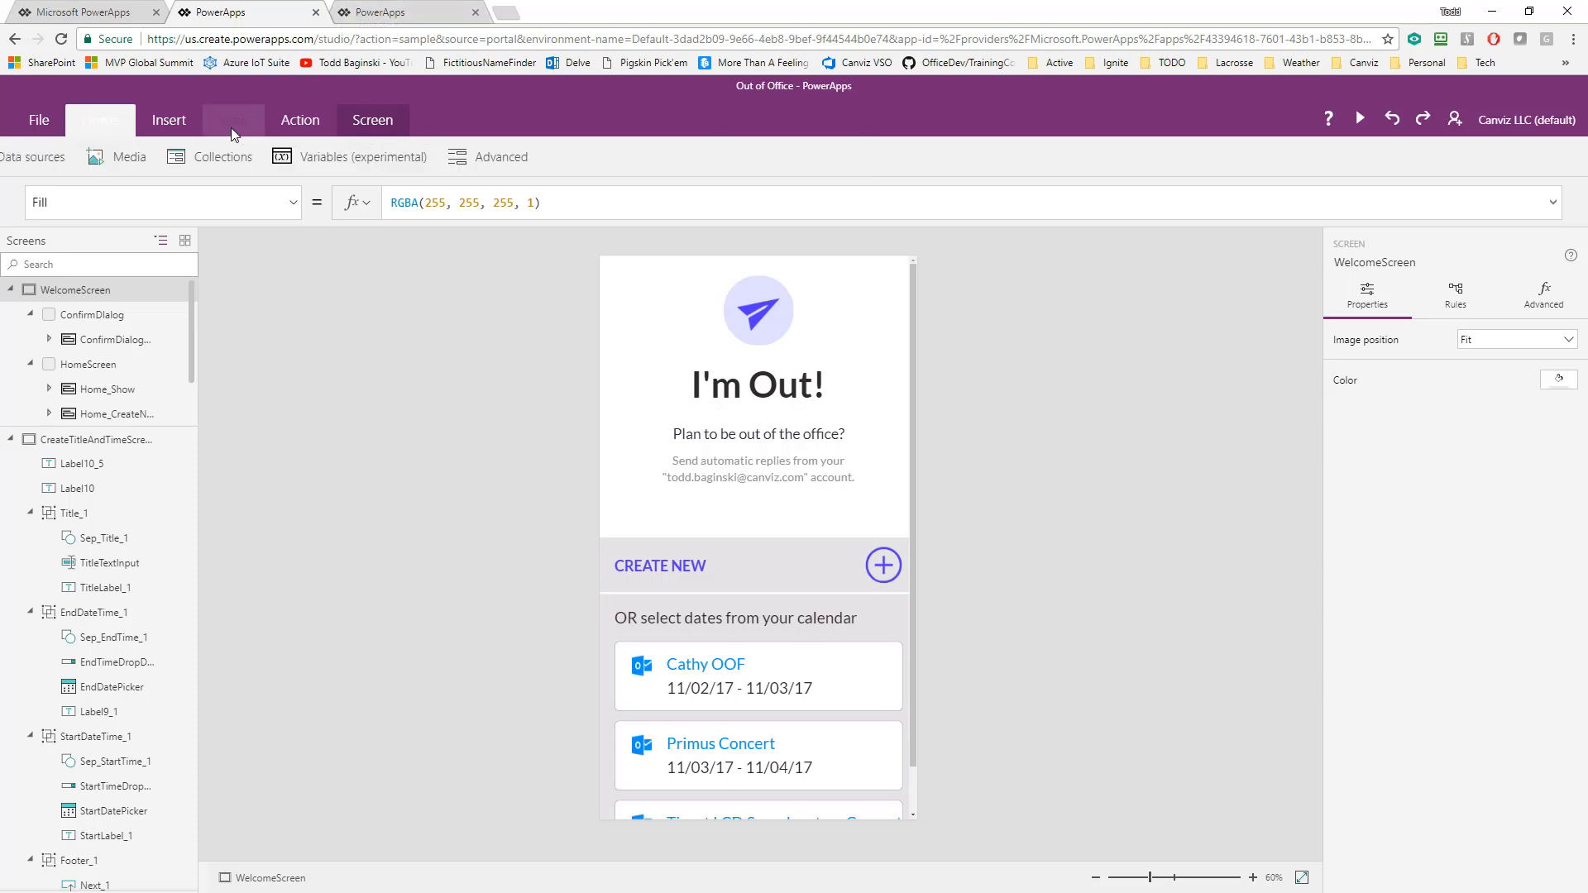
Show the app's data sources, listing the Office365 and Office365Users connections.
left_click(74, 157)
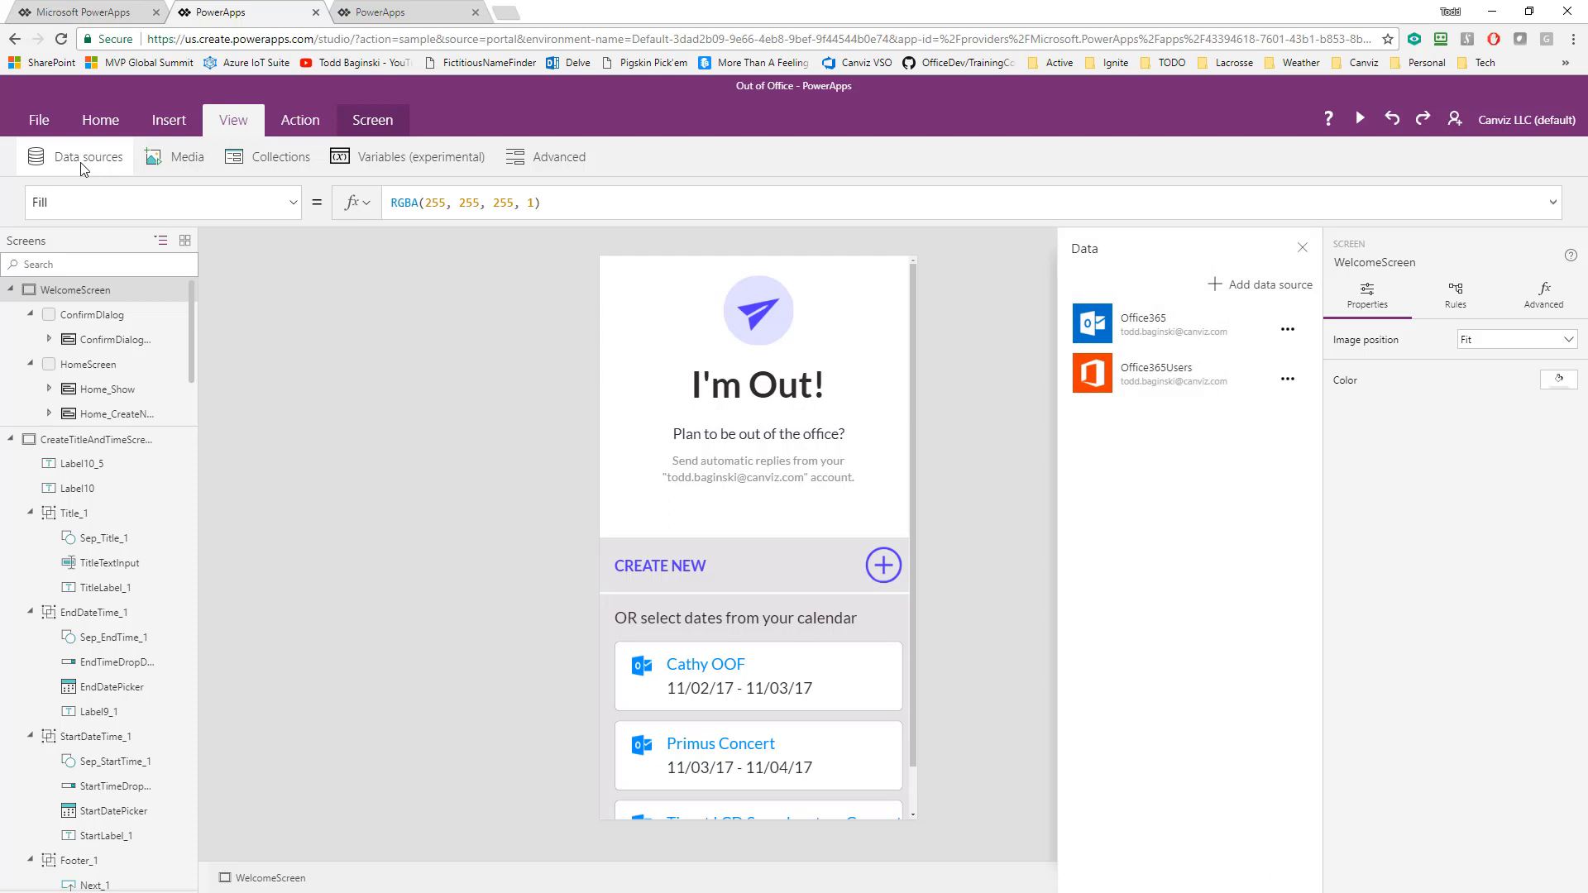
mouse_move(1169, 336)
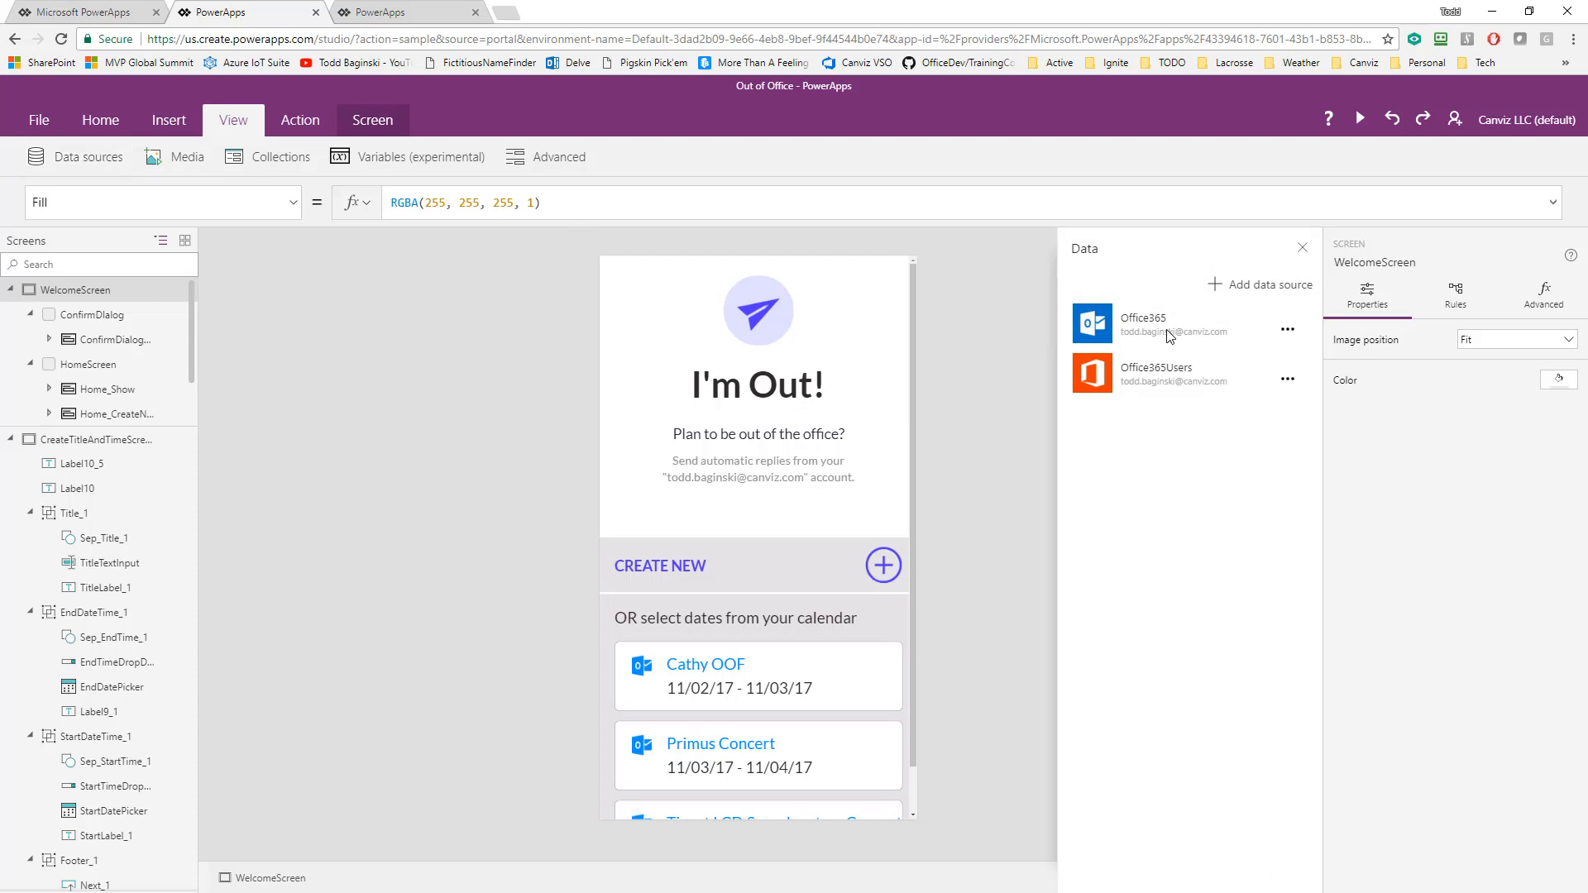
mouse_move(1171, 331)
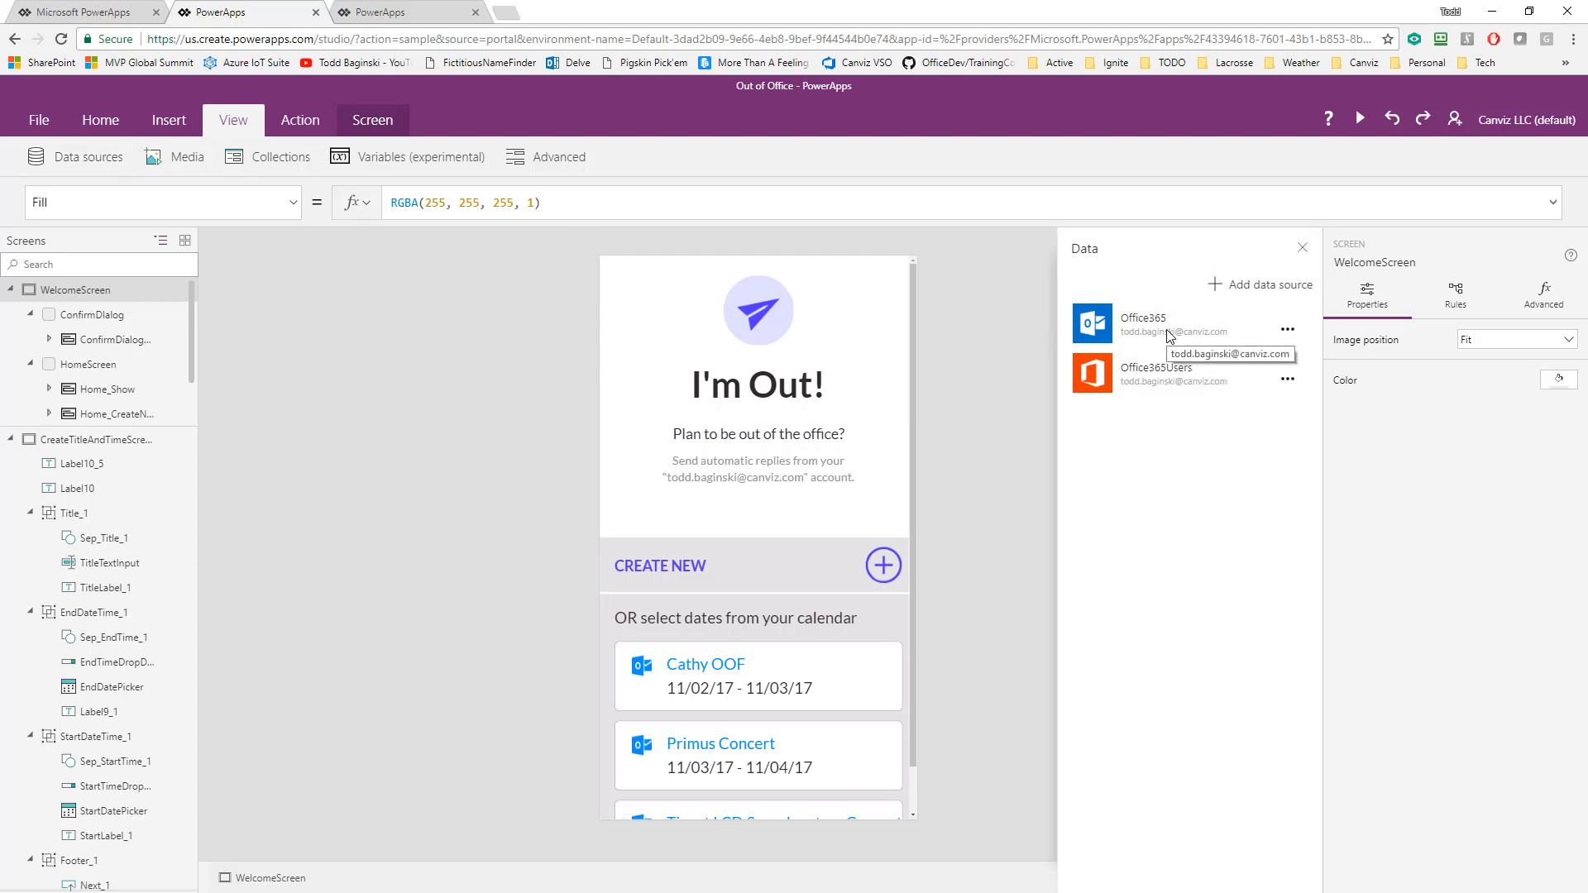
mouse_move(1171, 385)
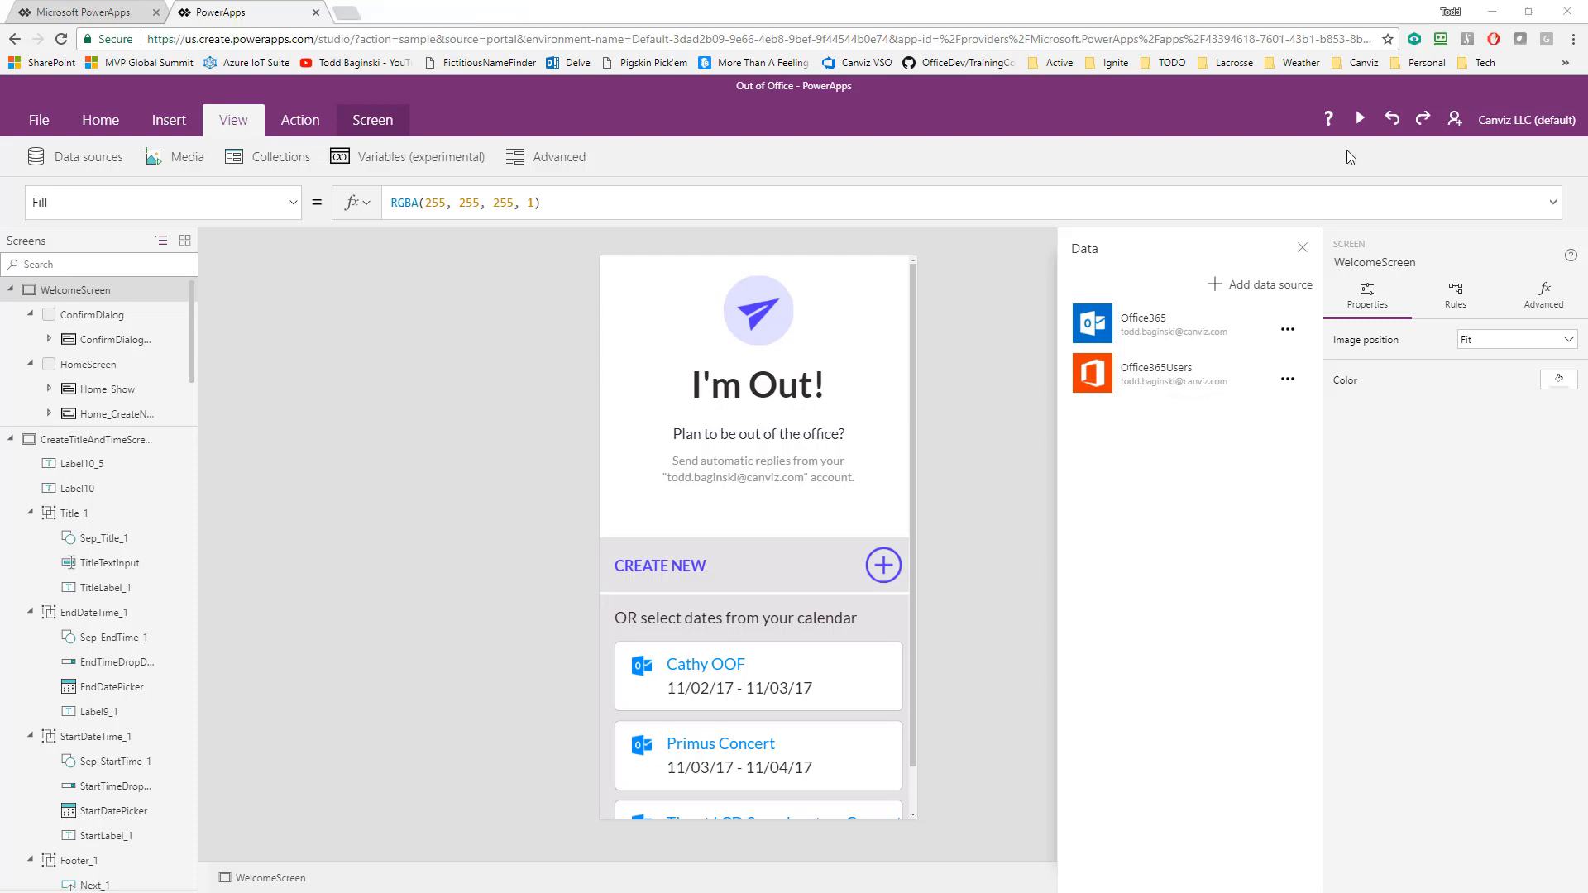
mouse_move(1355, 134)
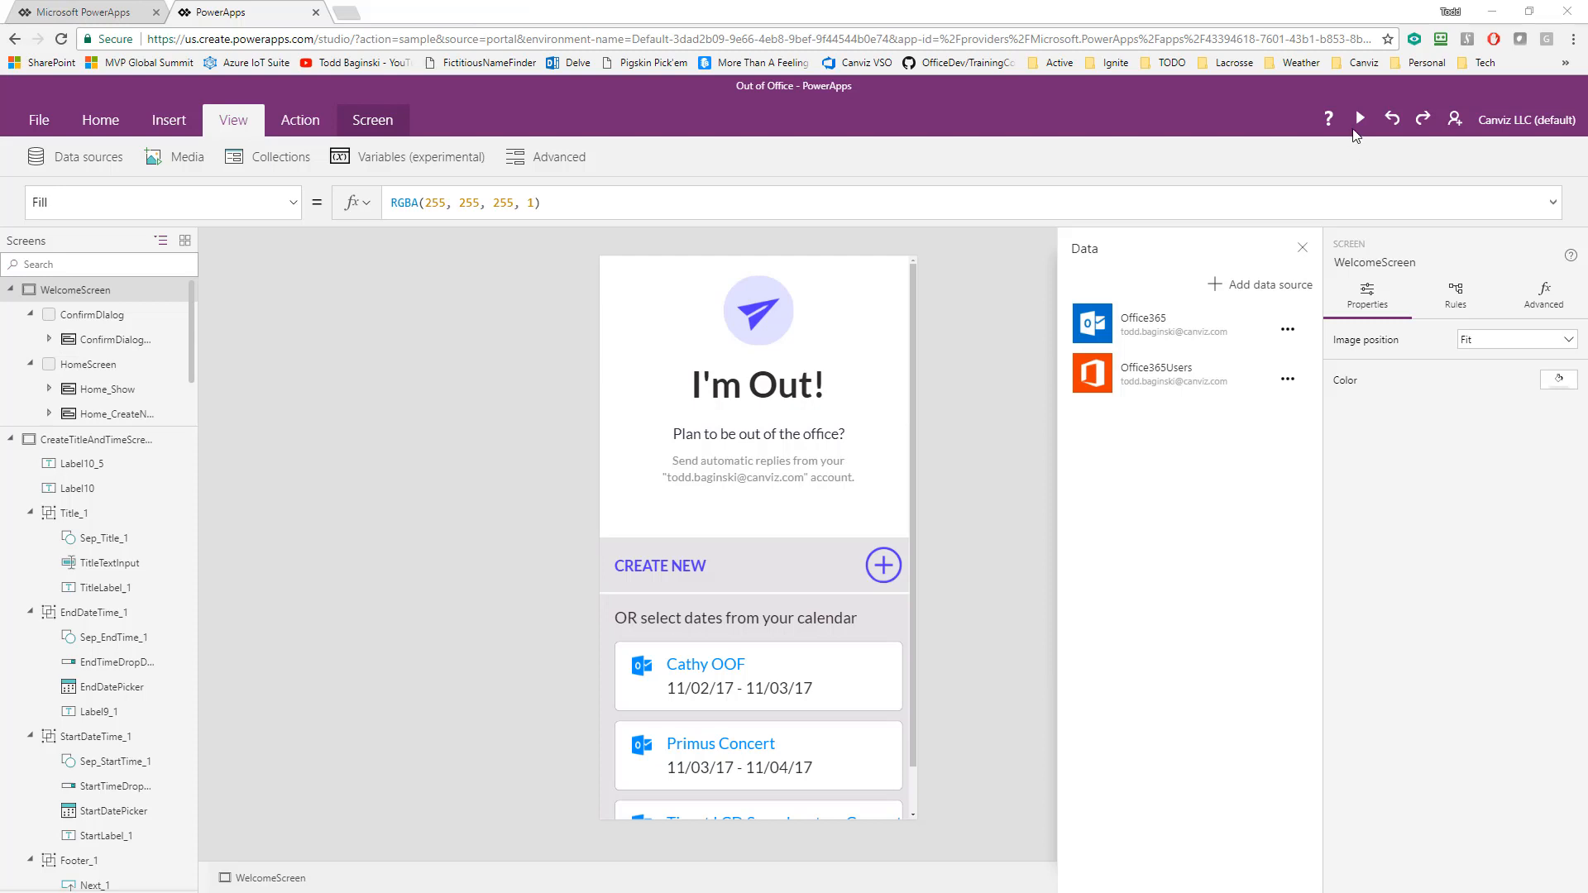
Run the app in full-screen preview on its I'm Out! welcome page.
left_click(1358, 119)
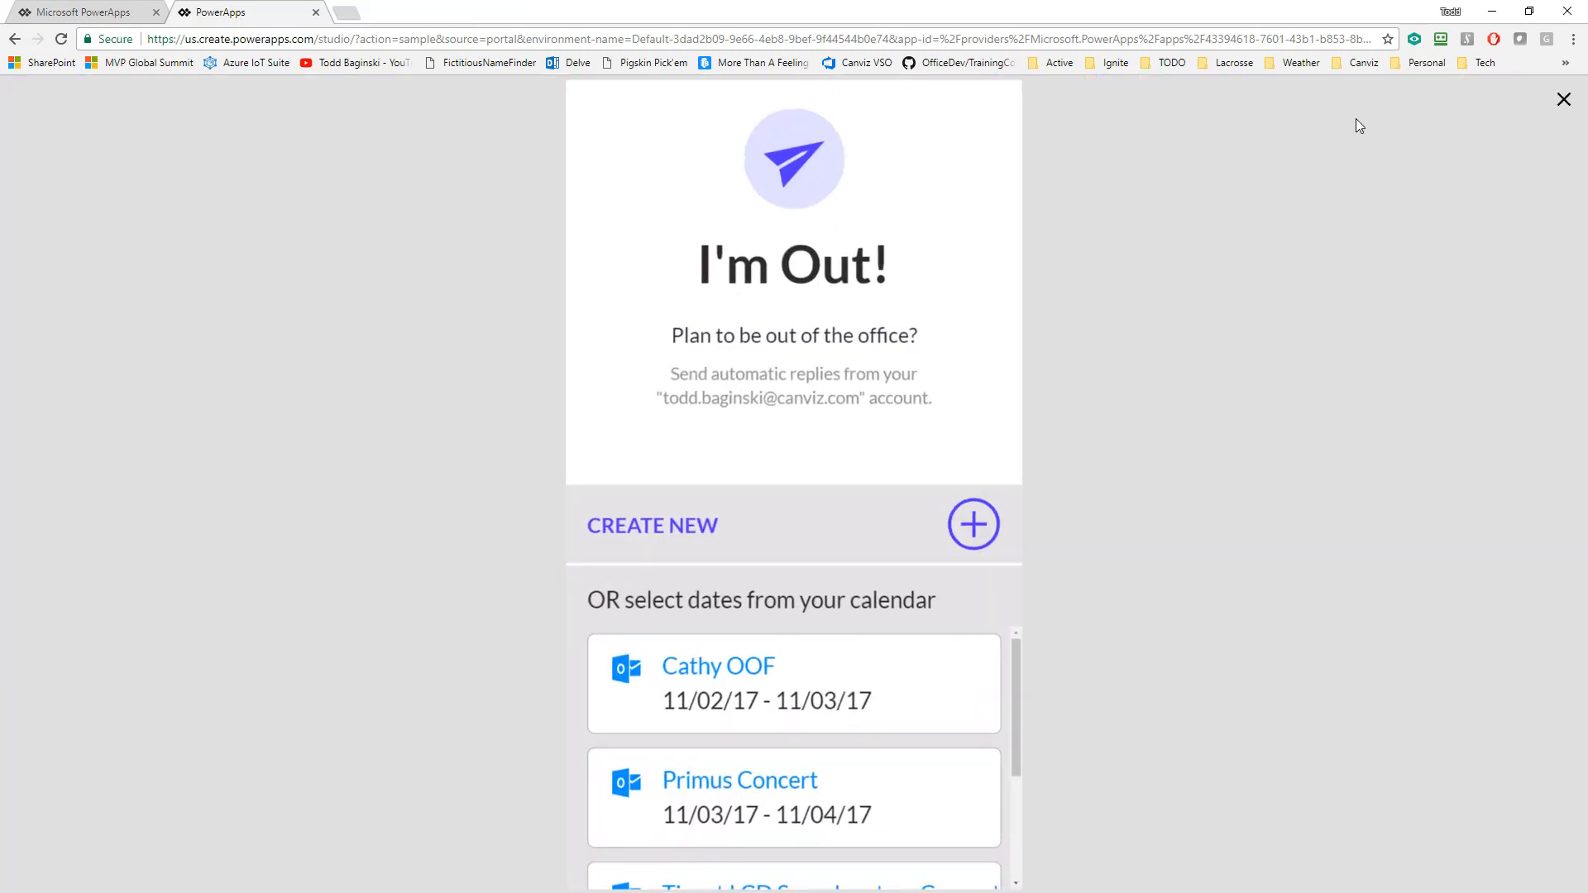
key("f11")
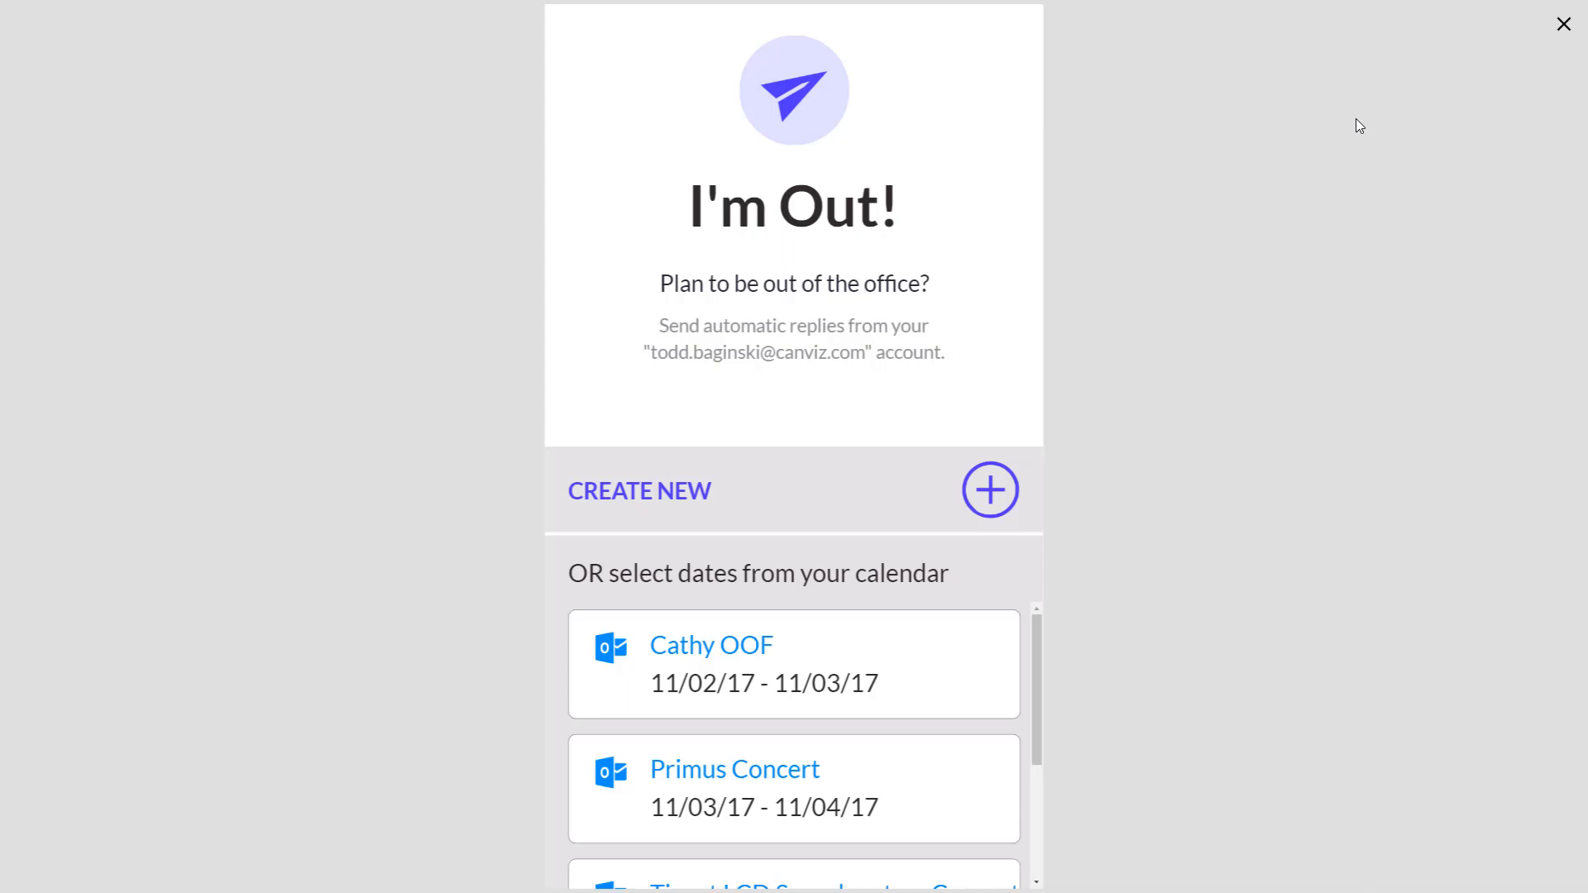
mouse_move(1020, 404)
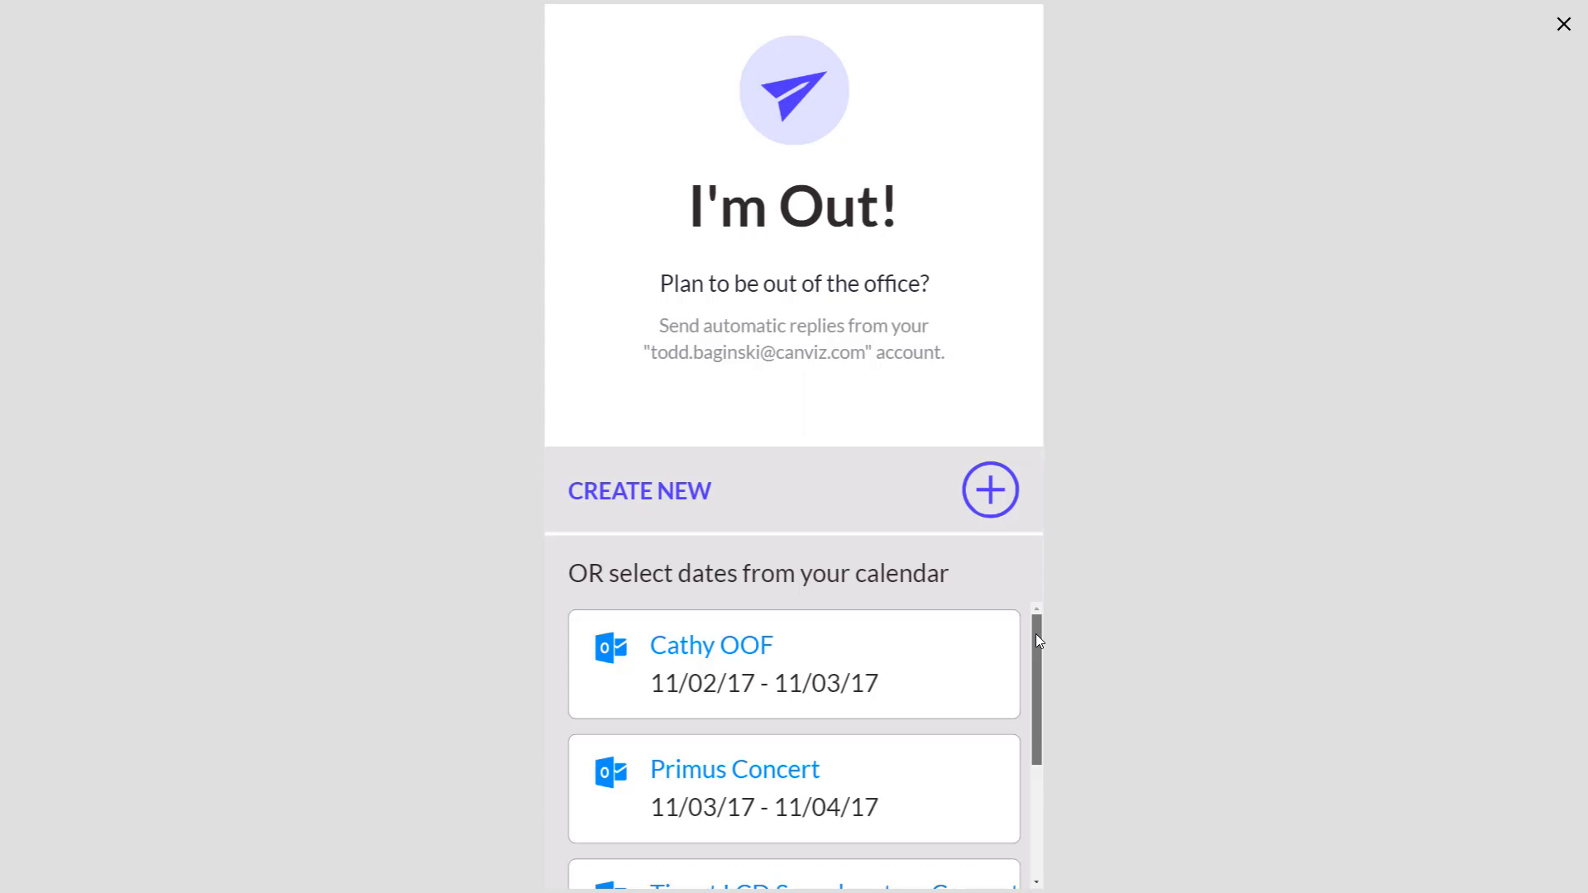
scroll("down", 3)
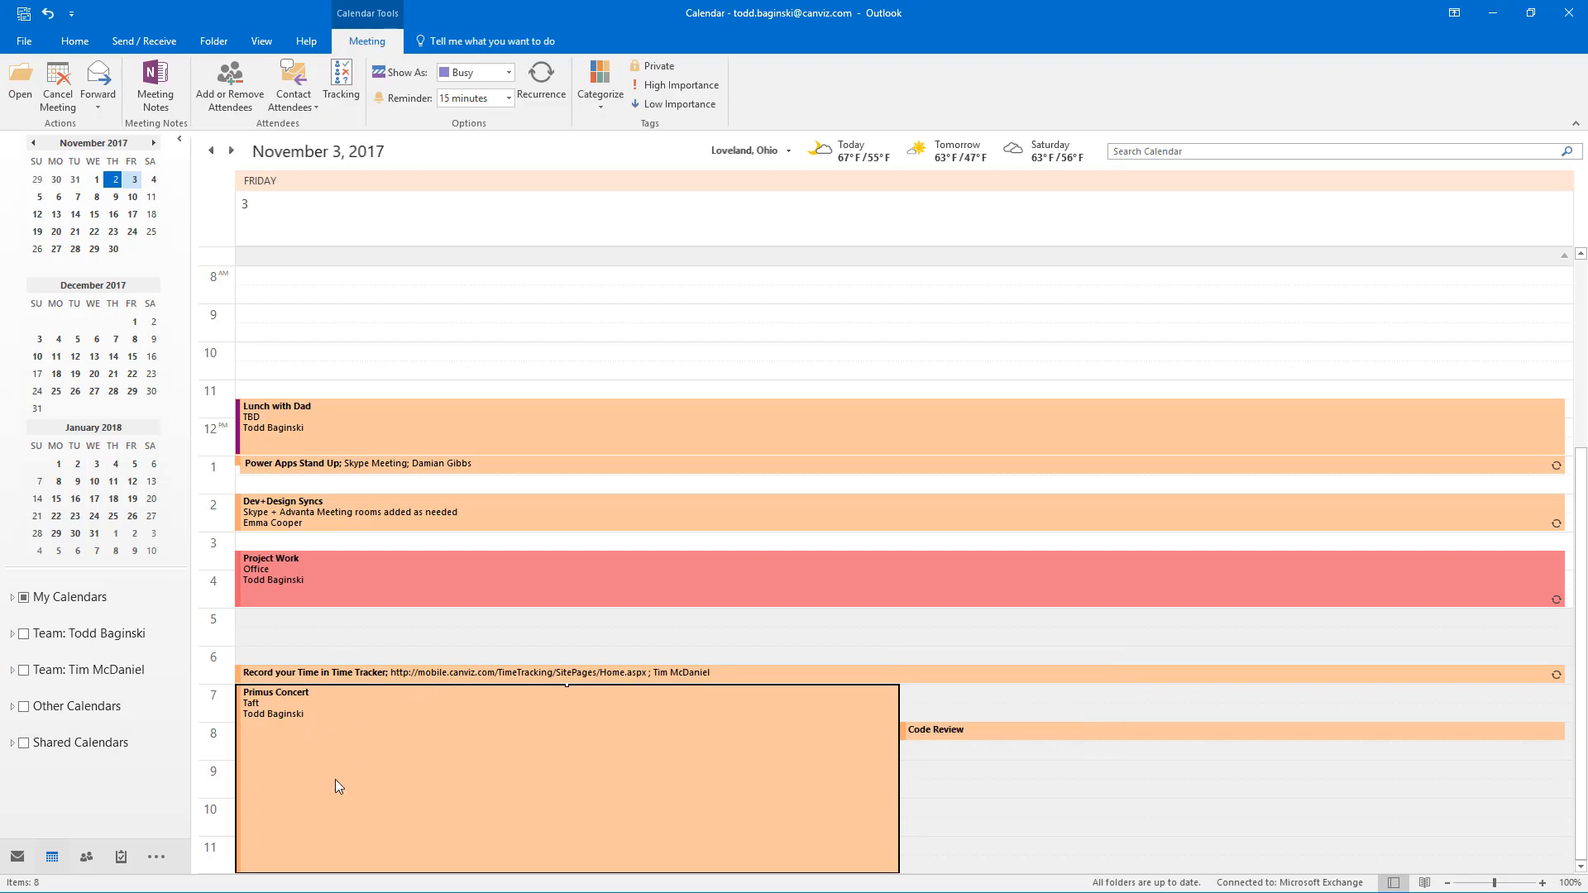
mouse_move(456, 737)
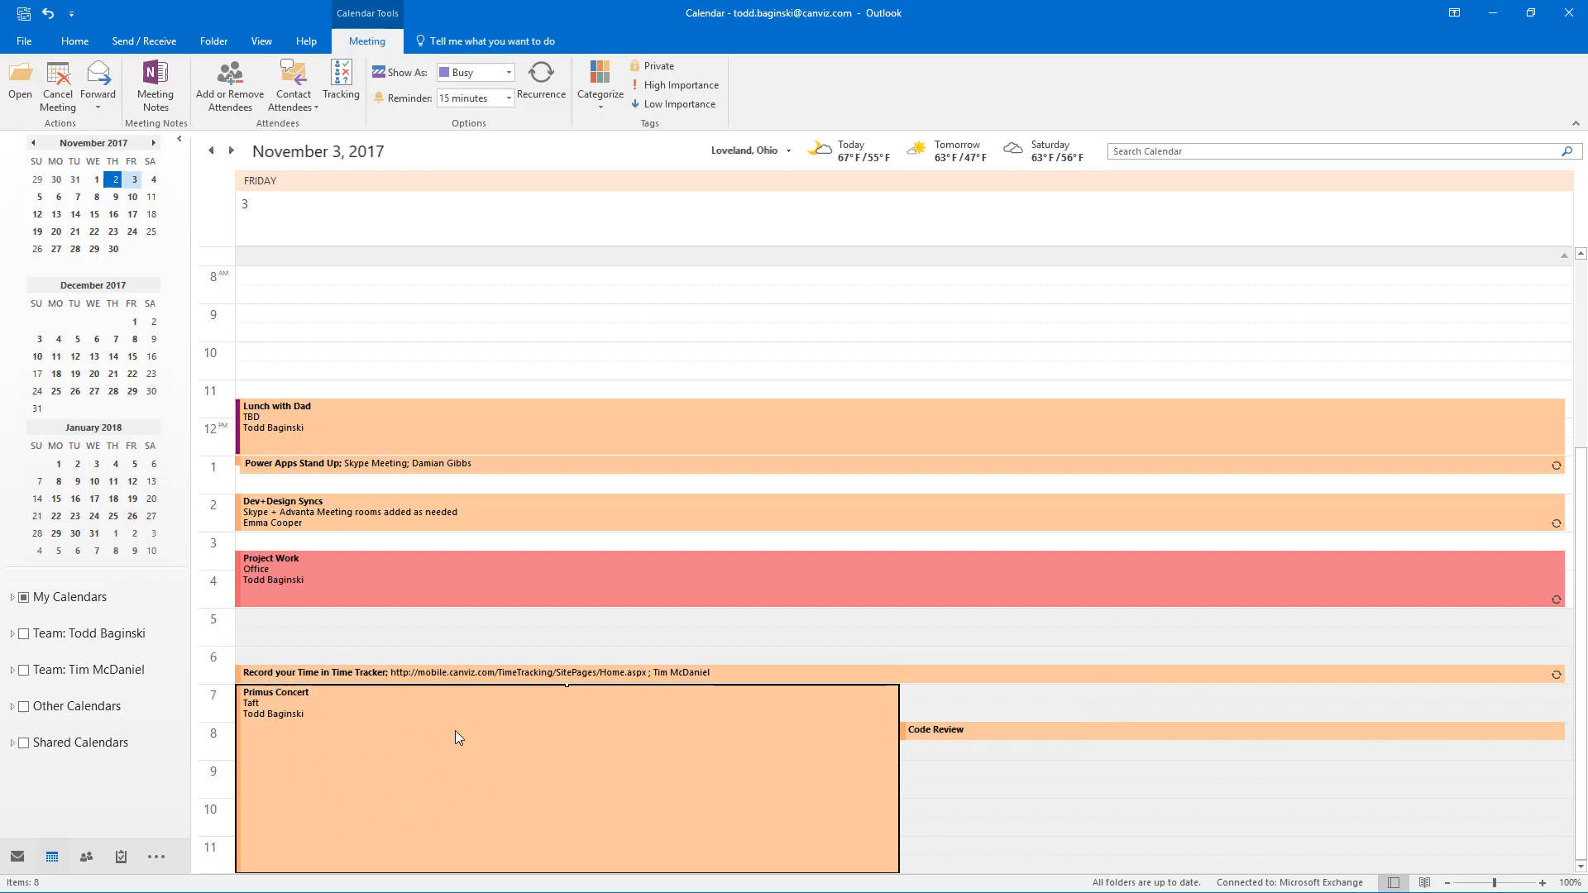
mouse_move(431, 792)
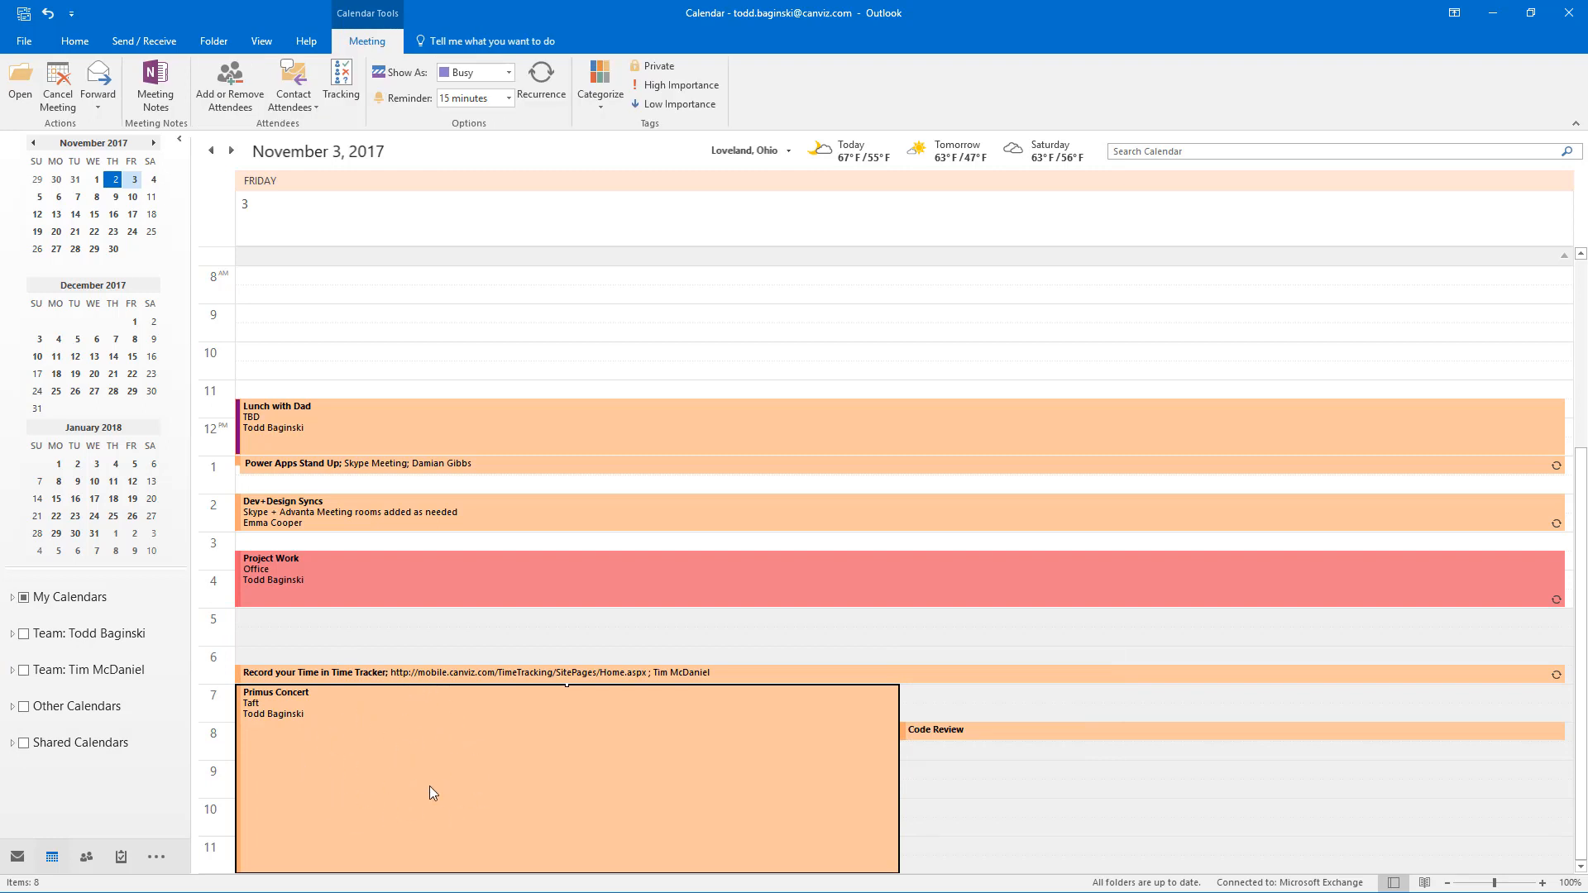
mouse_move(936, 730)
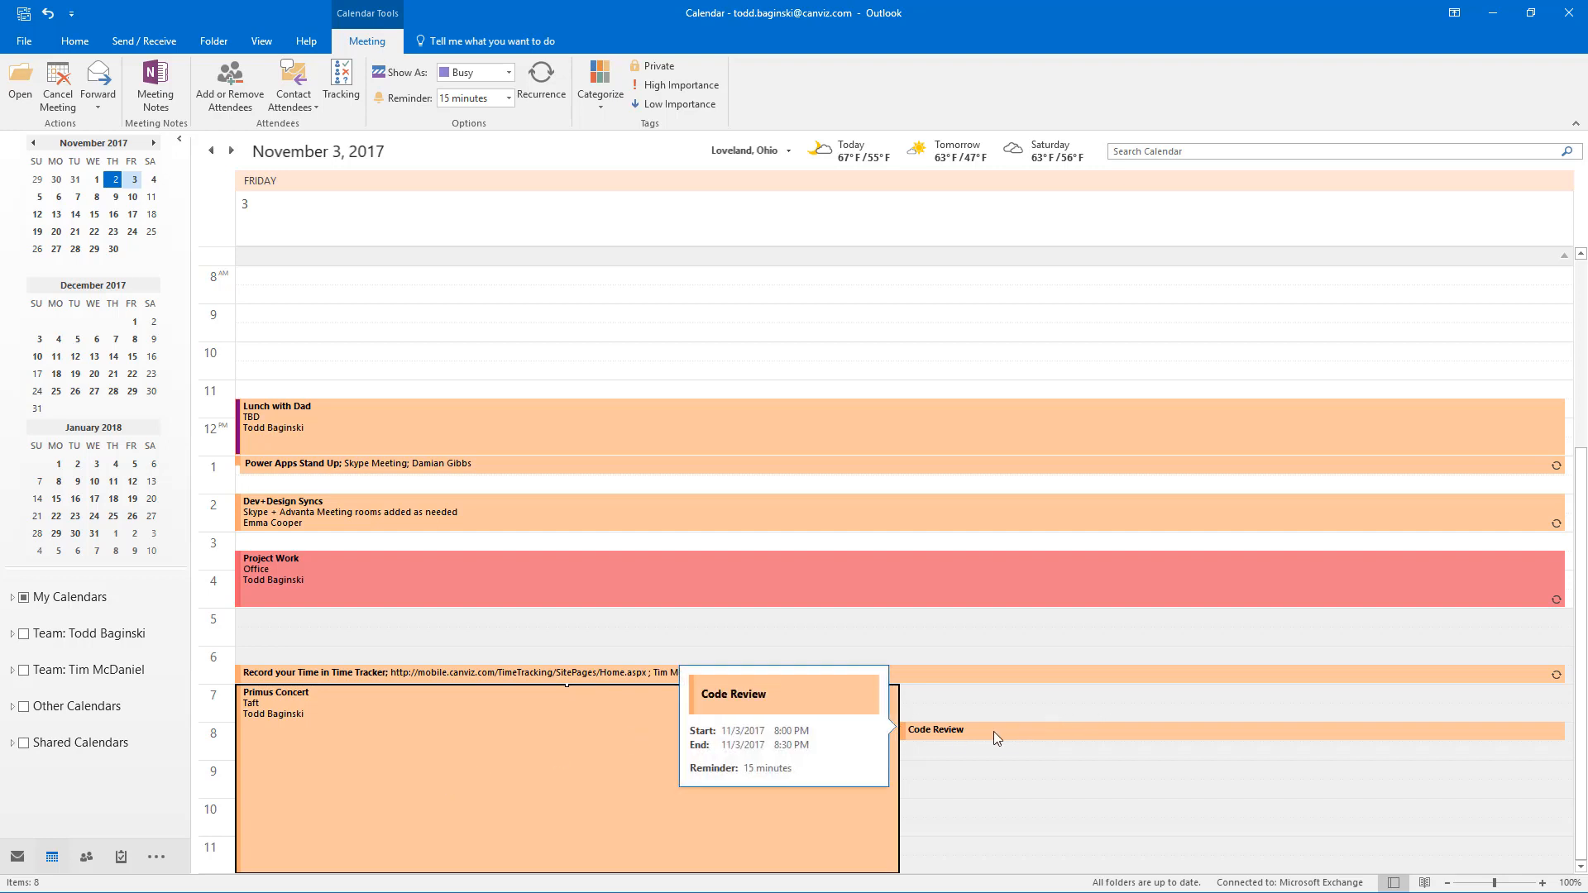
Inspect the conflicting Code Review appointment (8:00–8:30 PM) on November 3, 2017.
left_click(936, 730)
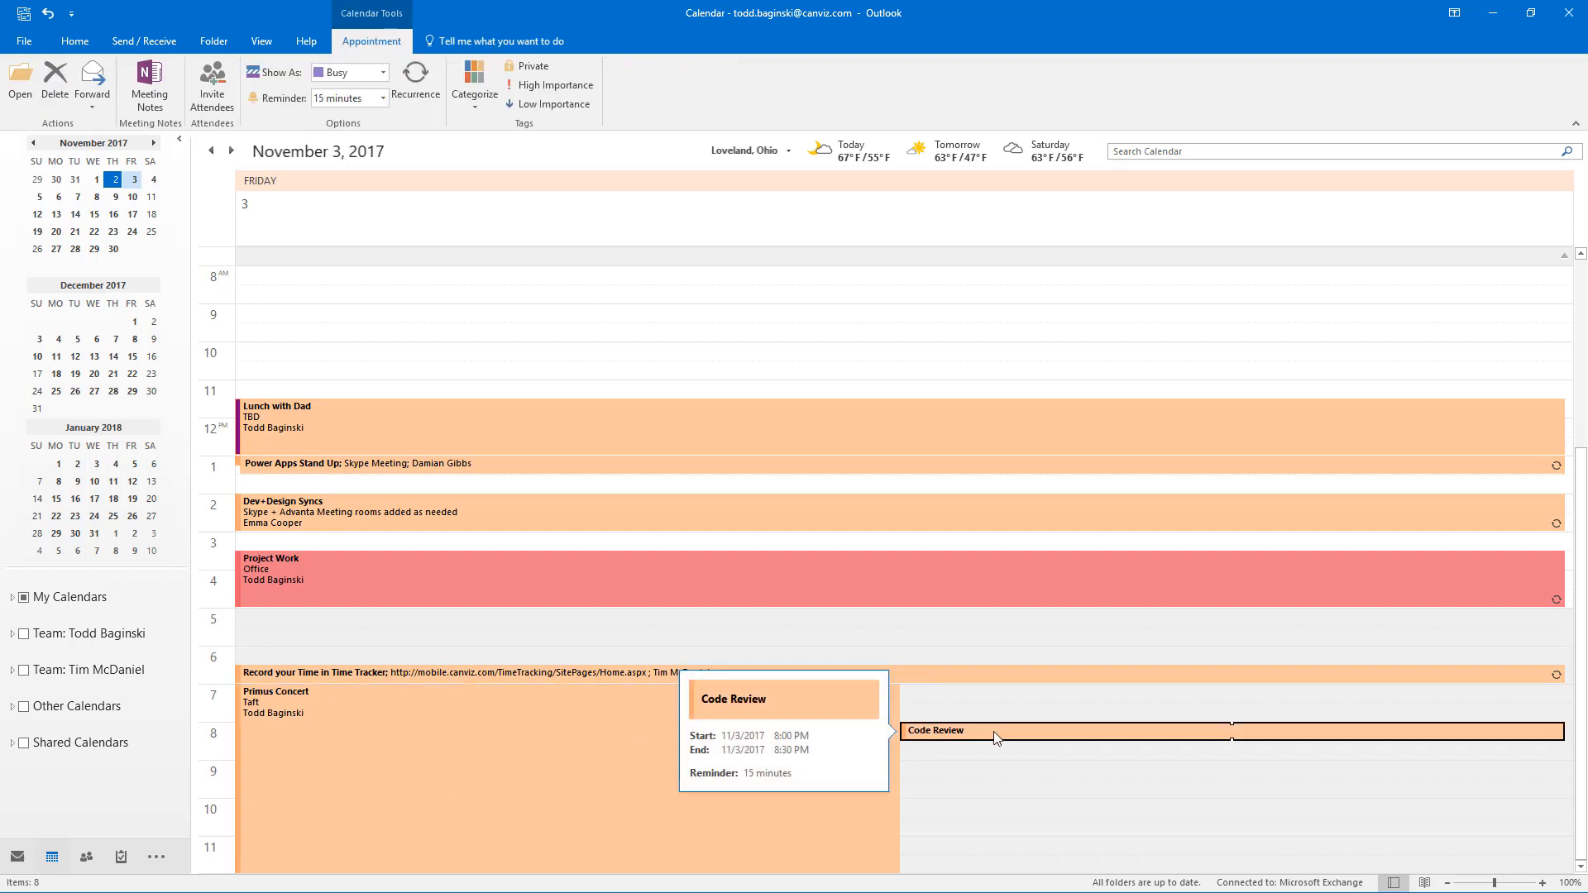
mouse_move(1477, 38)
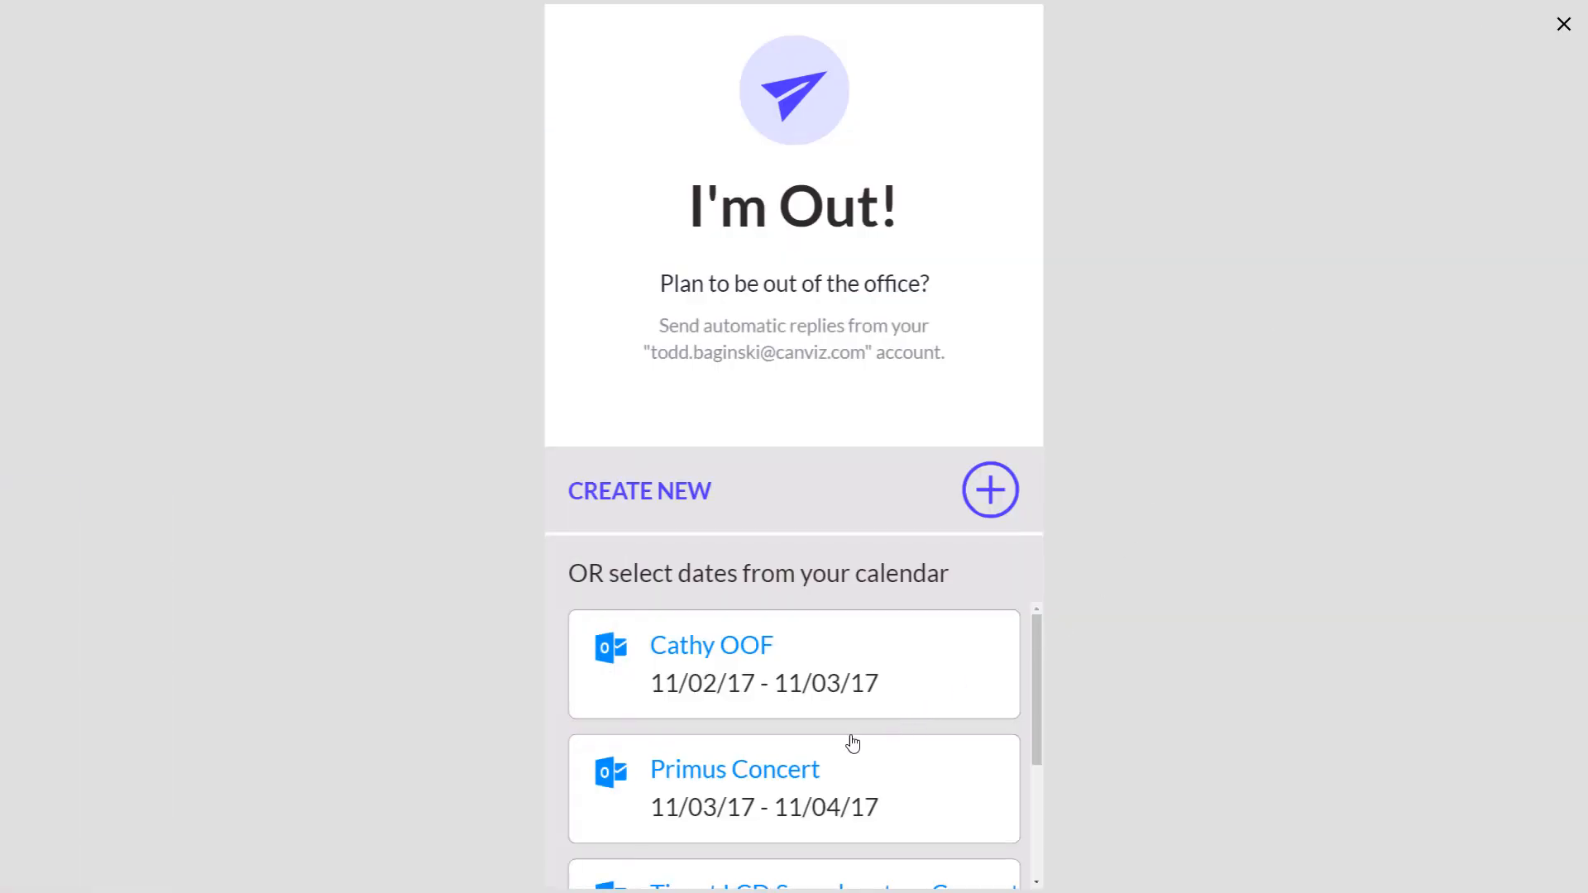
mouse_move(764, 783)
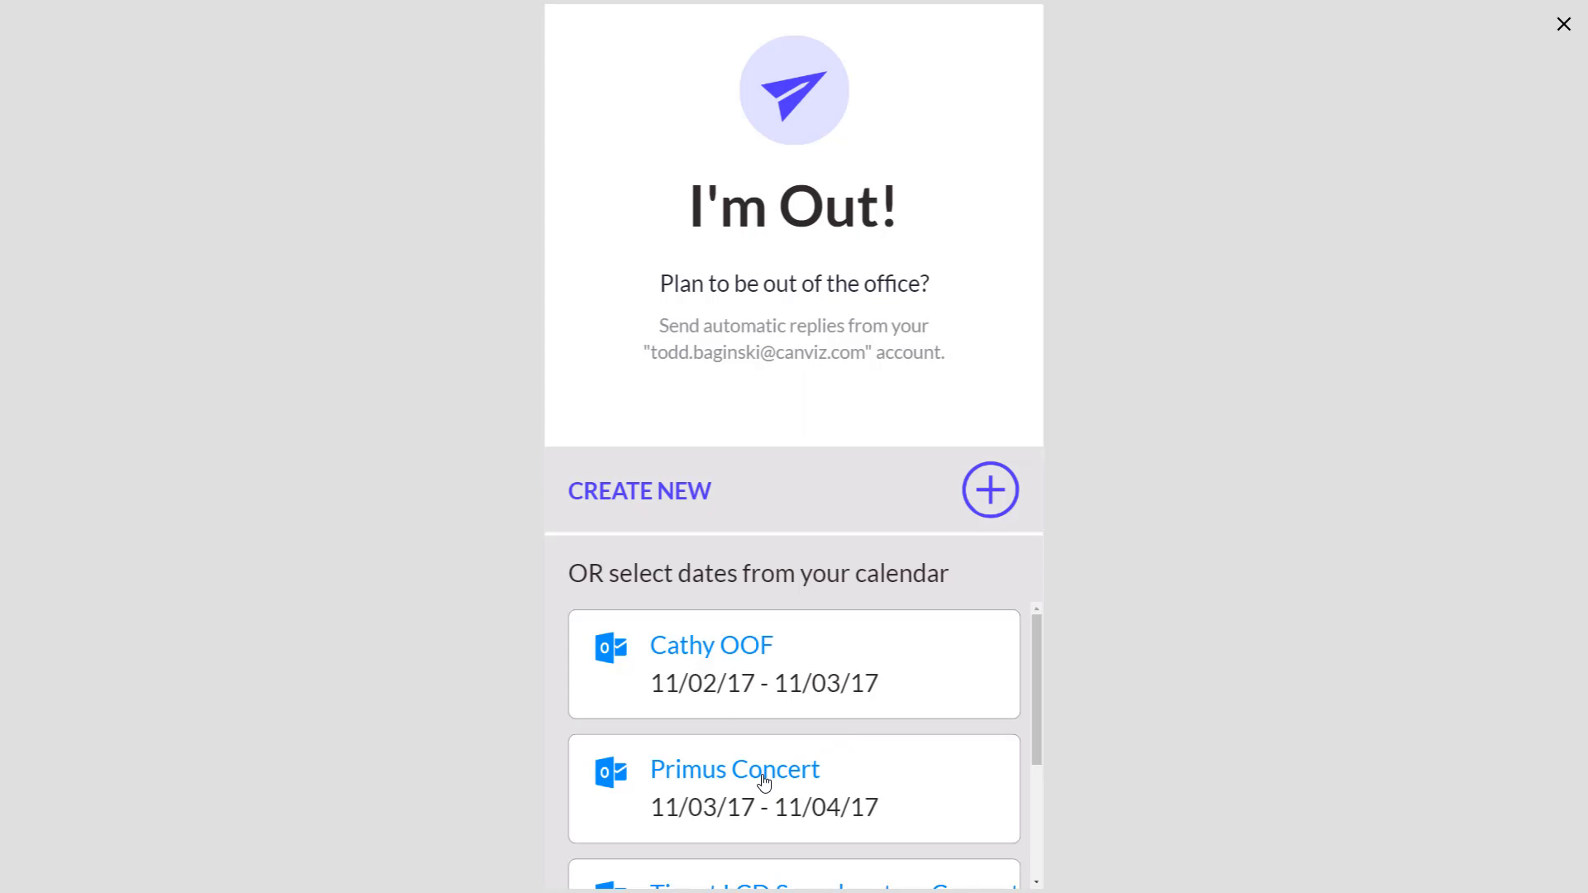
Start an auto-reply from the Primus Concert event, 11/03/17 7:00 PM to 11/04/17 2:00 AM, and continue.
left_click(733, 767)
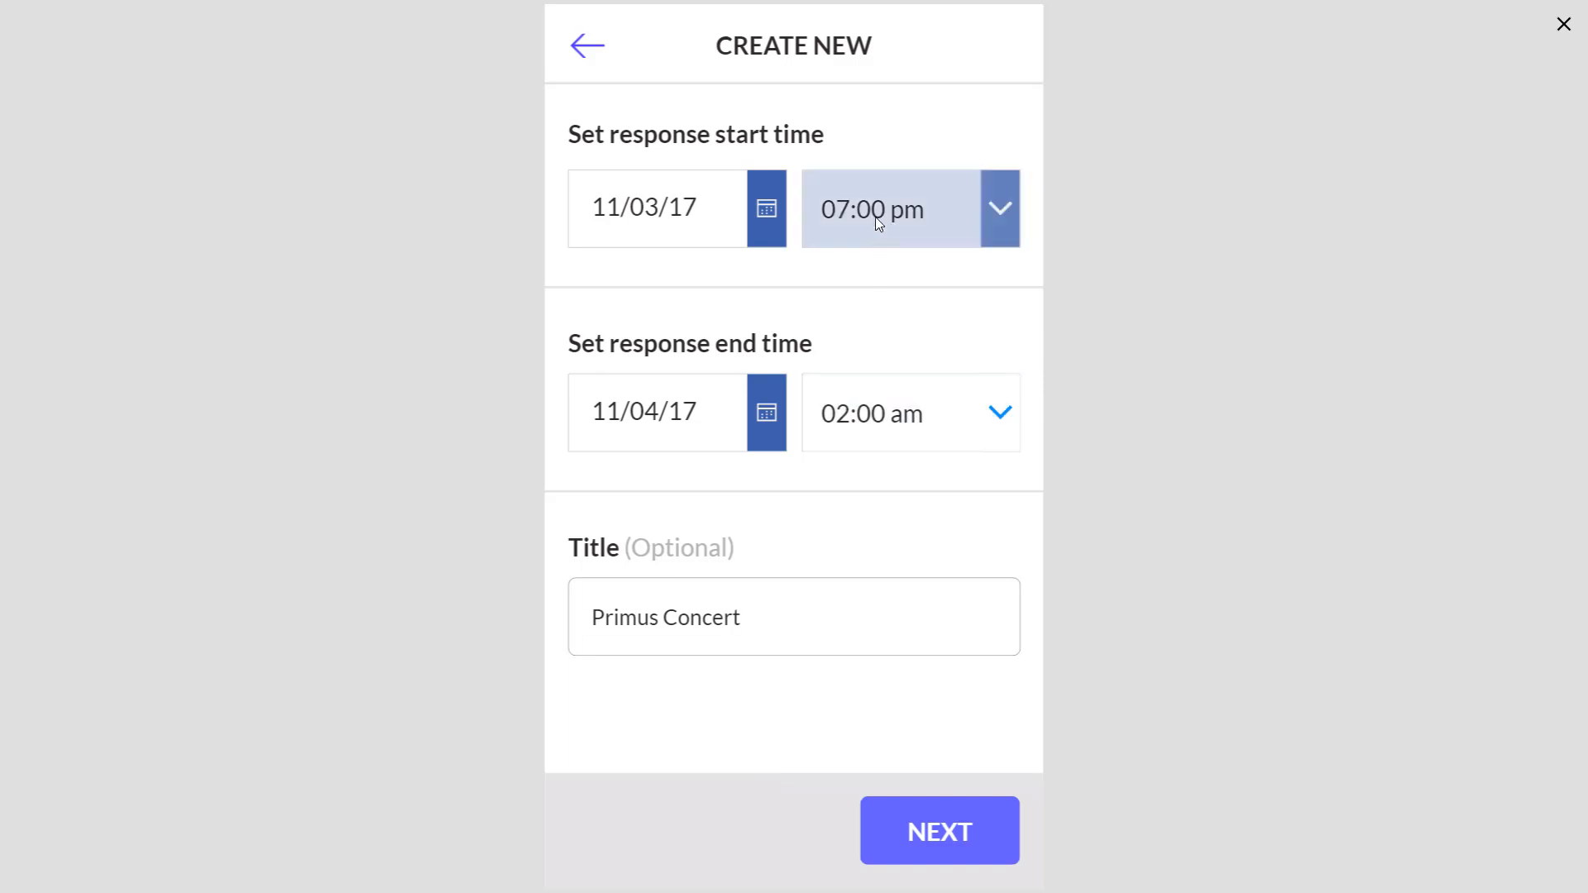
mouse_move(872, 414)
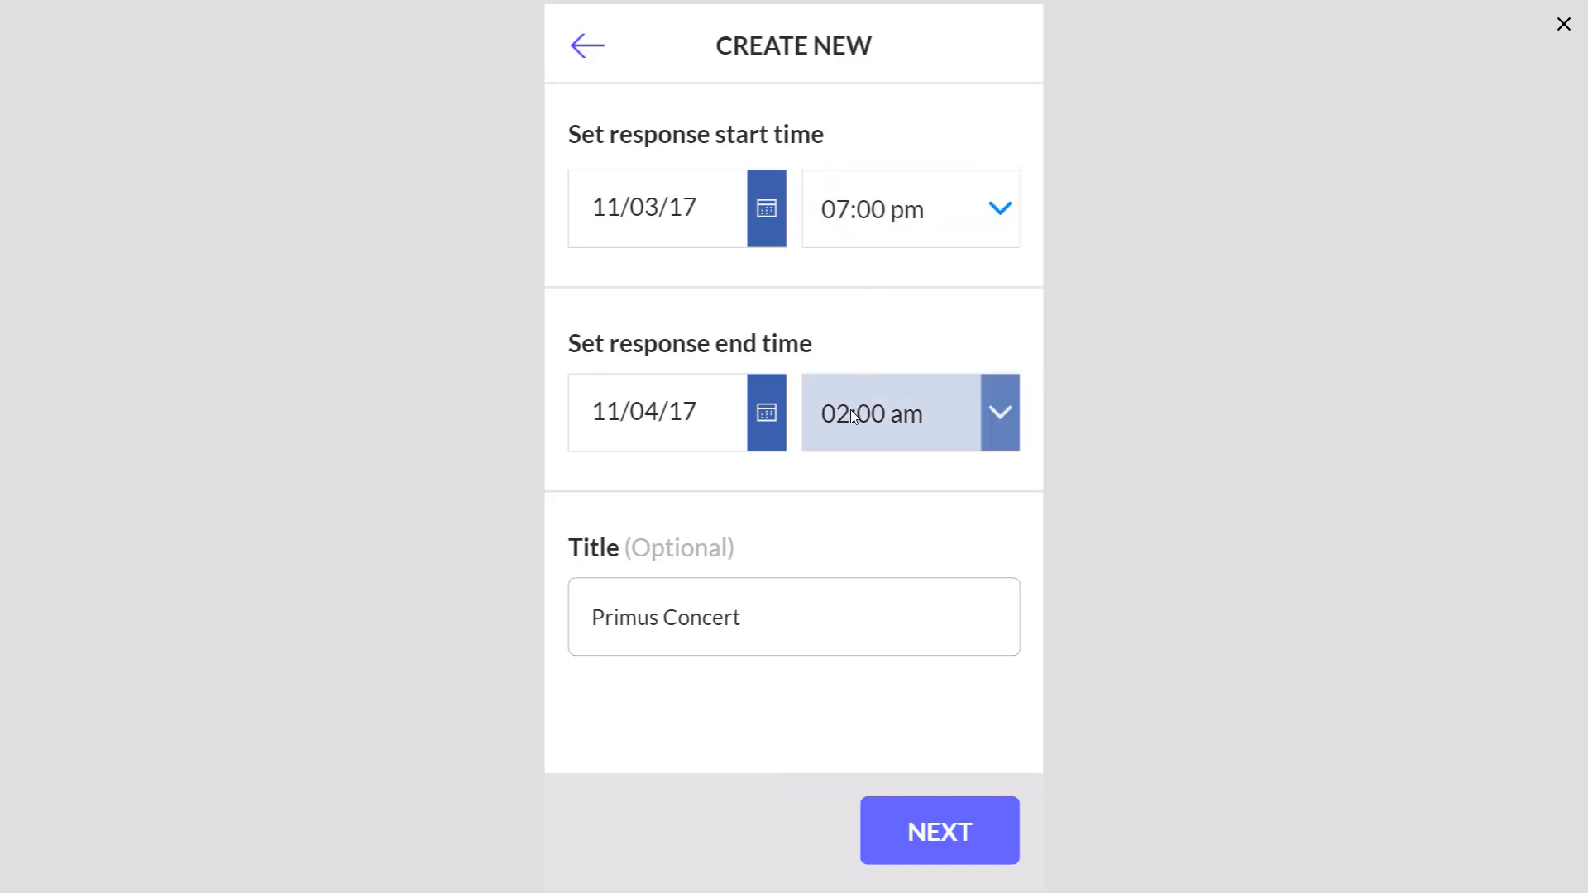
left_click(792, 617)
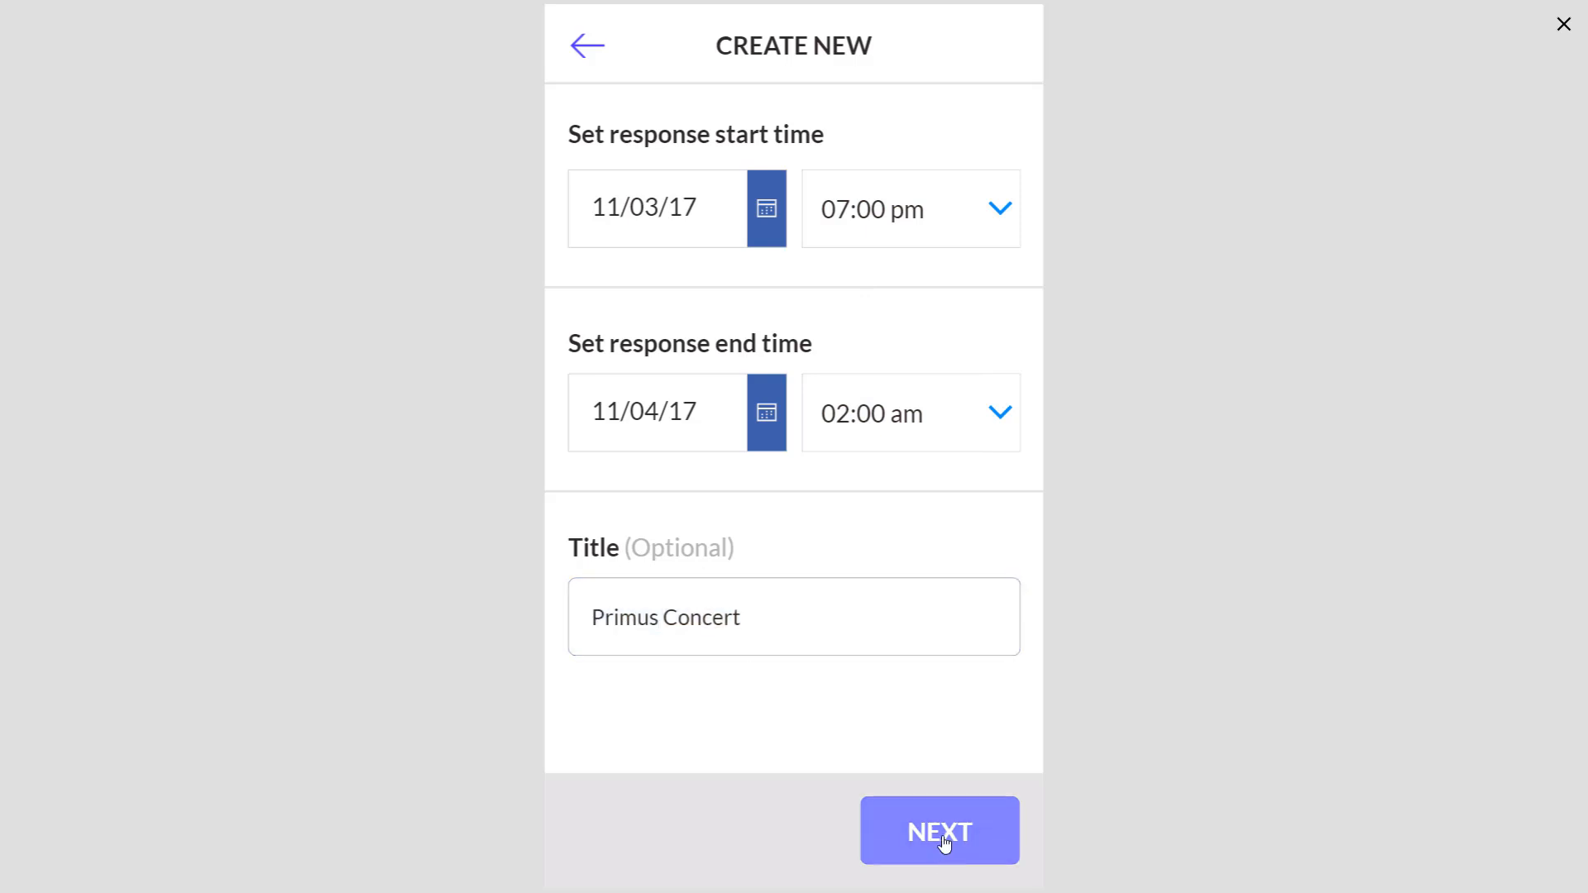
left_click(938, 831)
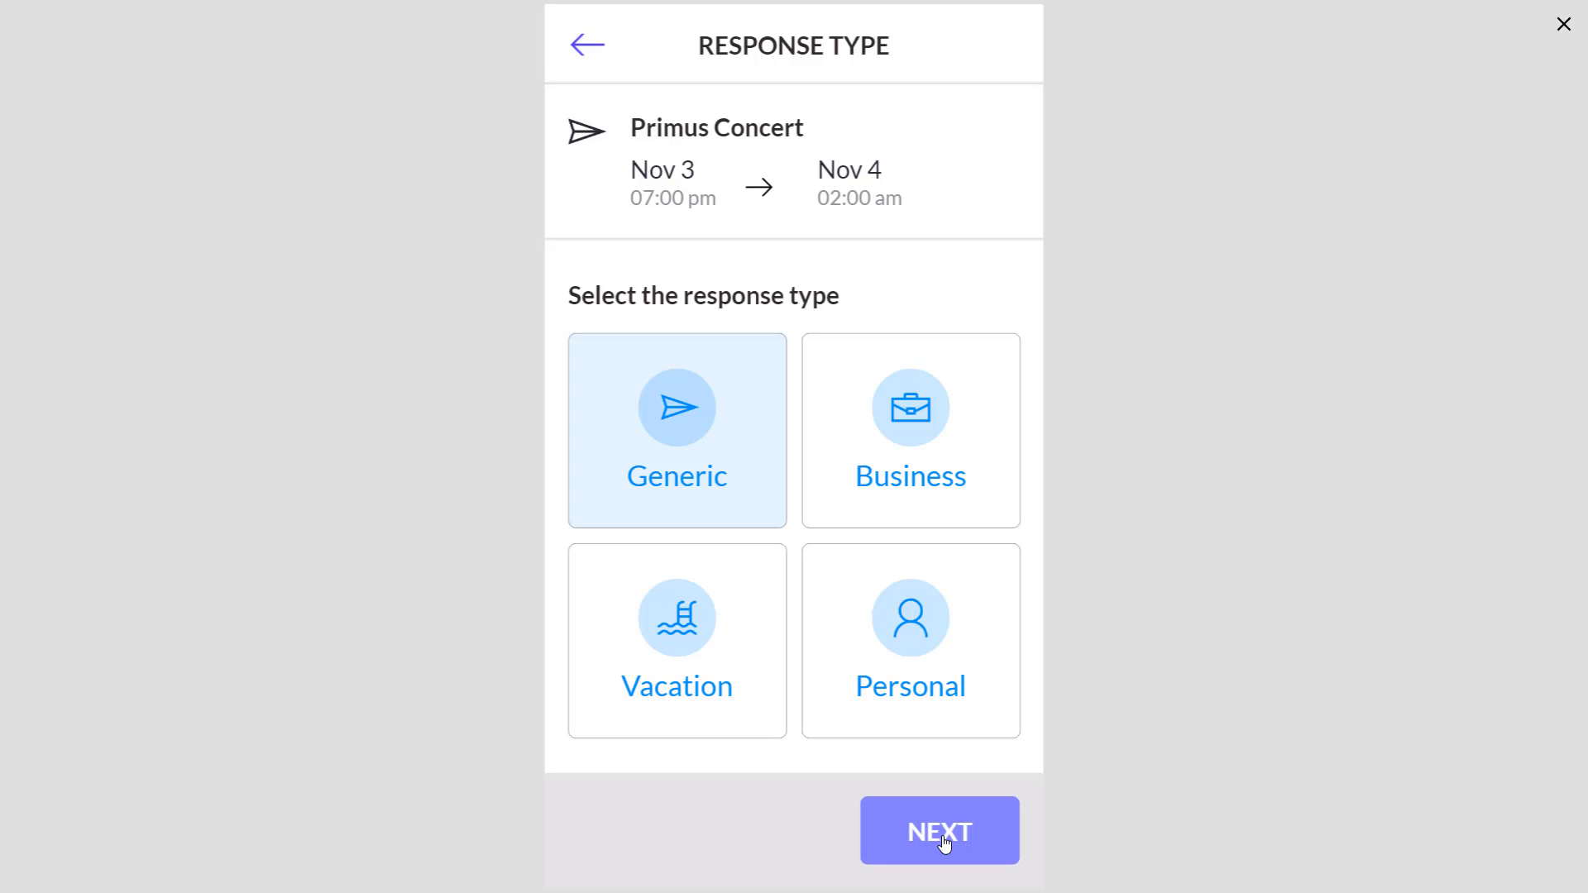
Try Business and Generic, settle on the Personal response type, and continue to email access.
left_click(908, 638)
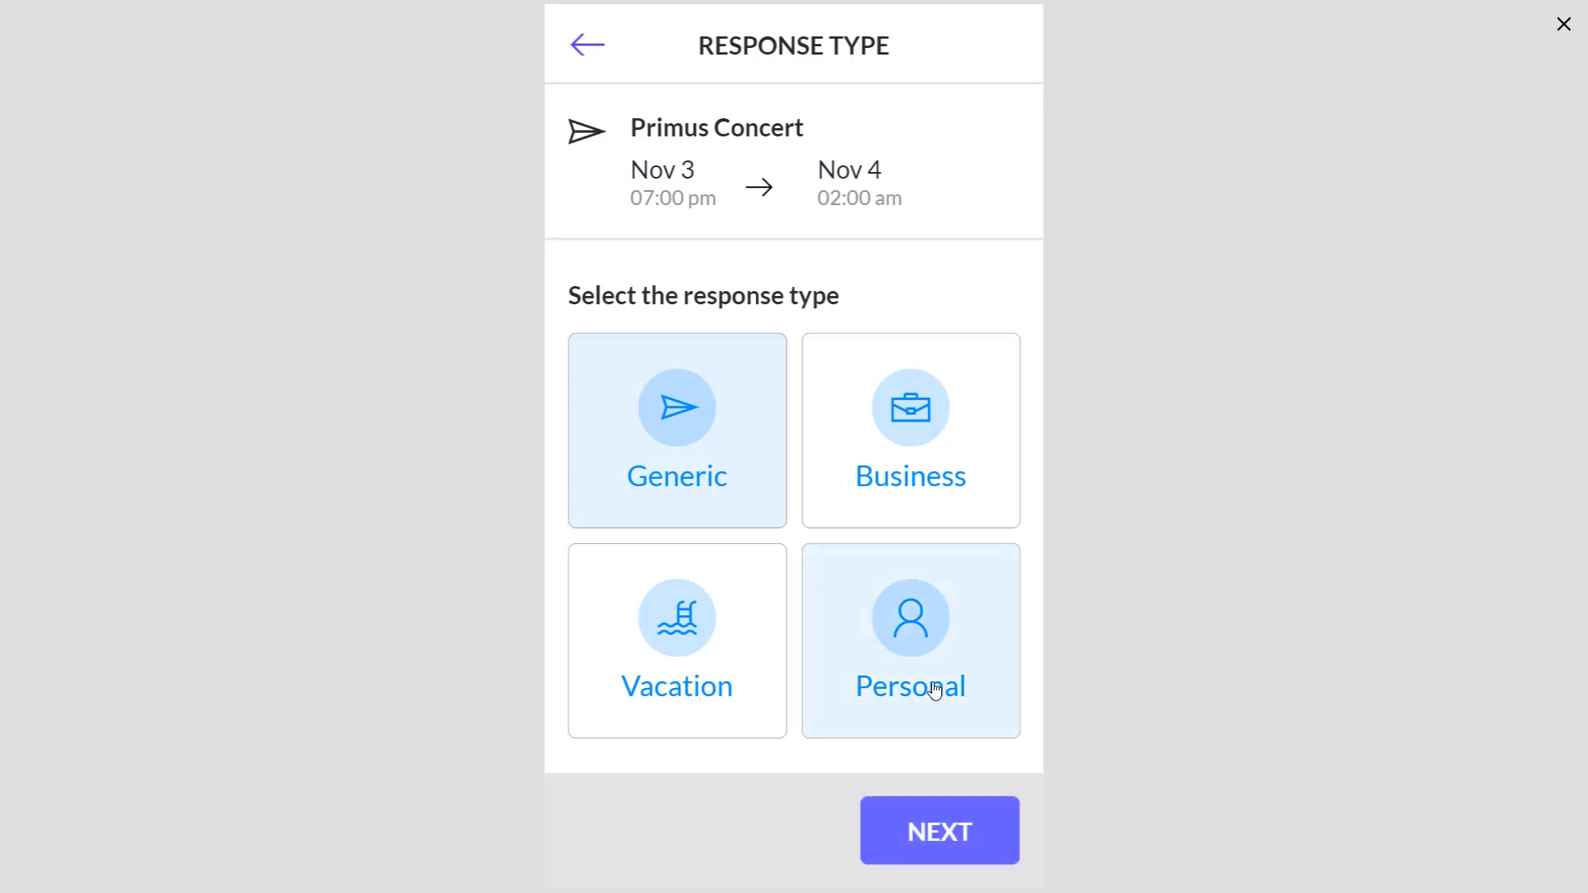
left_click(909, 639)
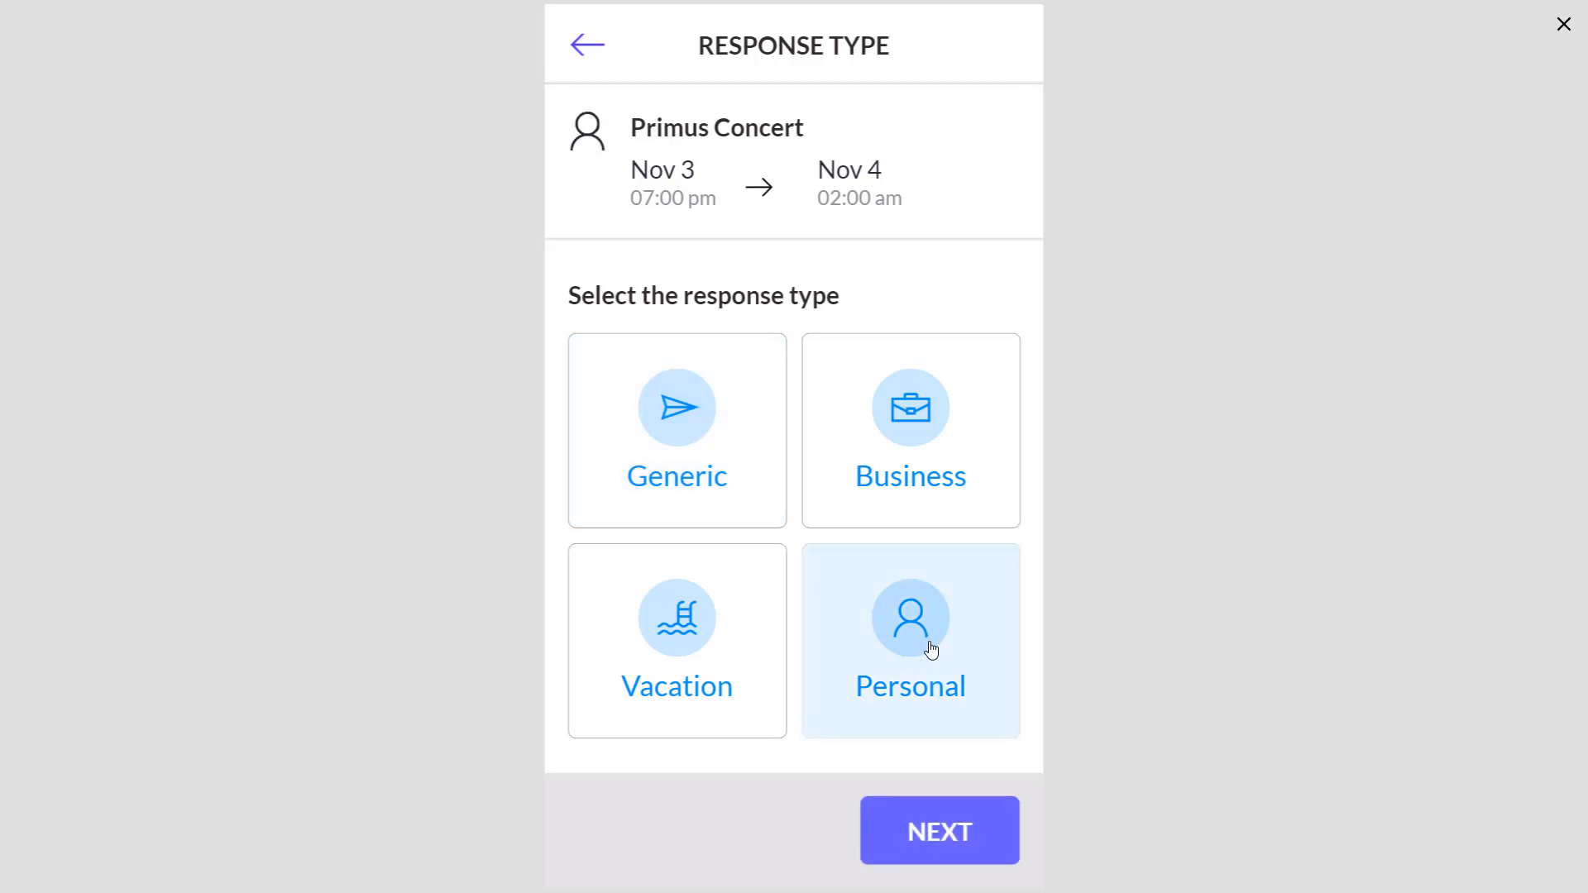
left_click(910, 430)
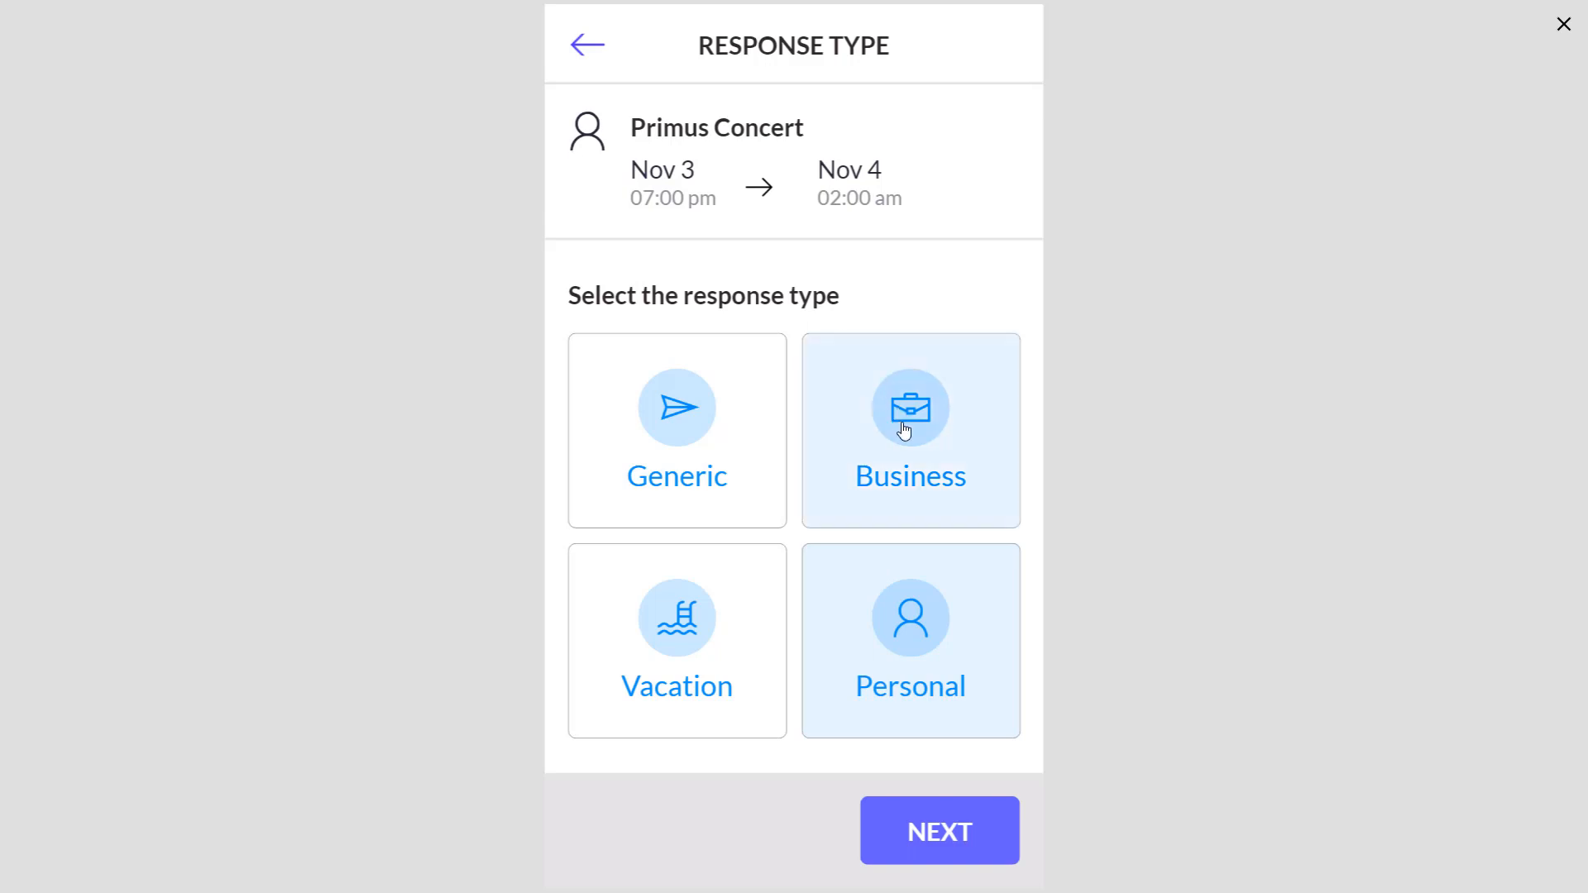
left_click(676, 430)
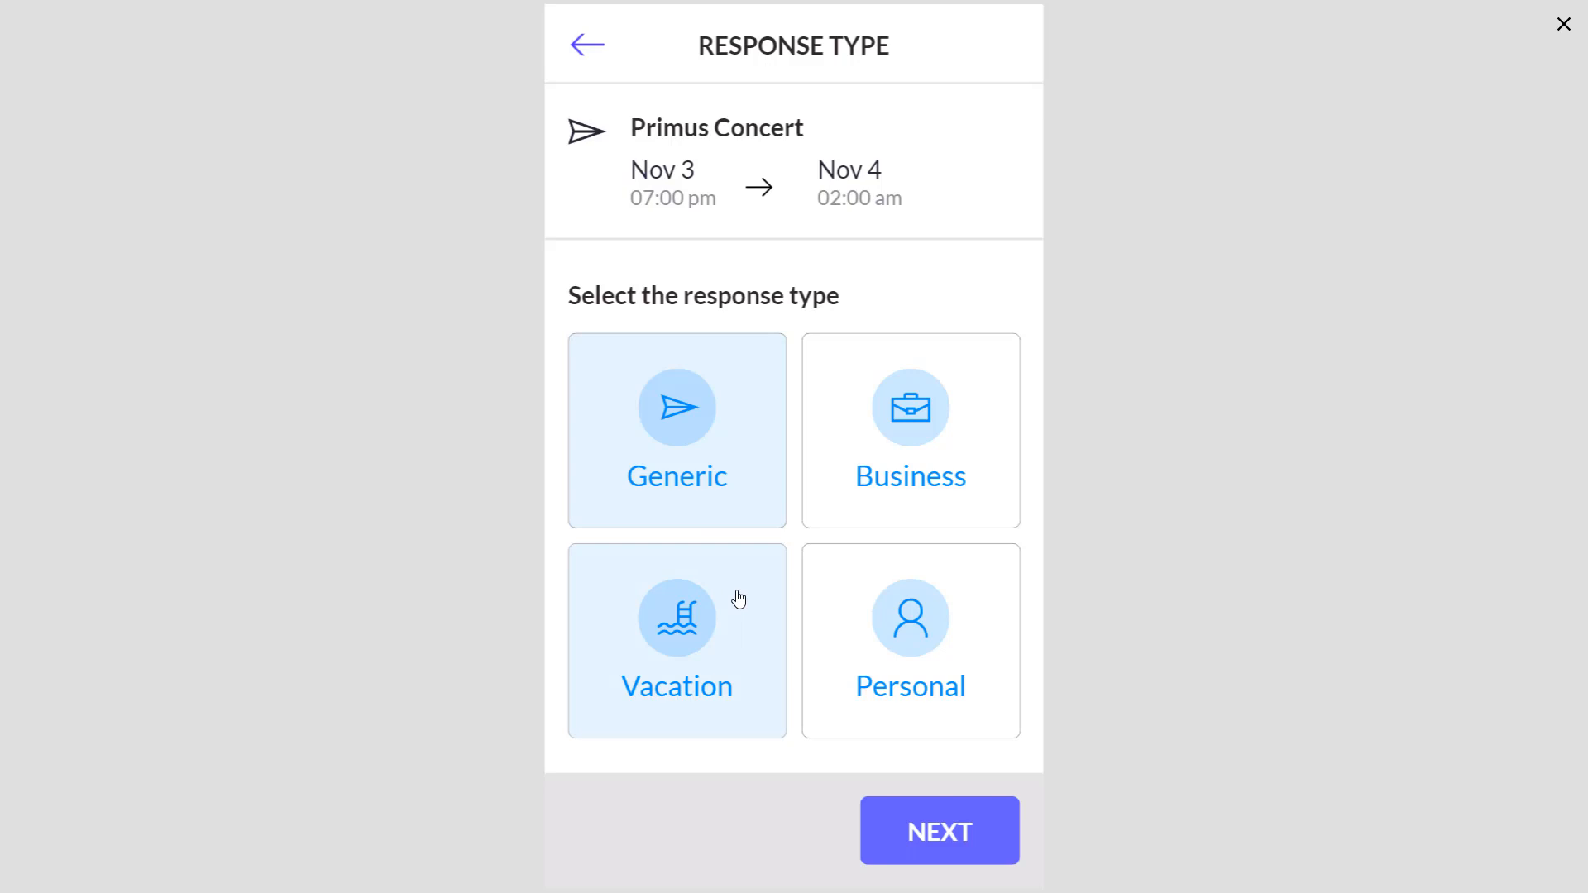
left_click(909, 638)
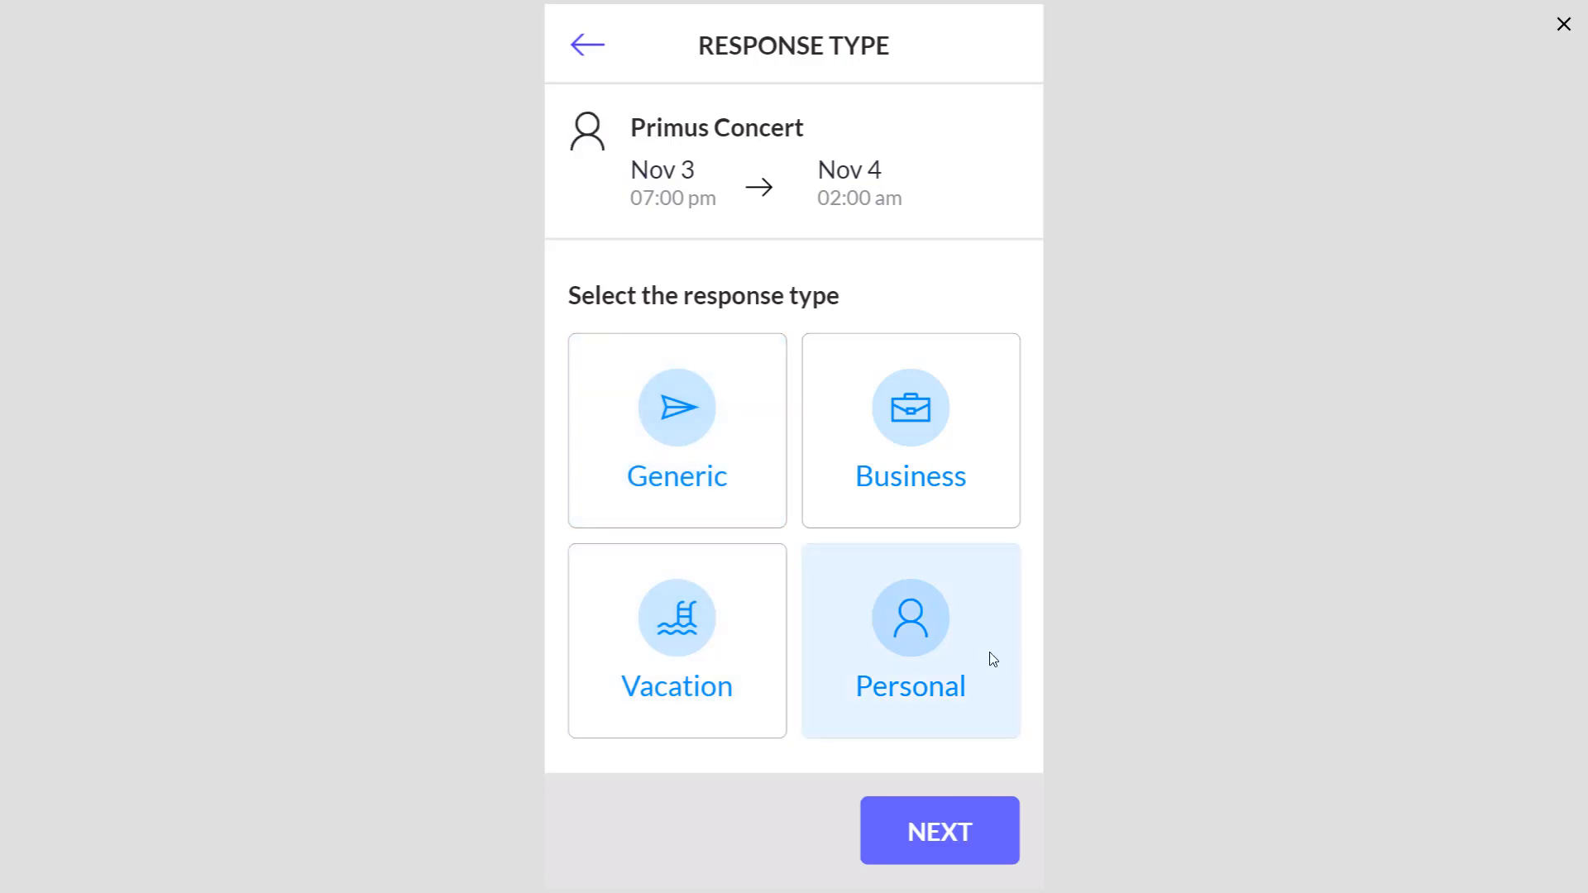
left_click(936, 831)
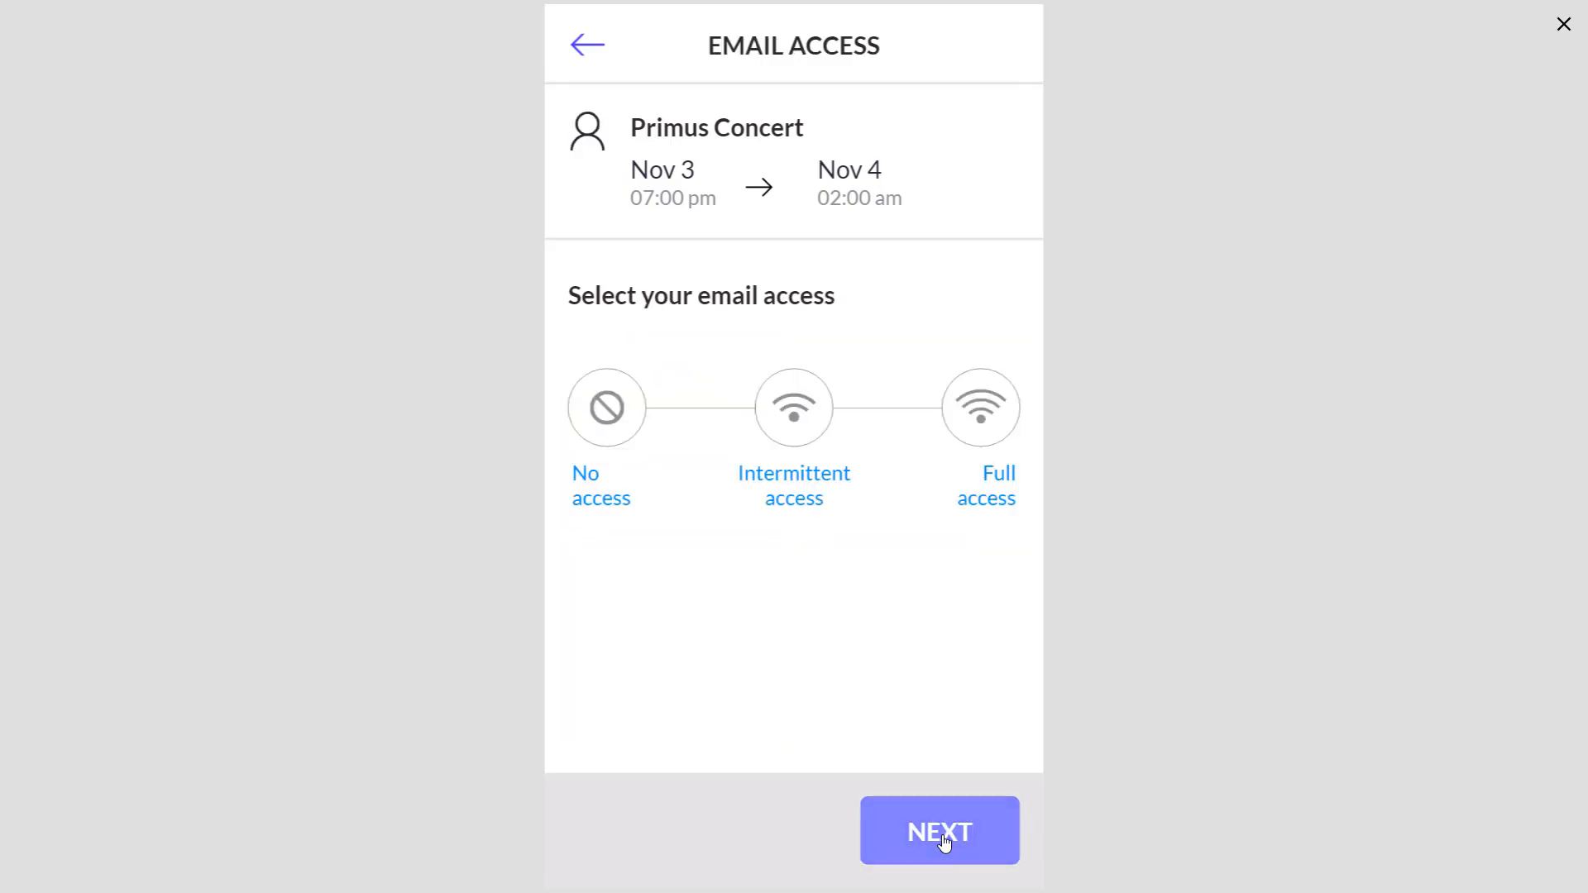
mouse_move(698, 670)
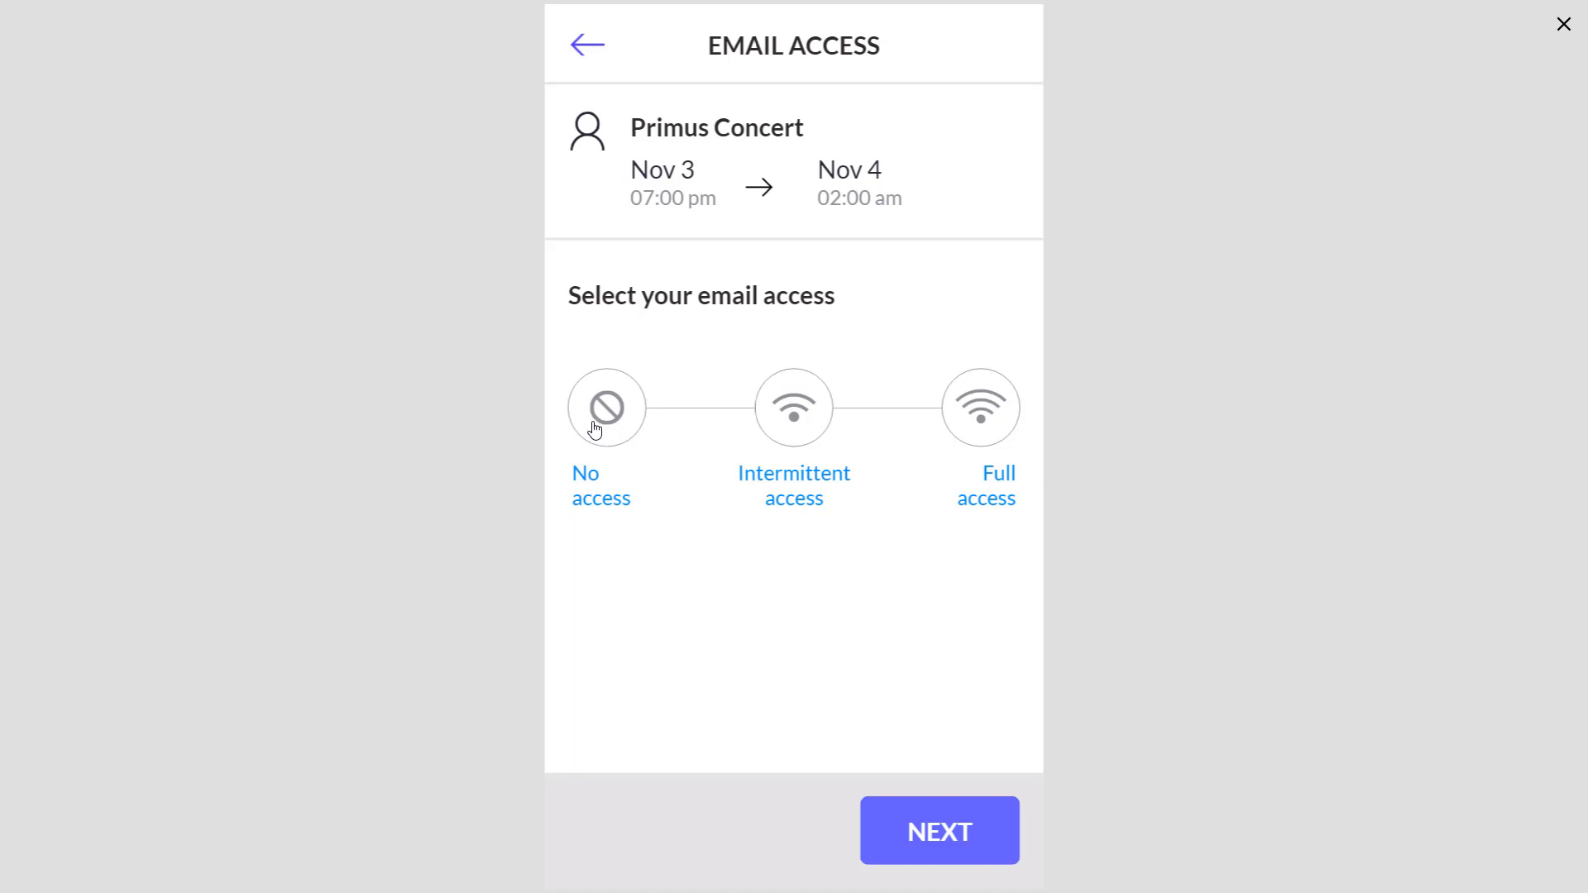
Set email access to No access and continue to the contact info step.
left_click(607, 407)
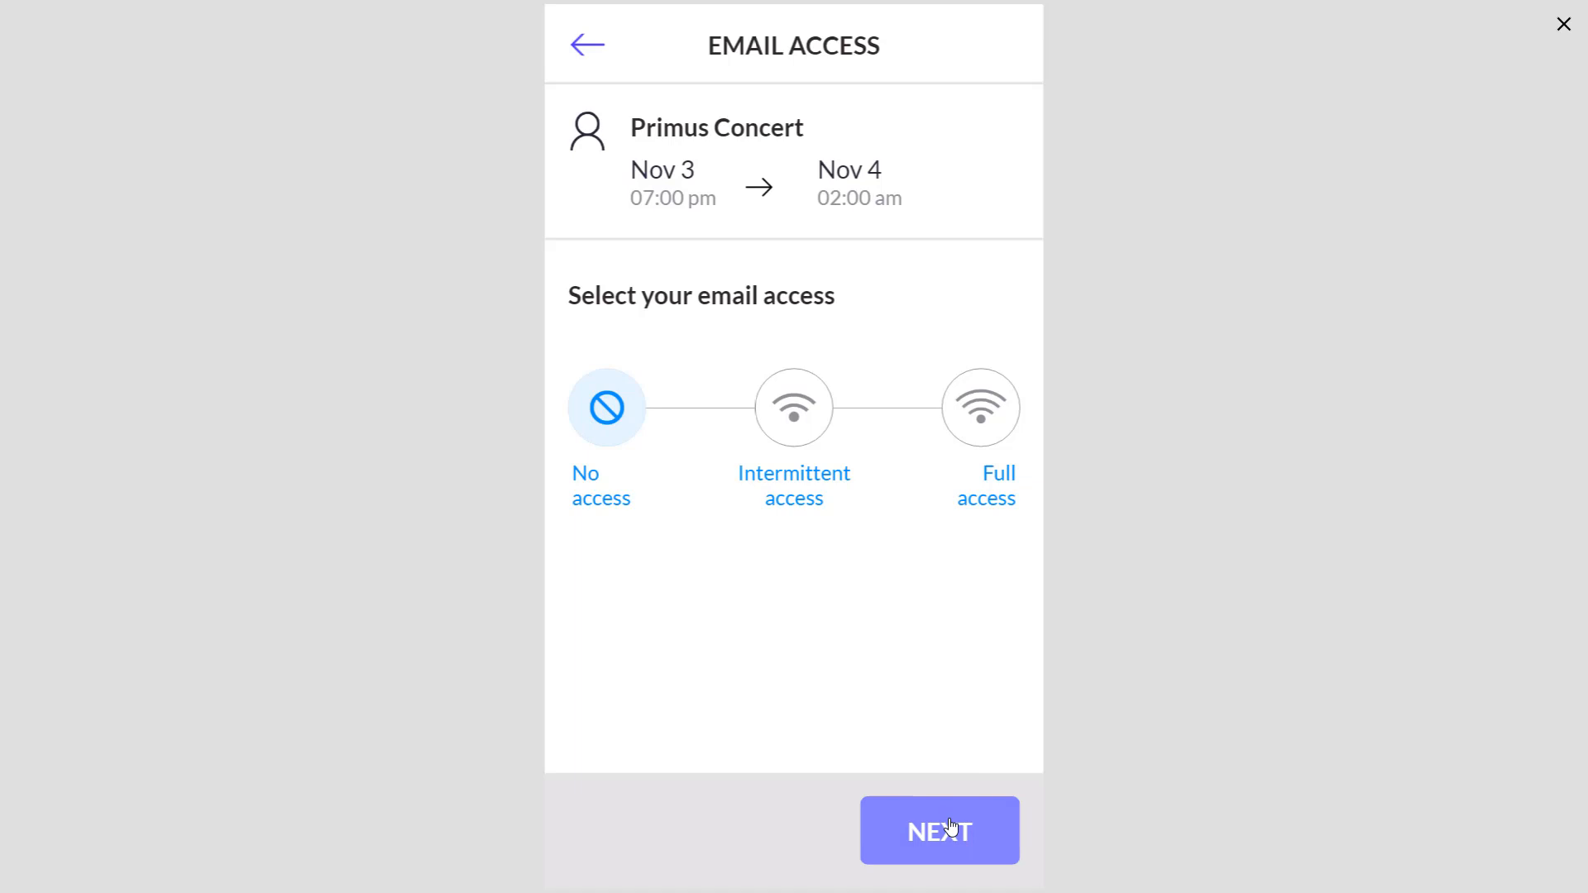
left_click(936, 830)
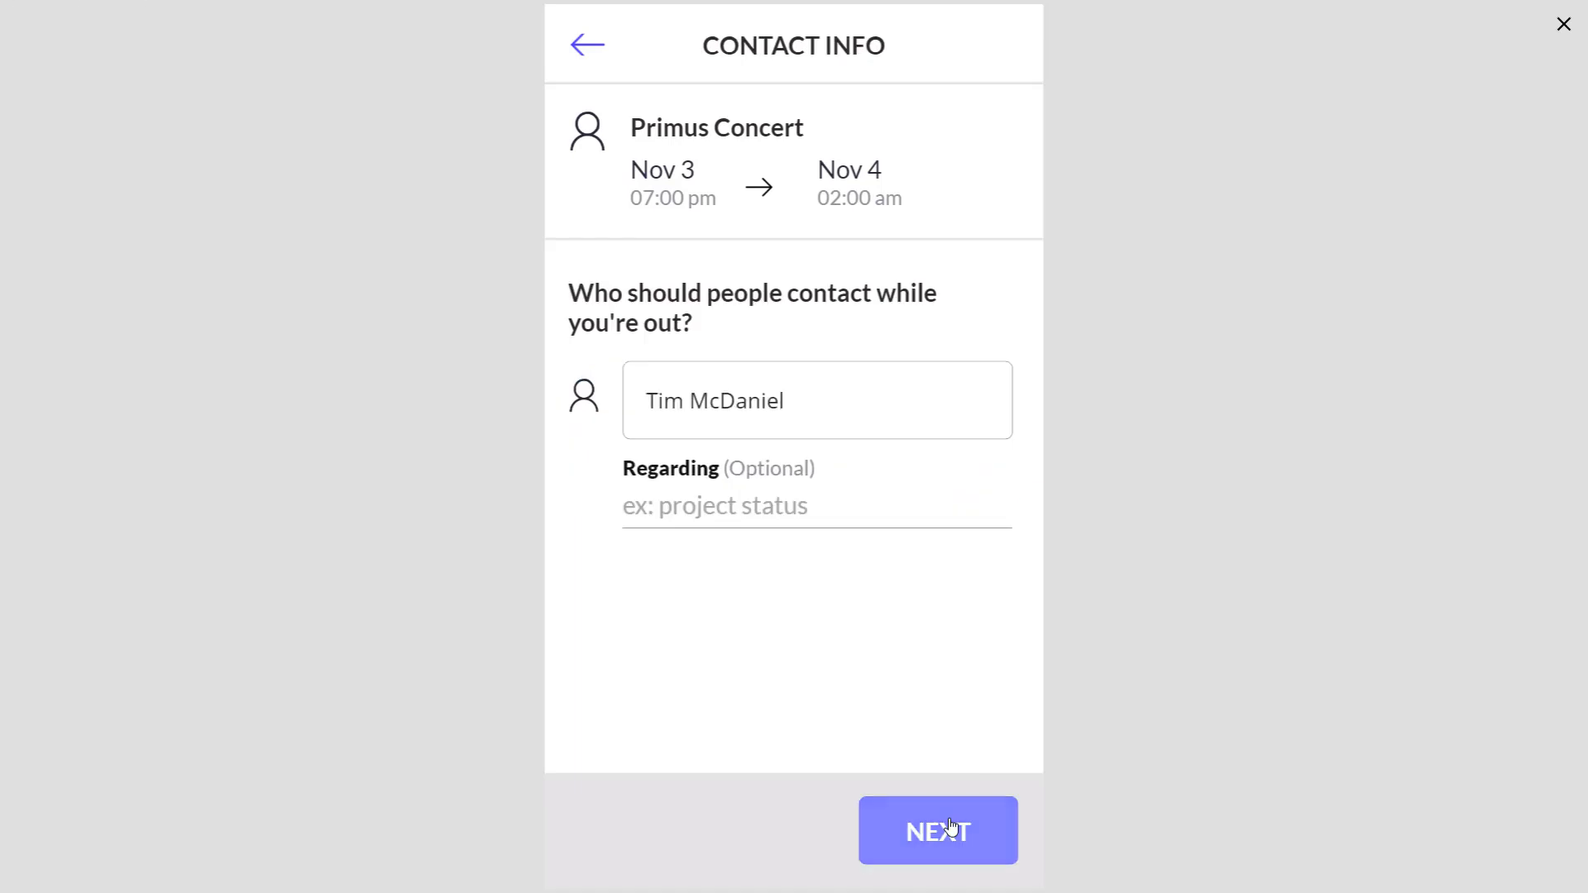
mouse_move(851, 592)
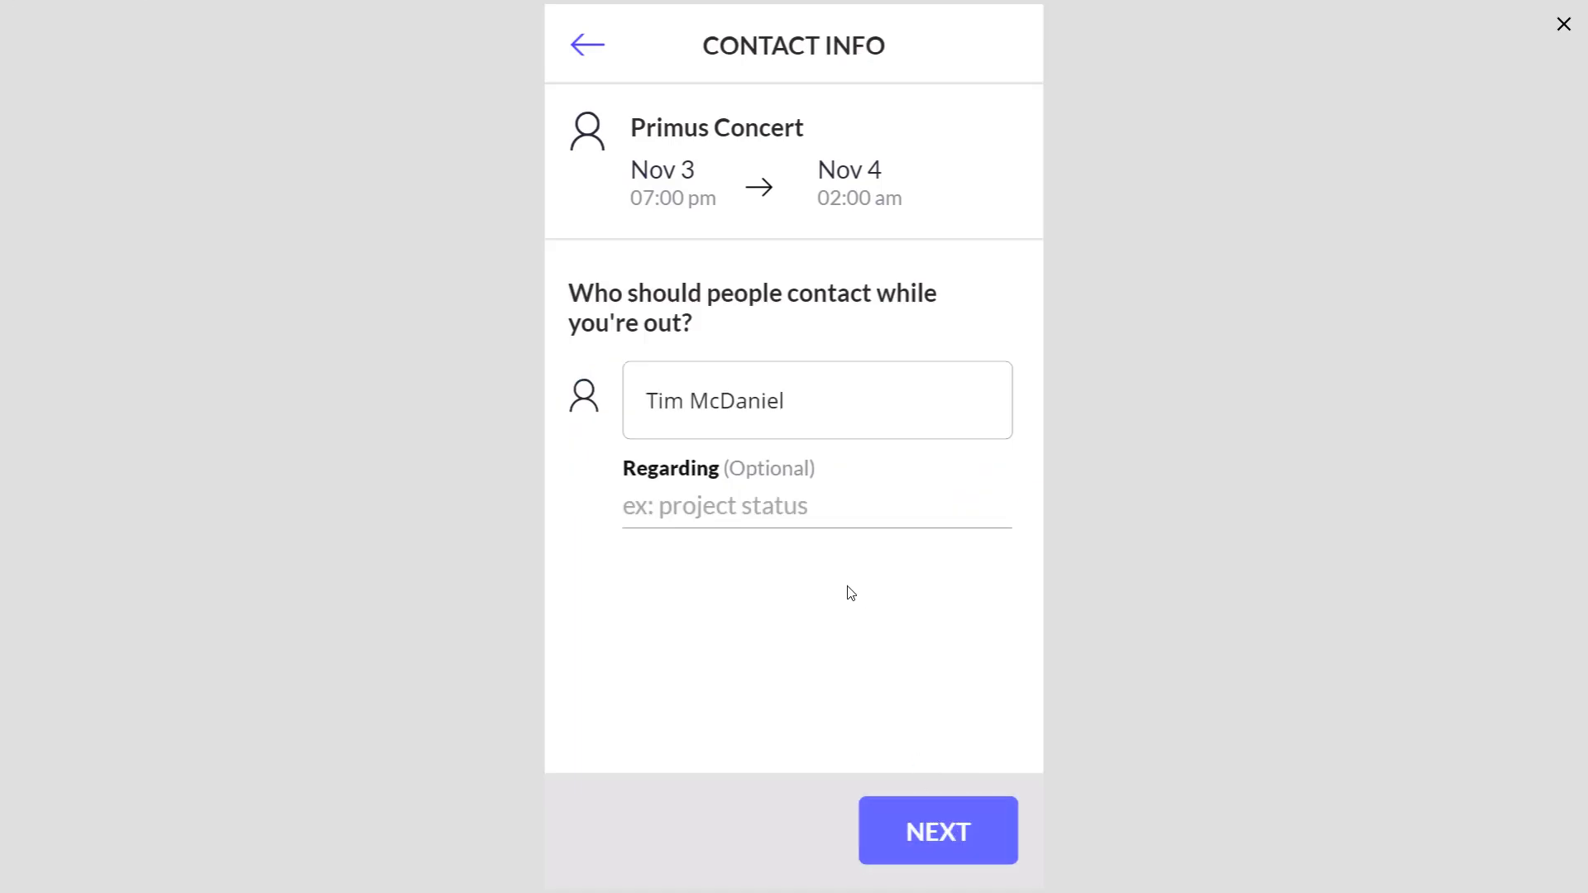
mouse_move(805, 448)
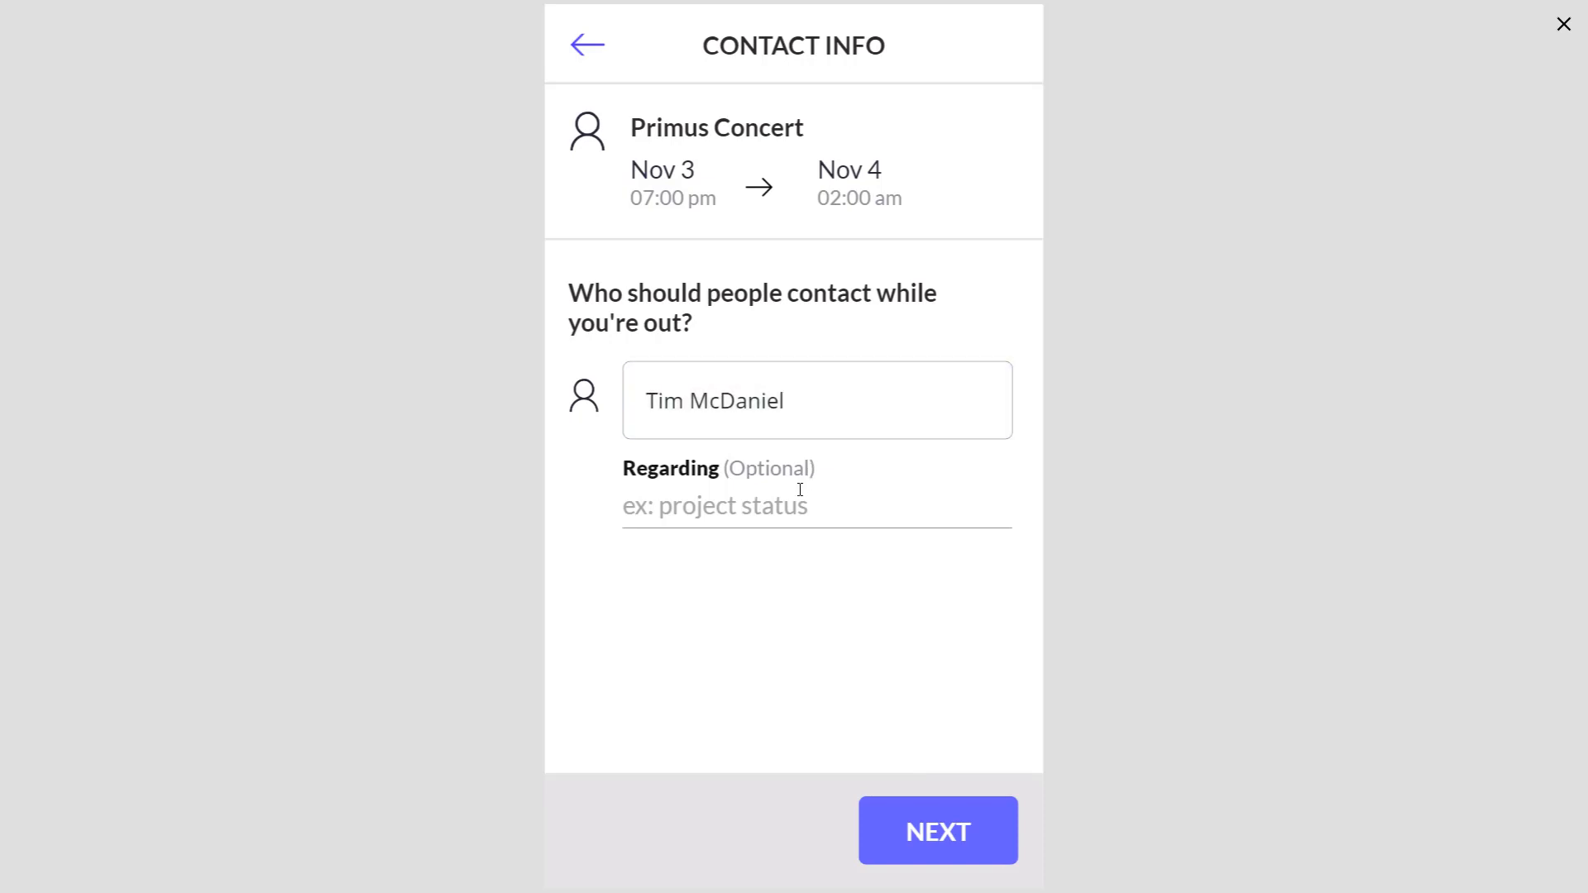
Make Todd Baginski the contact regarding Anything and continue to review the drafted reply.
left_click(816, 399)
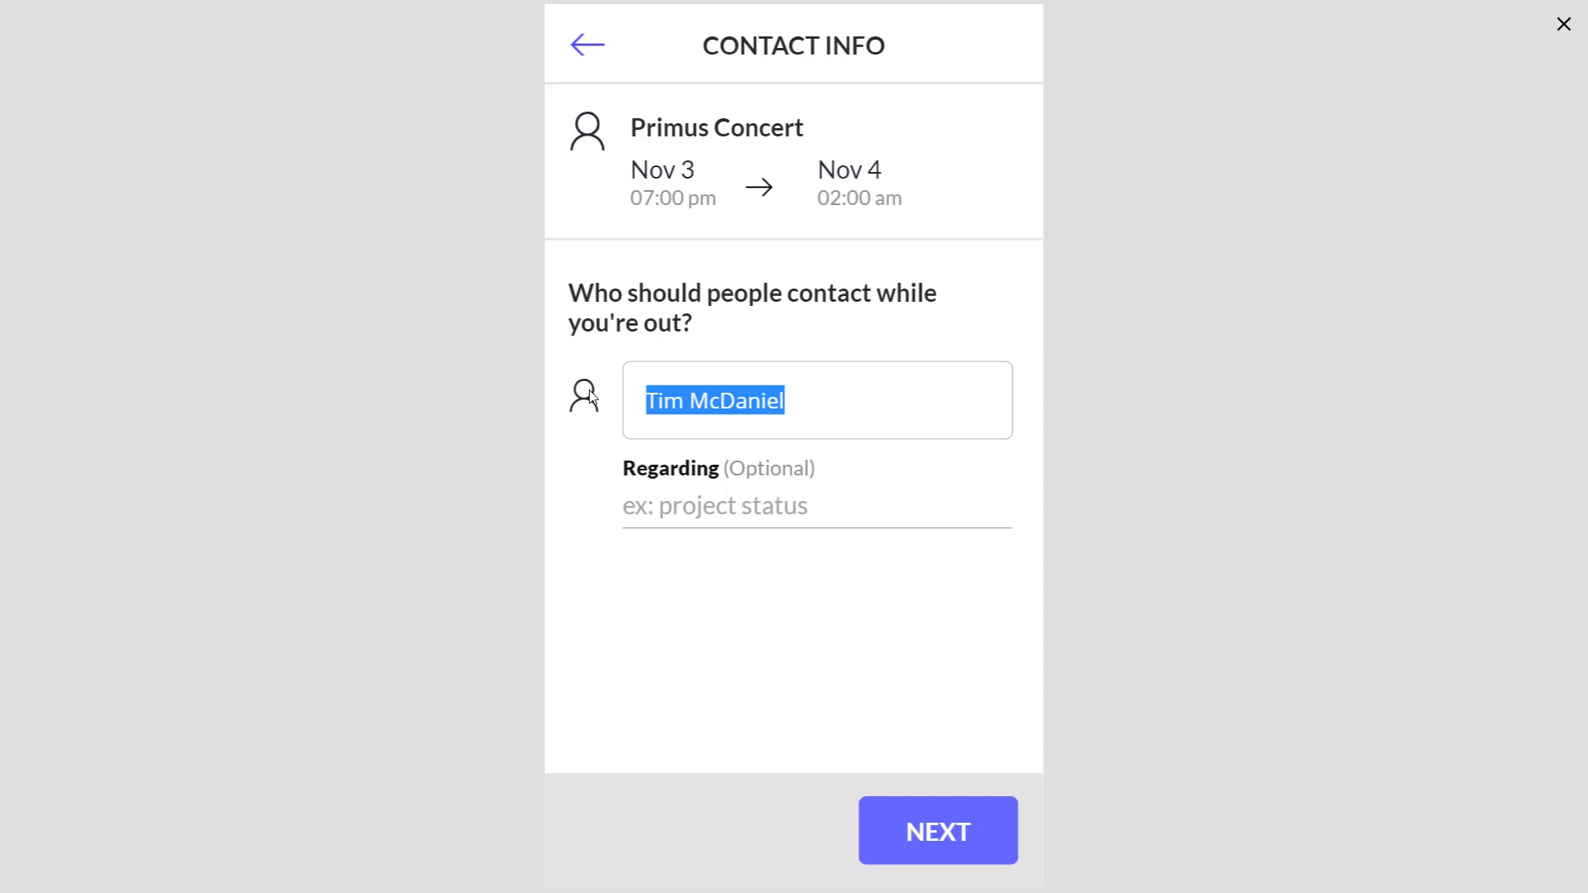
type("Todd")
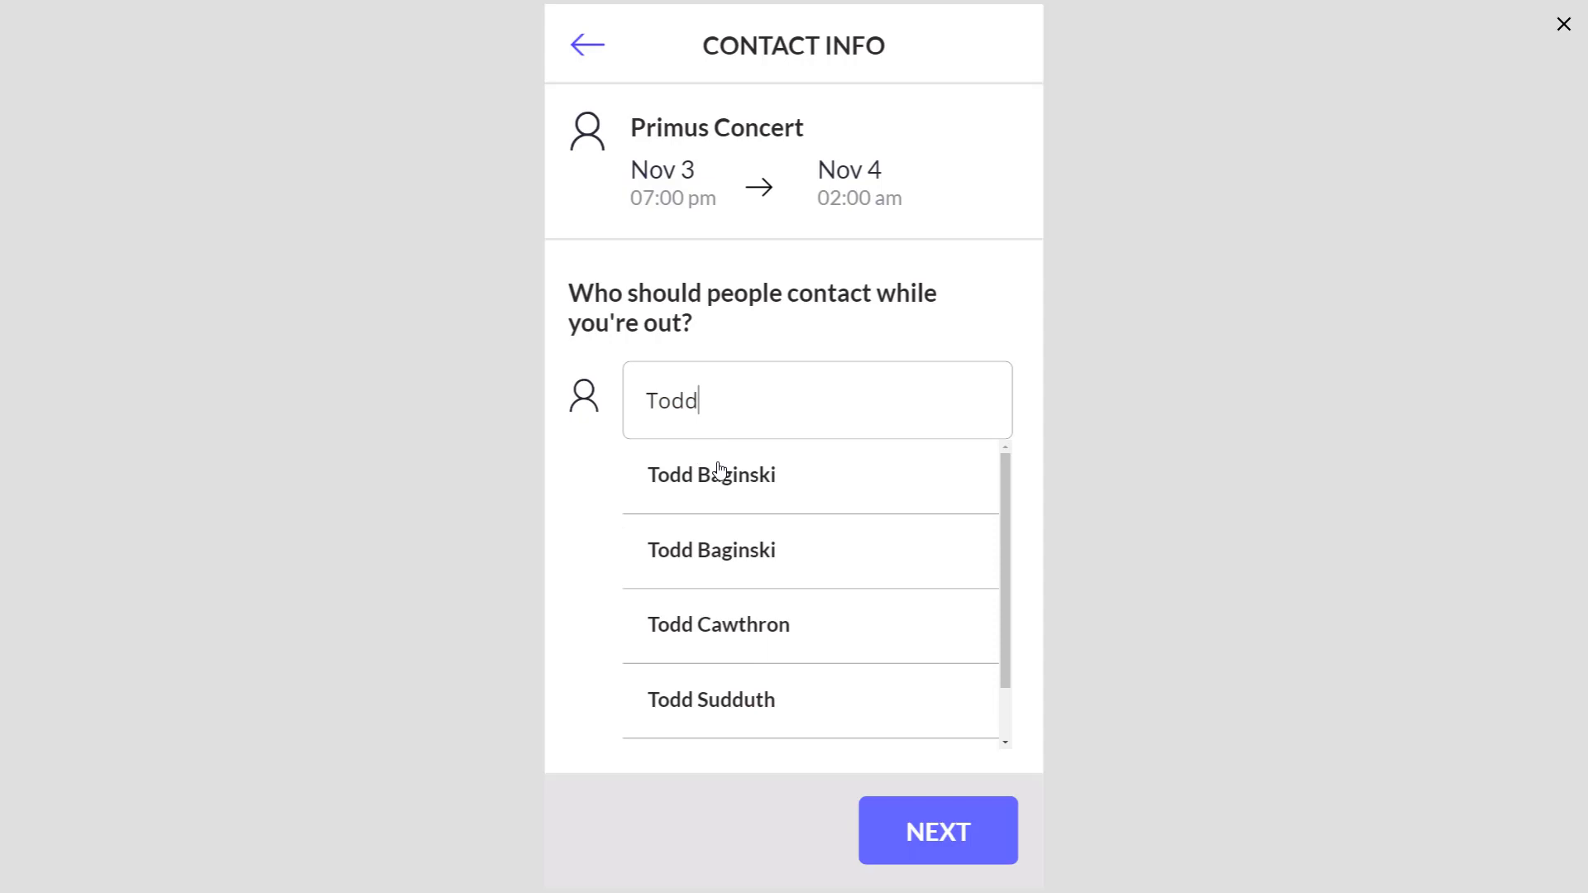
mouse_move(729, 655)
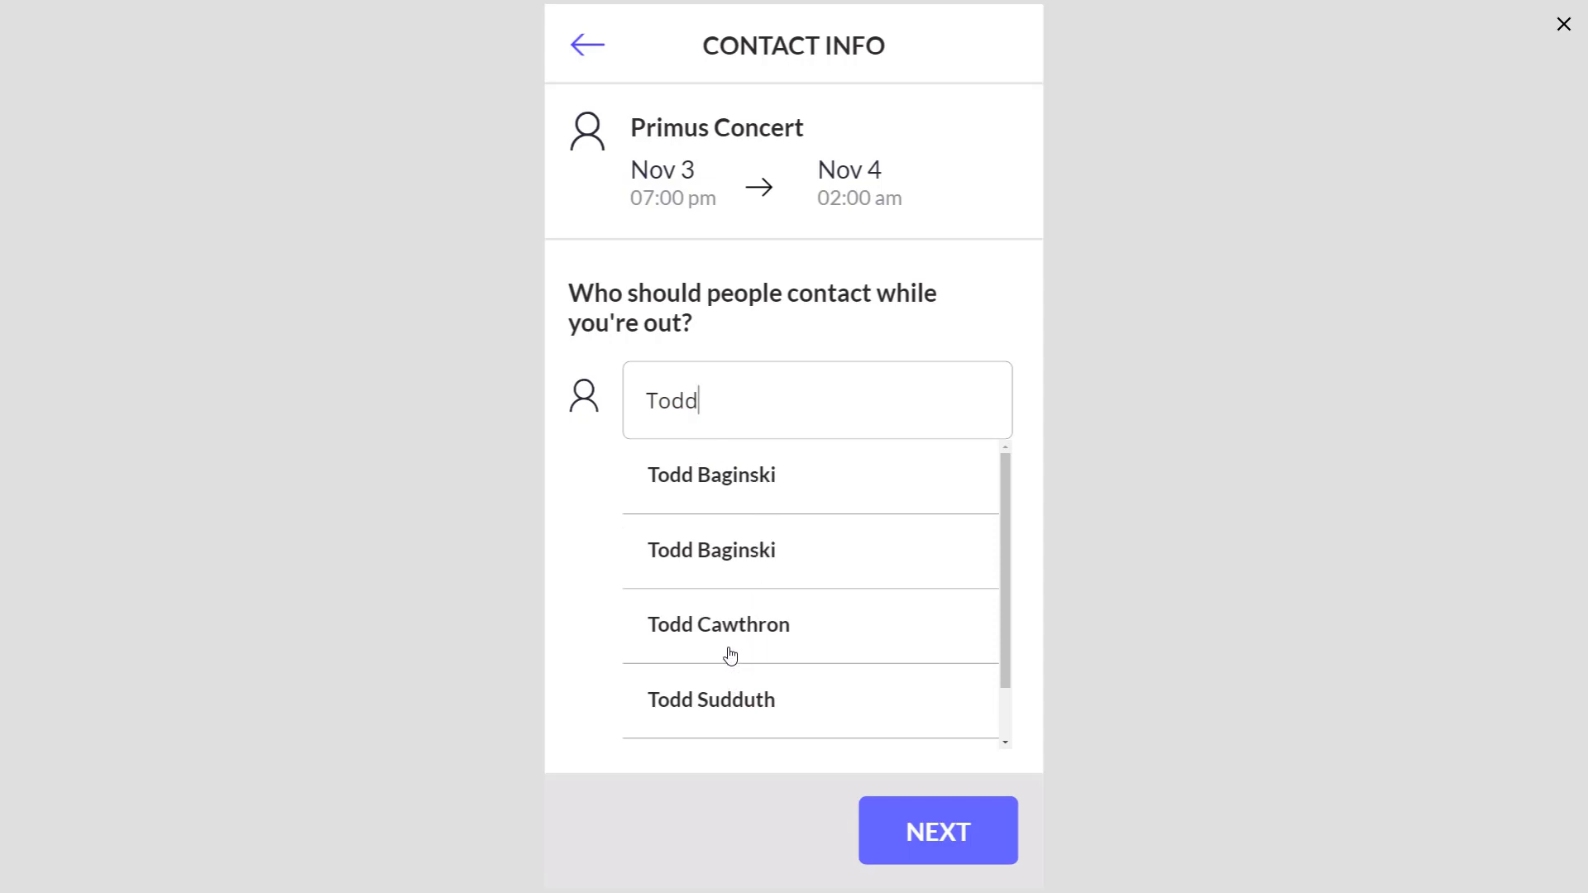
mouse_move(738, 500)
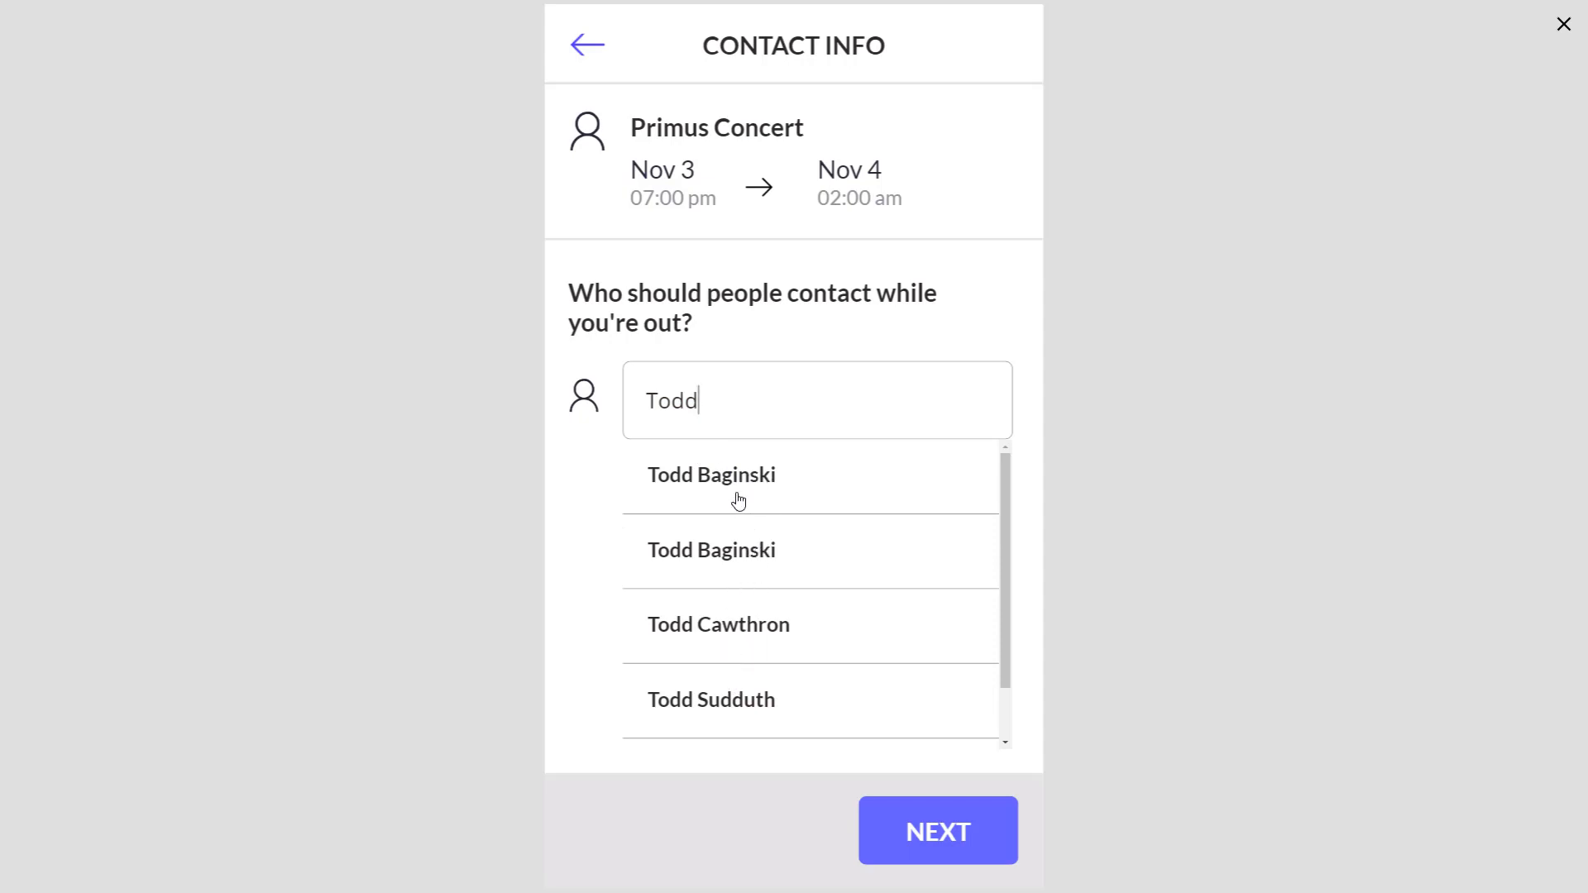
left_click(711, 475)
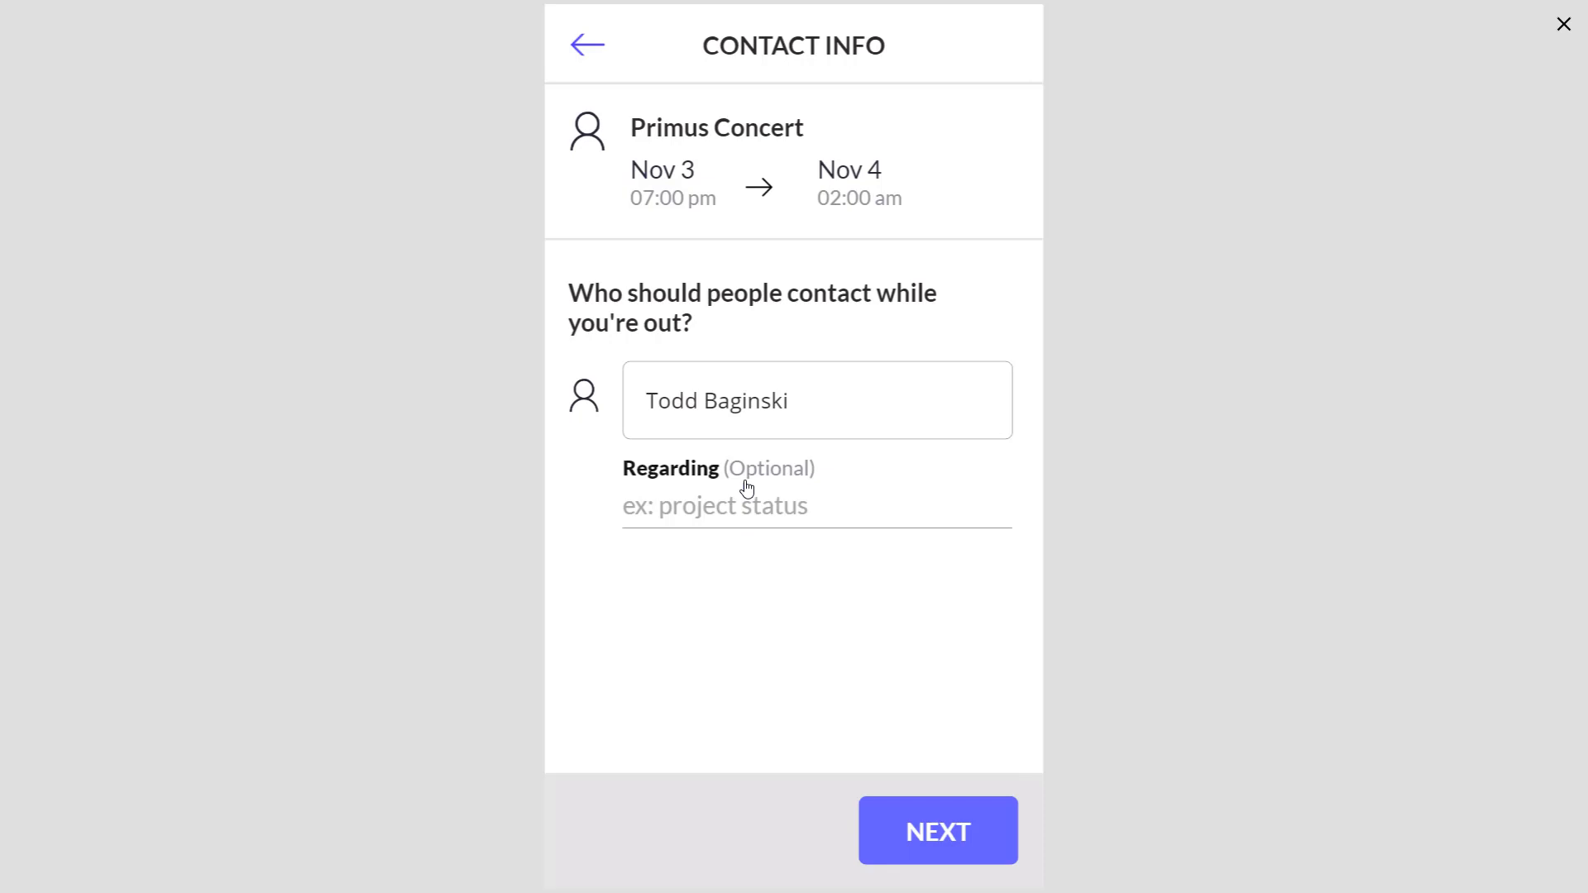
left_click(815, 506)
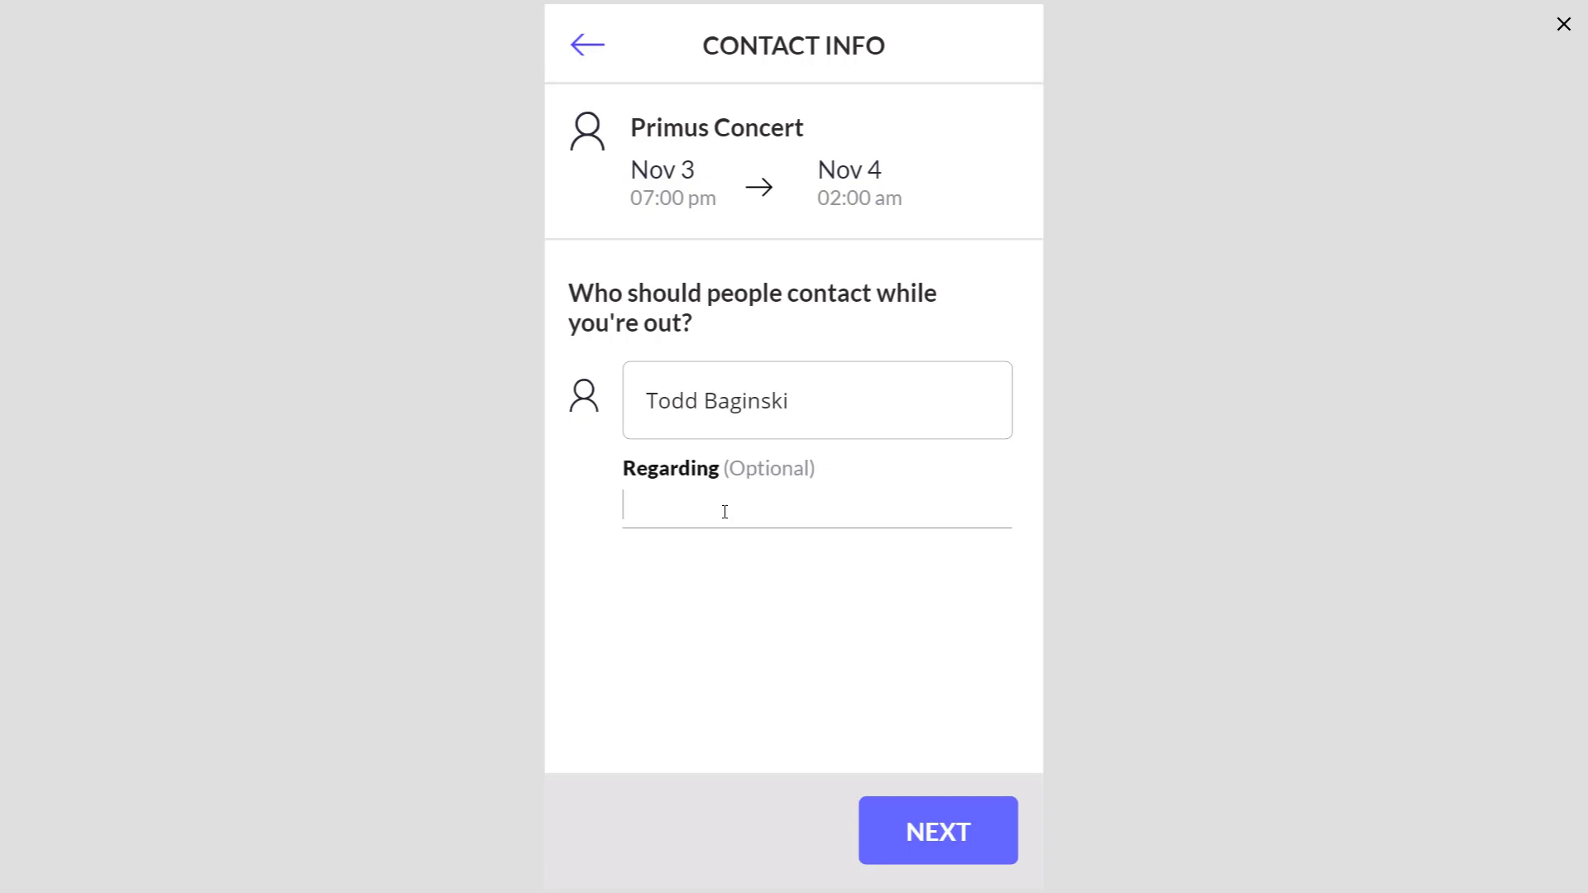
type("A")
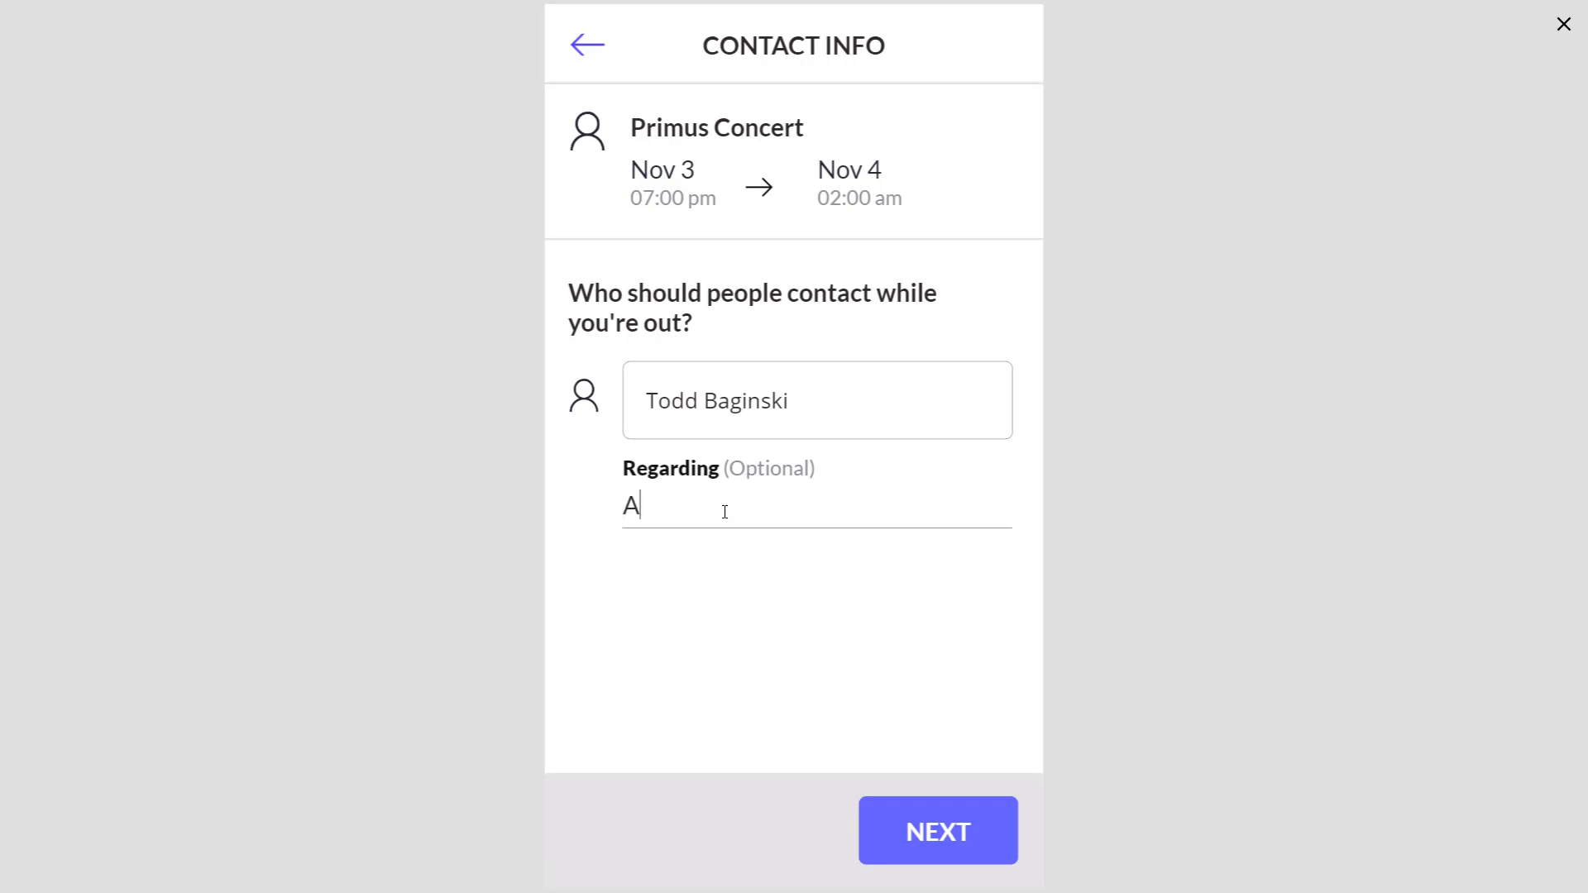
type("nything")
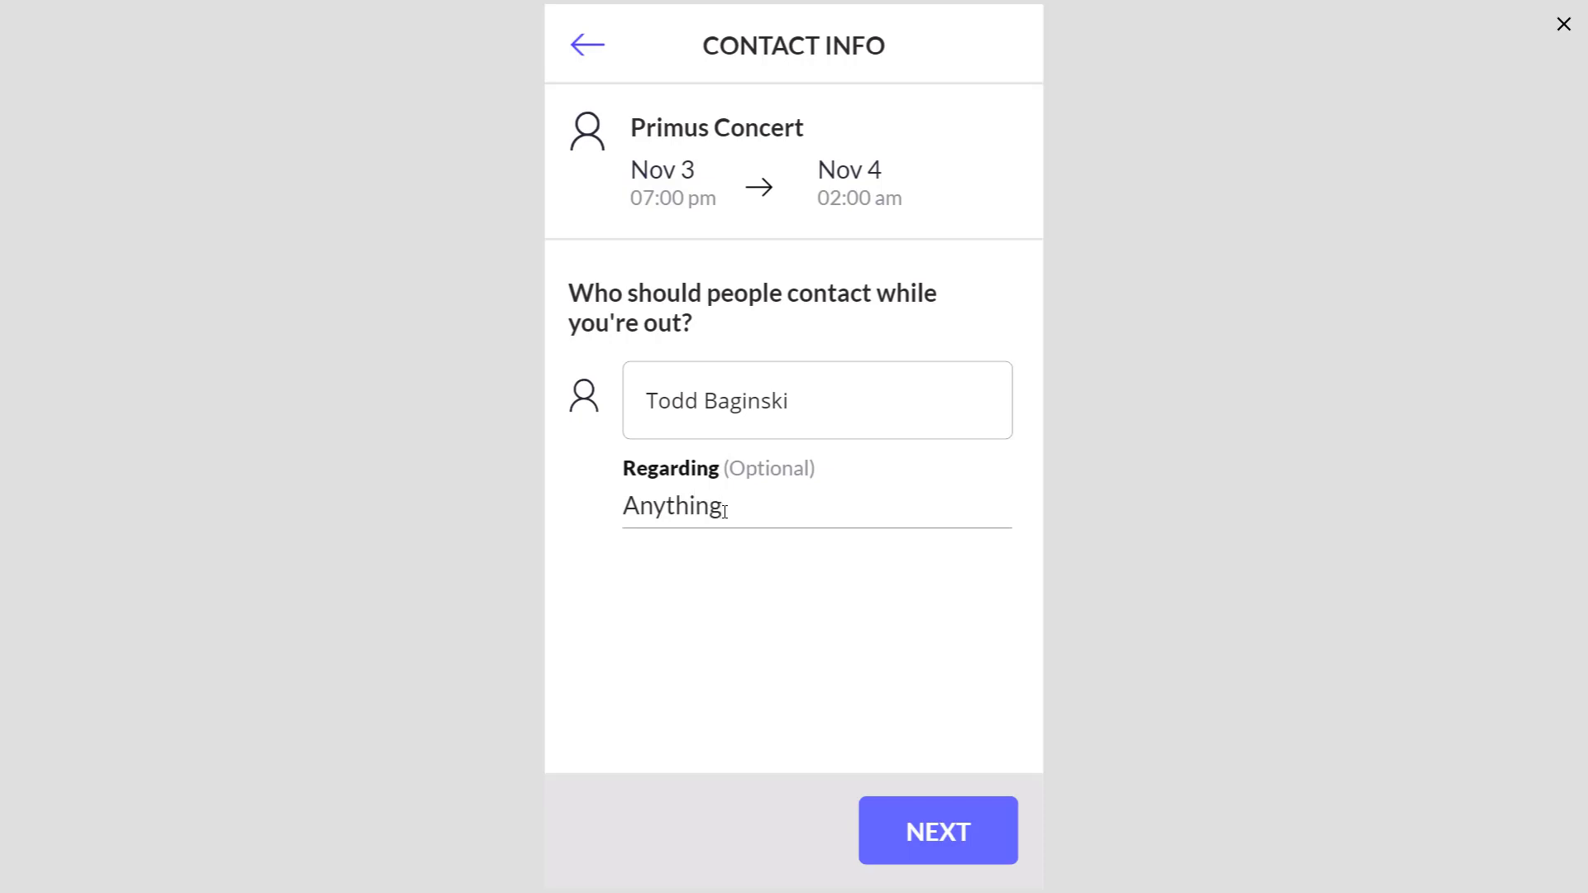
left_click(936, 830)
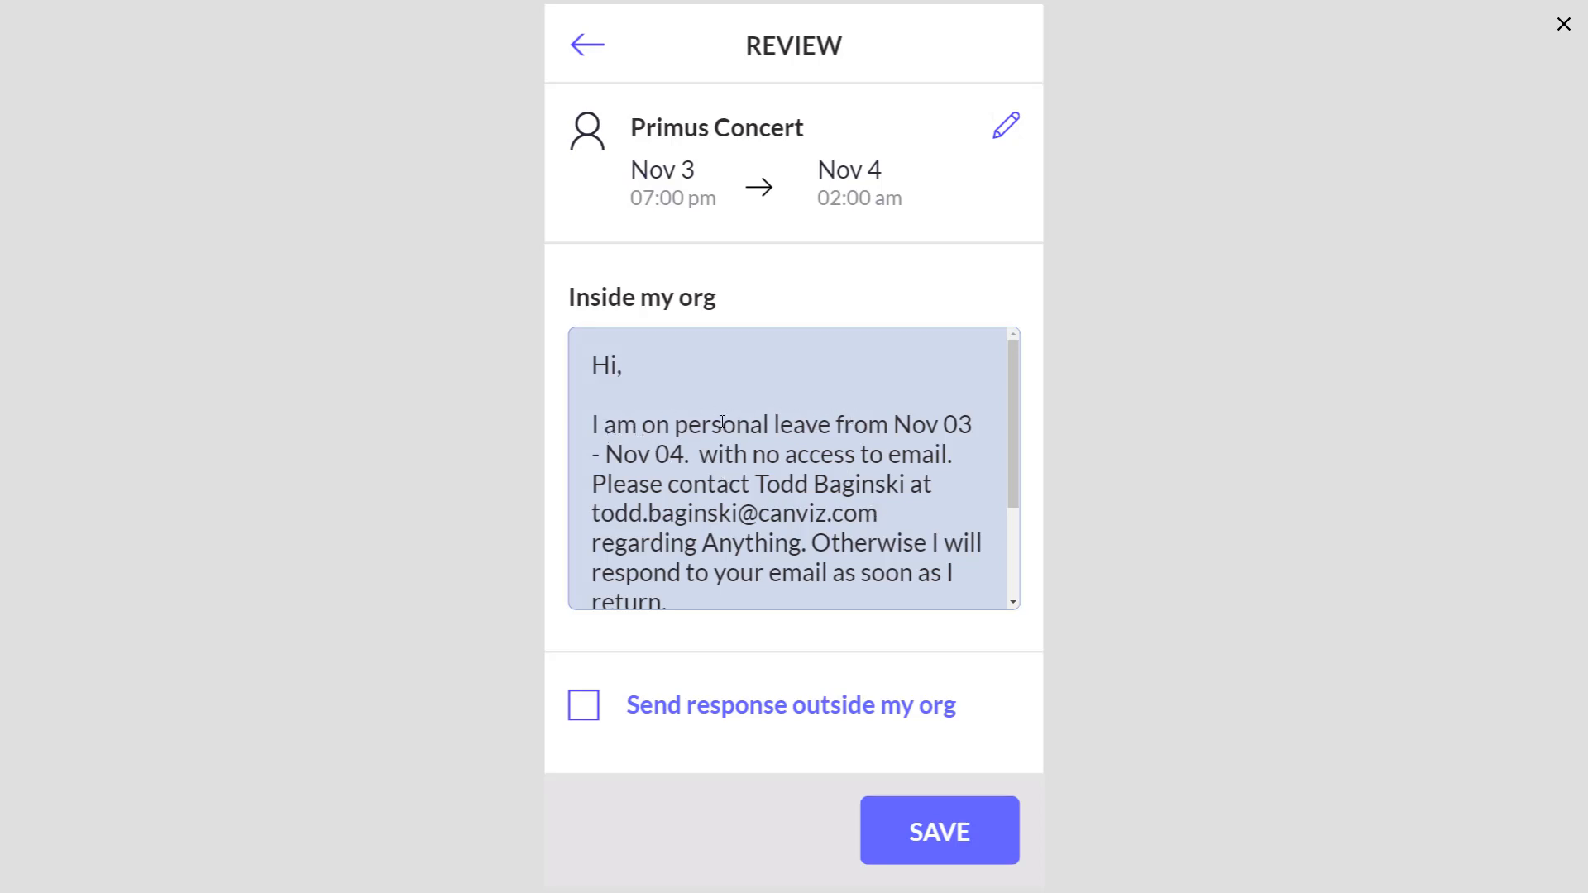
double_click(723, 425)
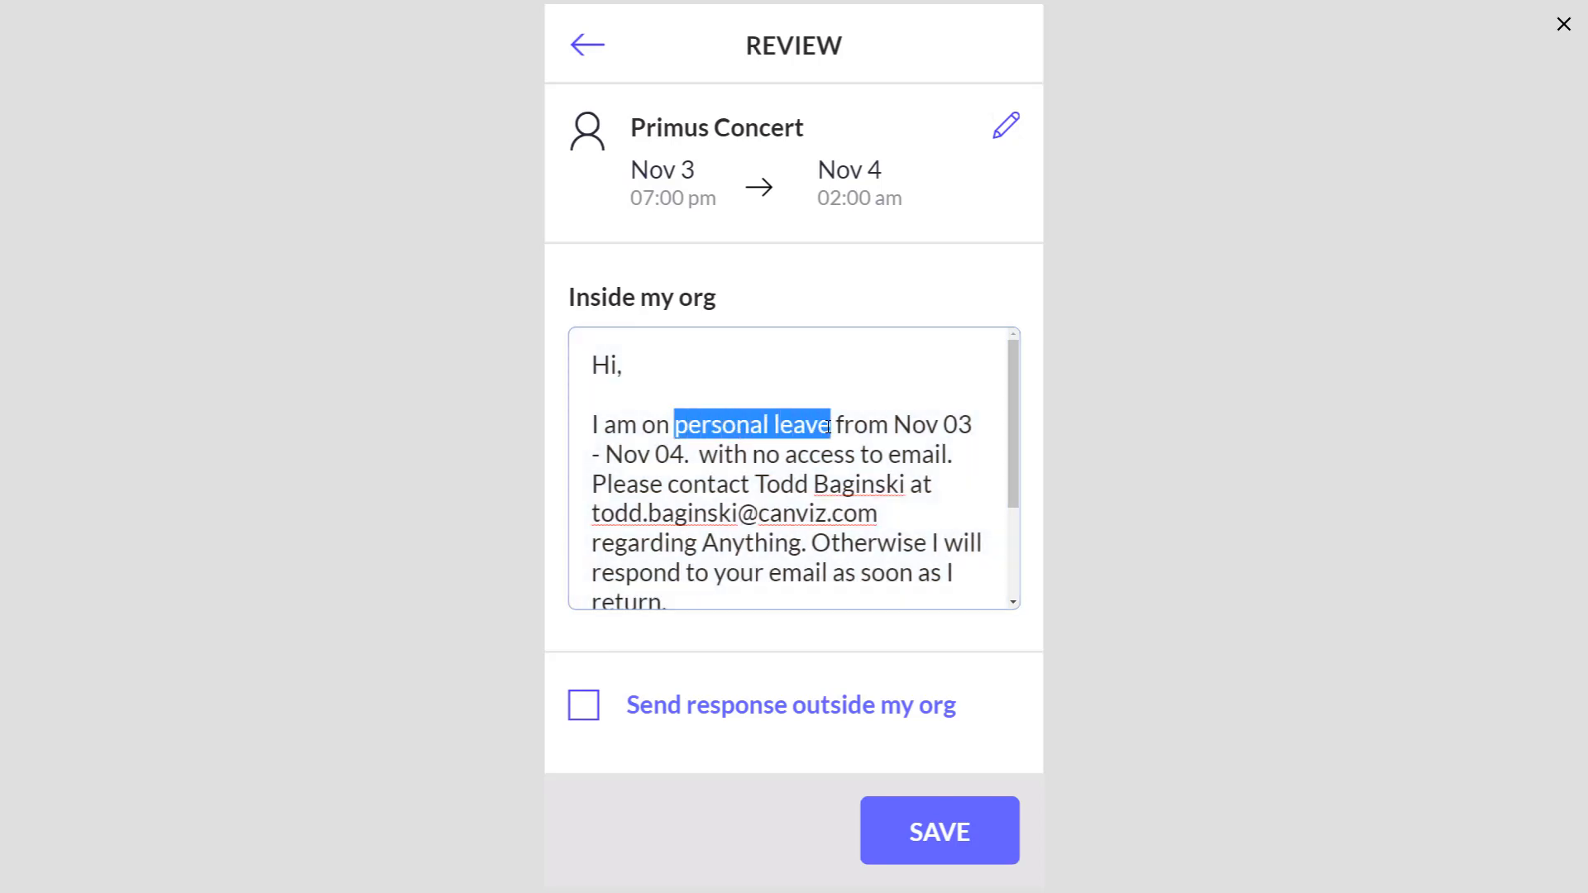
left_click_drag(896, 425, 688, 453)
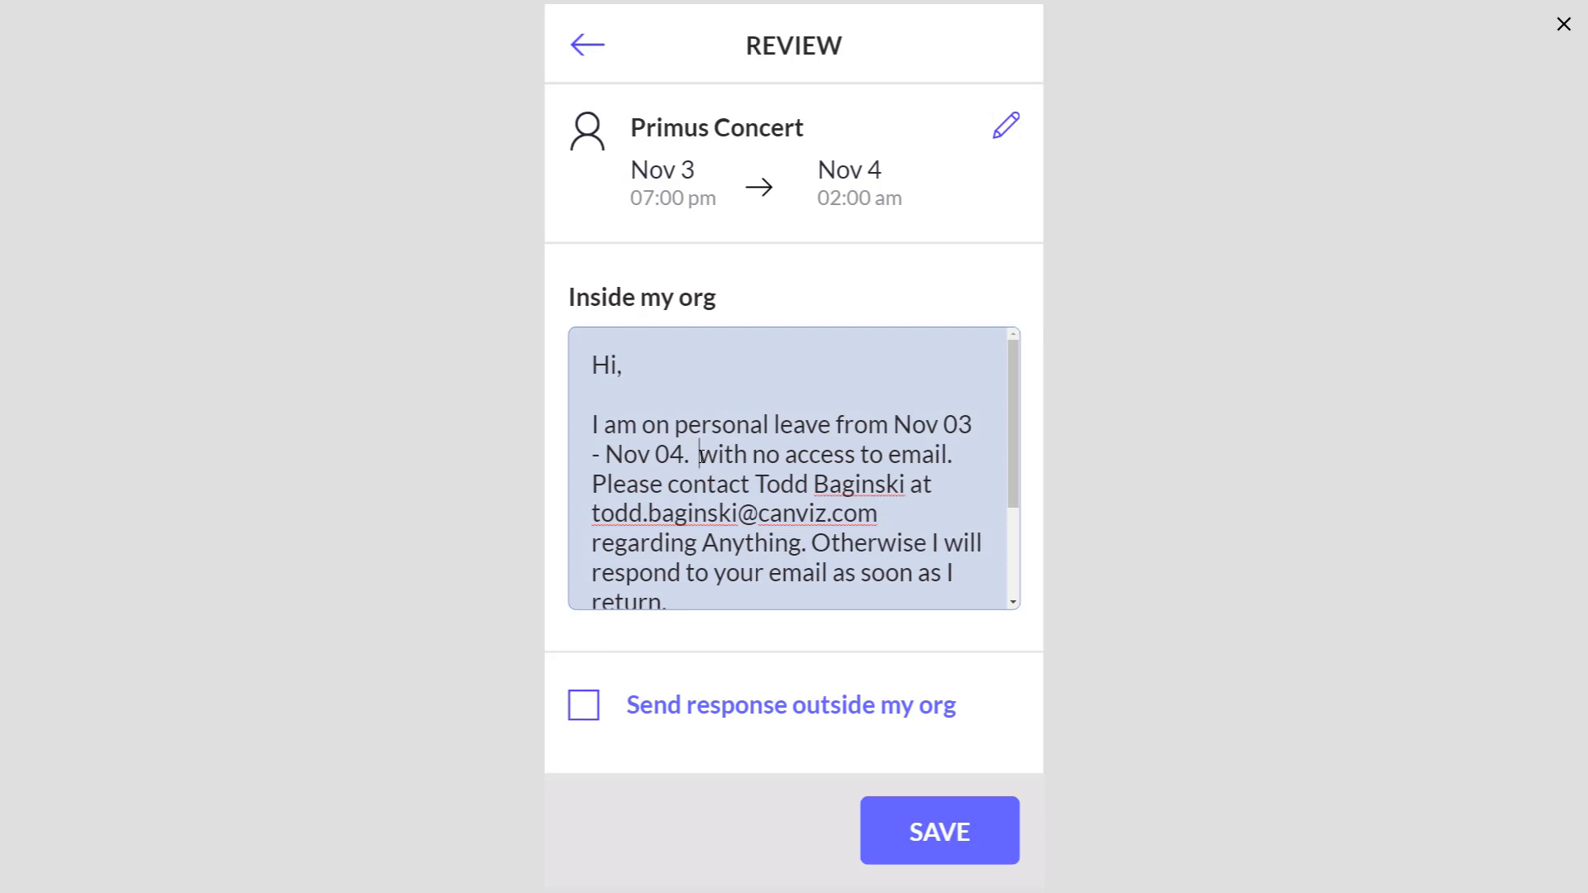
left_click_drag(748, 455, 900, 455)
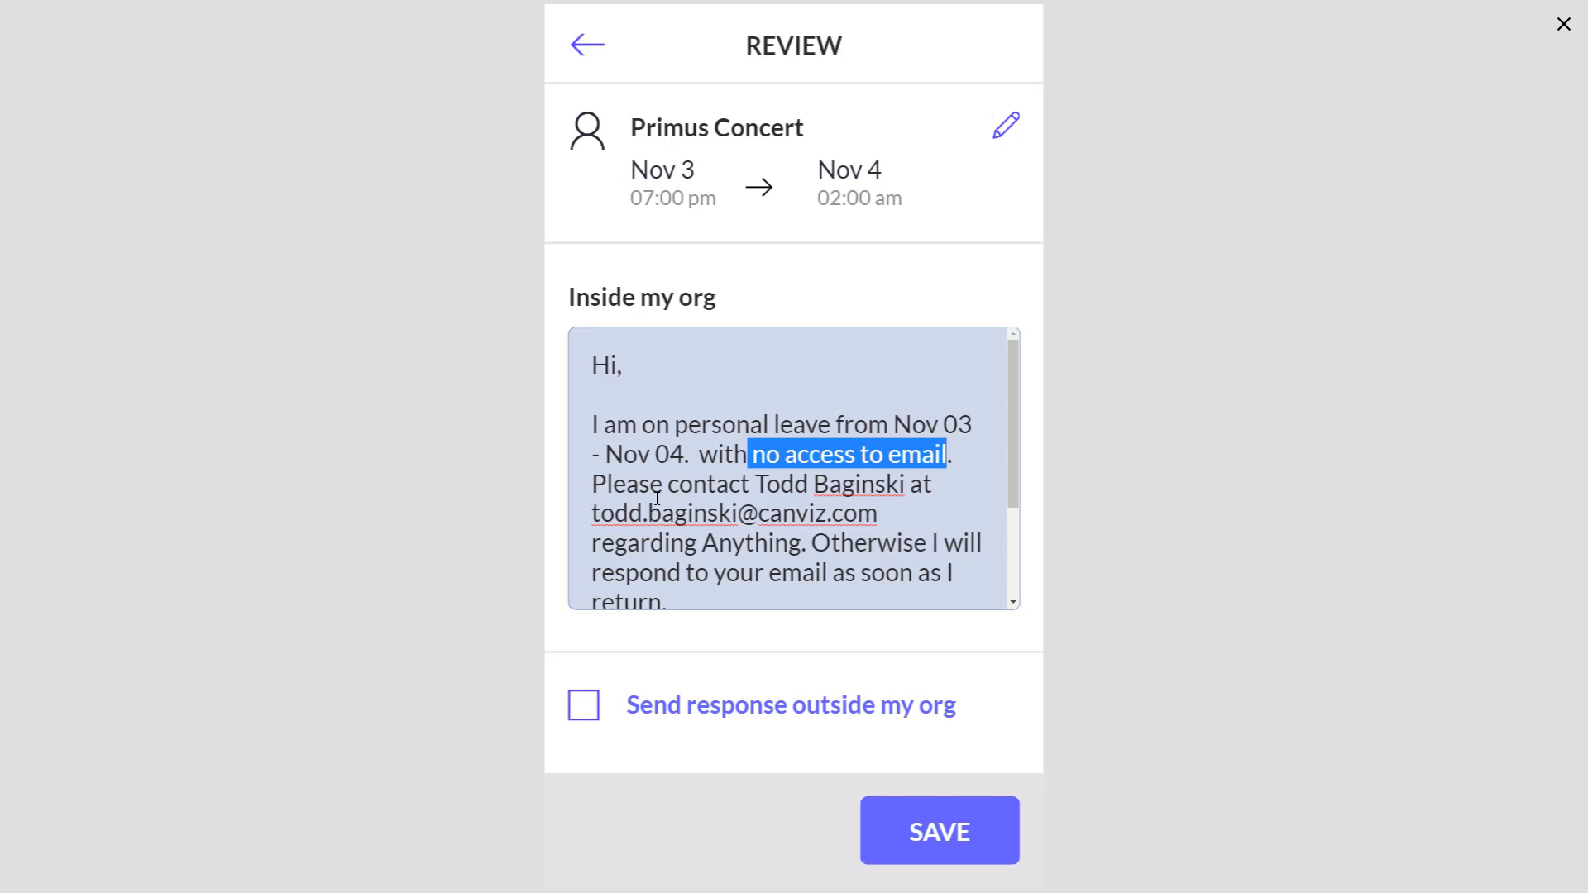
double_click(823, 484)
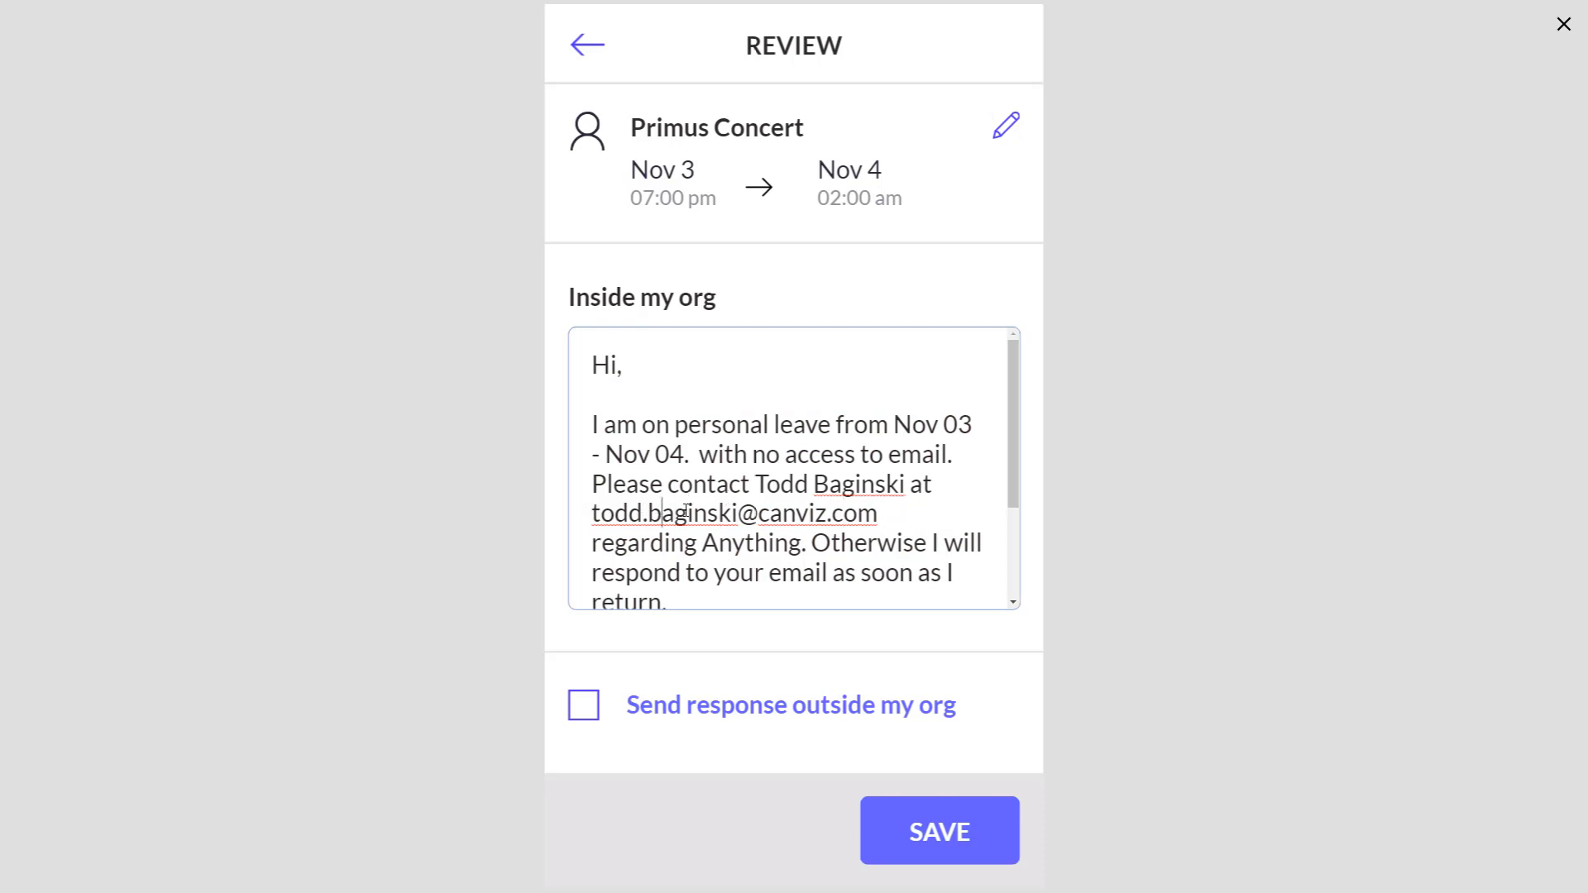
triple_click(791, 472)
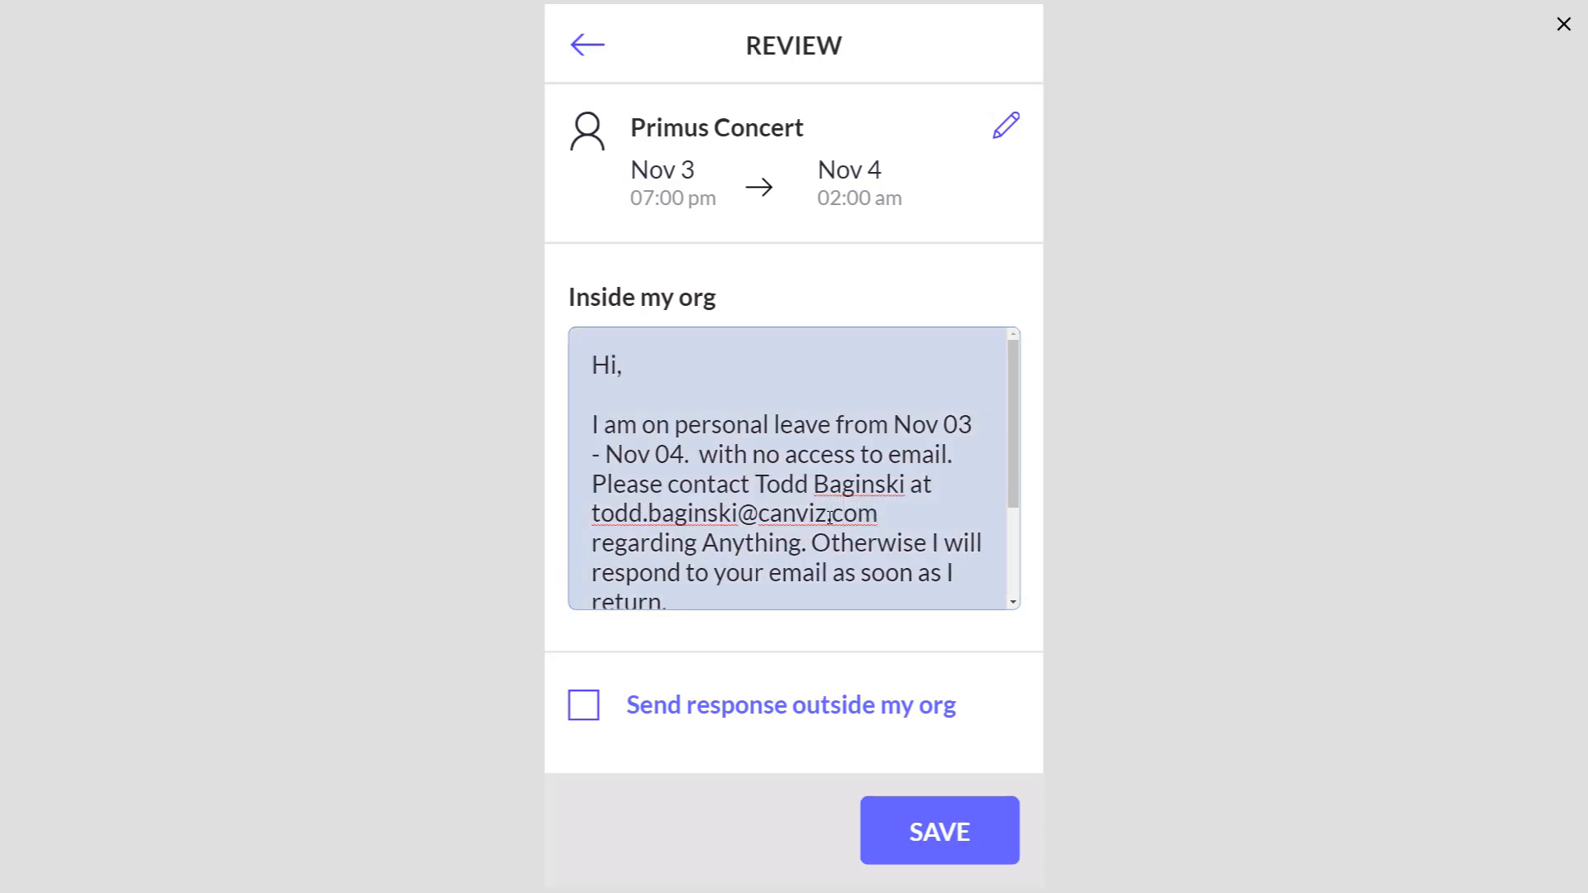
left_click(734, 542)
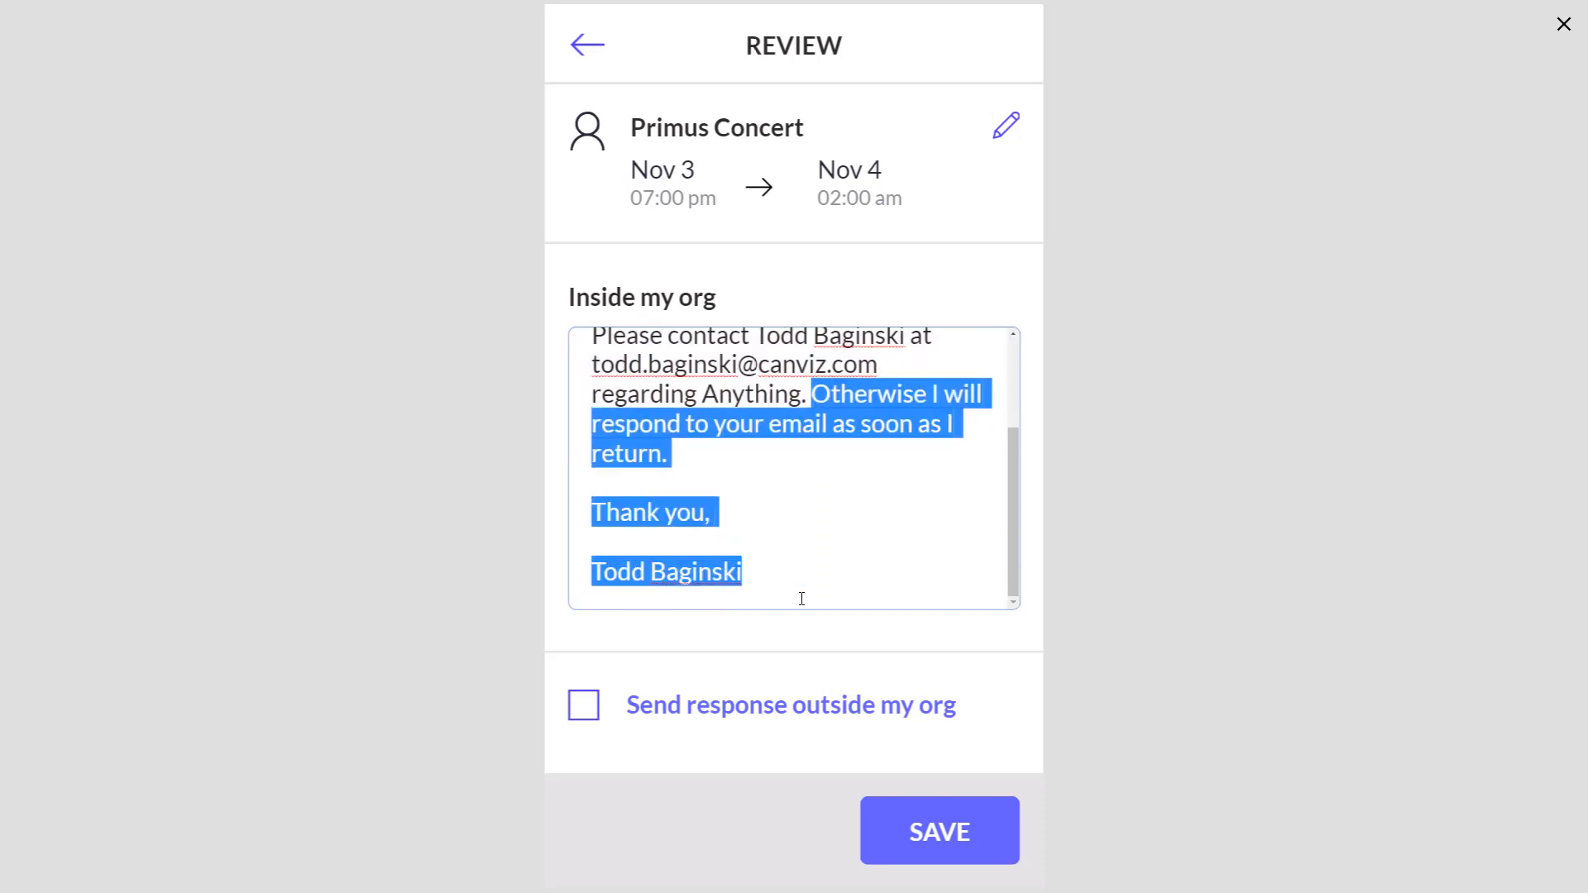
left_click(761, 572)
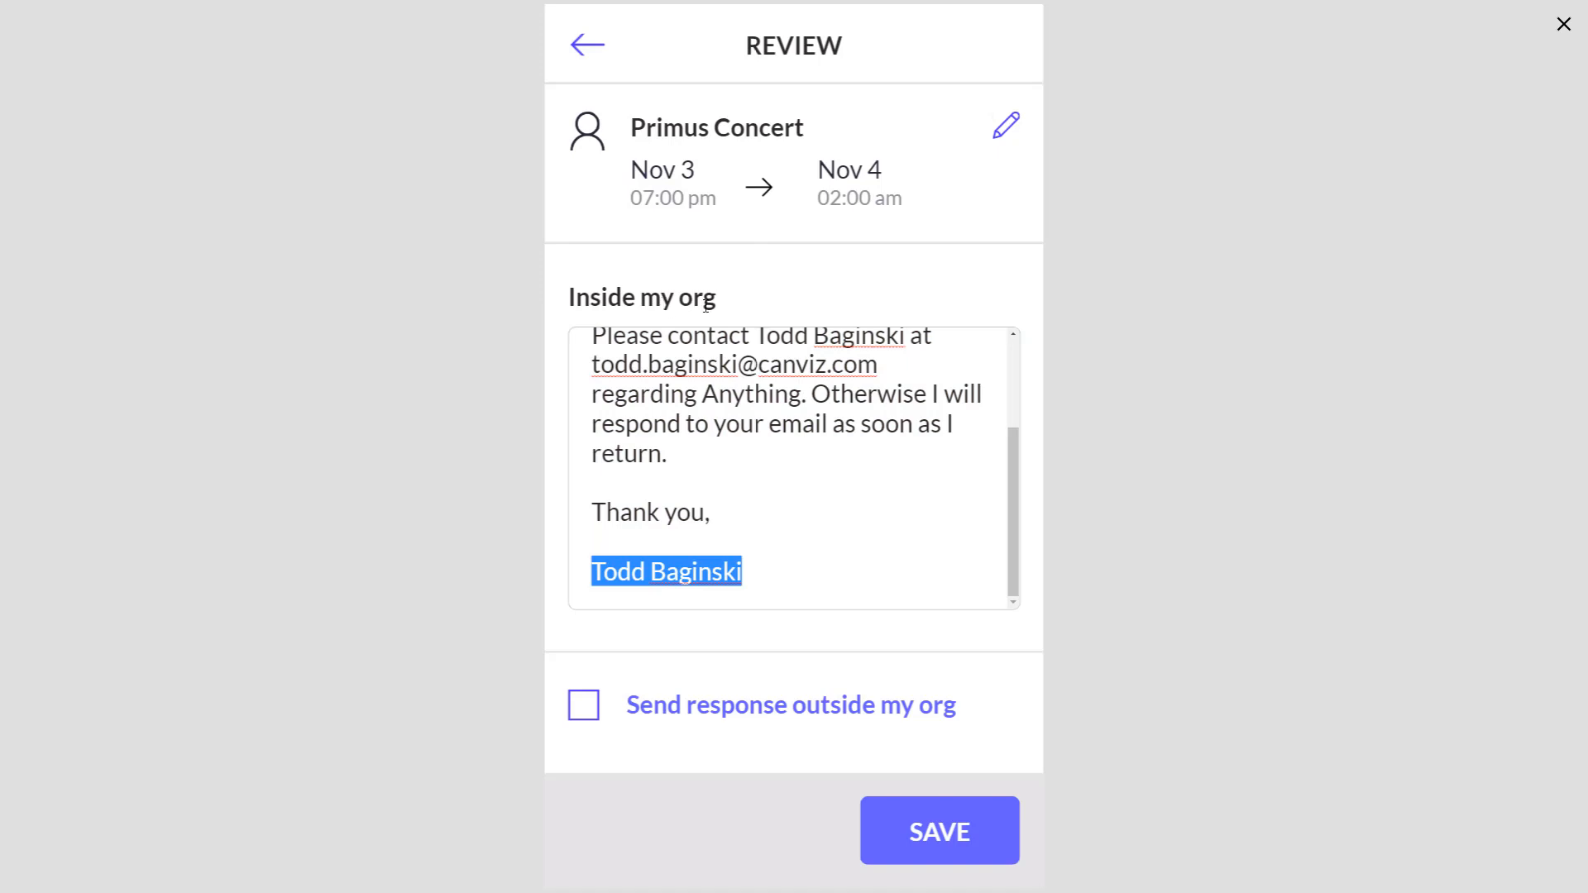
Enable the outside-organisation reply, lowercase 'anything' in it, and save the auto-reply.
left_click(584, 704)
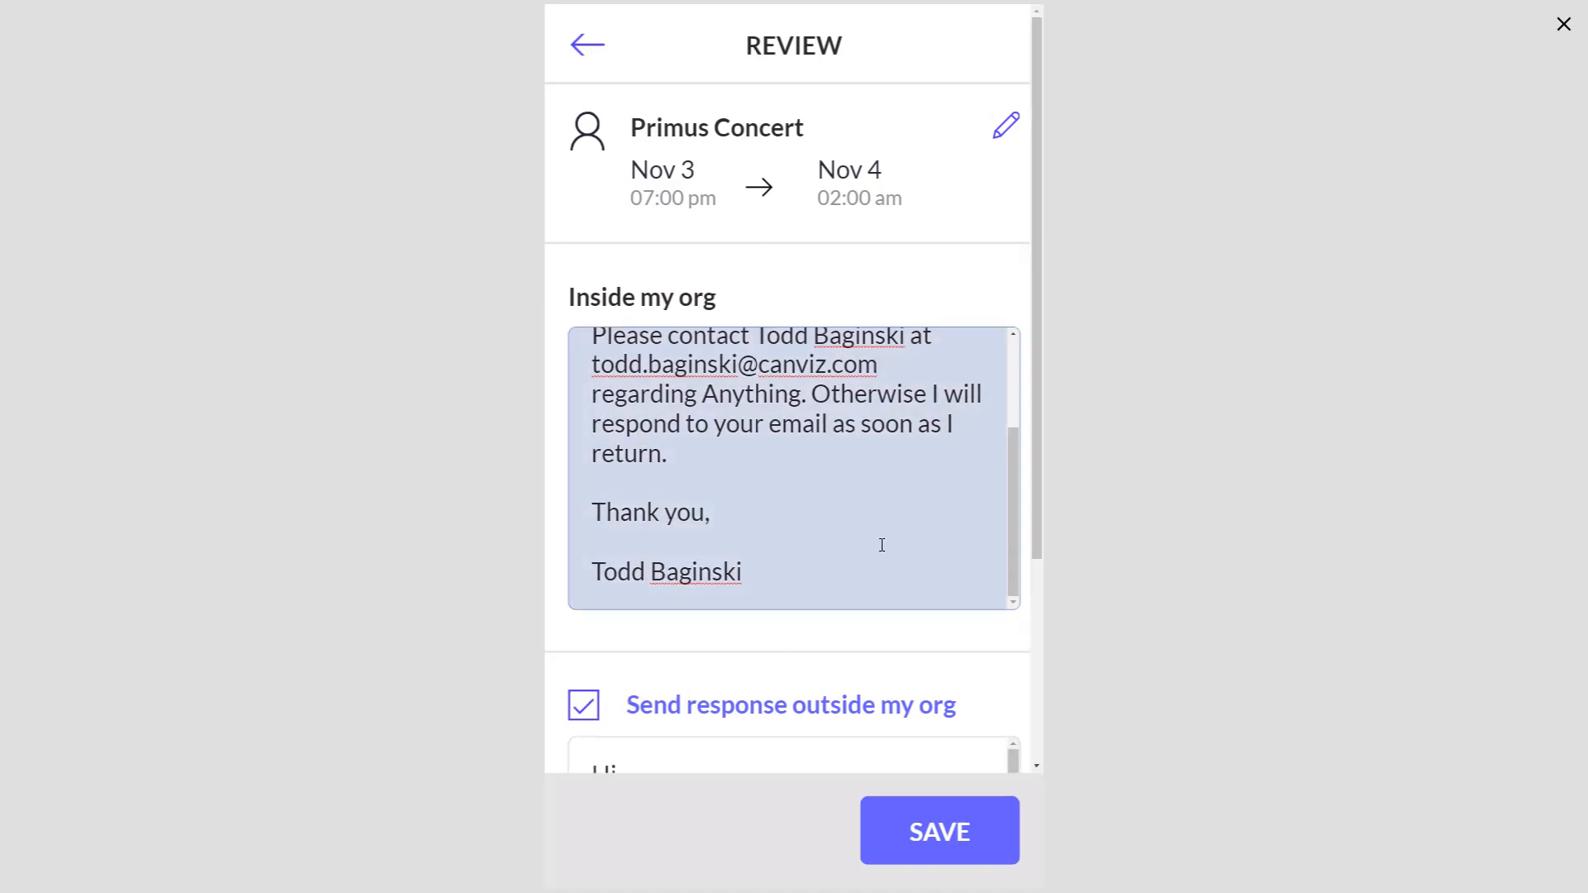
scroll("down", 3)
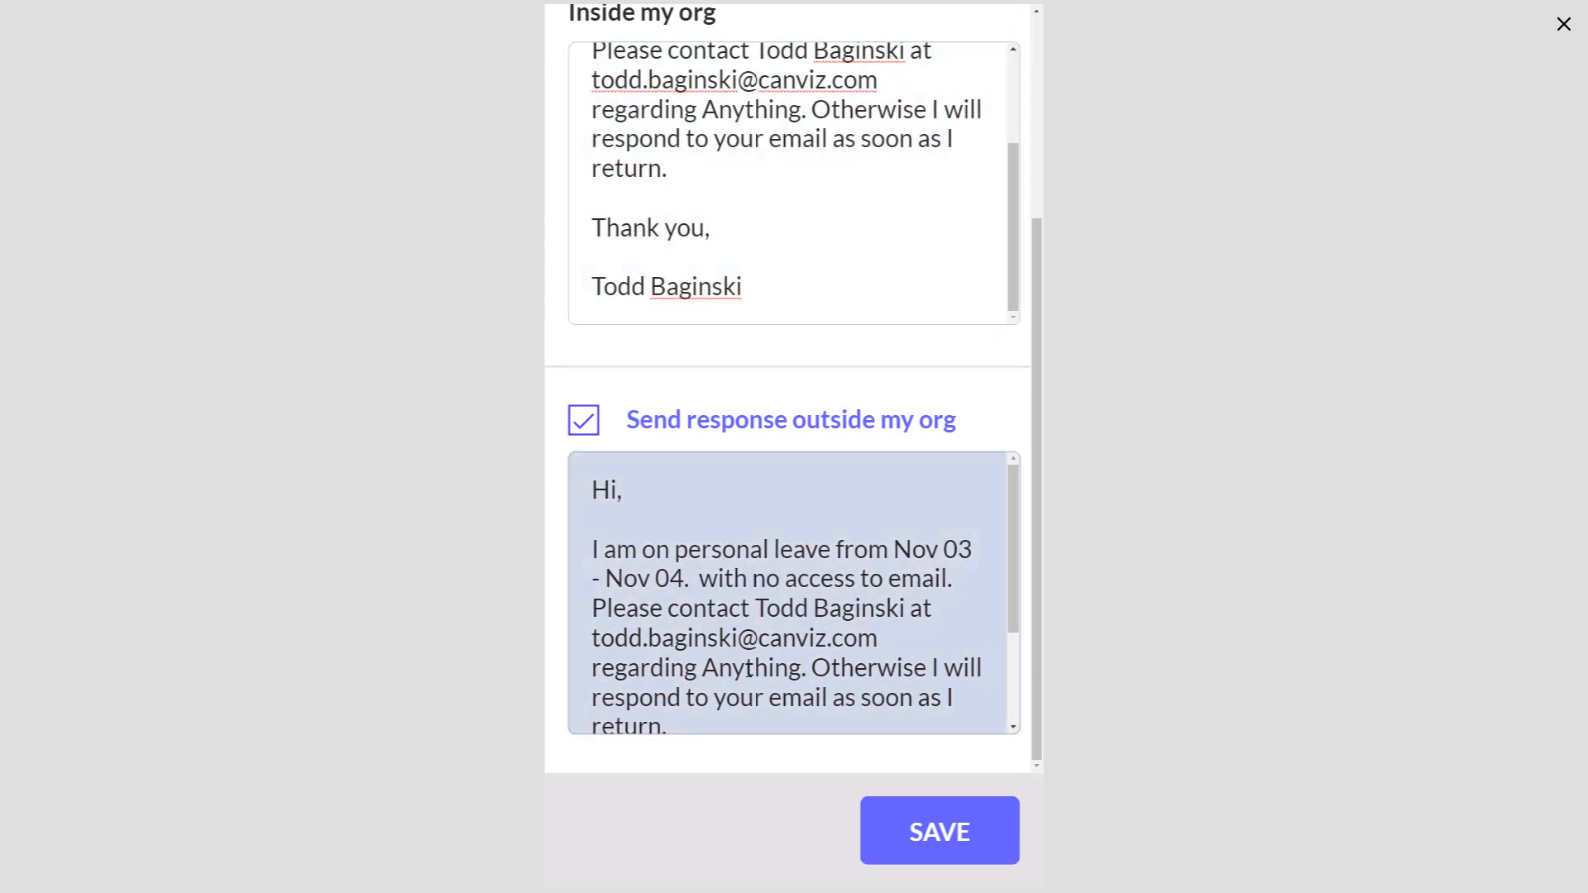
double_click(710, 666)
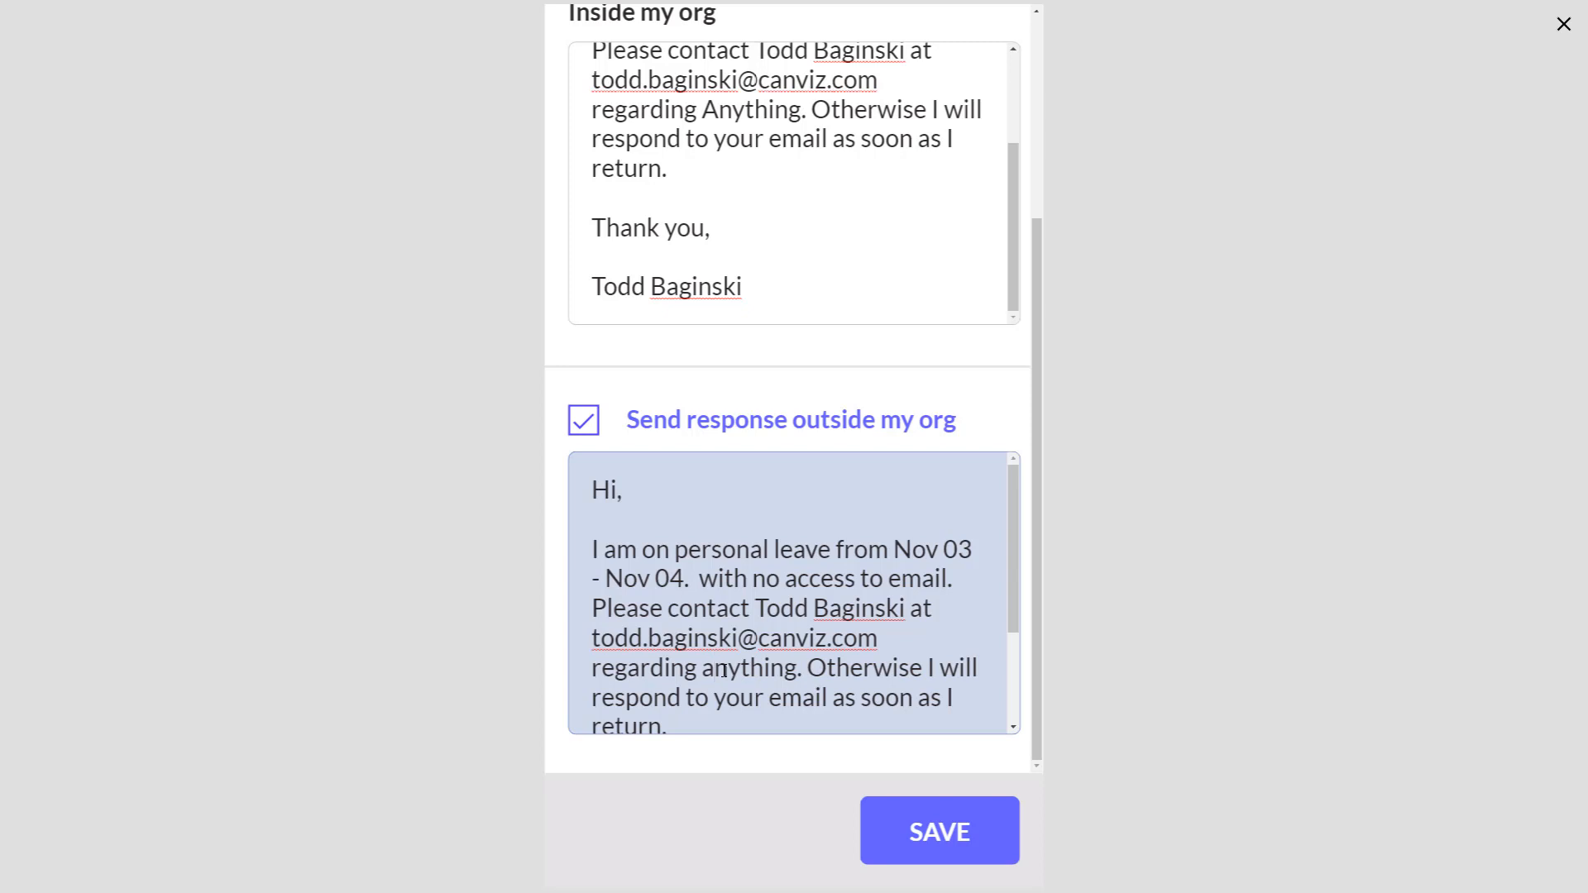
left_click(938, 832)
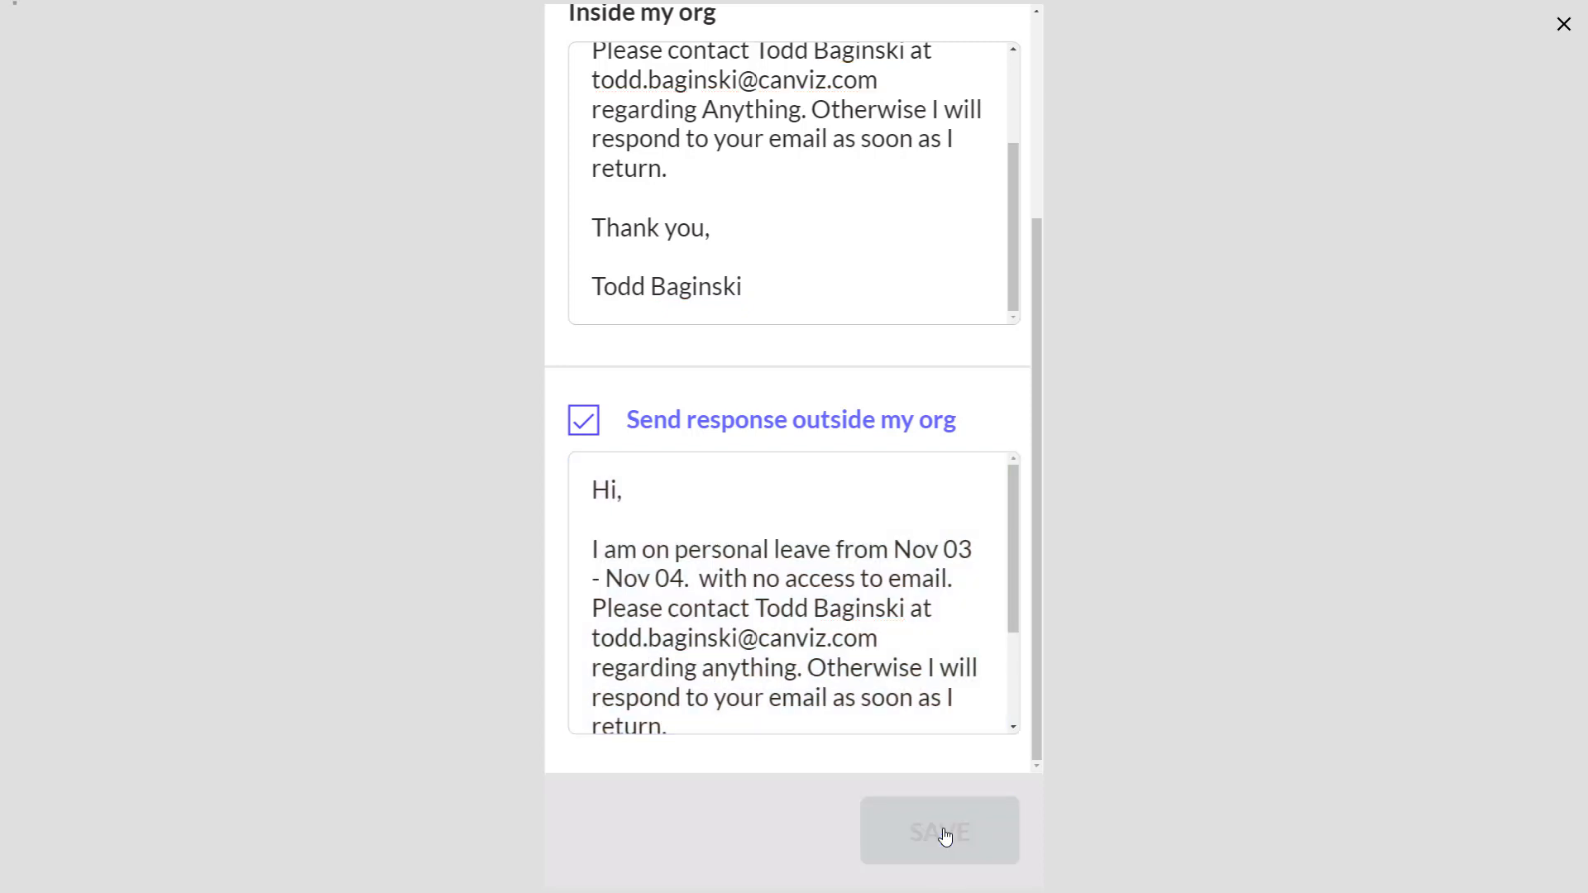
left_click(939, 830)
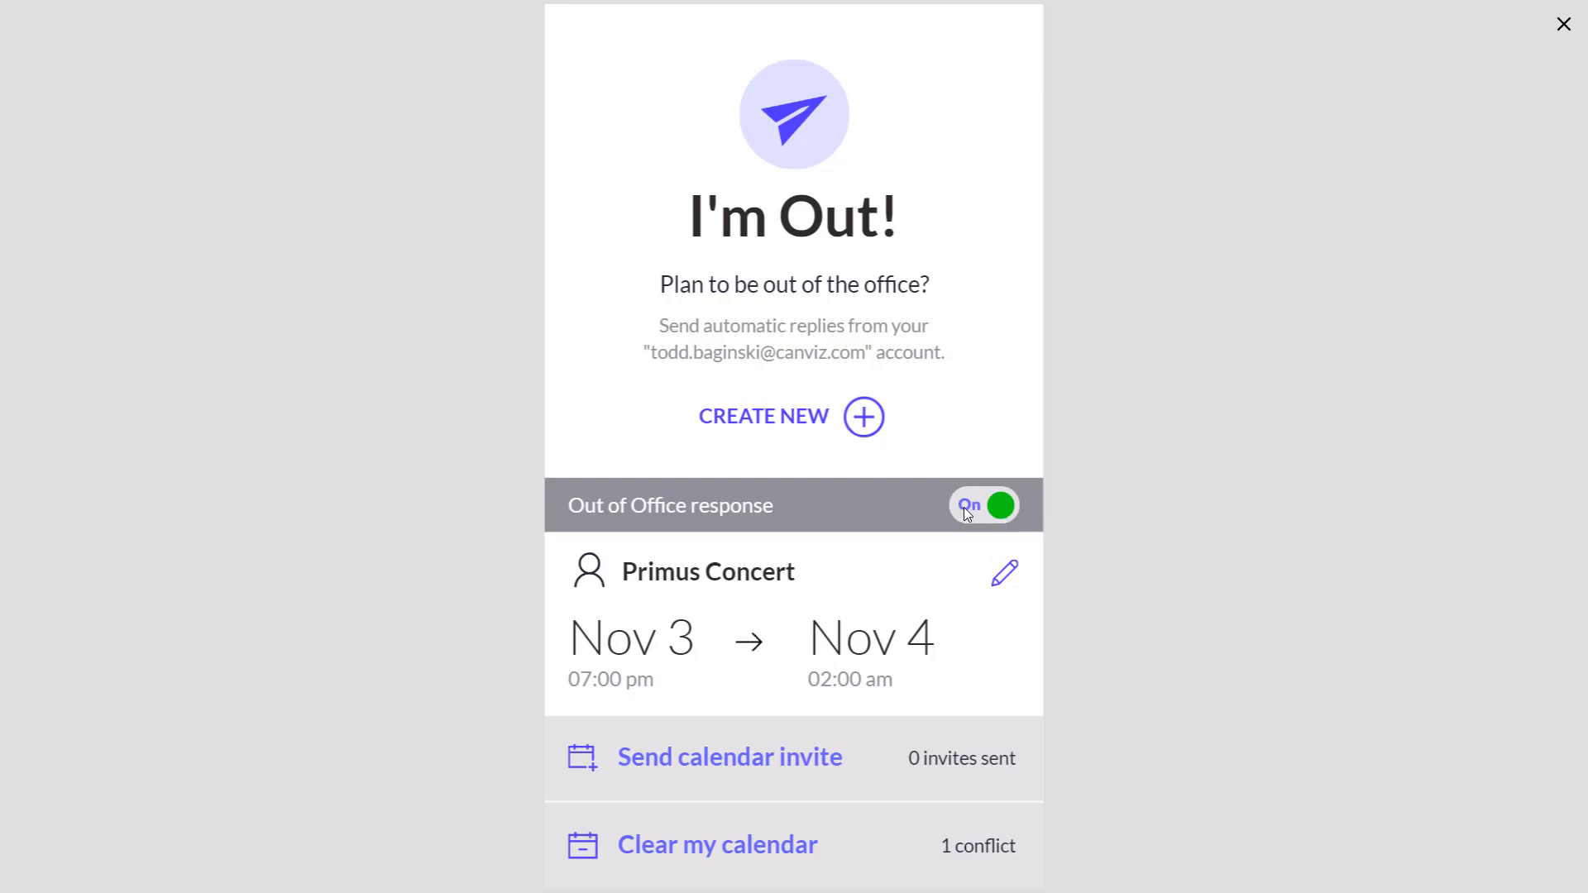
mouse_move(1006, 574)
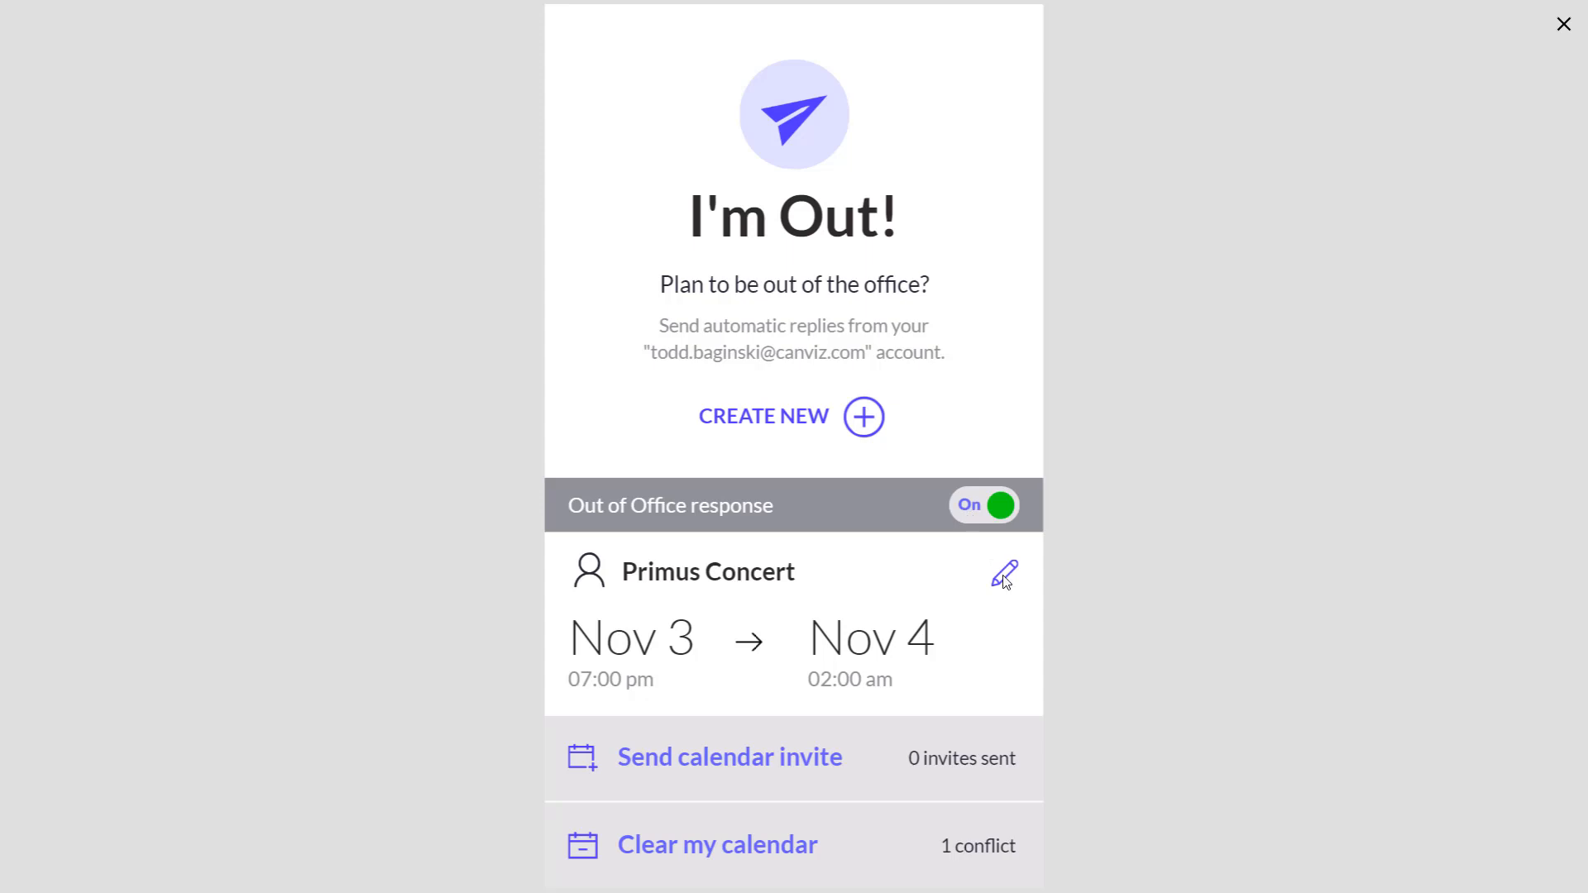
mouse_move(1001, 599)
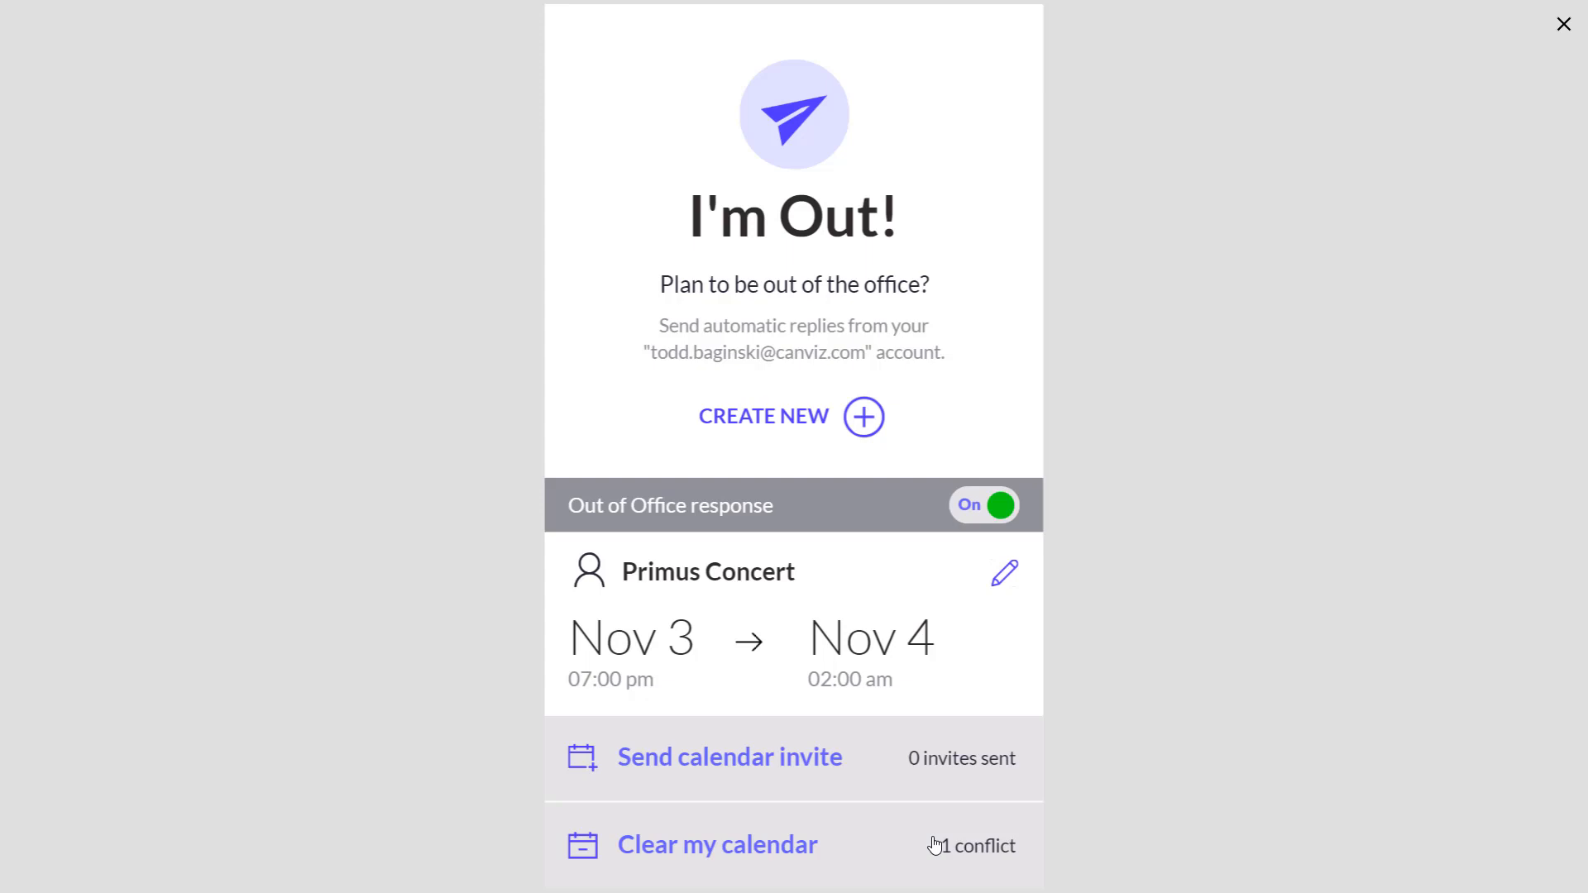
mouse_move(918, 845)
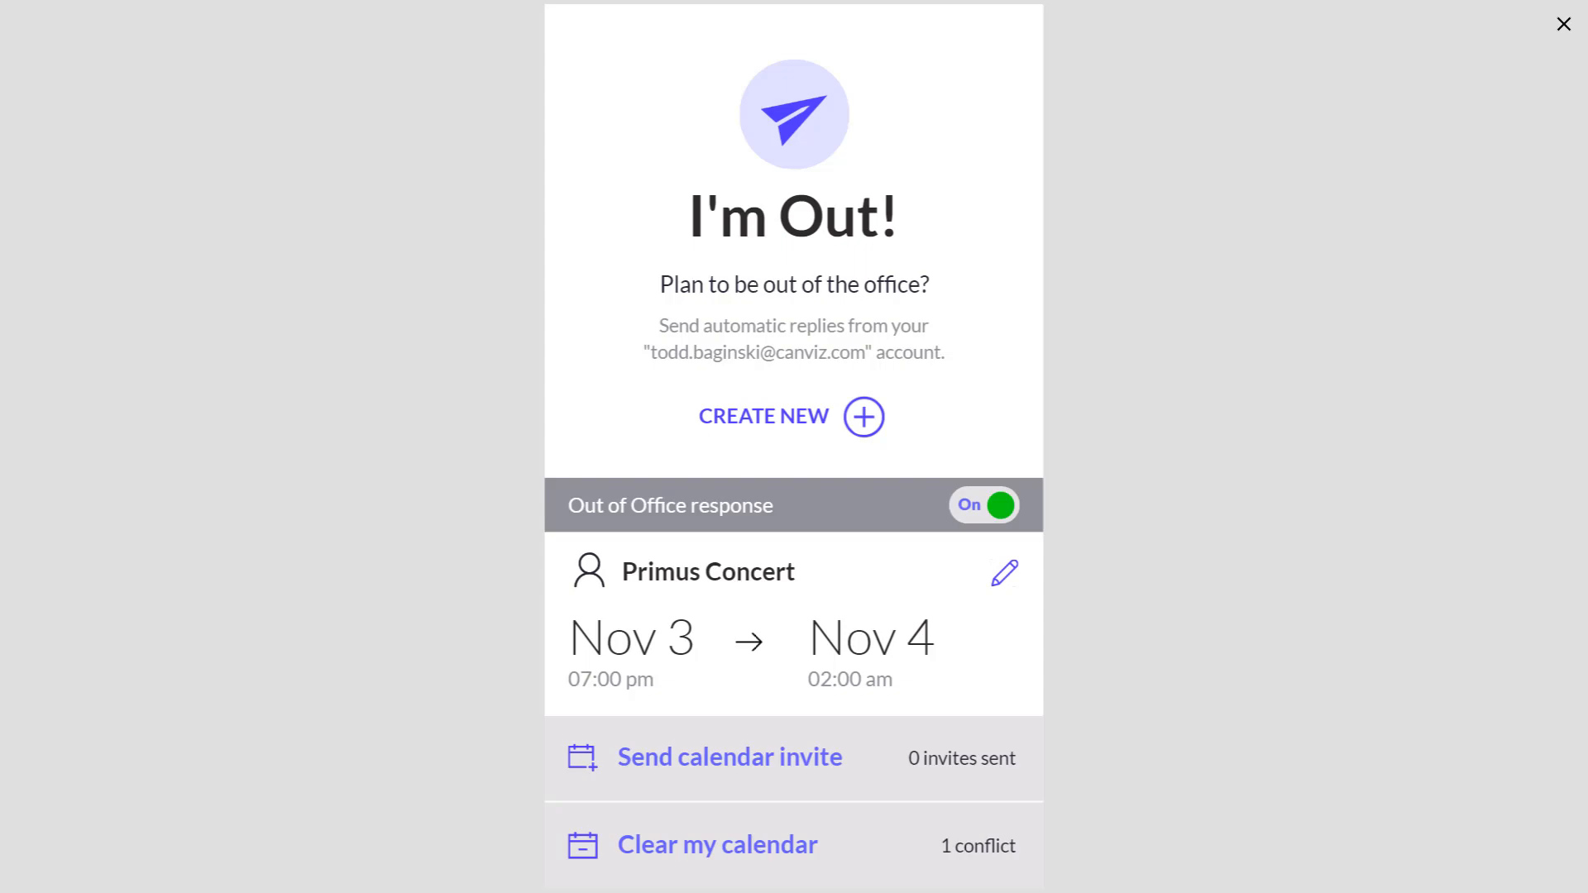
In Outlook, review the Automatic Replies settings showing auto-reply on from 11/3 7:00 PM to 11/4 2:00 AM.
left_click(1563, 23)
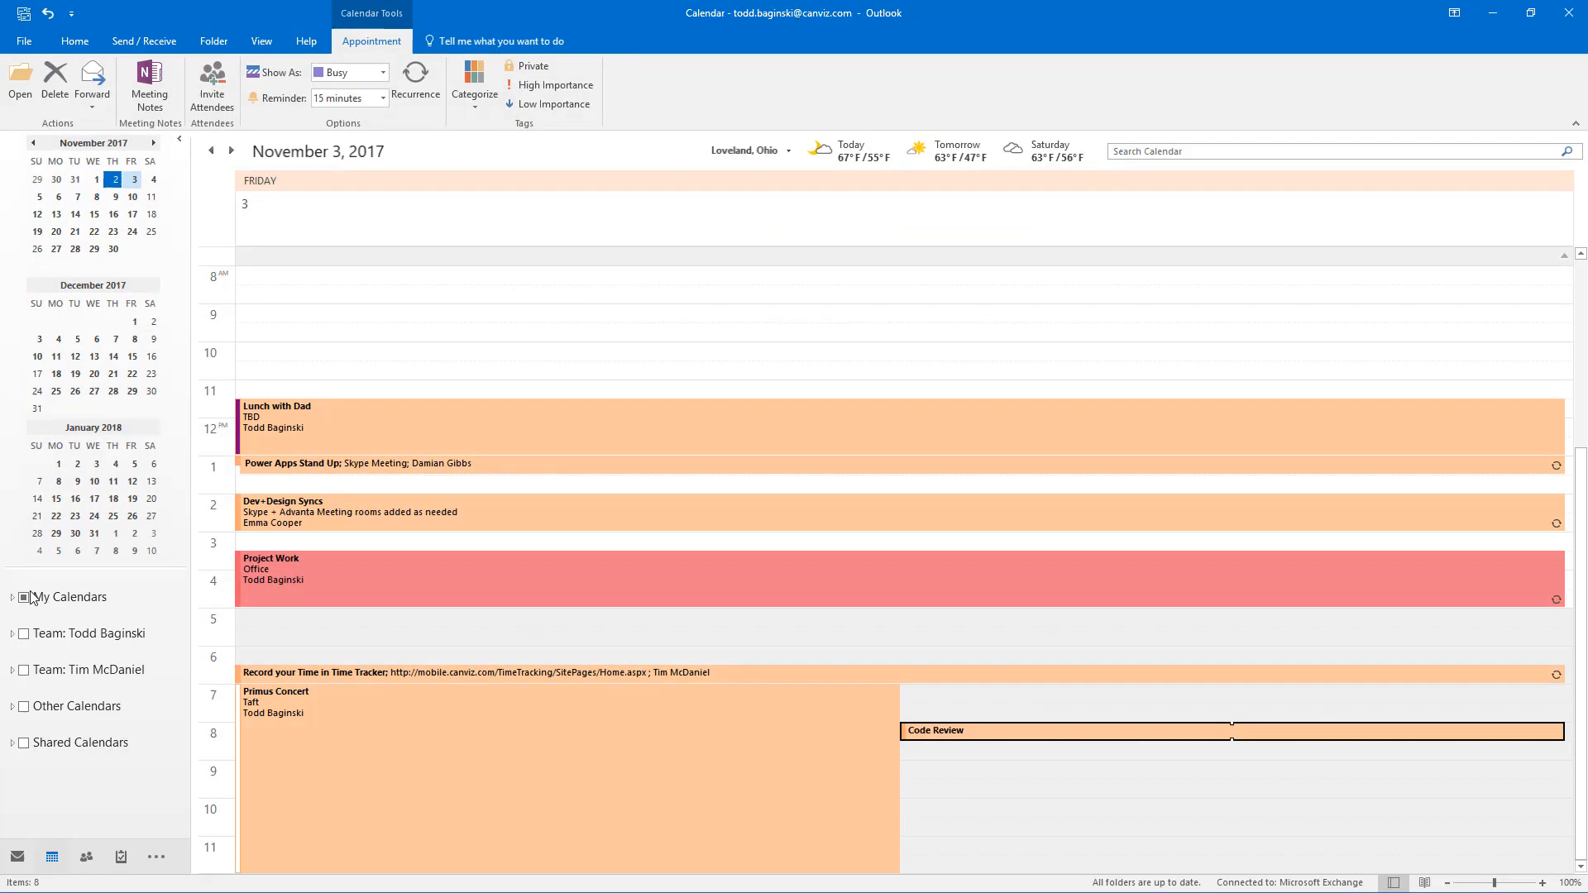
left_click(22, 40)
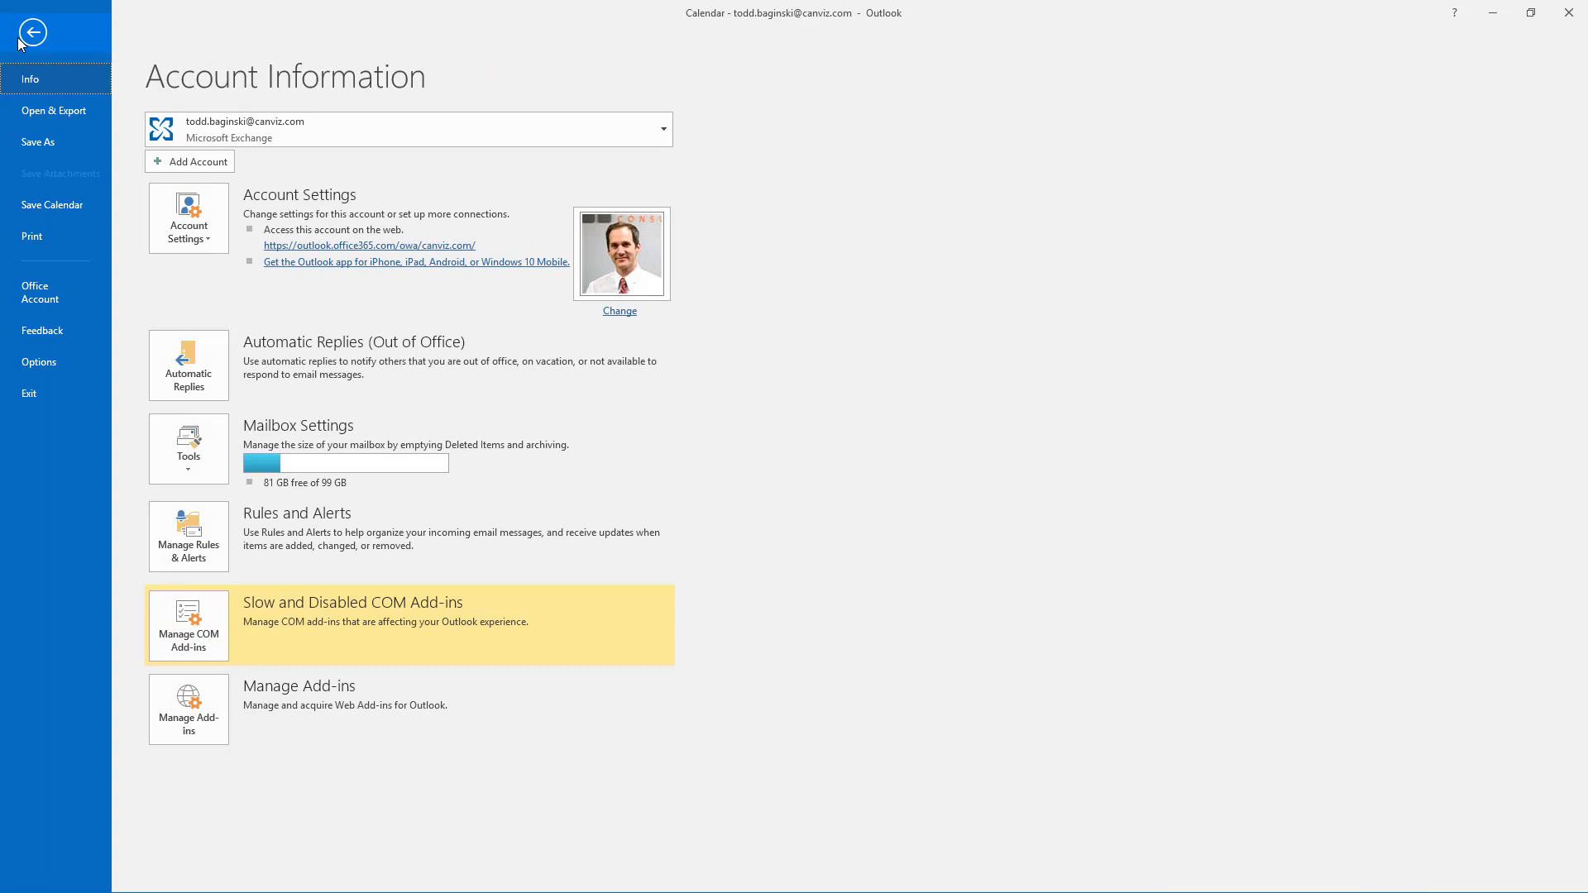
left_click(186, 364)
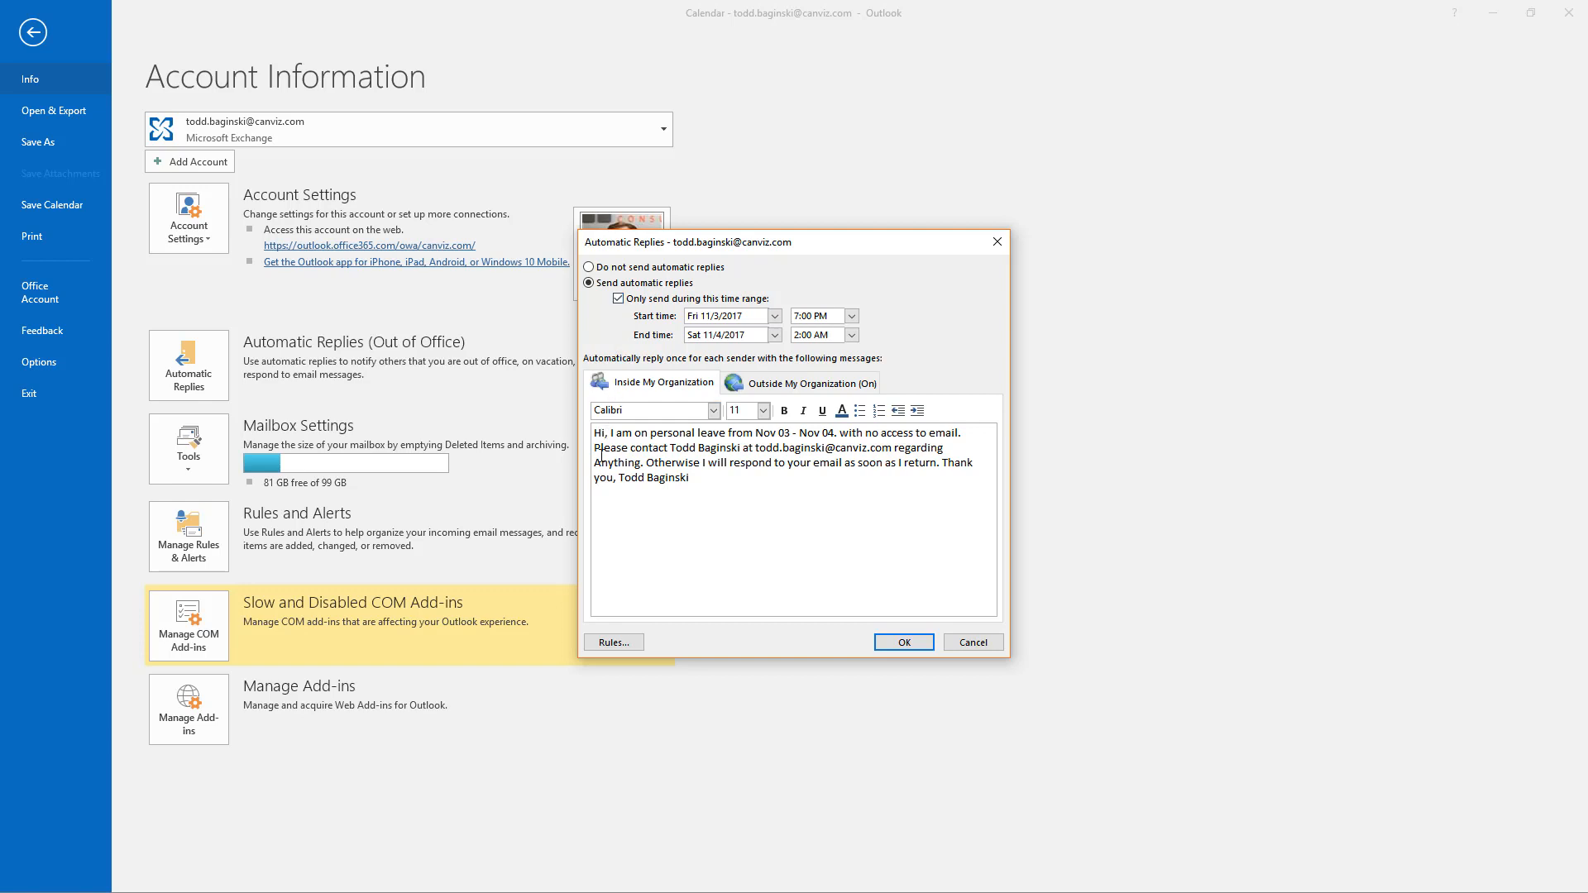
double_click(597, 463)
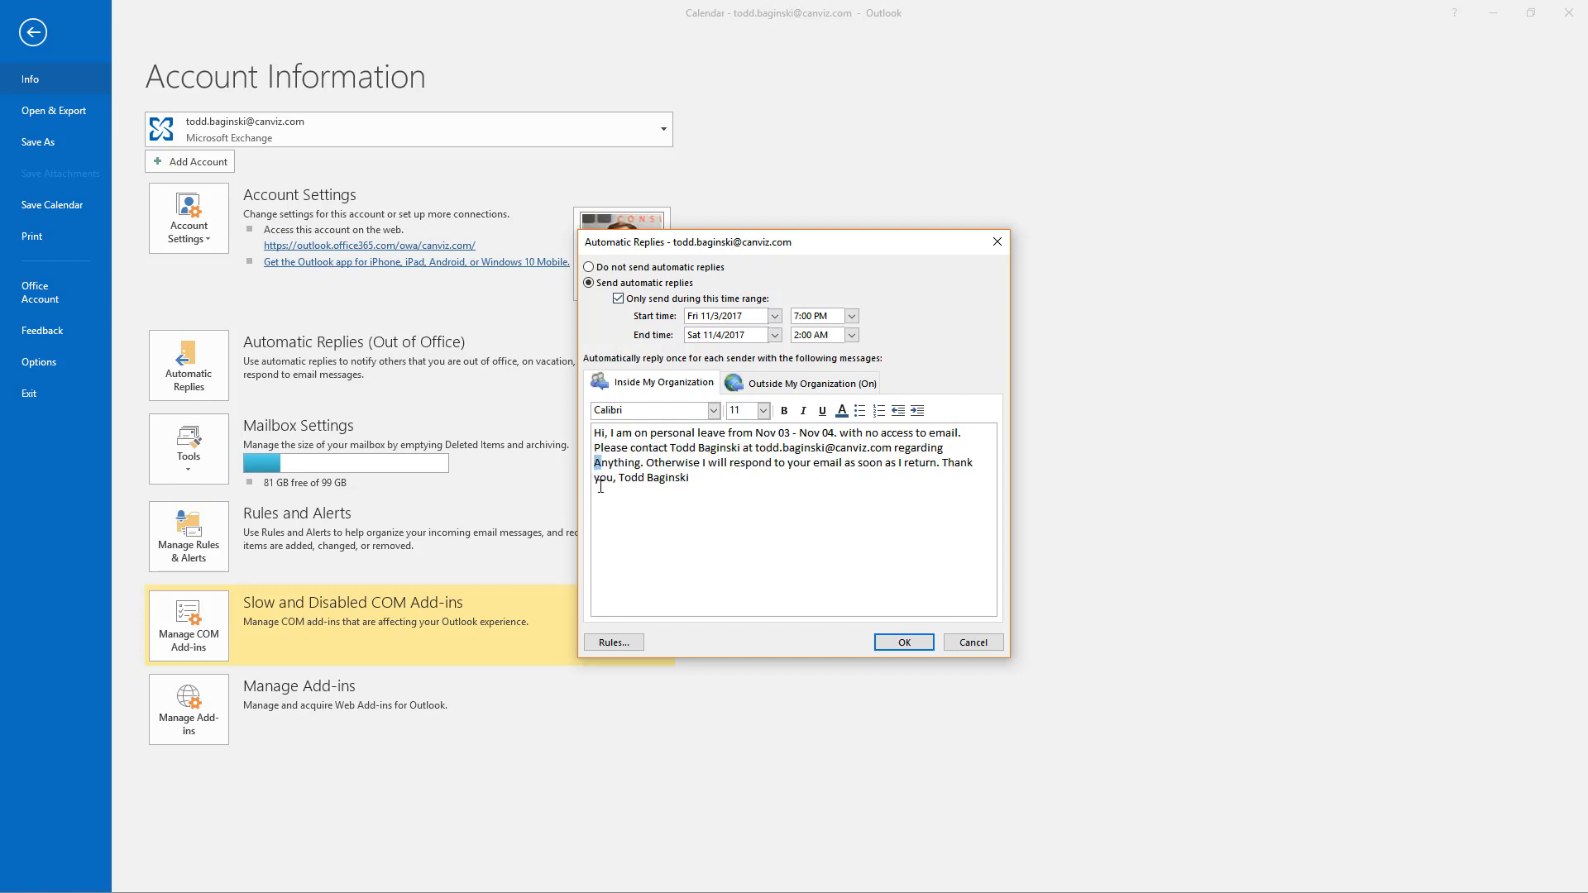
Check the outside-organization reply message, close the settings and return to the calendar.
left_click(811, 382)
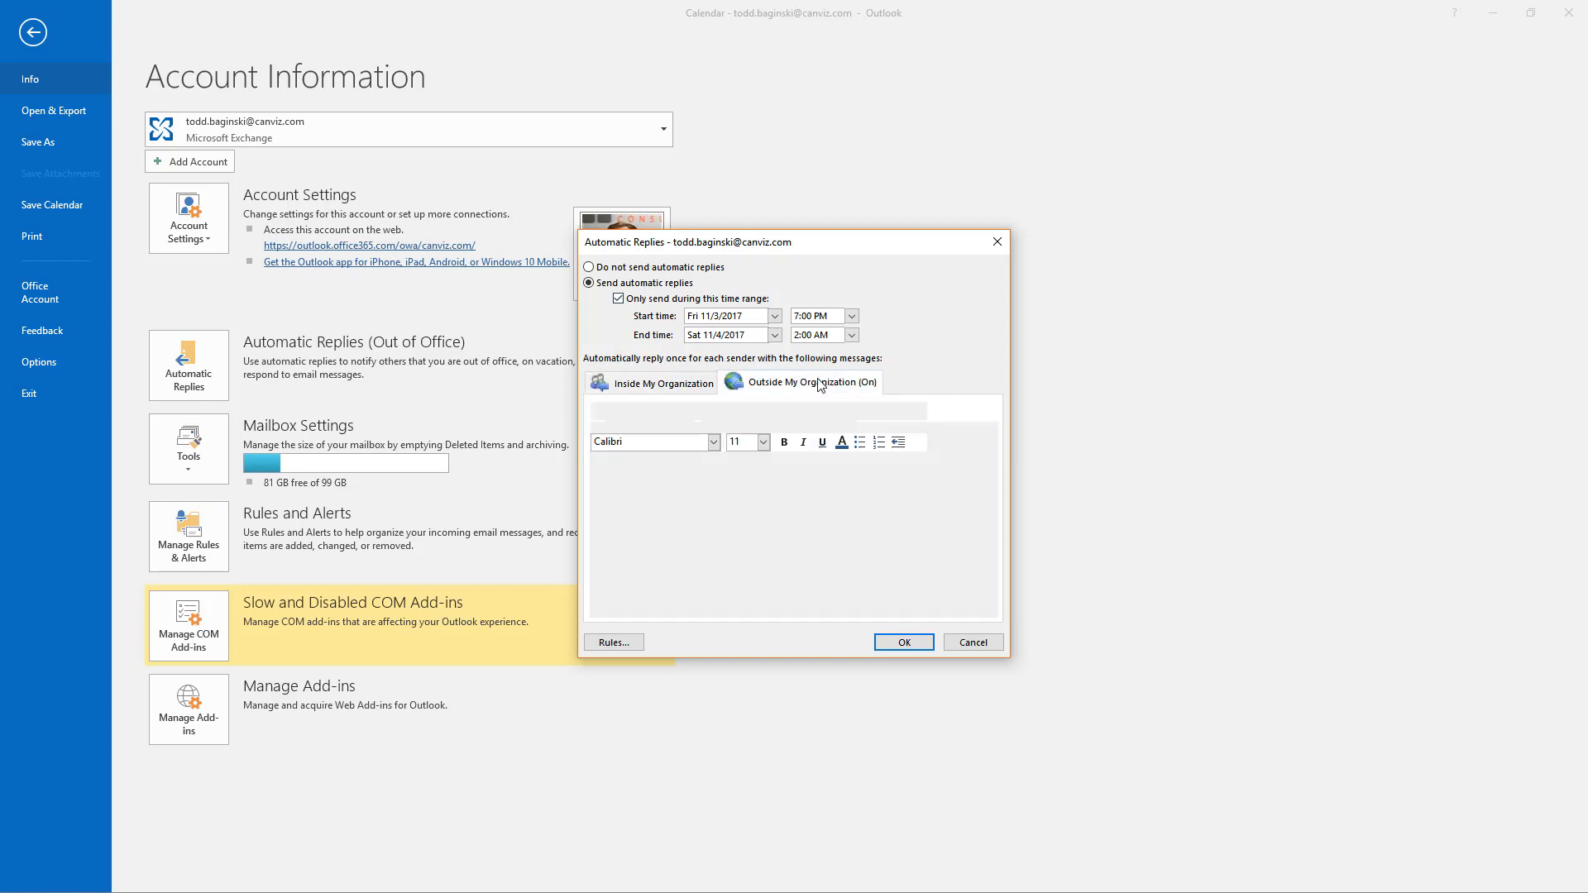
left_click(808, 382)
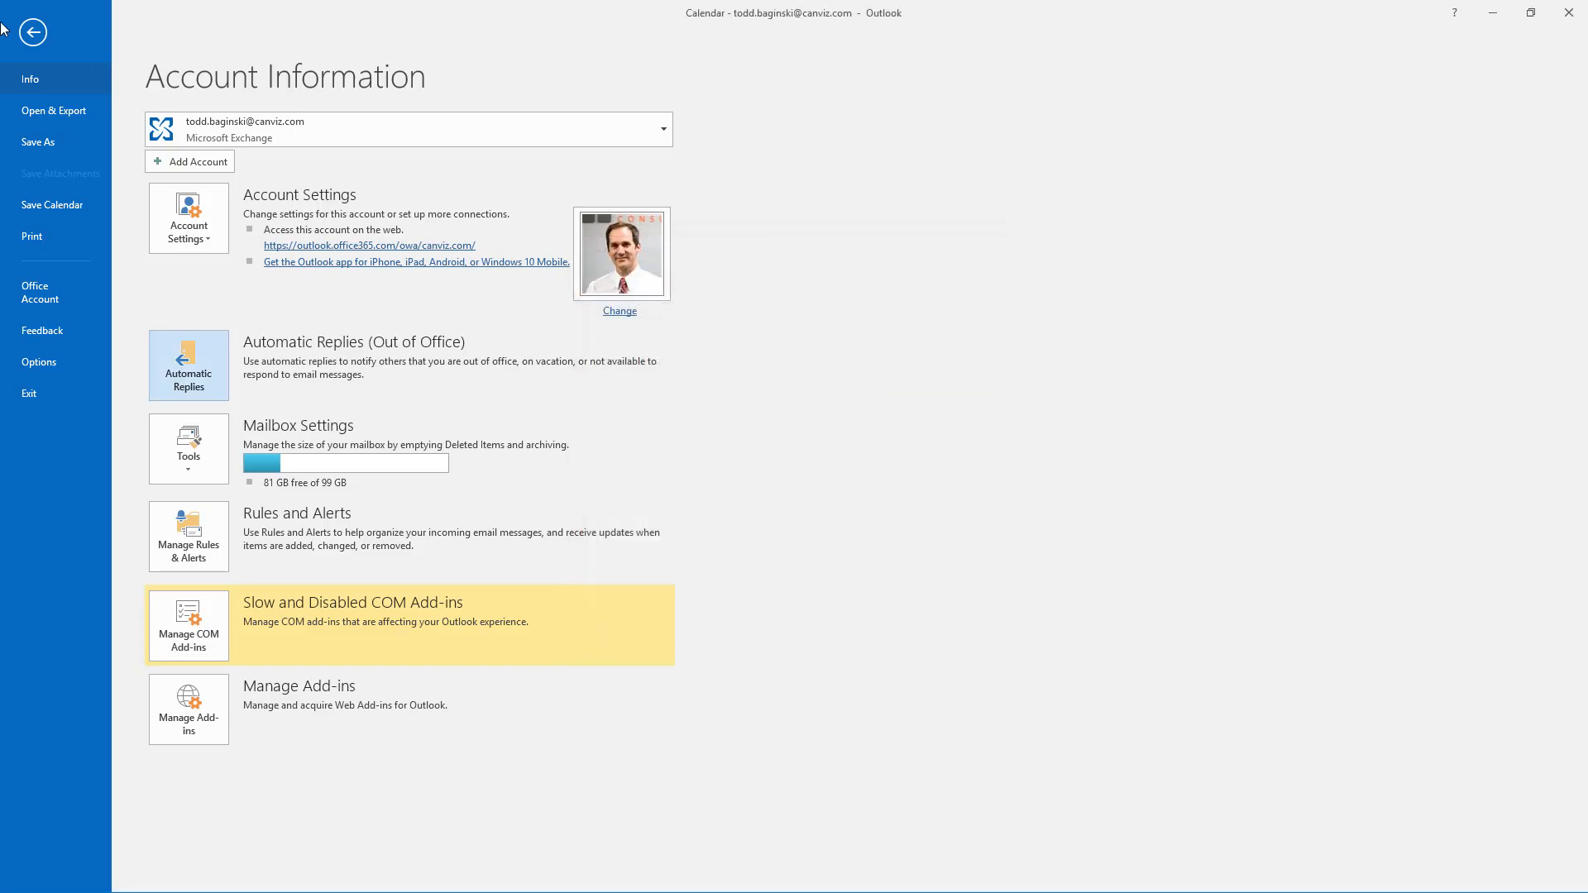
left_click(33, 30)
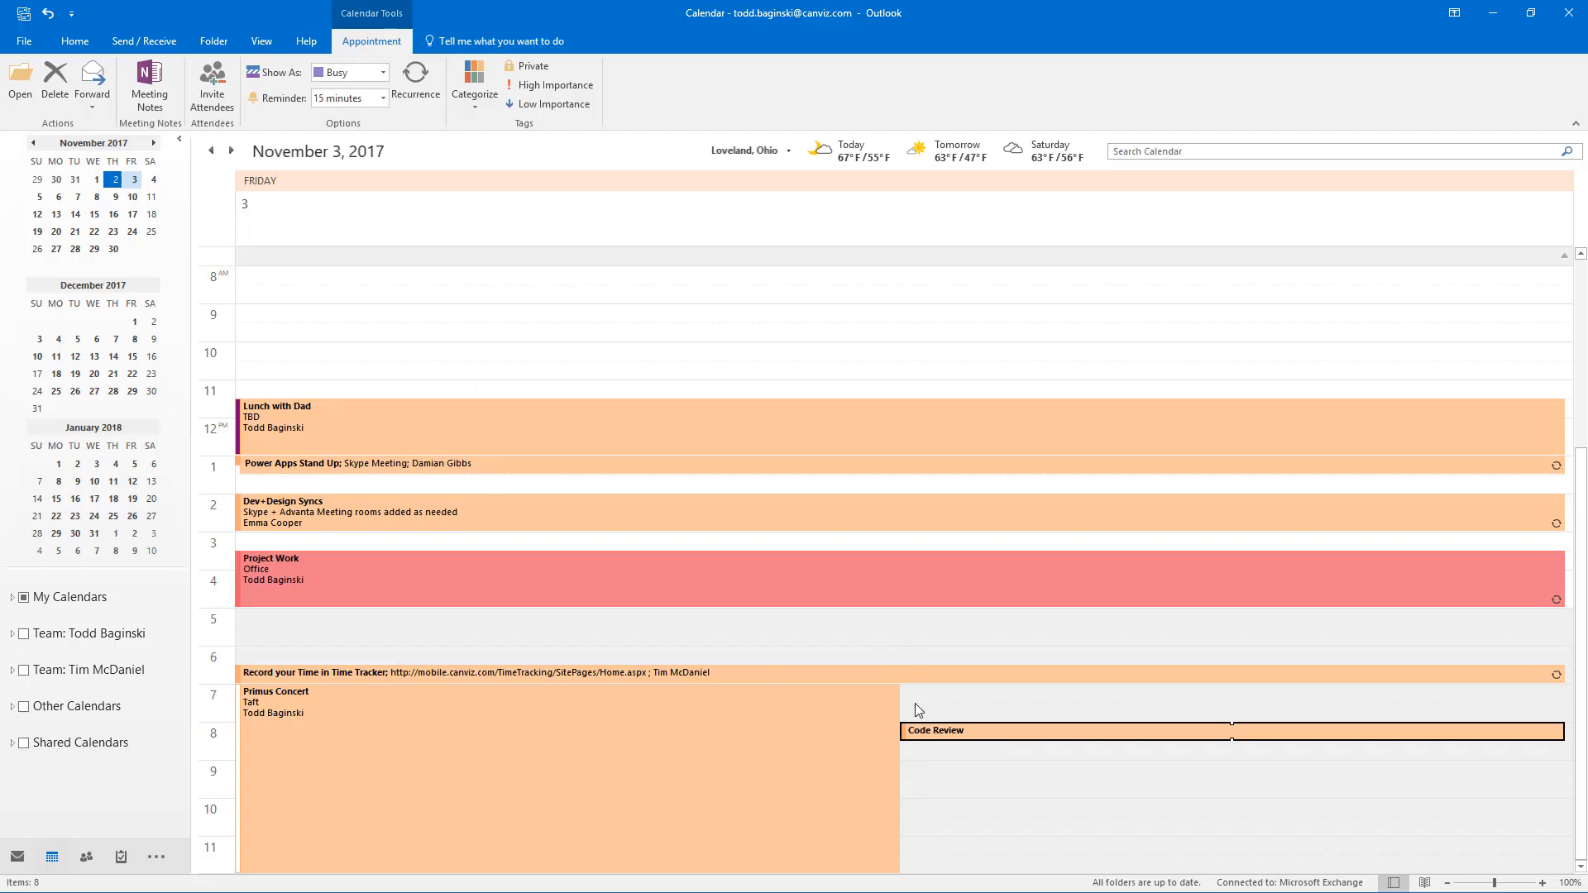
mouse_move(935, 729)
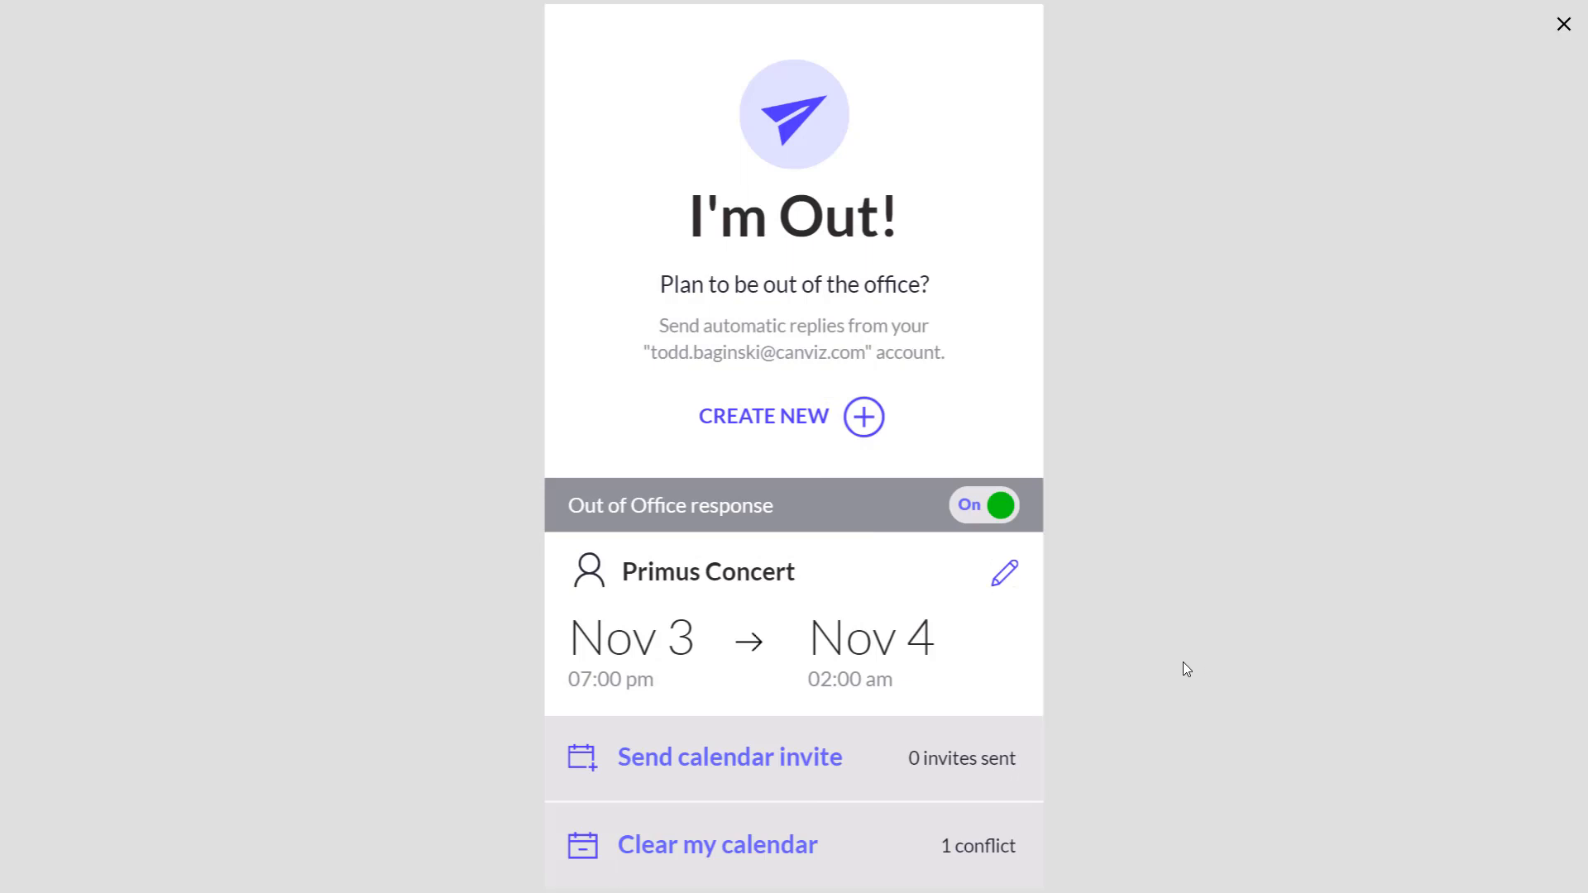
mouse_move(733, 855)
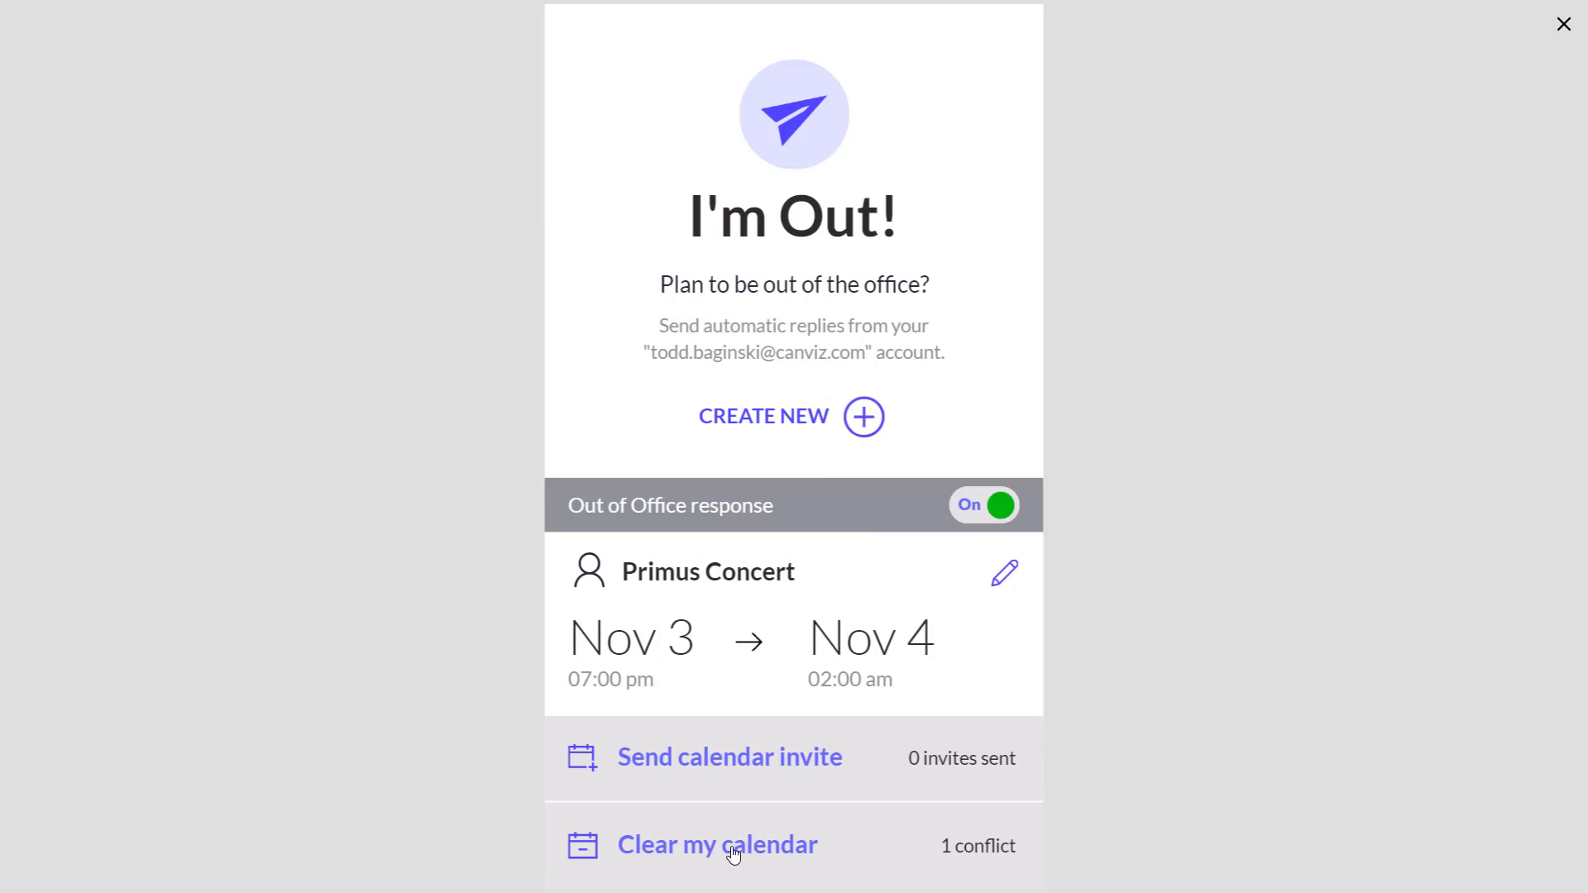
Clear the calendar of the one conflicting meeting, declining Code Review on 11/3/17.
left_click(716, 845)
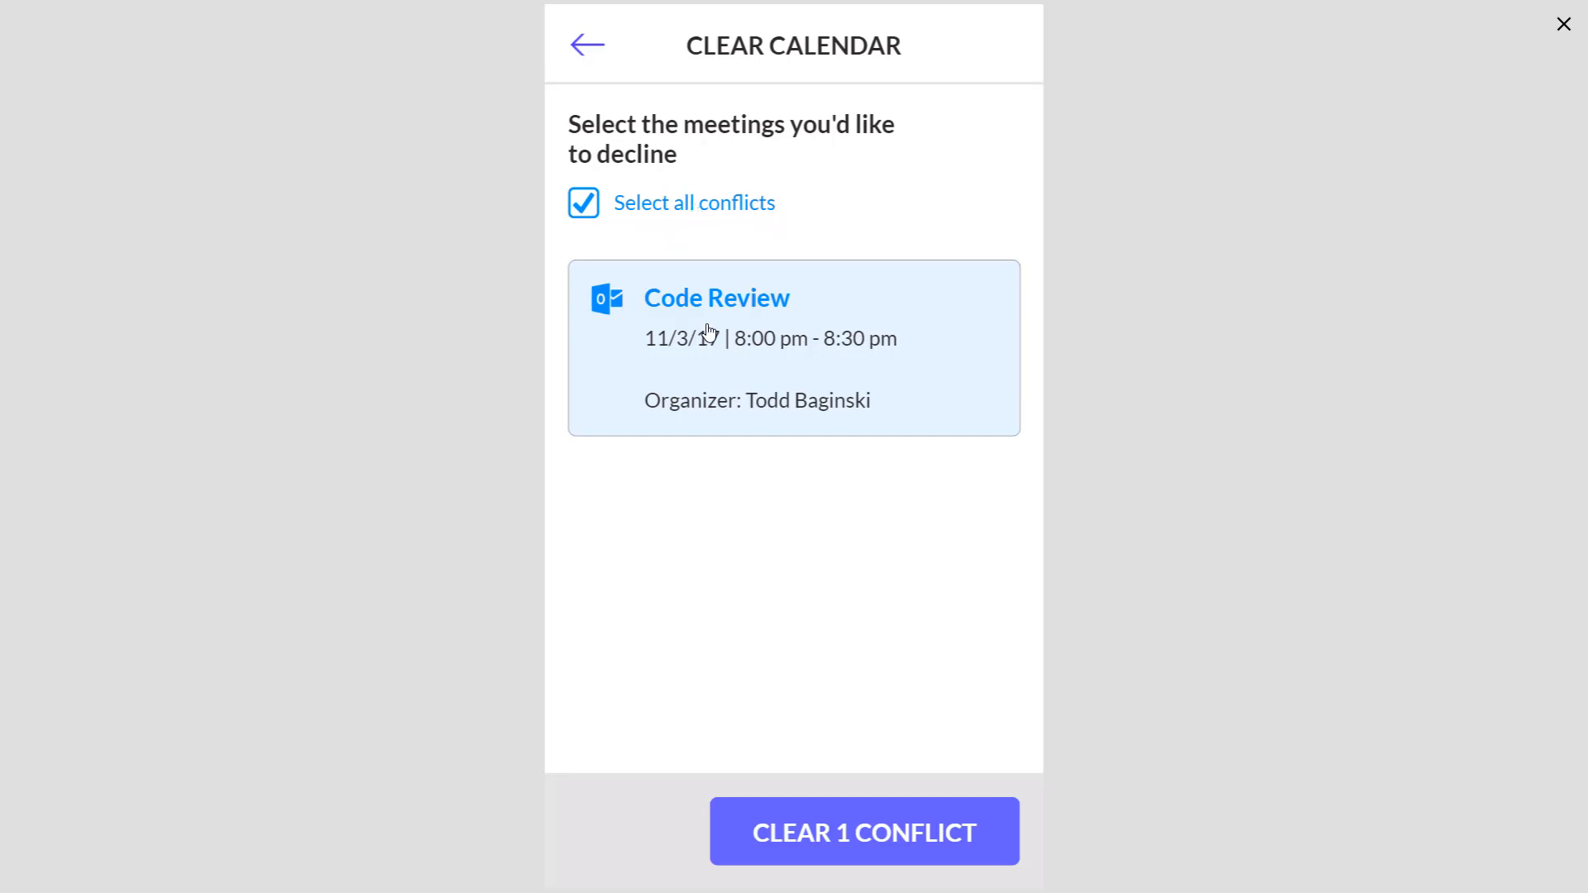
mouse_move(590, 231)
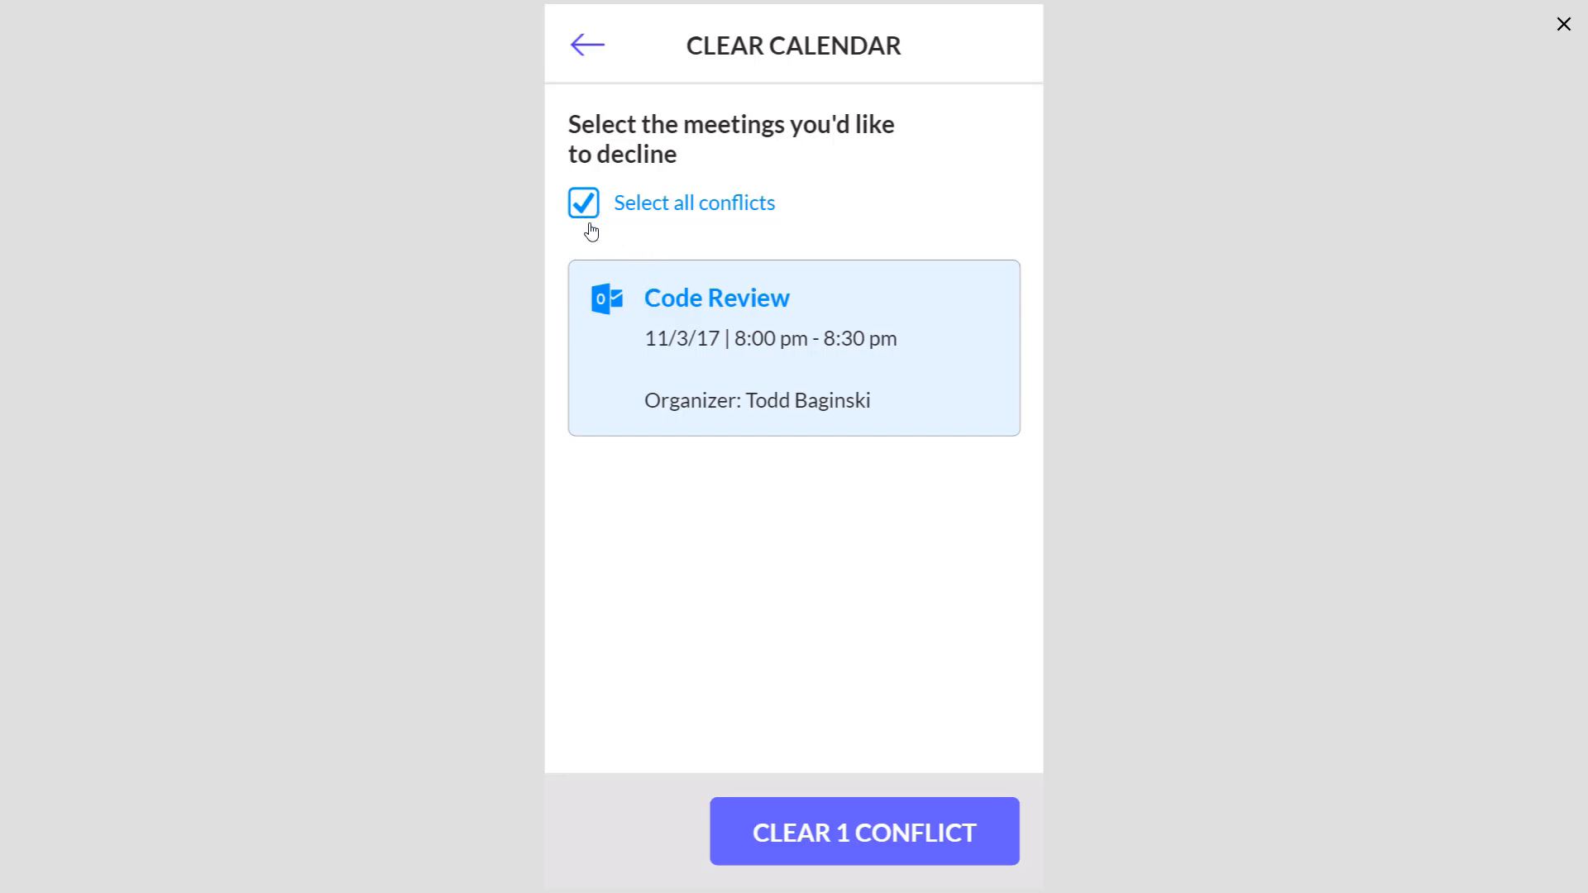
mouse_move(857, 689)
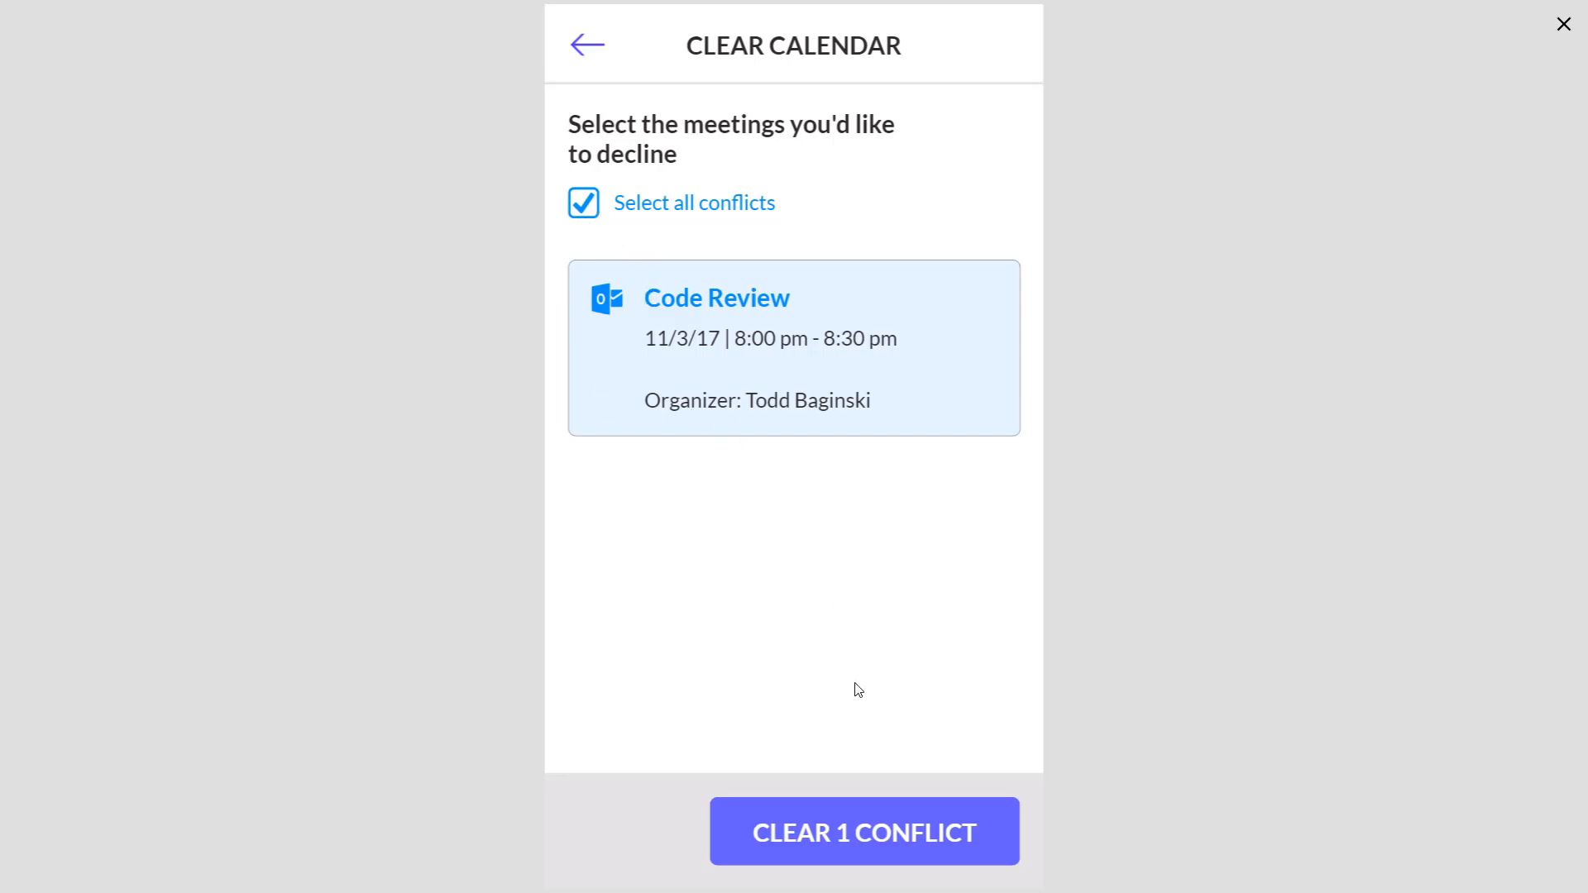
left_click(863, 832)
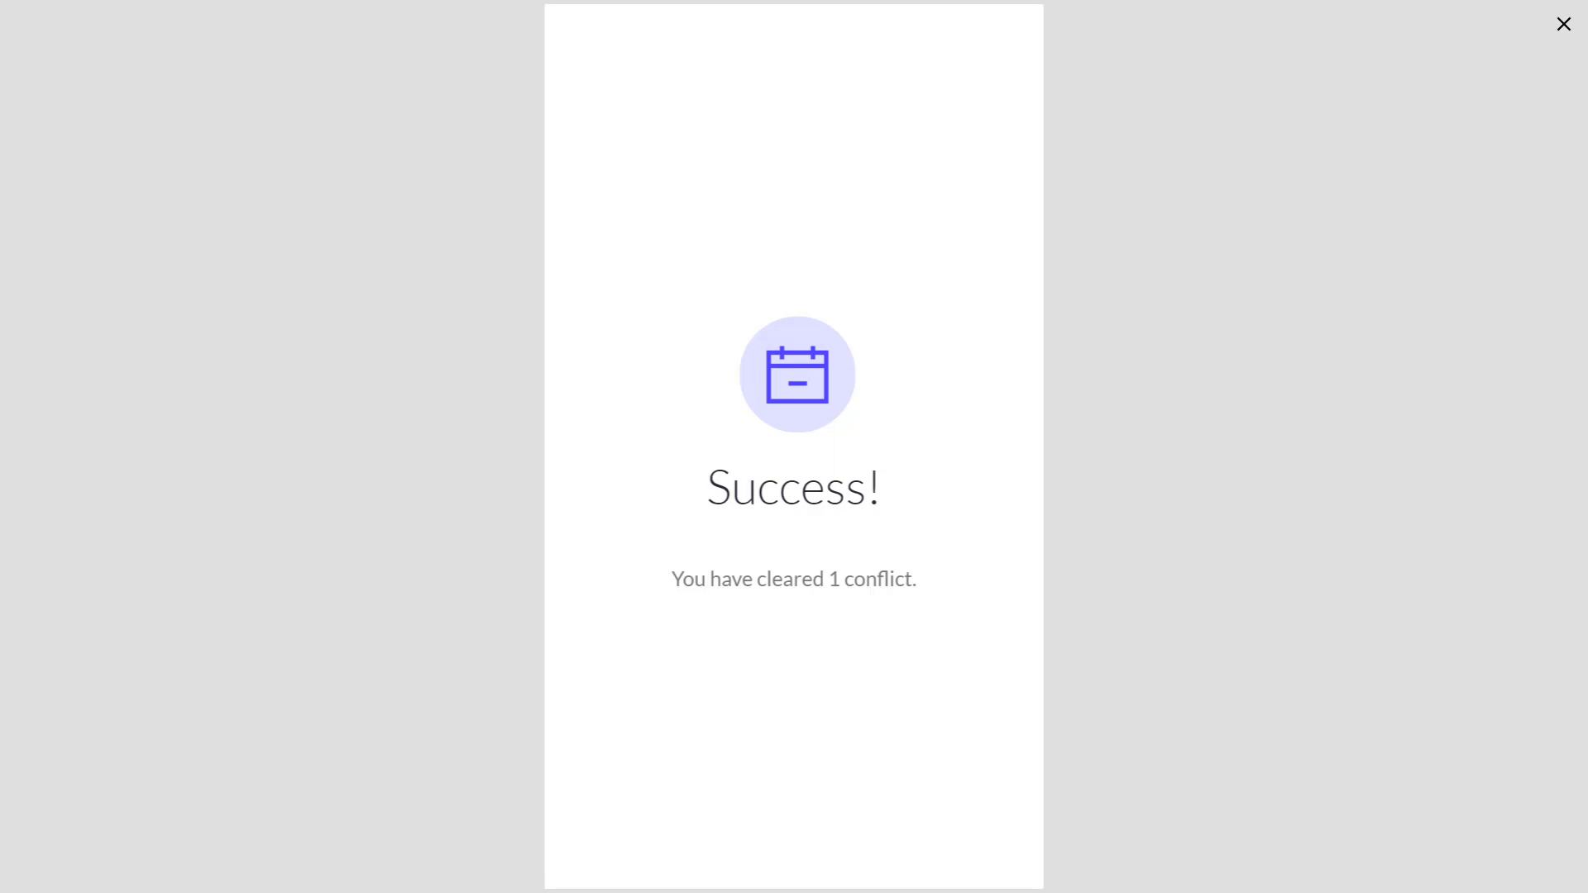
Switch to Outlook to confirm Code Review is gone from the November 3 calendar.
left_click(1563, 23)
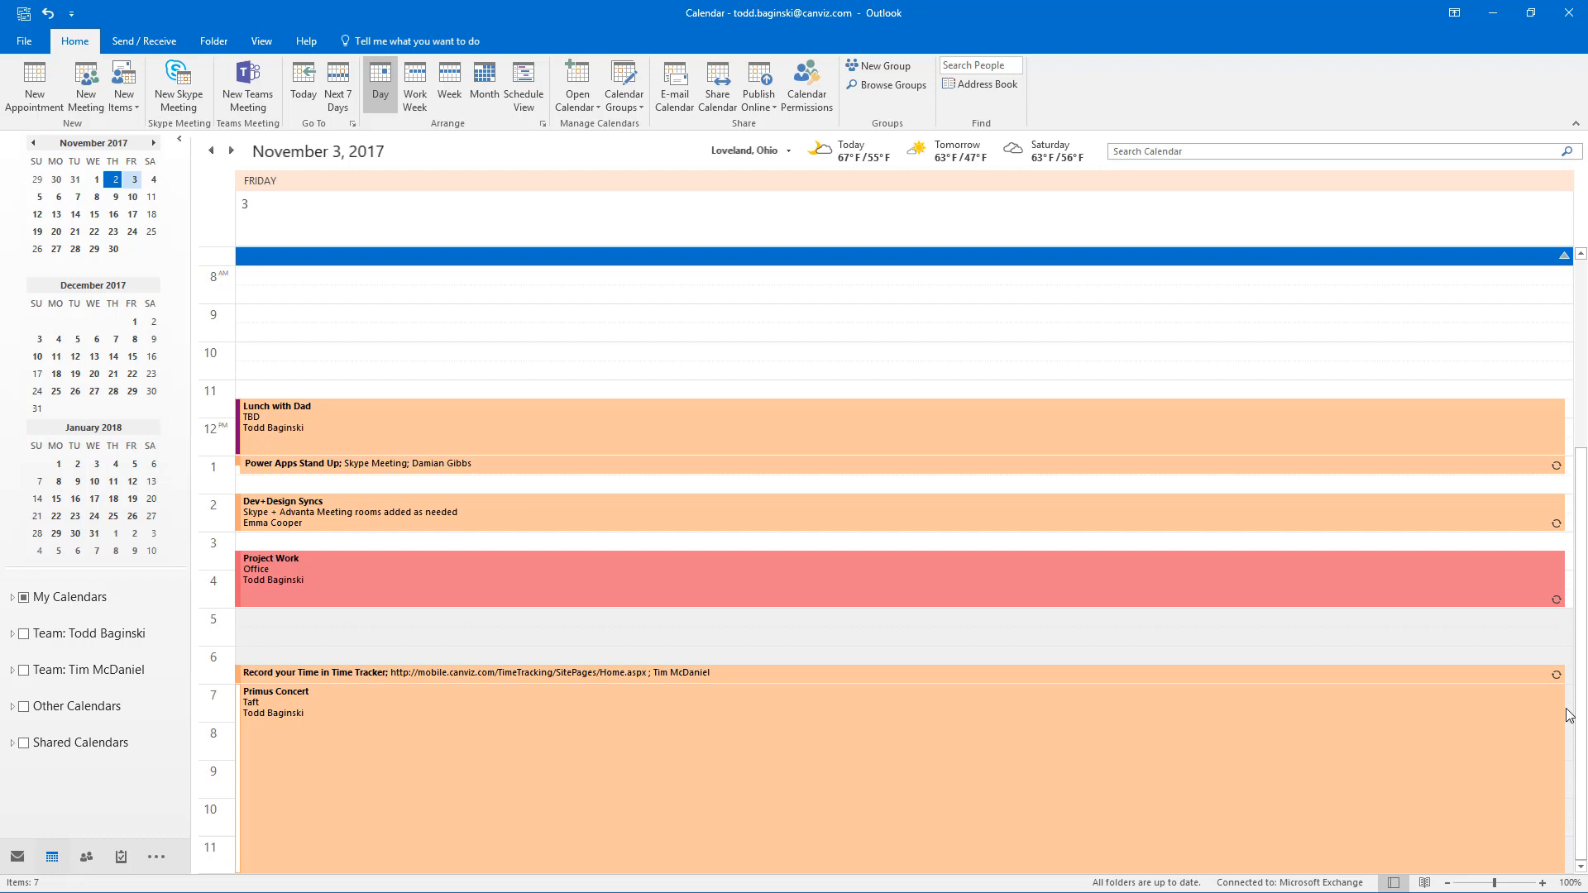
mouse_move(1523, 67)
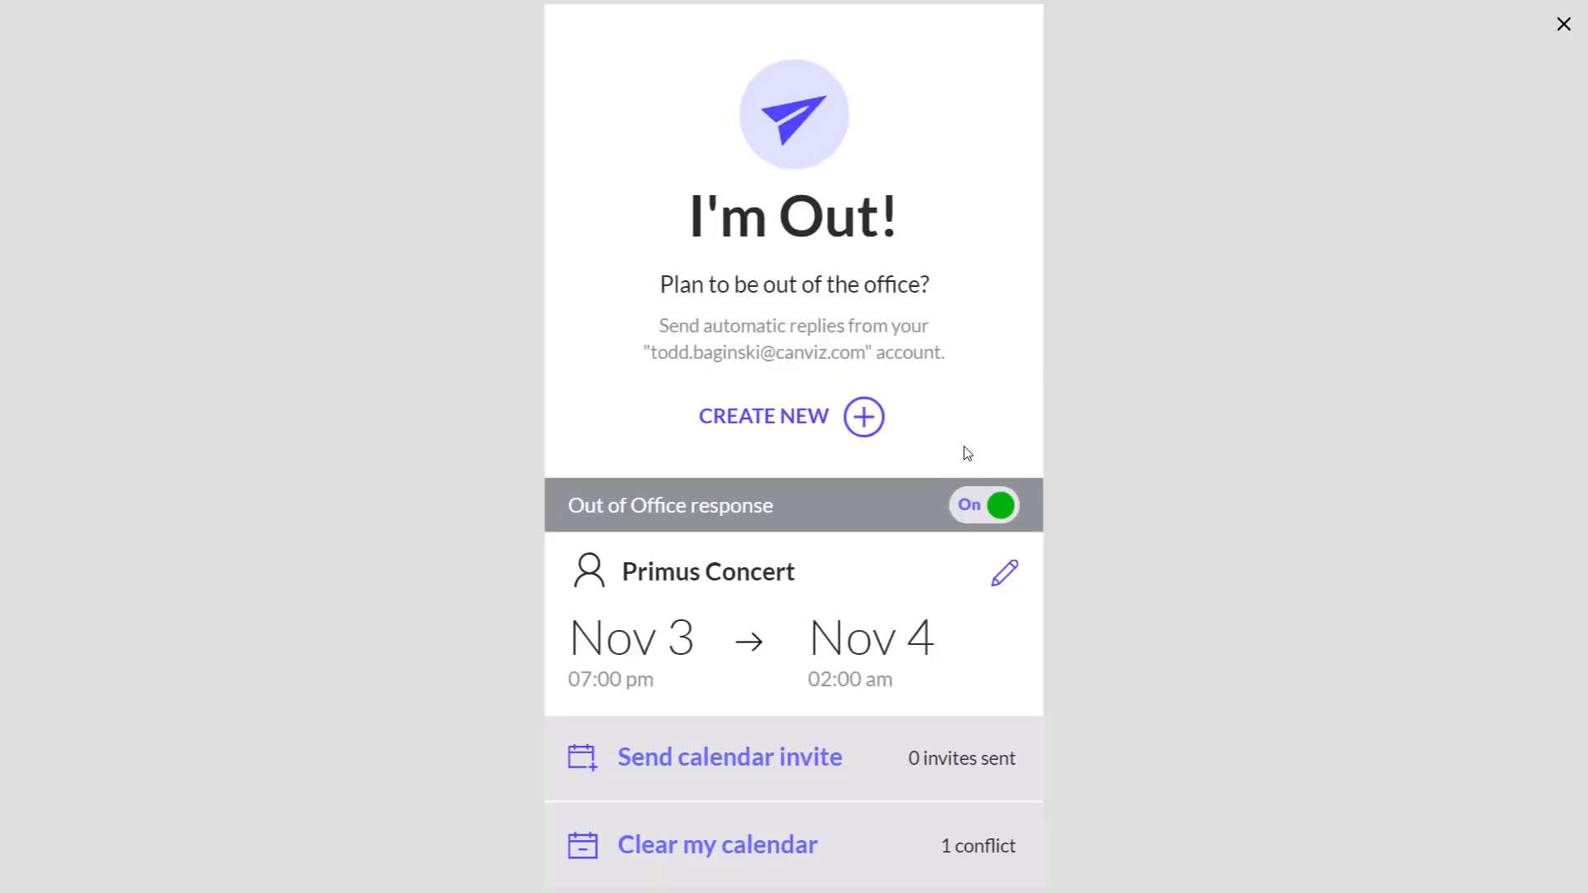
mouse_move(751, 758)
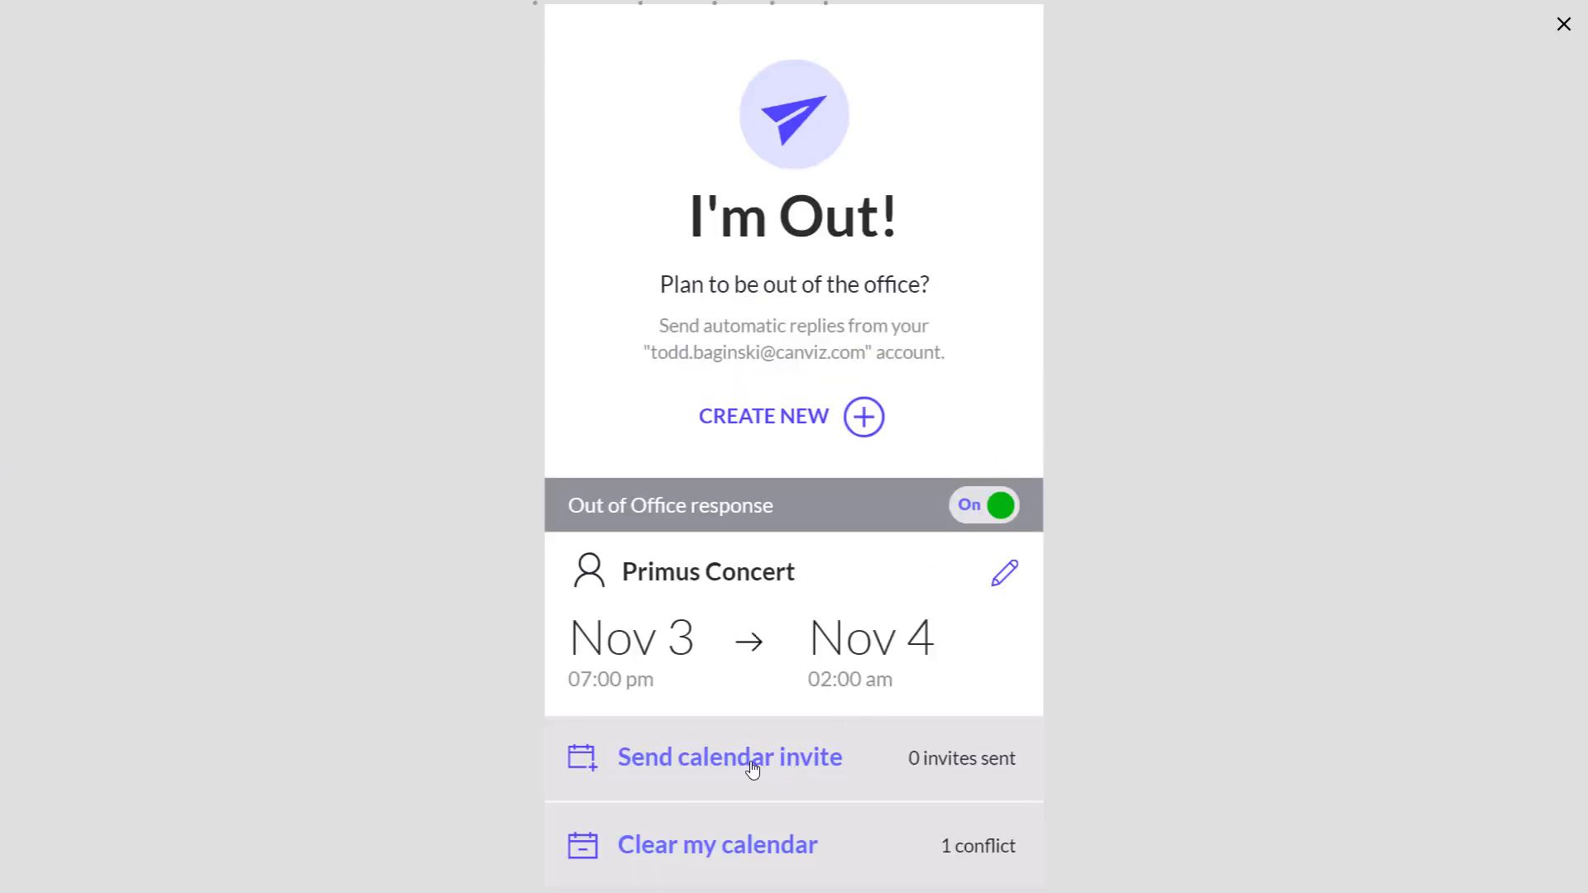
Start a calendar invite for the absence, prefilled with Primus Concert and the leave message.
left_click(730, 756)
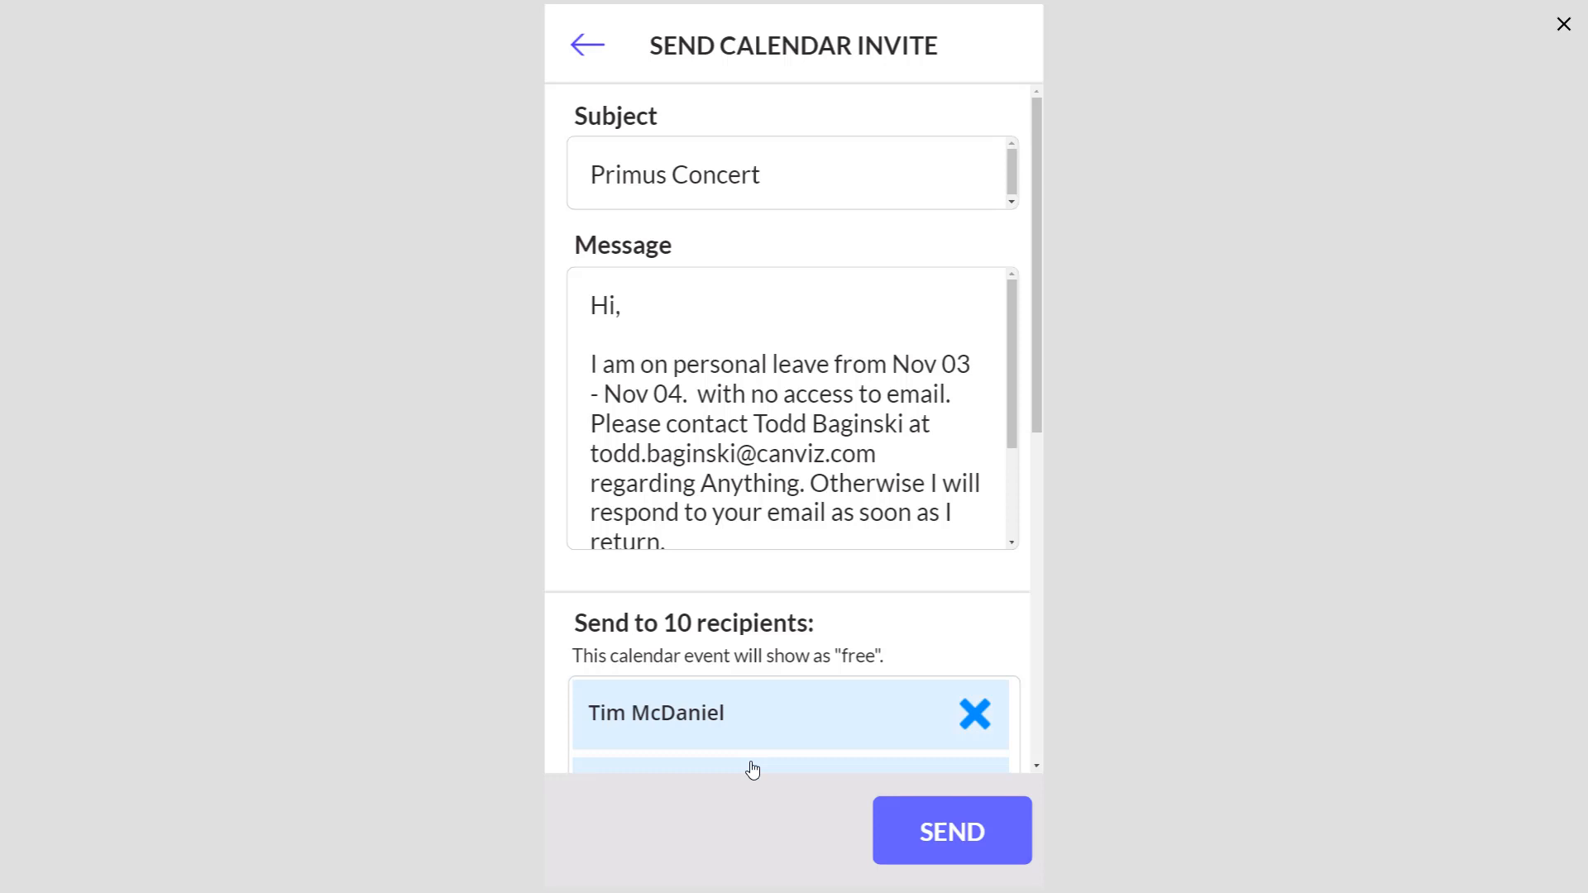
triple_click(790, 405)
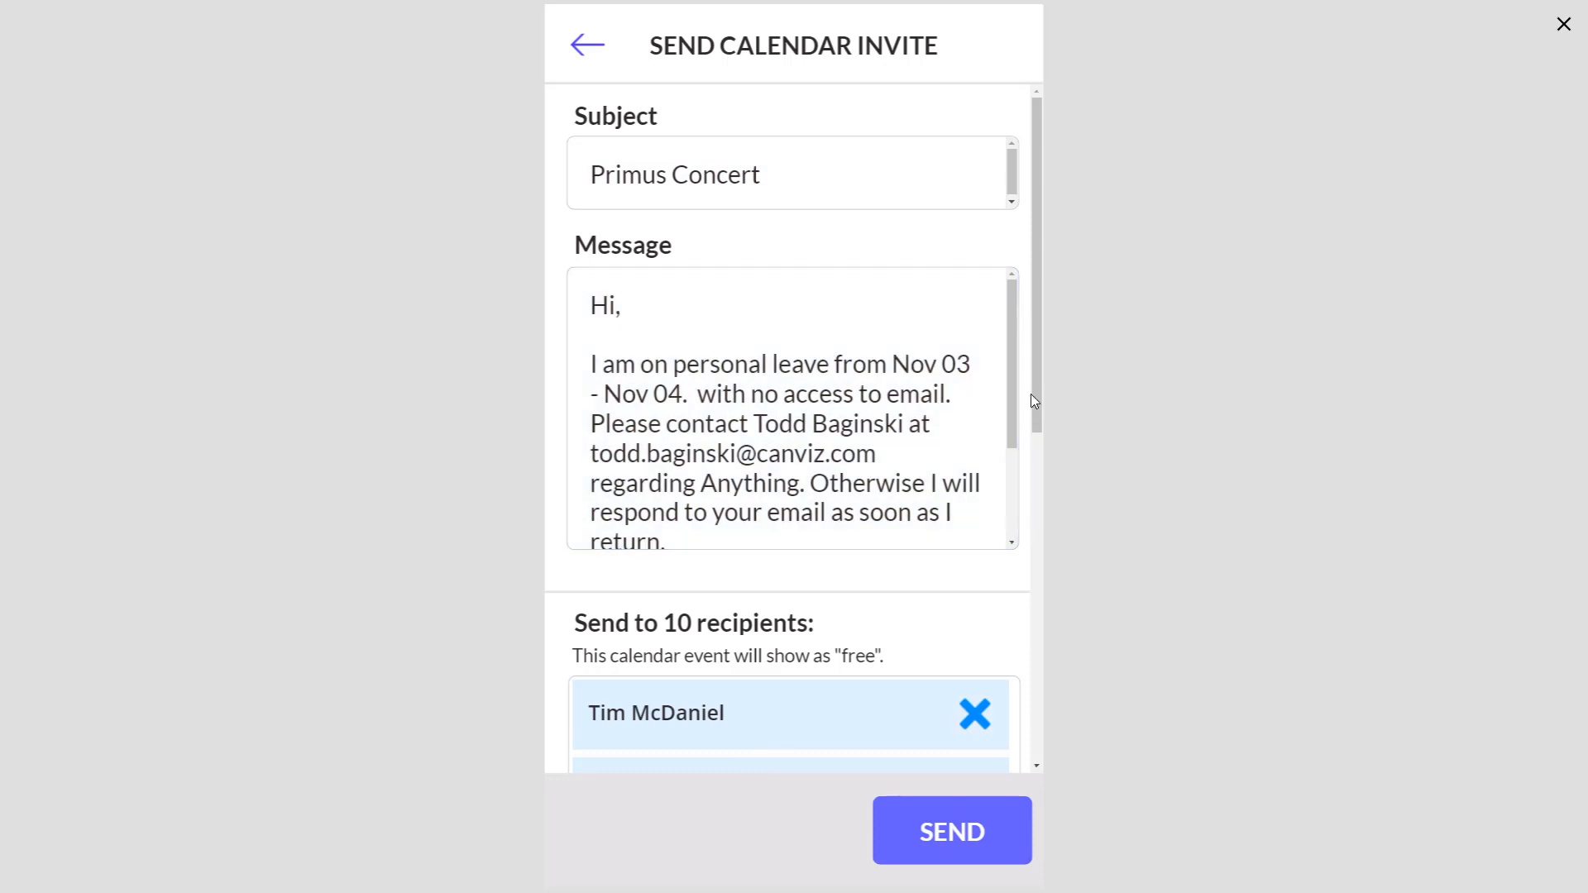
scroll("down", 3)
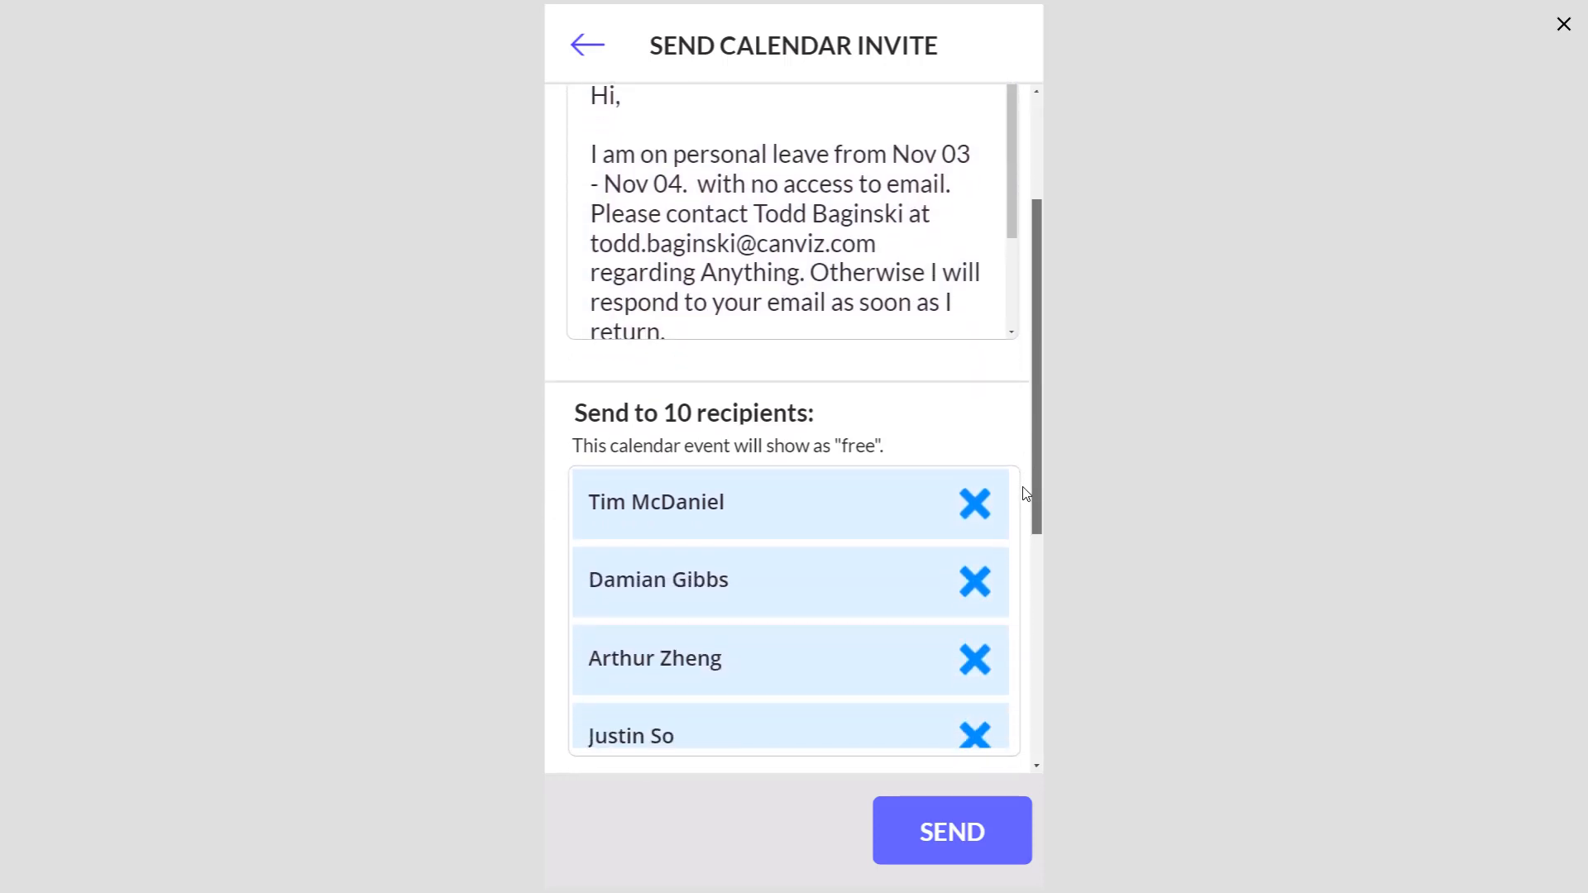
scroll("down", 3)
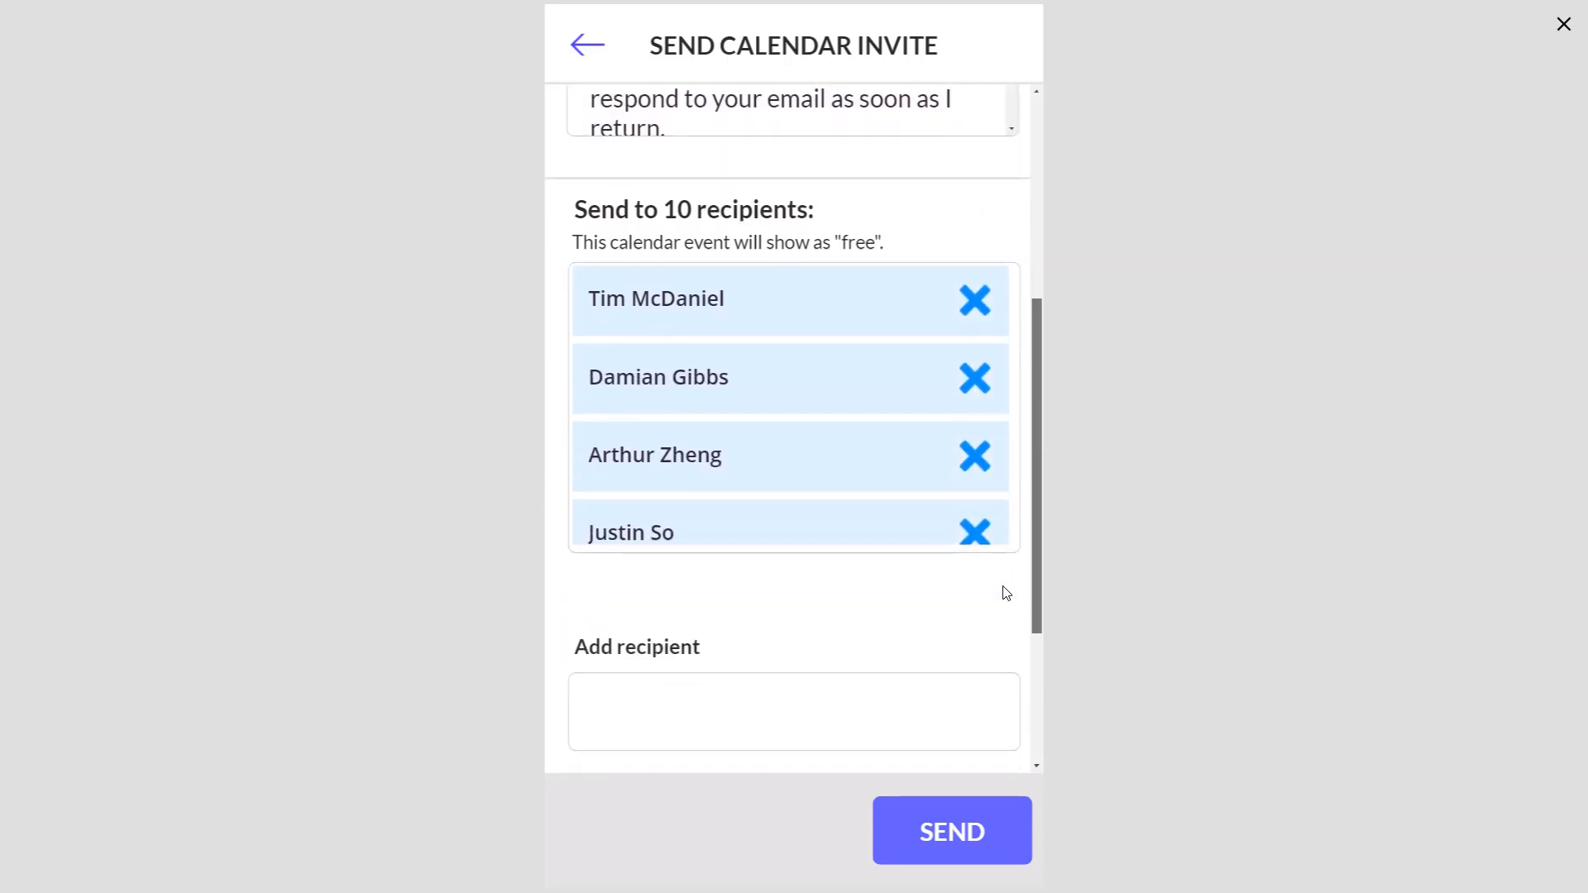
scroll("down", 3)
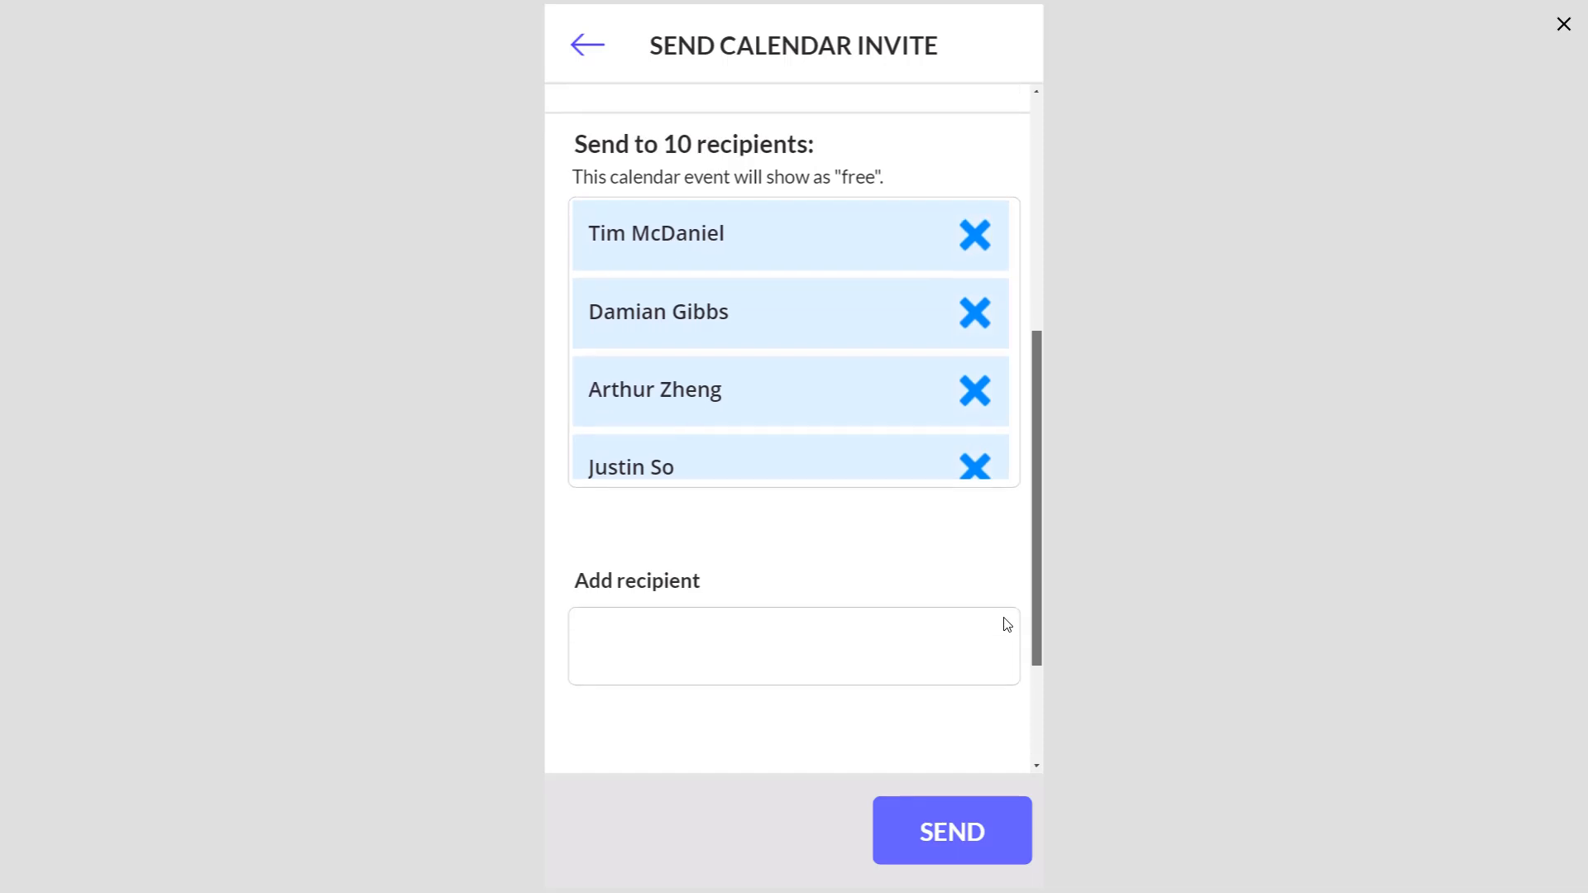
left_click(793, 647)
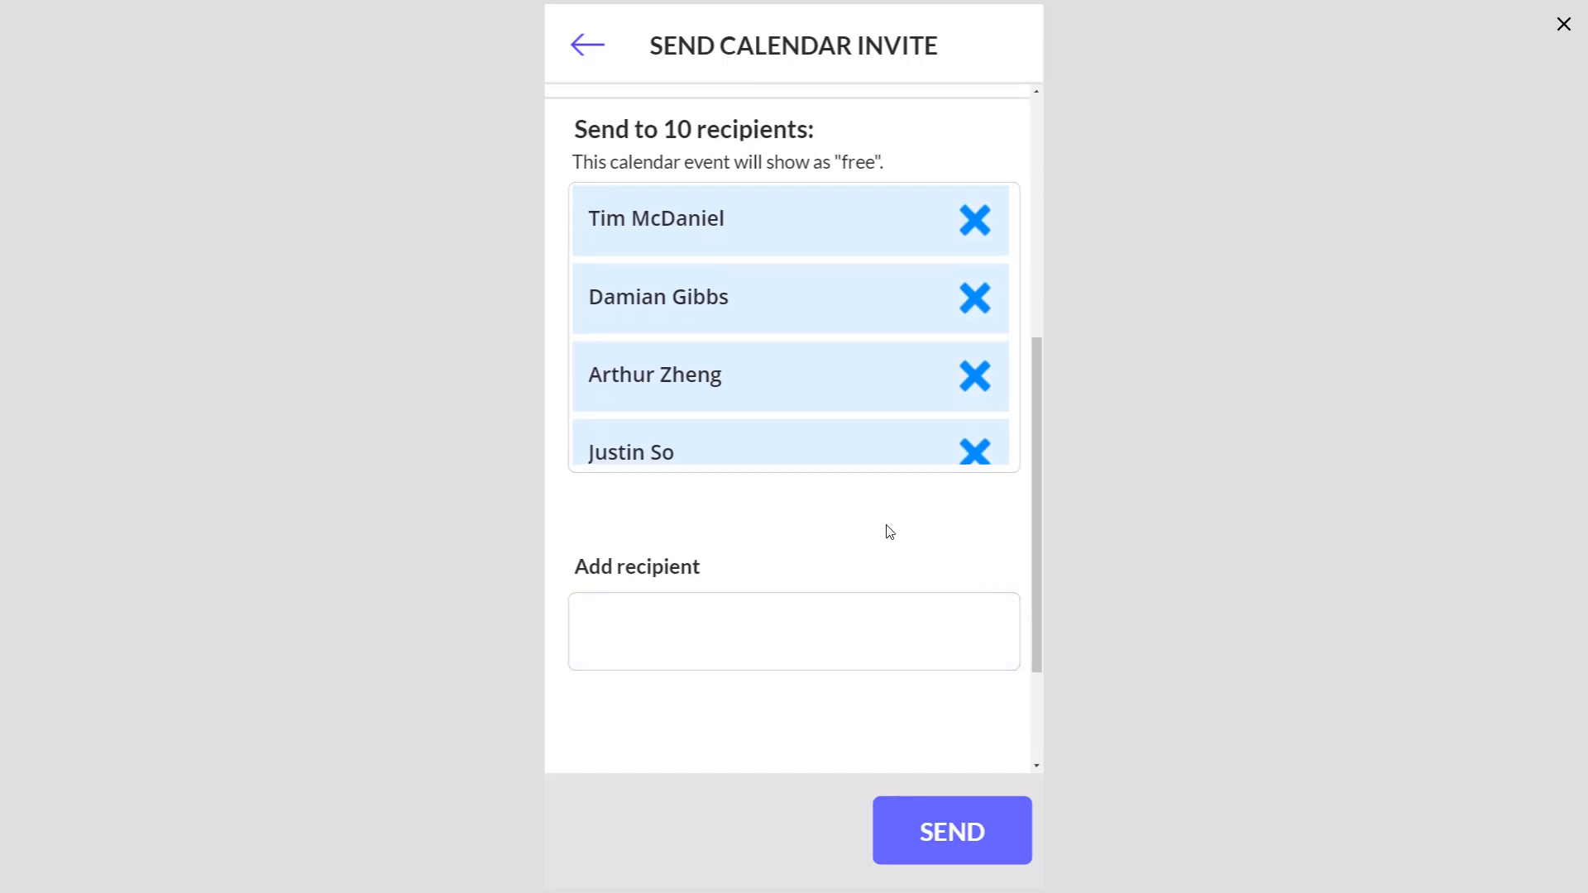
mouse_move(797, 213)
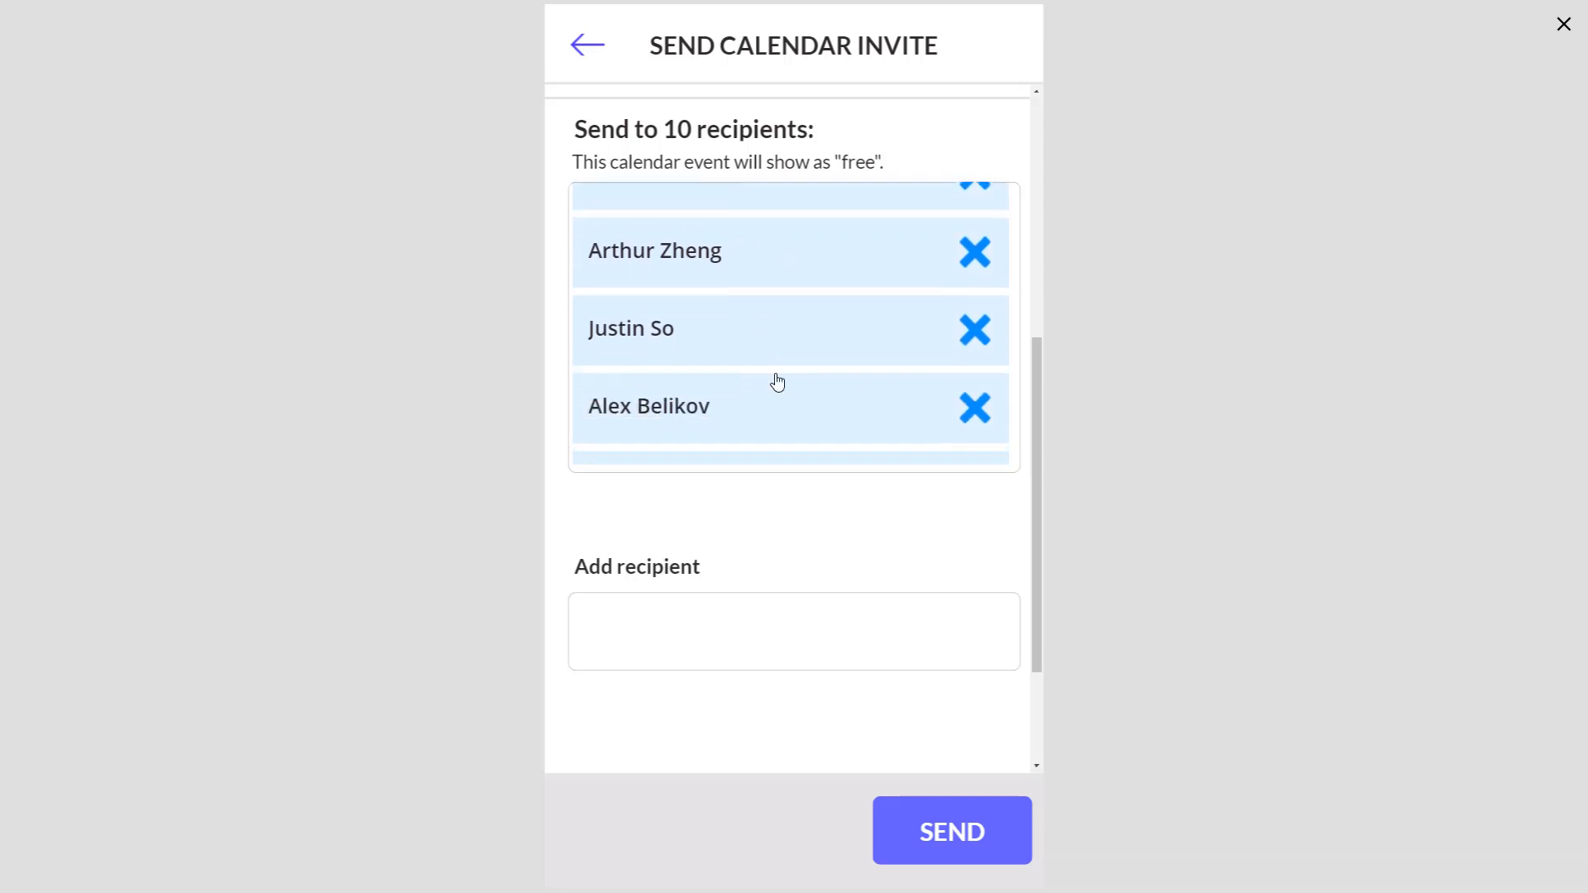
scroll("down", 3)
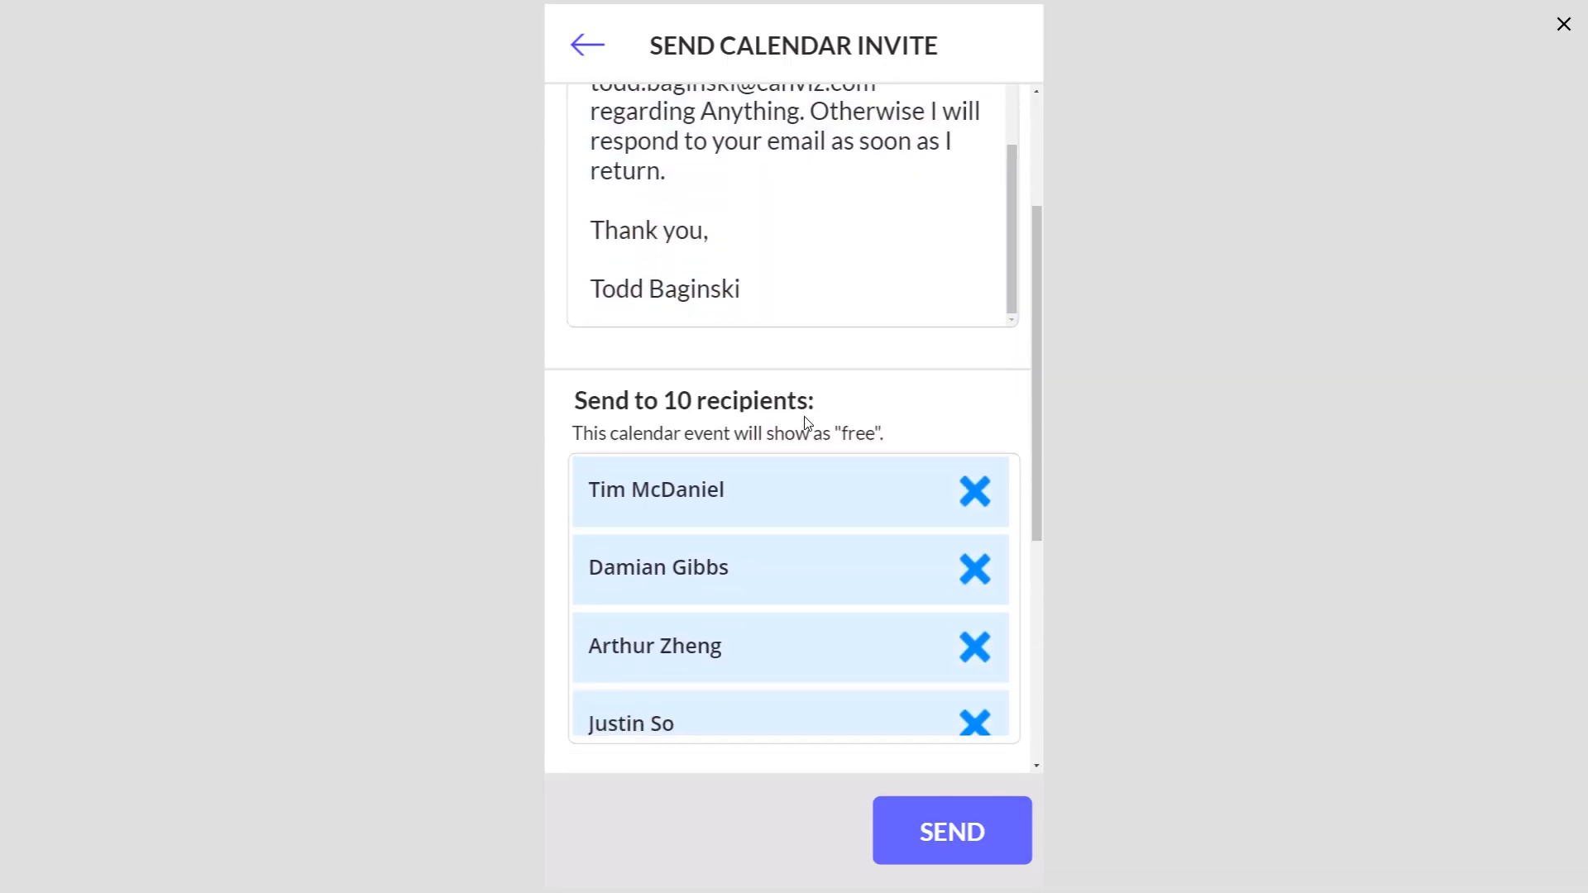
scroll("down", 3)
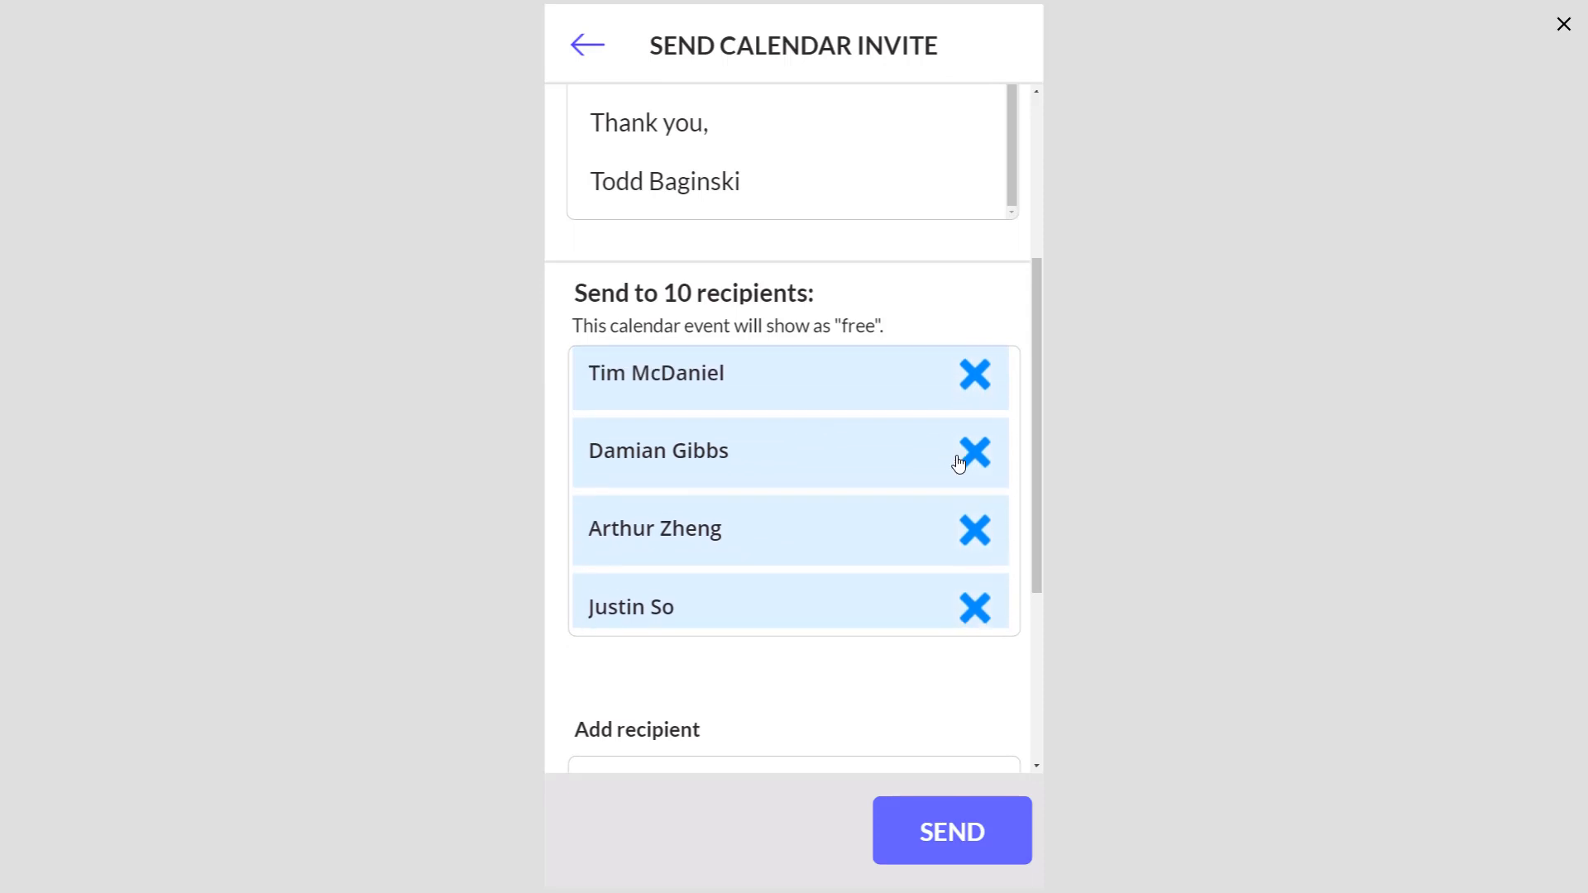
left_click(972, 451)
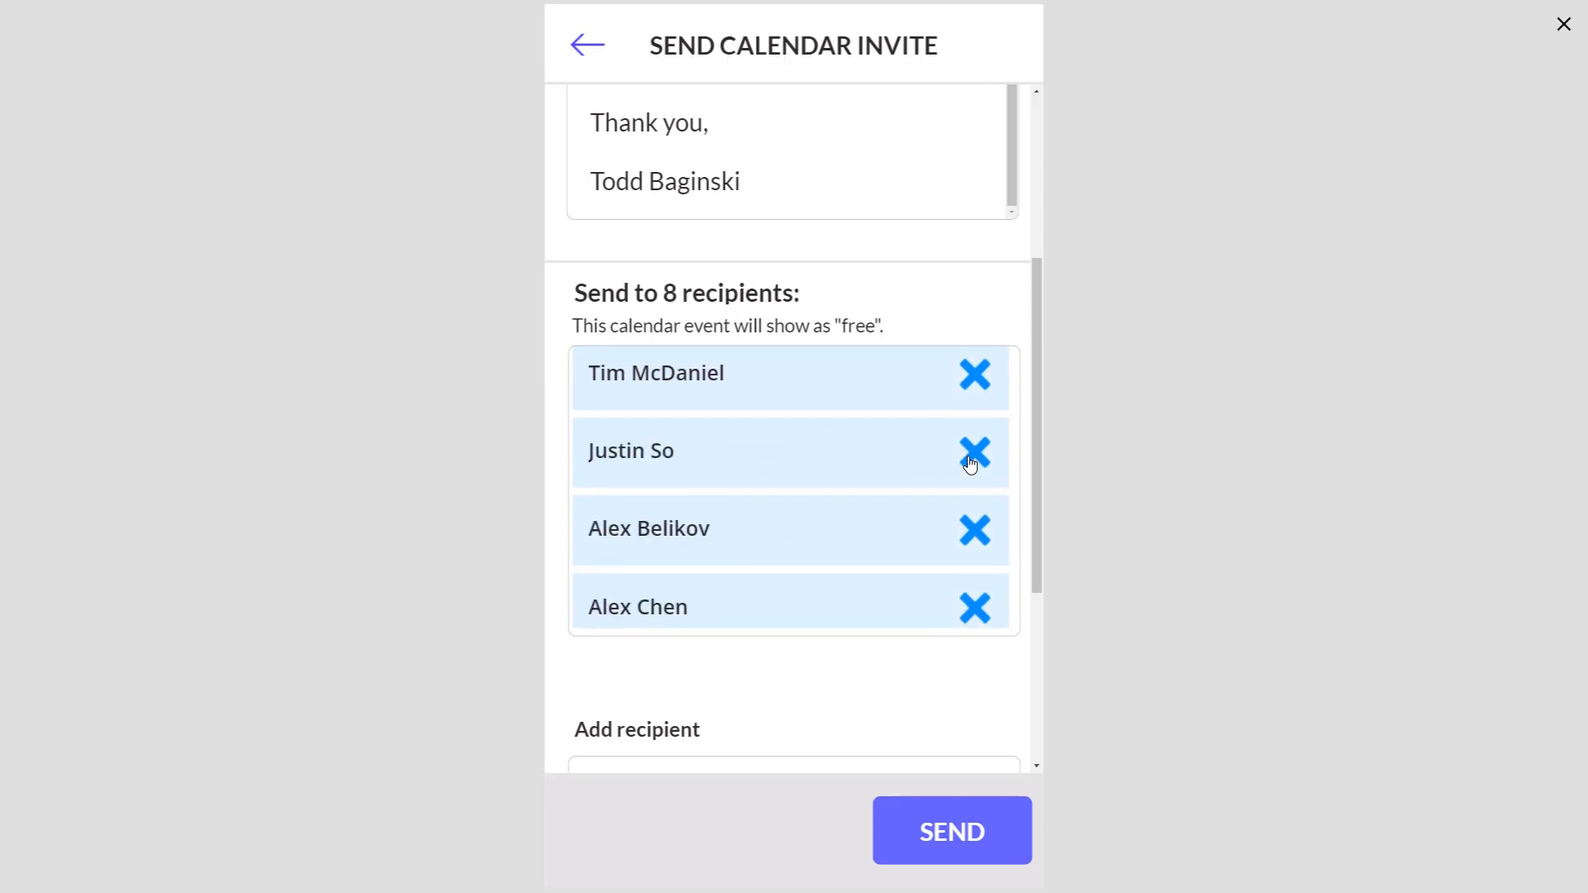
left_click(972, 452)
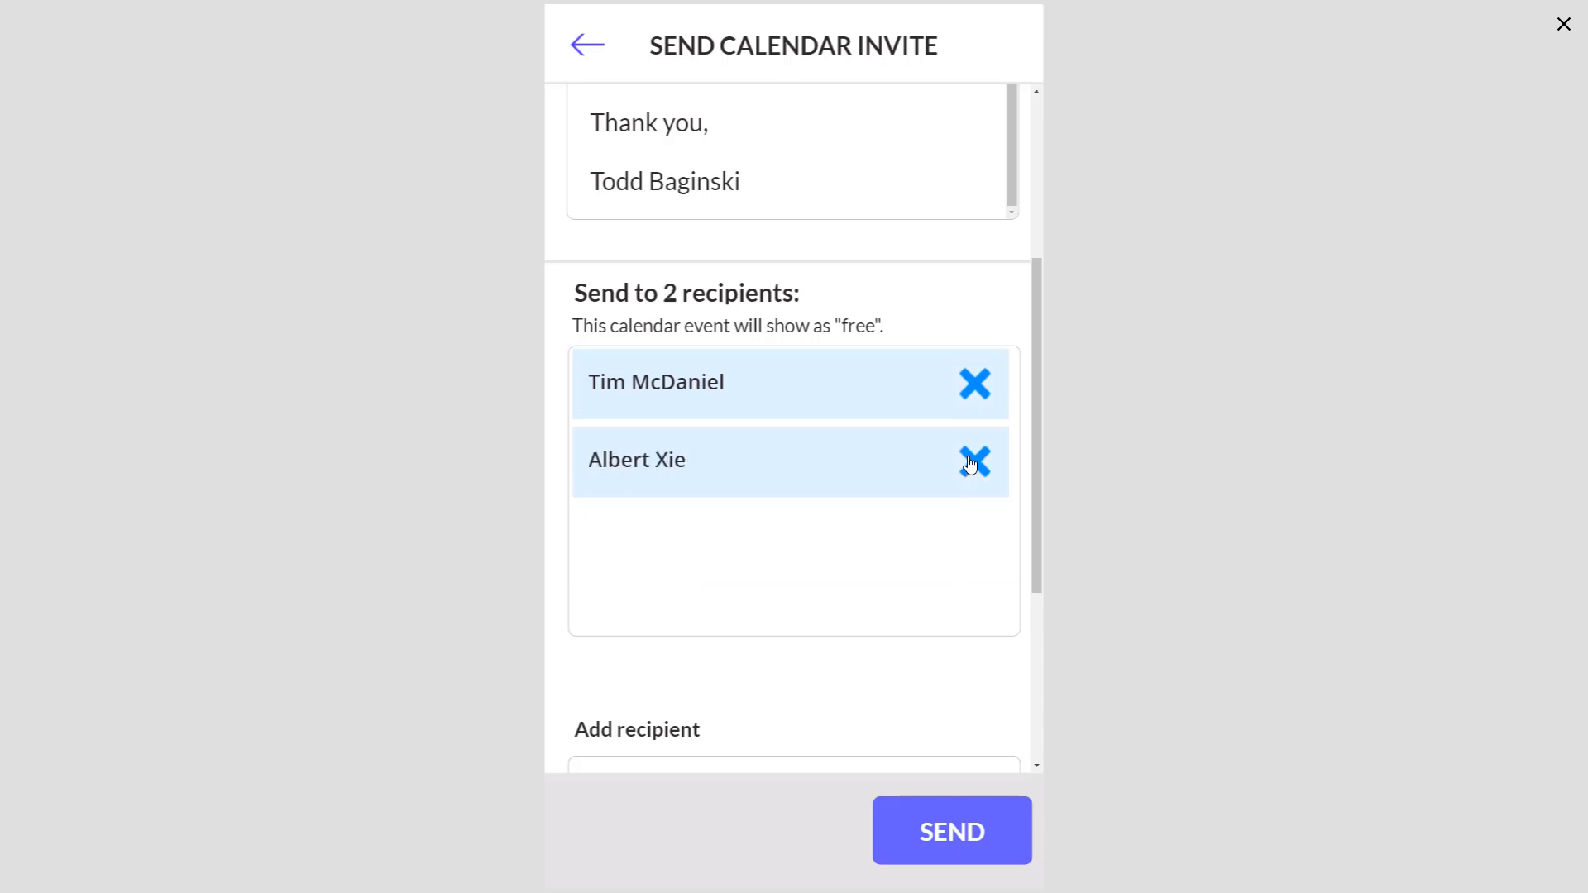
left_click(973, 461)
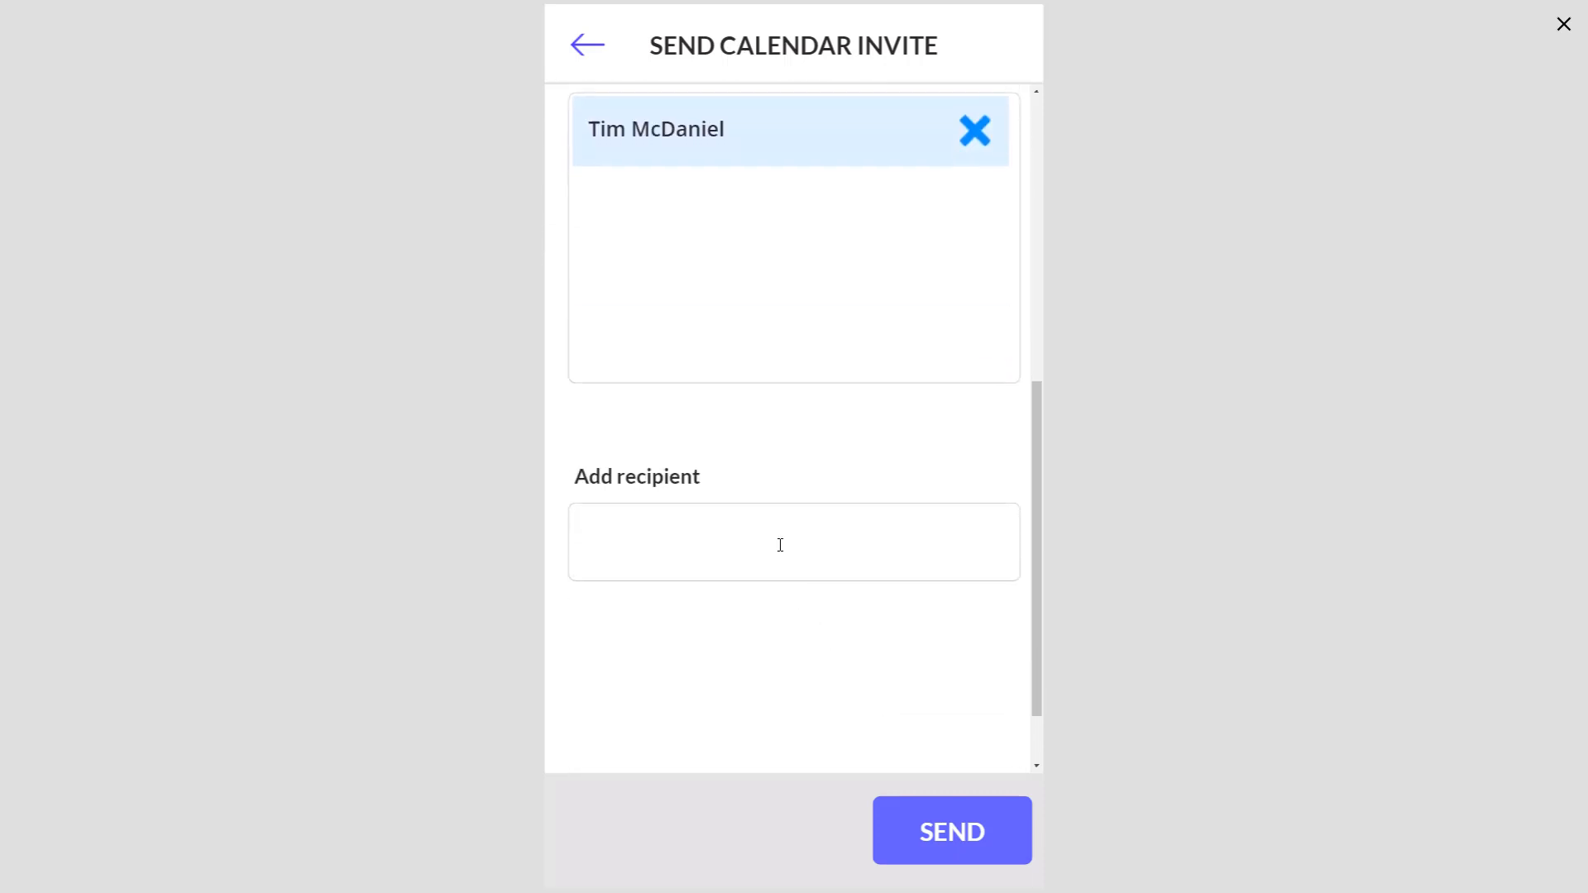
type("todd")
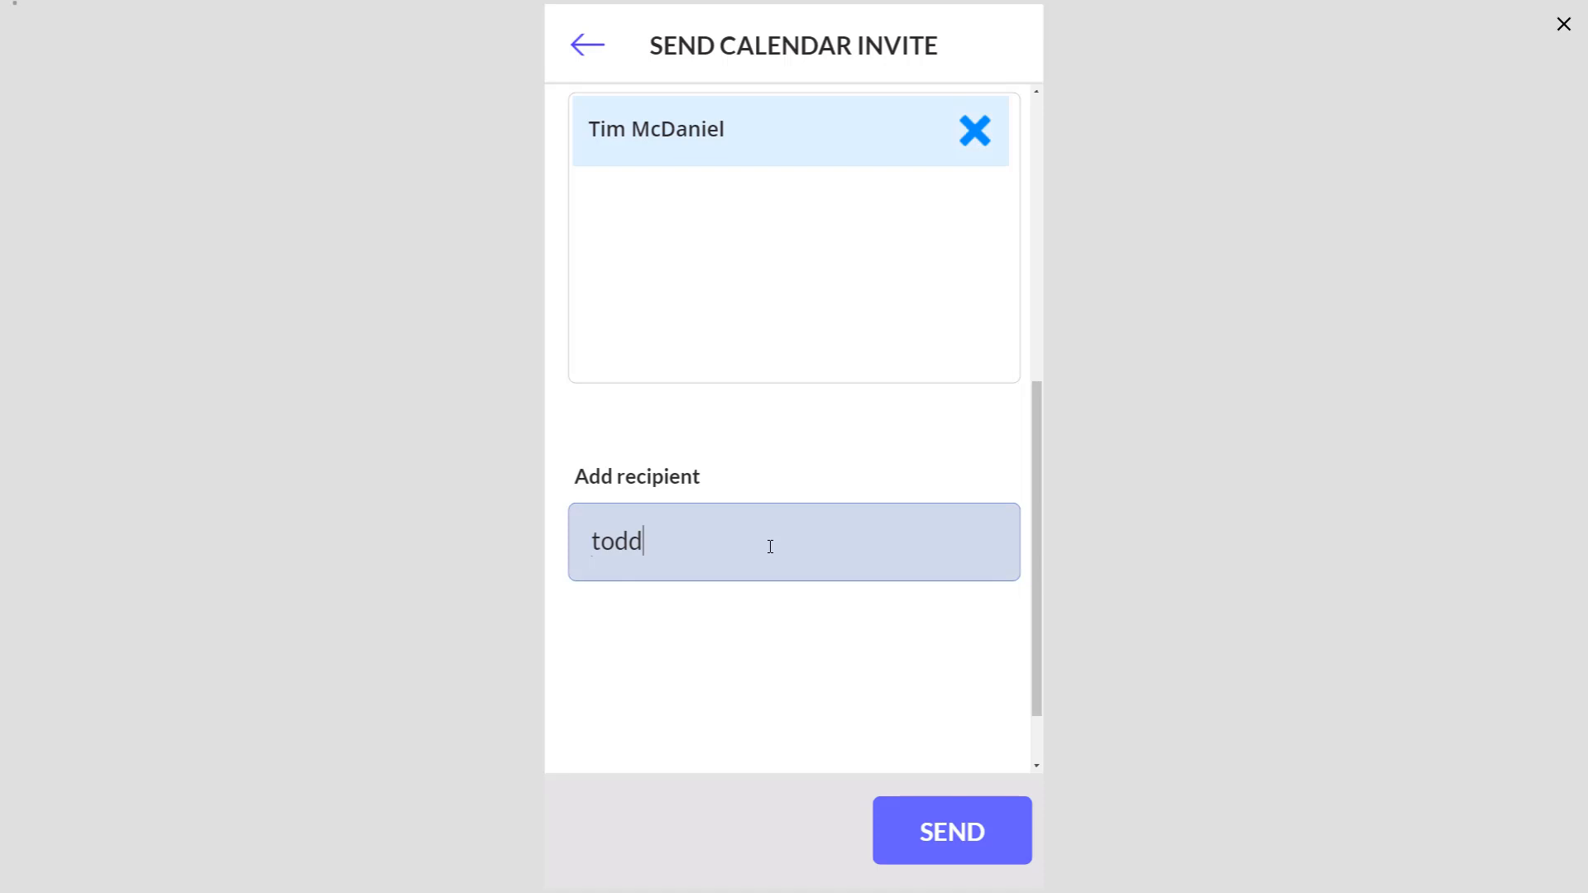
type("todd")
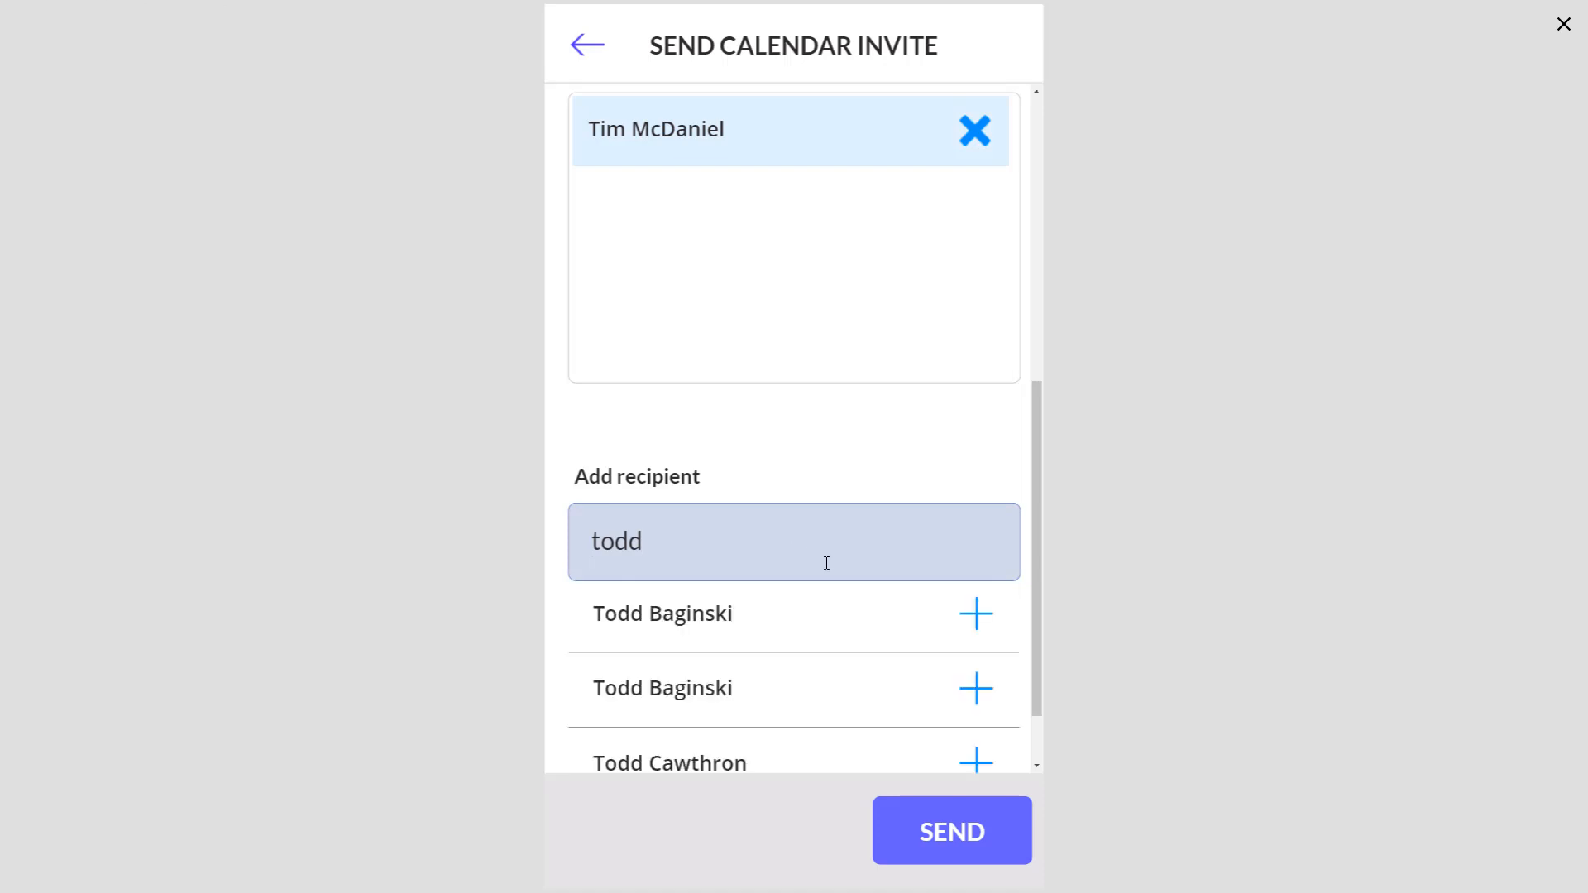
left_click(975, 613)
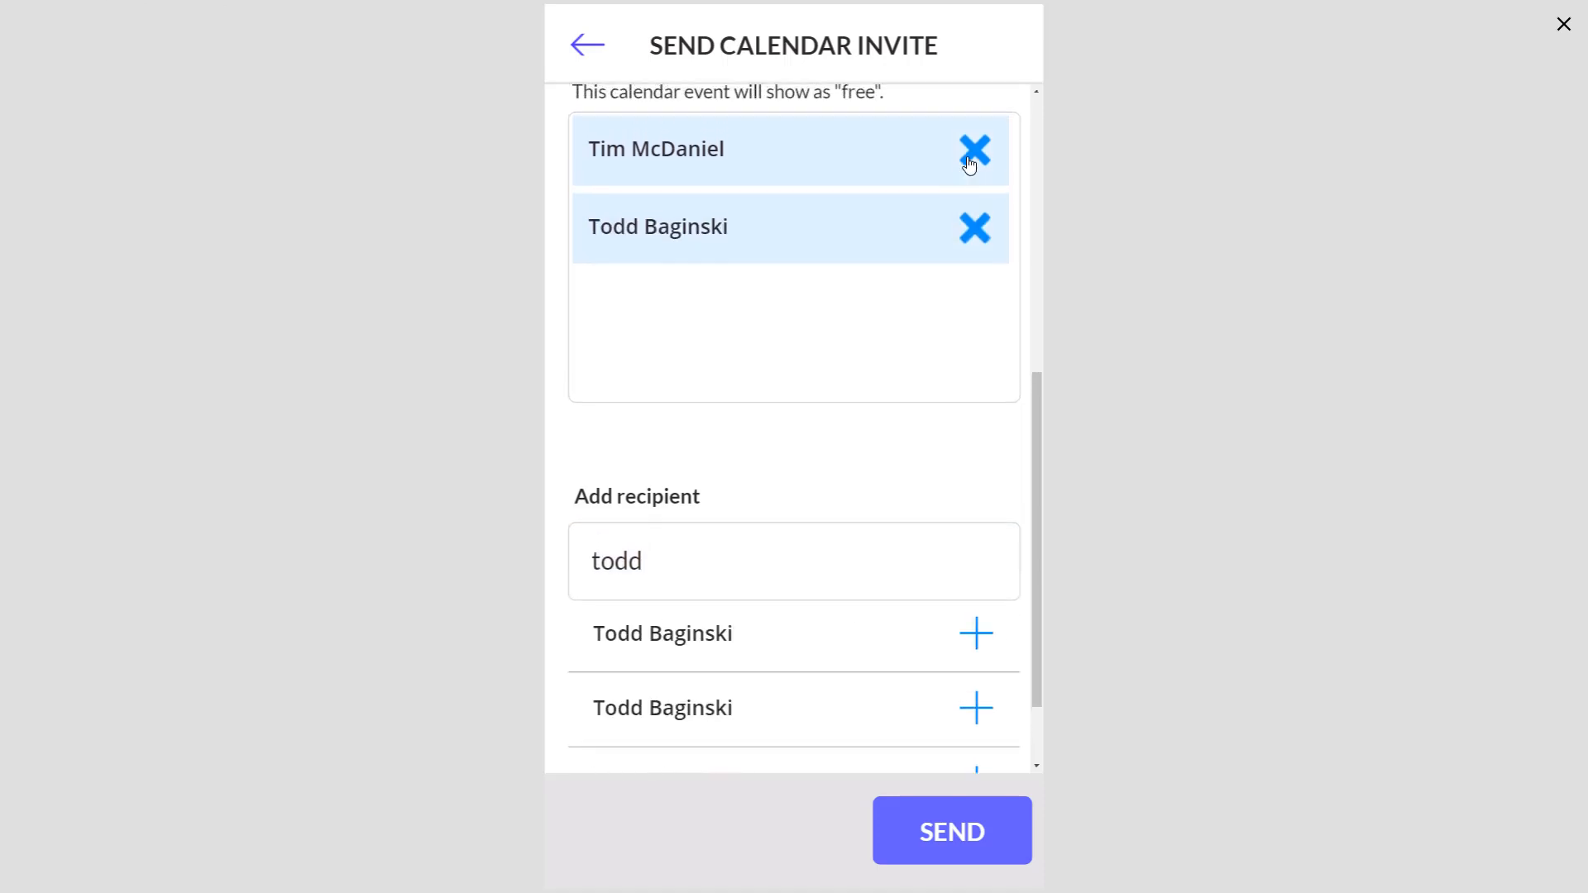
left_click(972, 150)
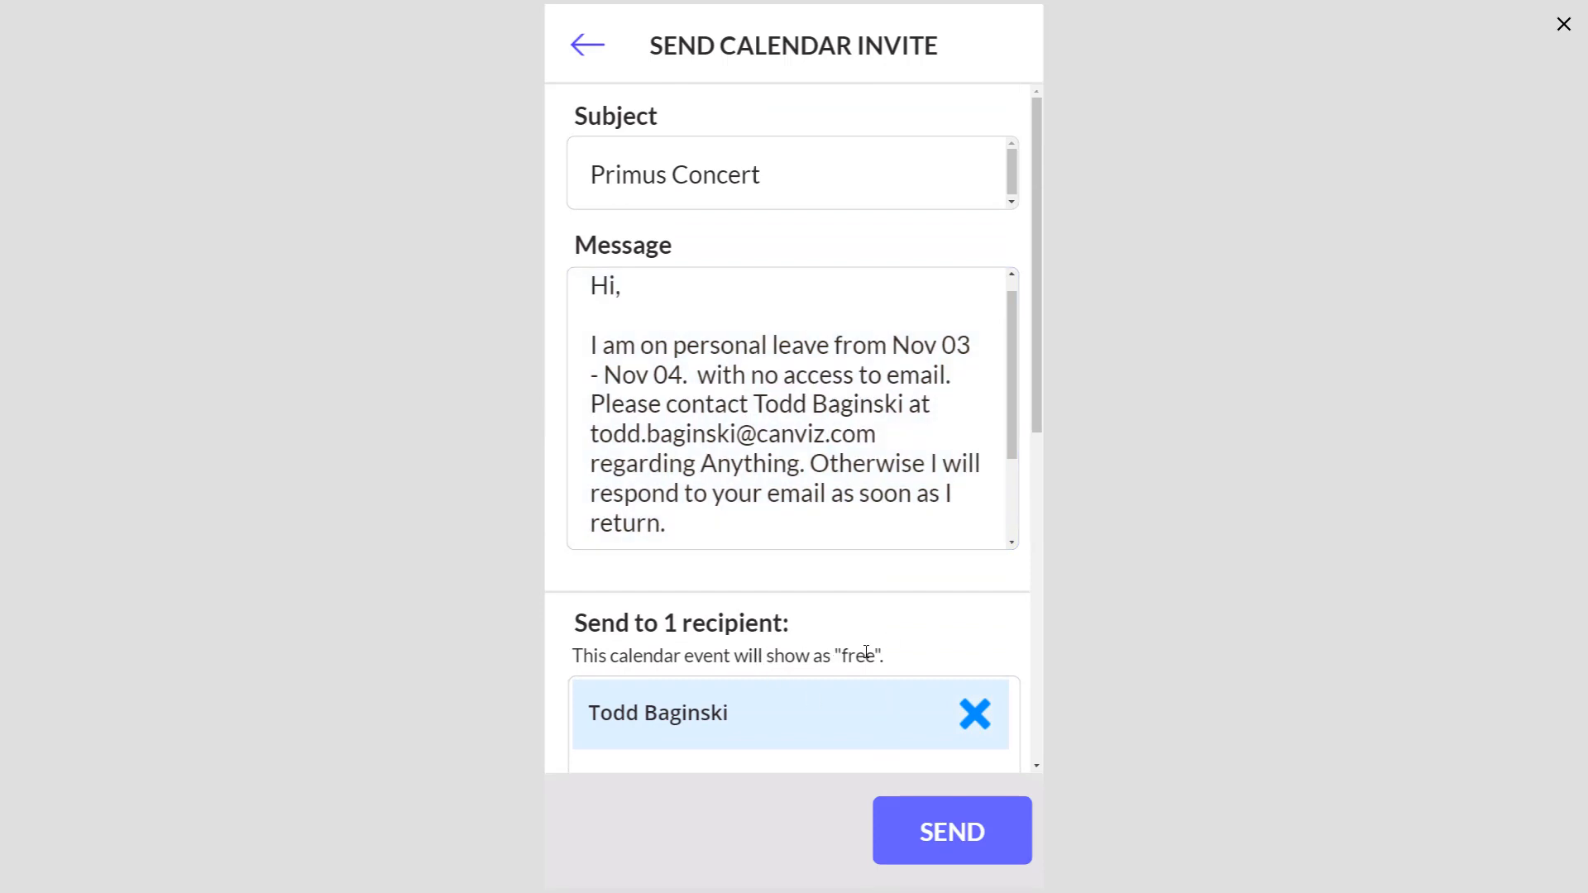
mouse_move(922, 762)
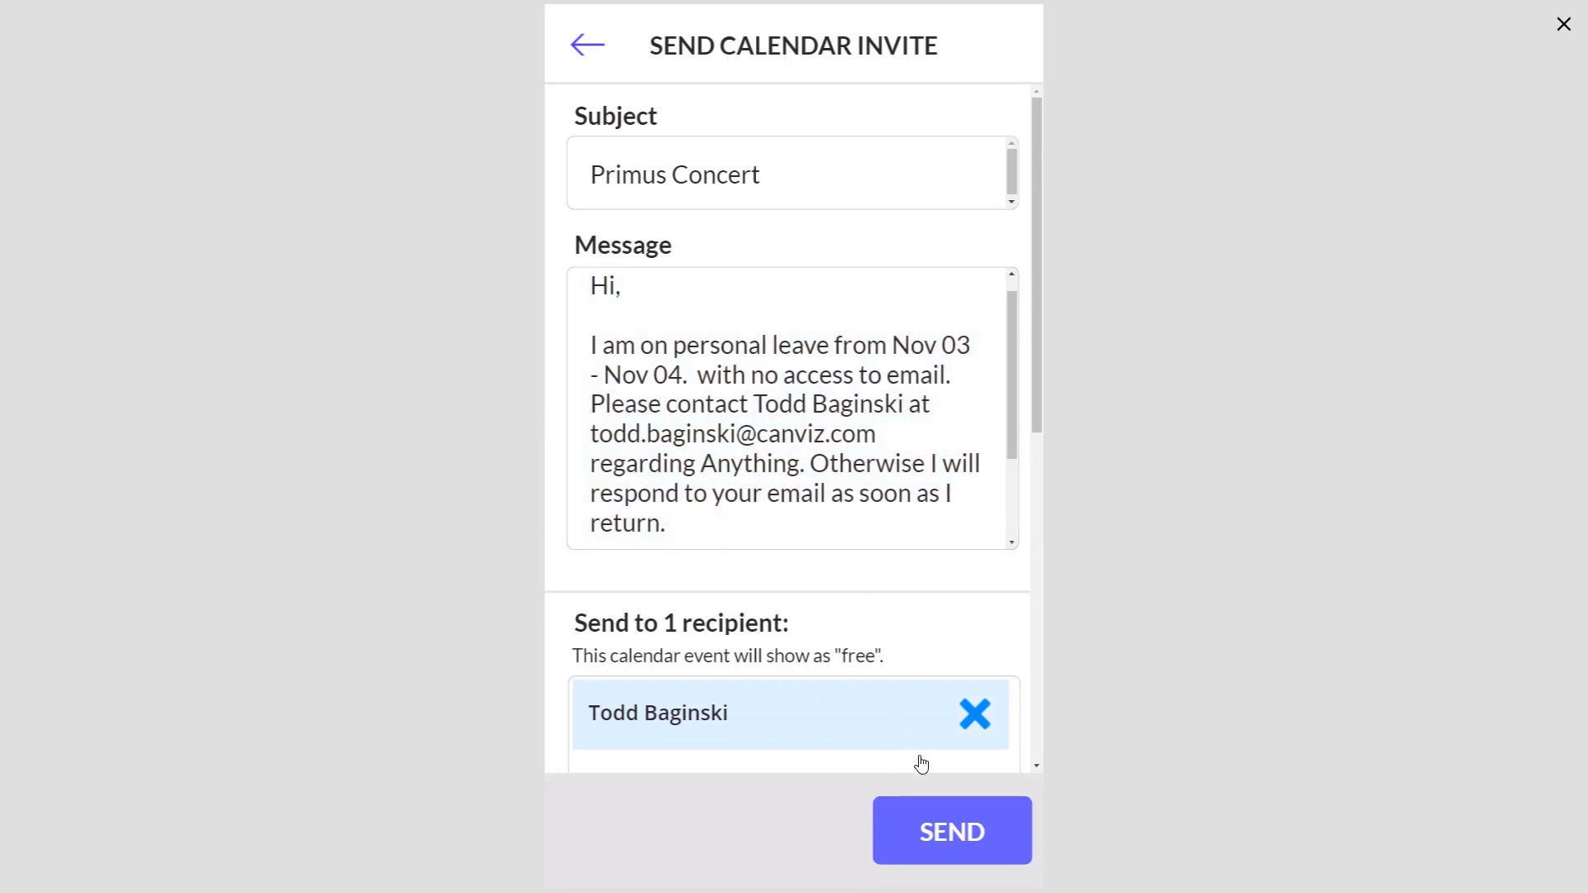
left_click(949, 830)
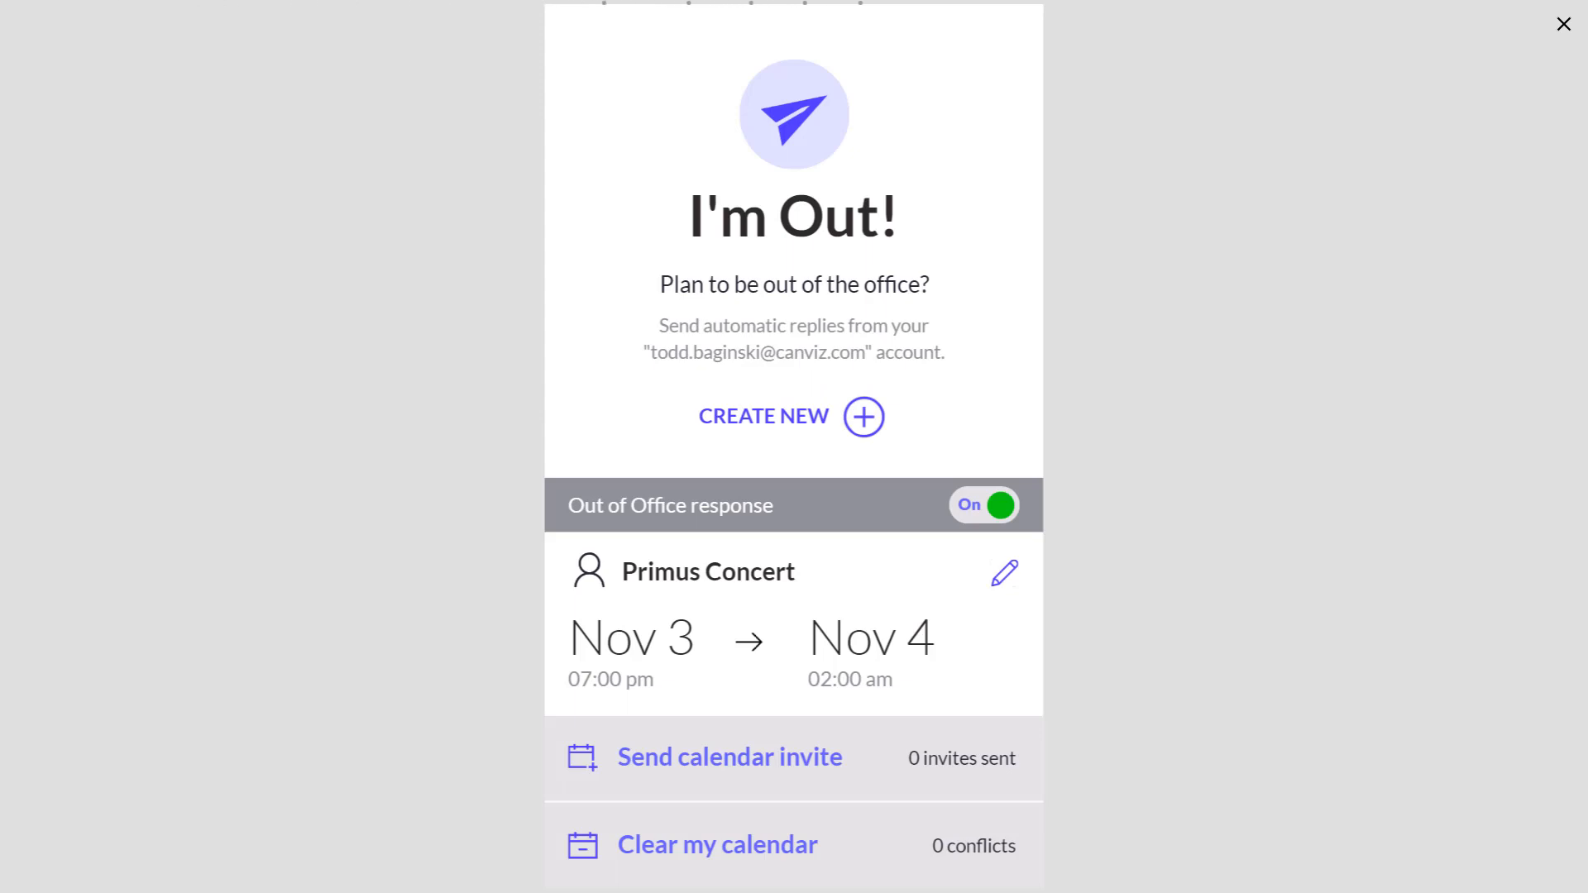
left_click(730, 756)
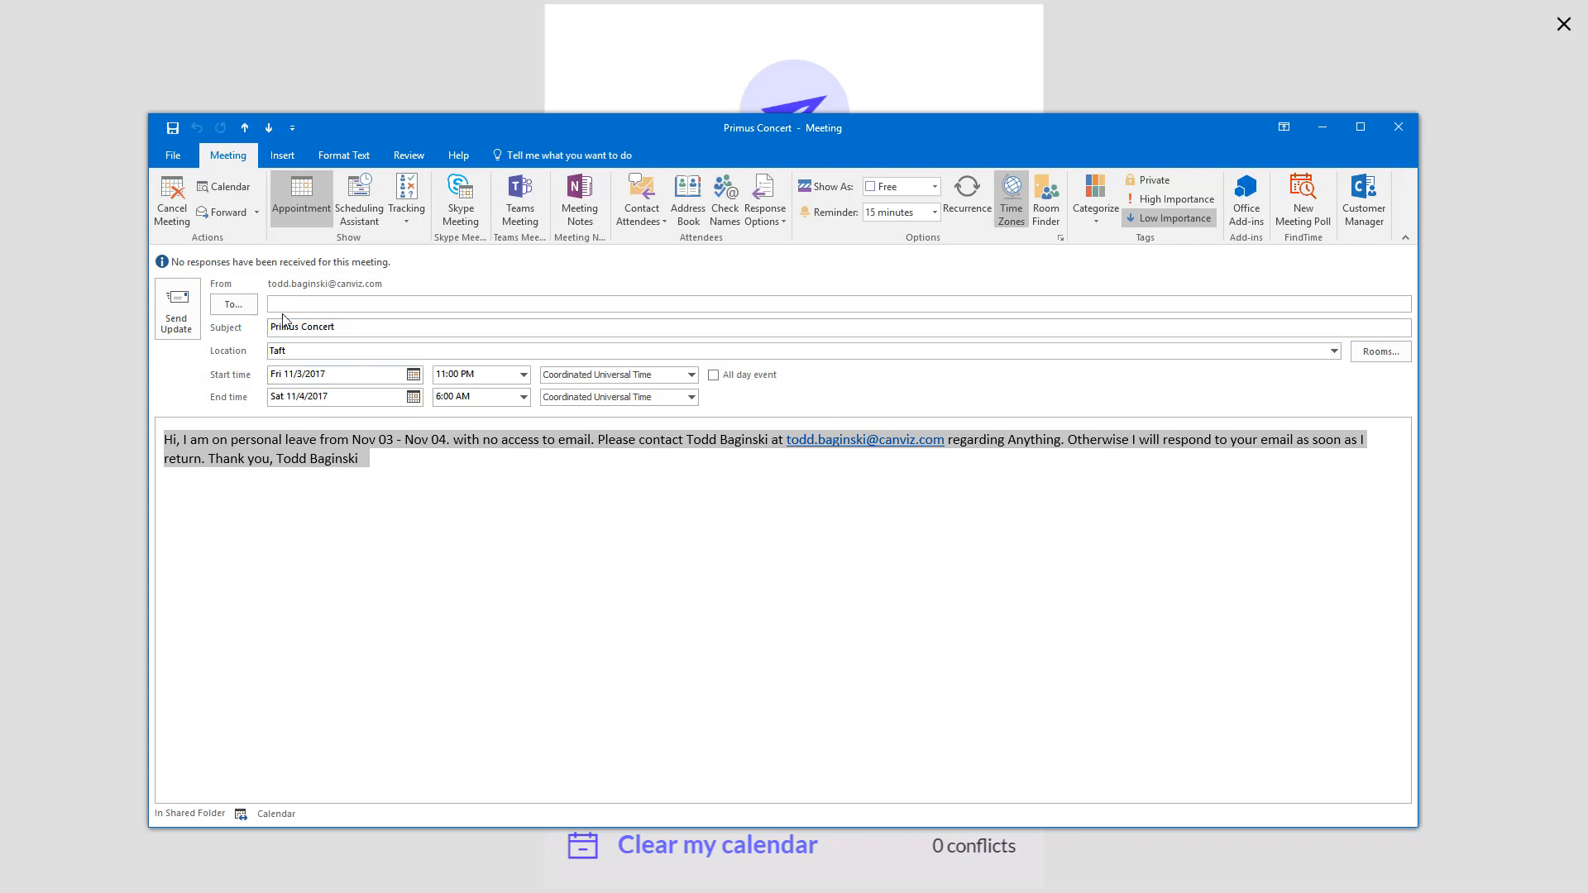
mouse_move(325, 283)
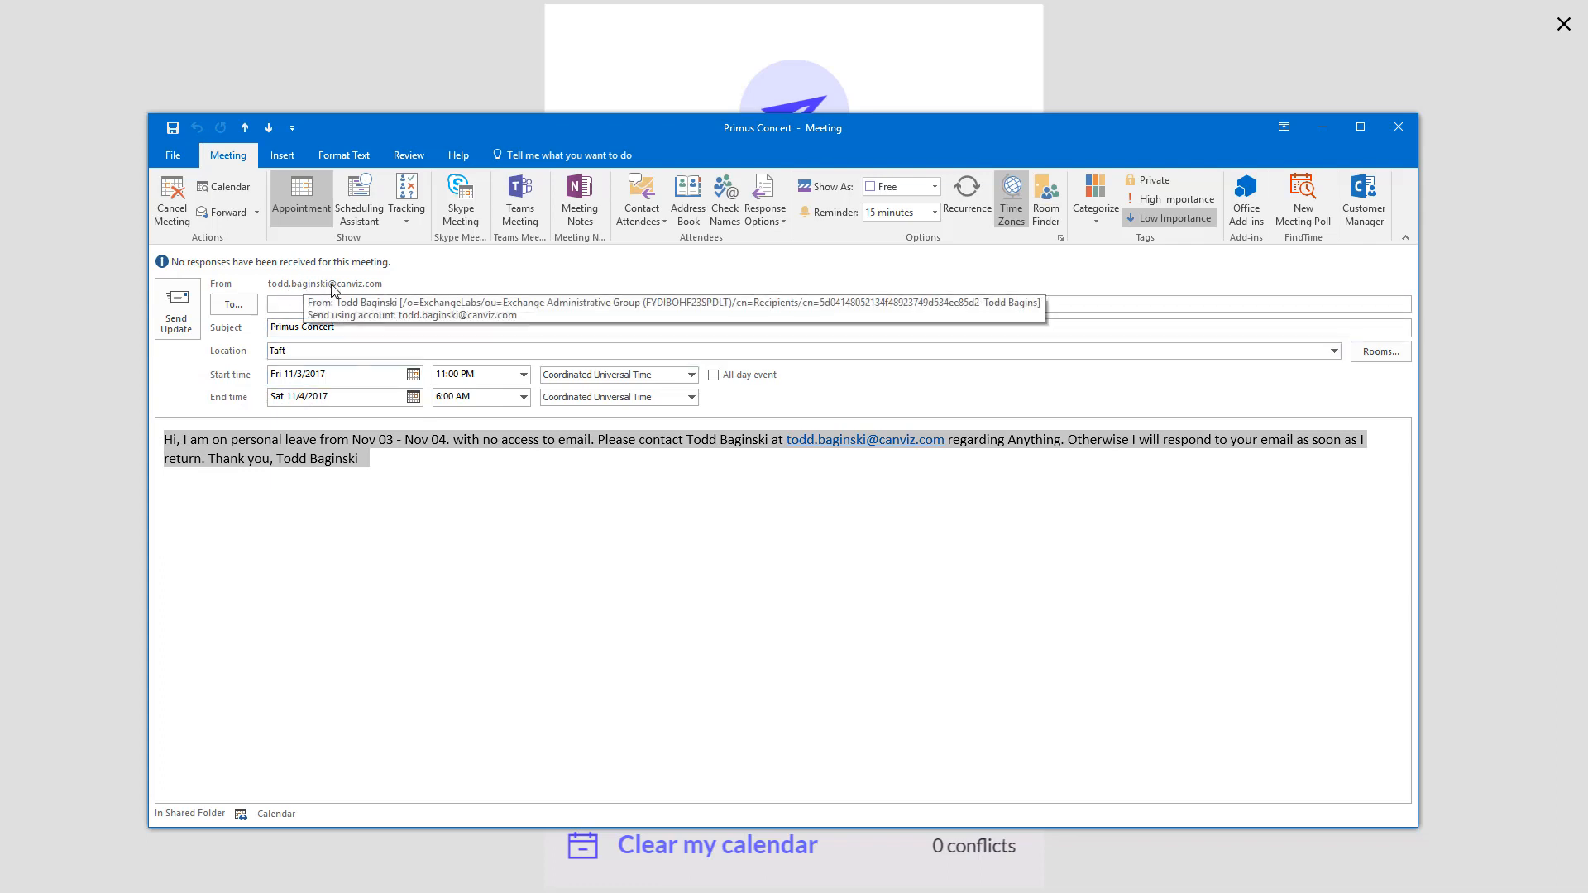
mouse_move(440, 552)
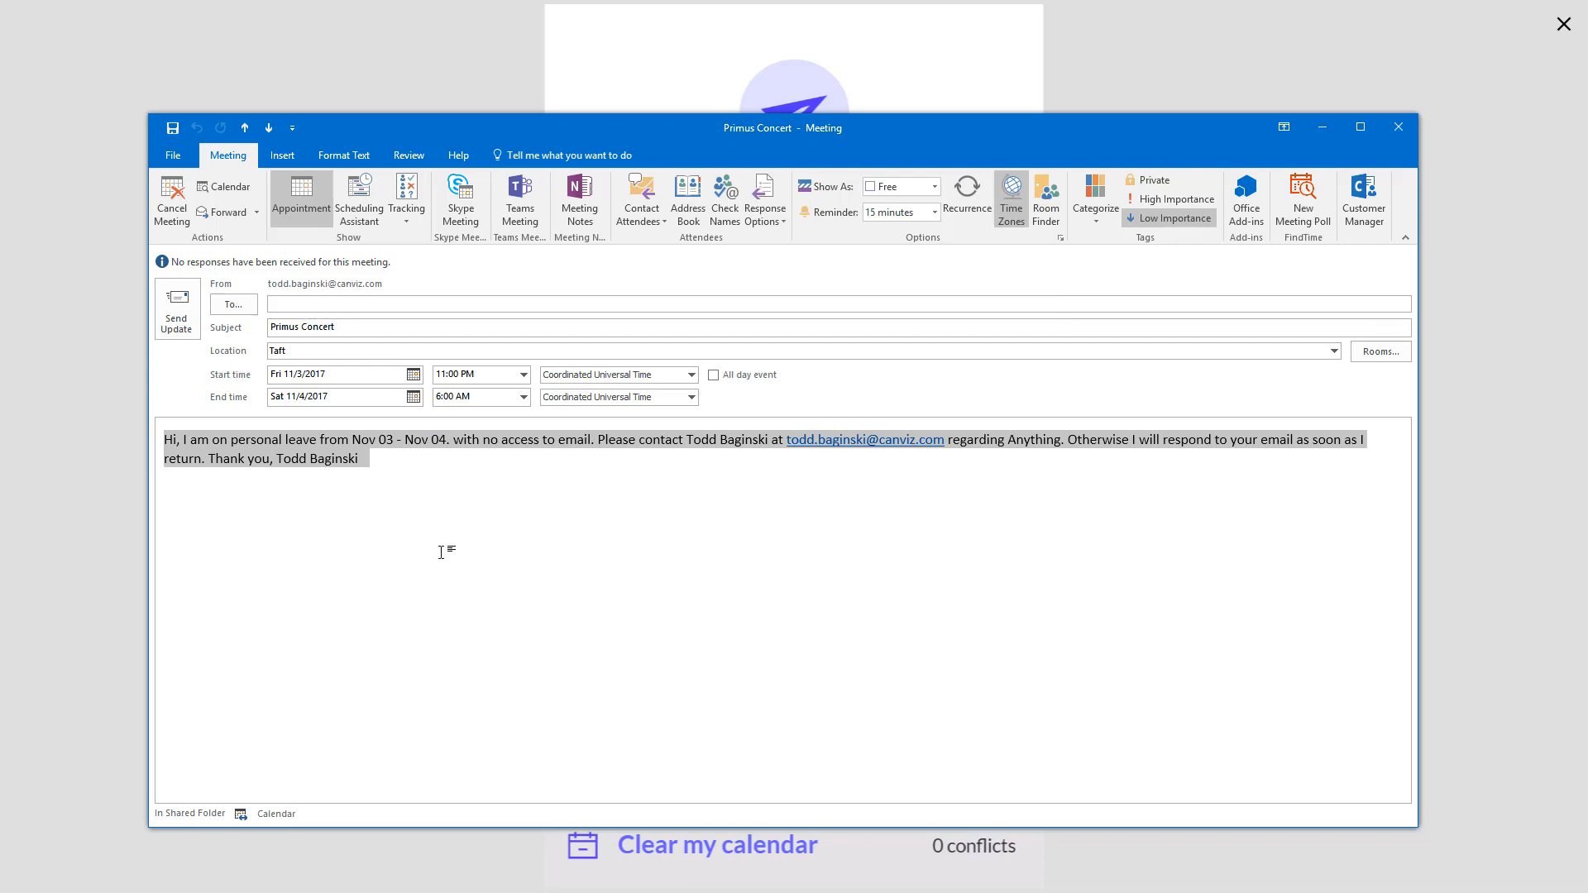
mouse_move(1411, 172)
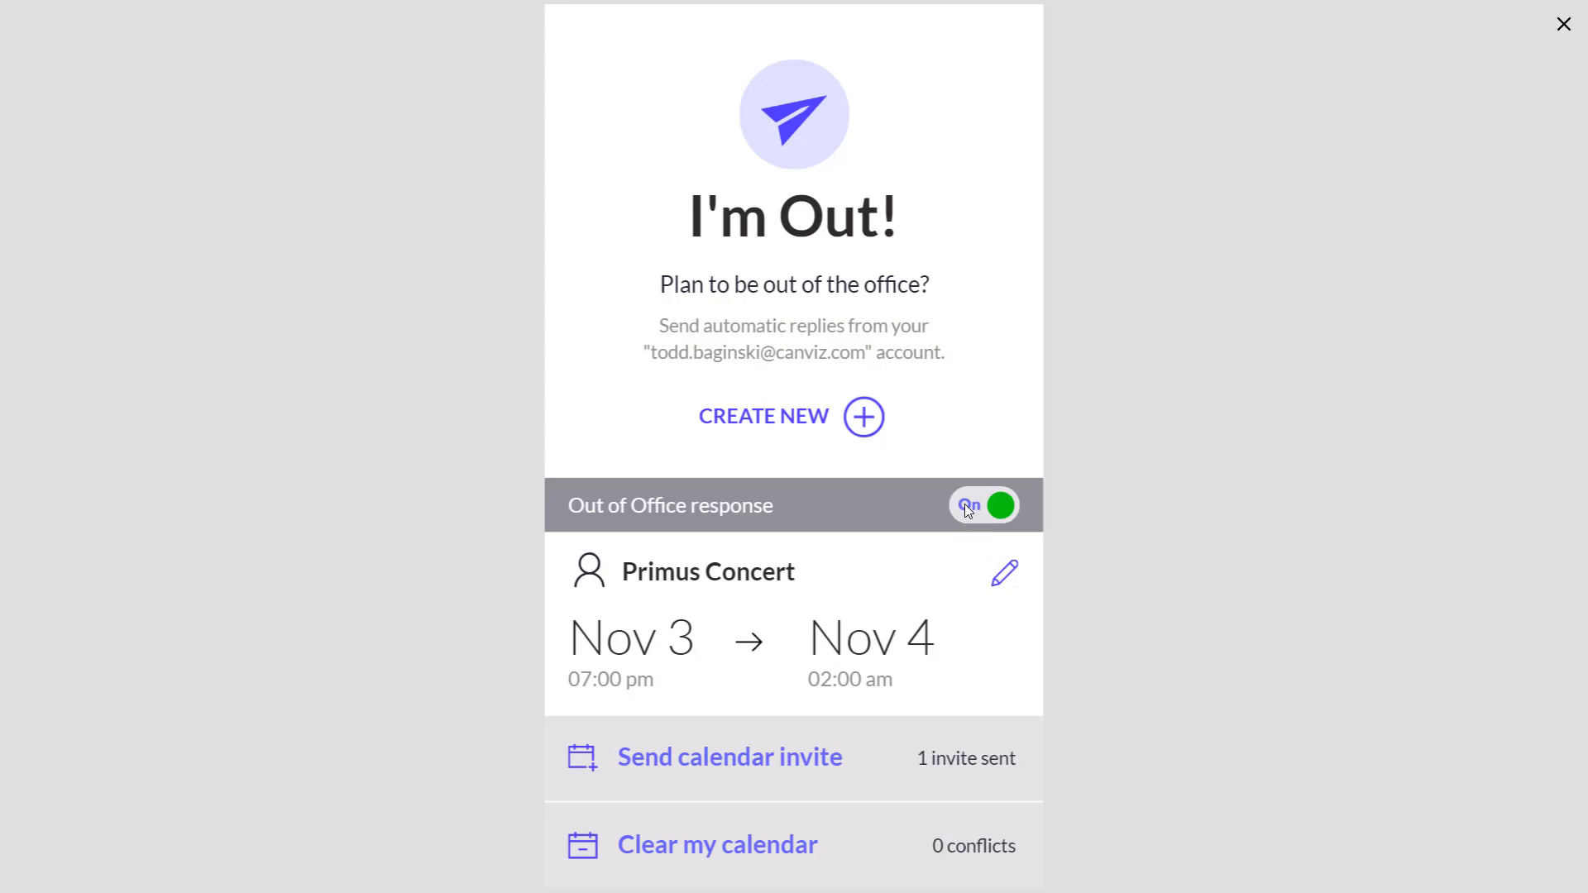
Switch the Out of Office response toggle to Off and go to the Outlook calendar.
left_click(982, 506)
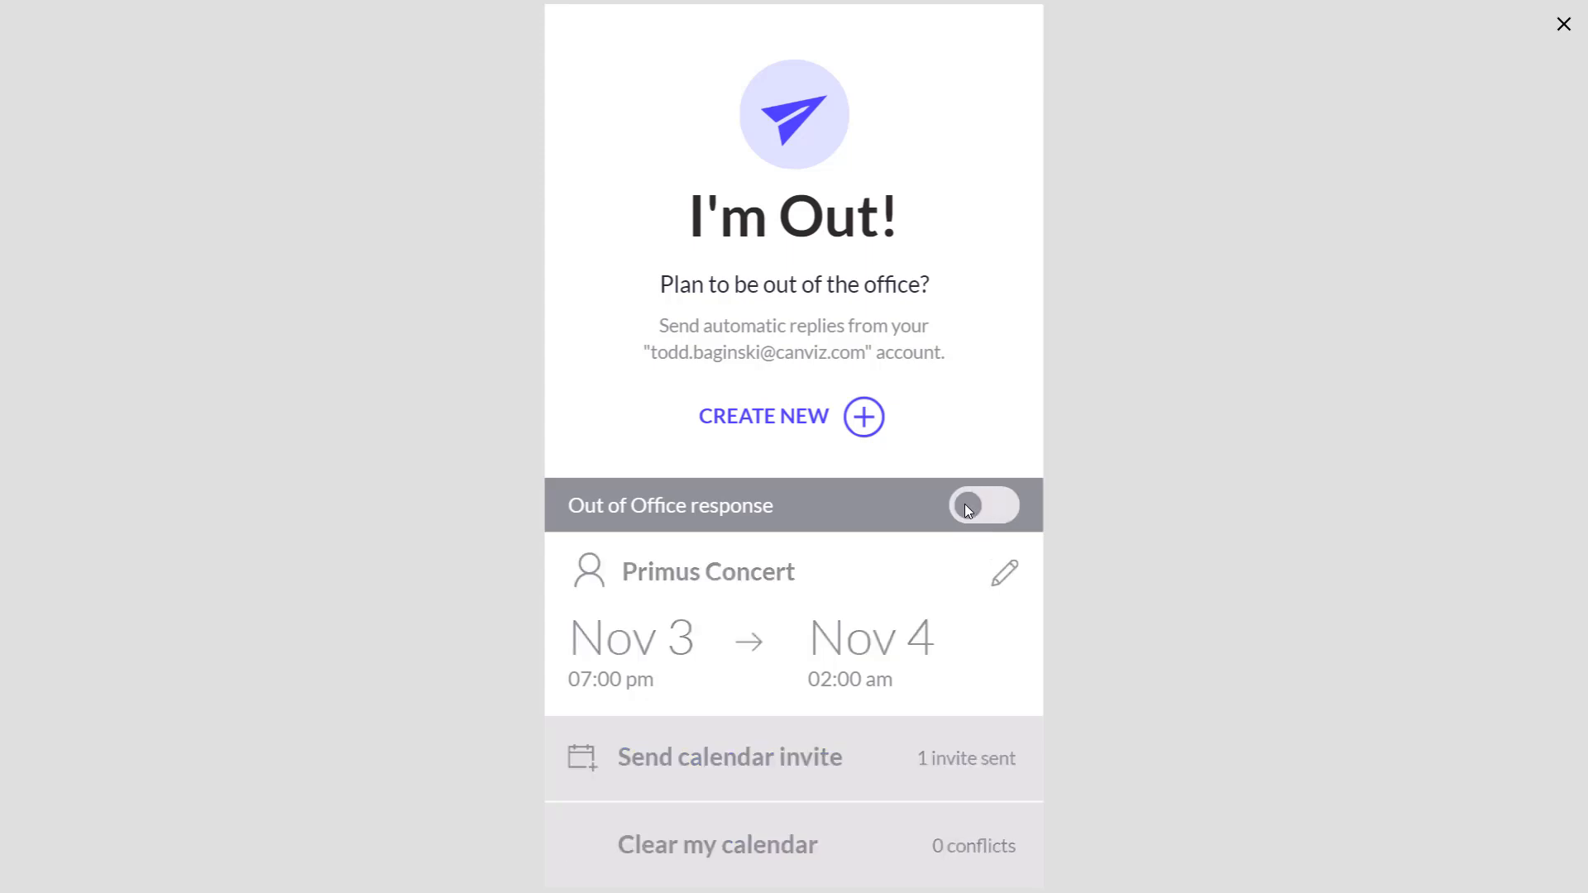
left_click(981, 506)
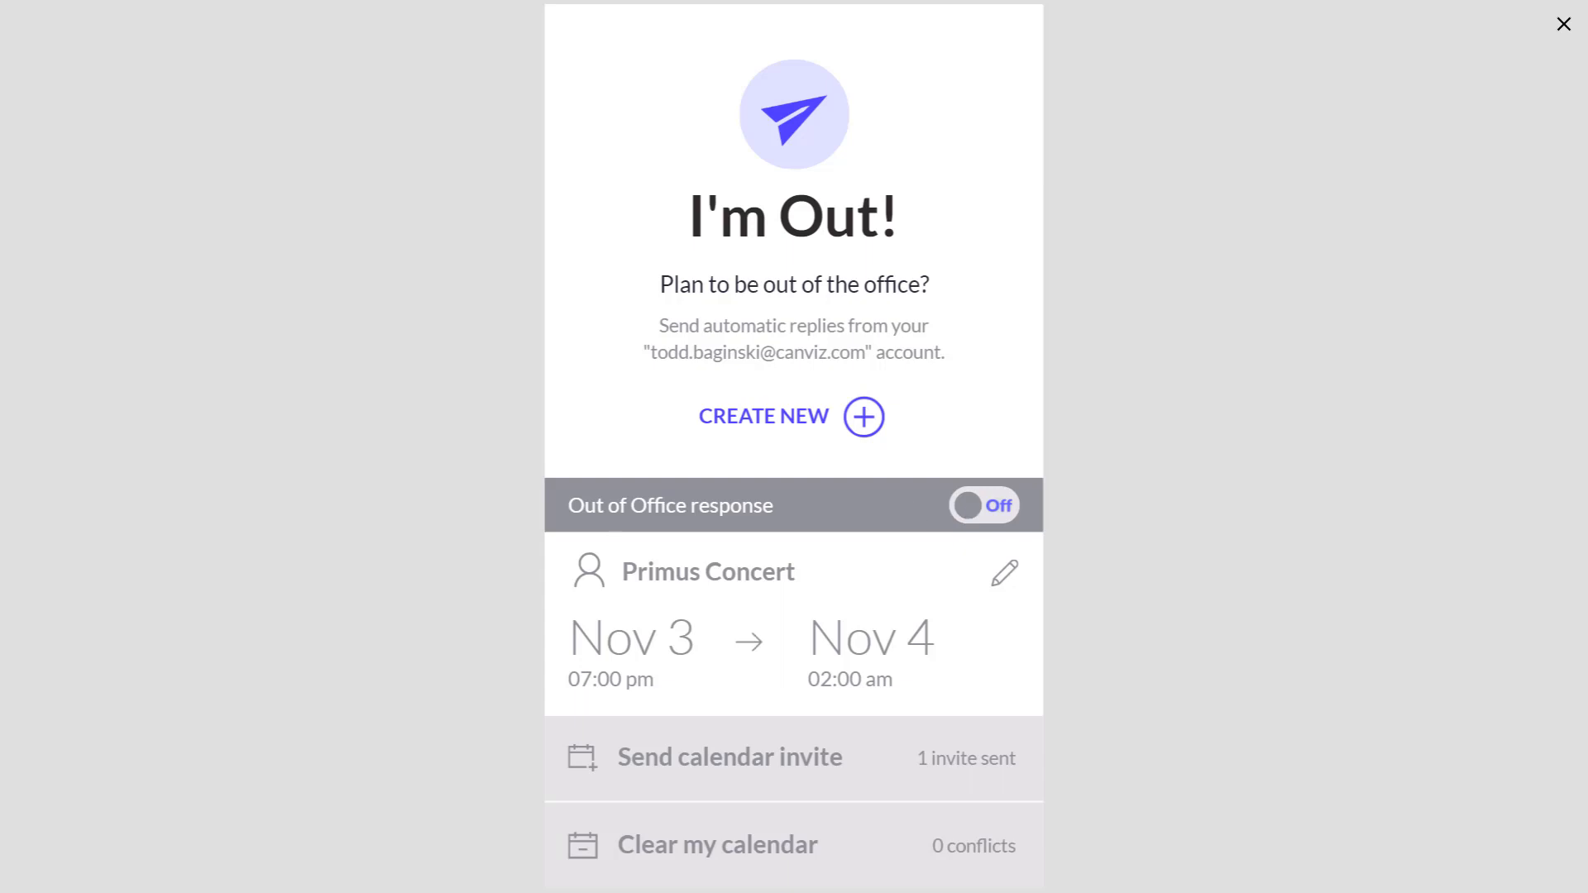
left_click(1563, 23)
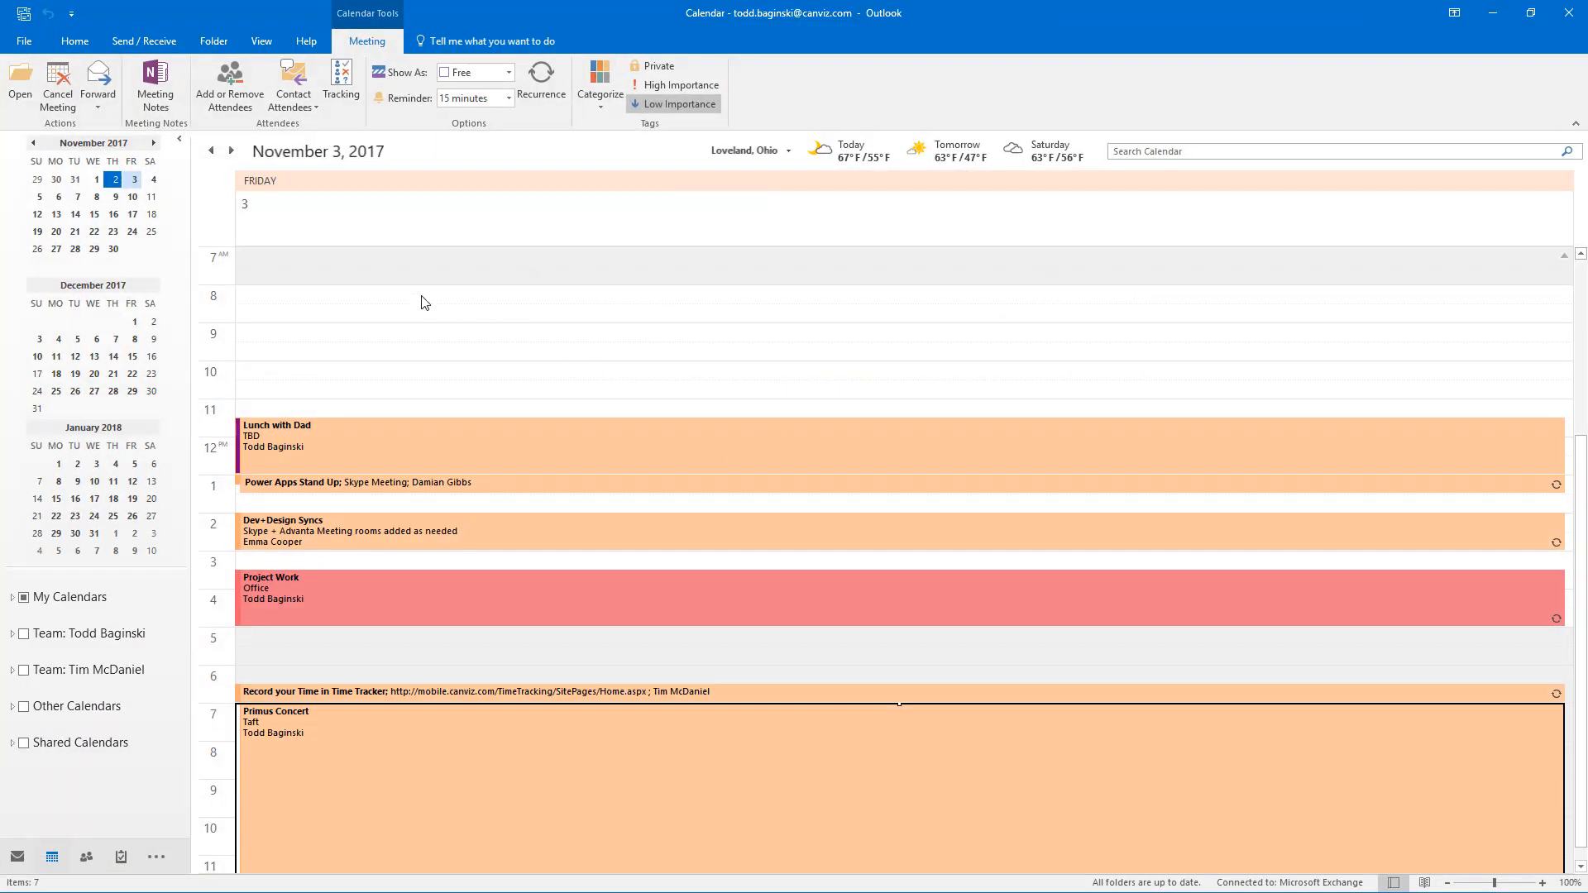
In Outlook, confirm Automatic Replies are no longer being sent, checking the outside-organization message.
left_click(21, 40)
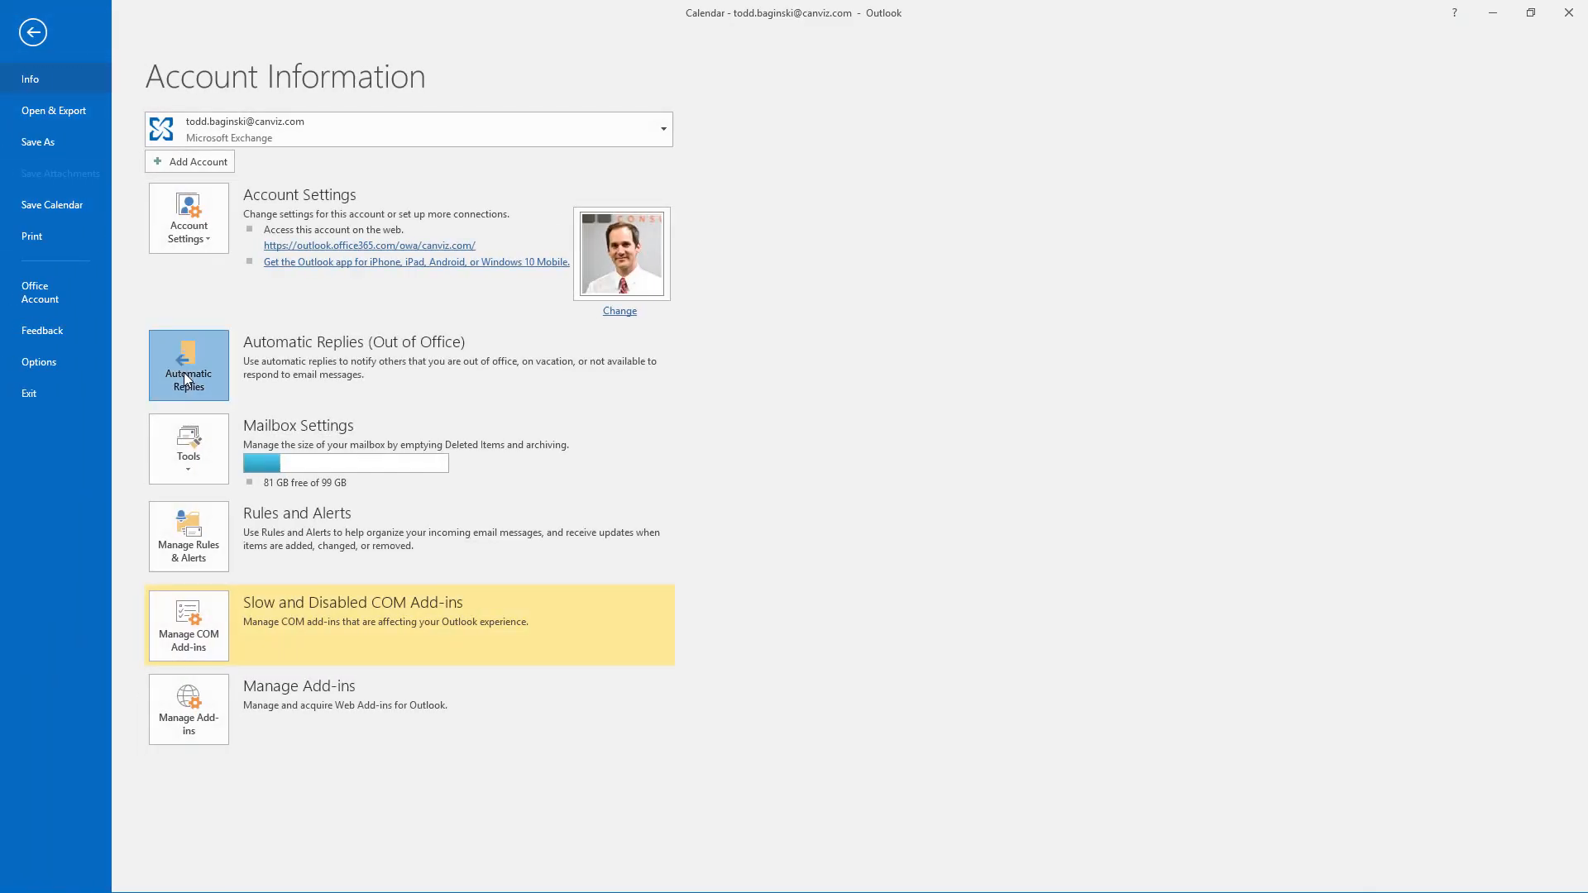
left_click(187, 364)
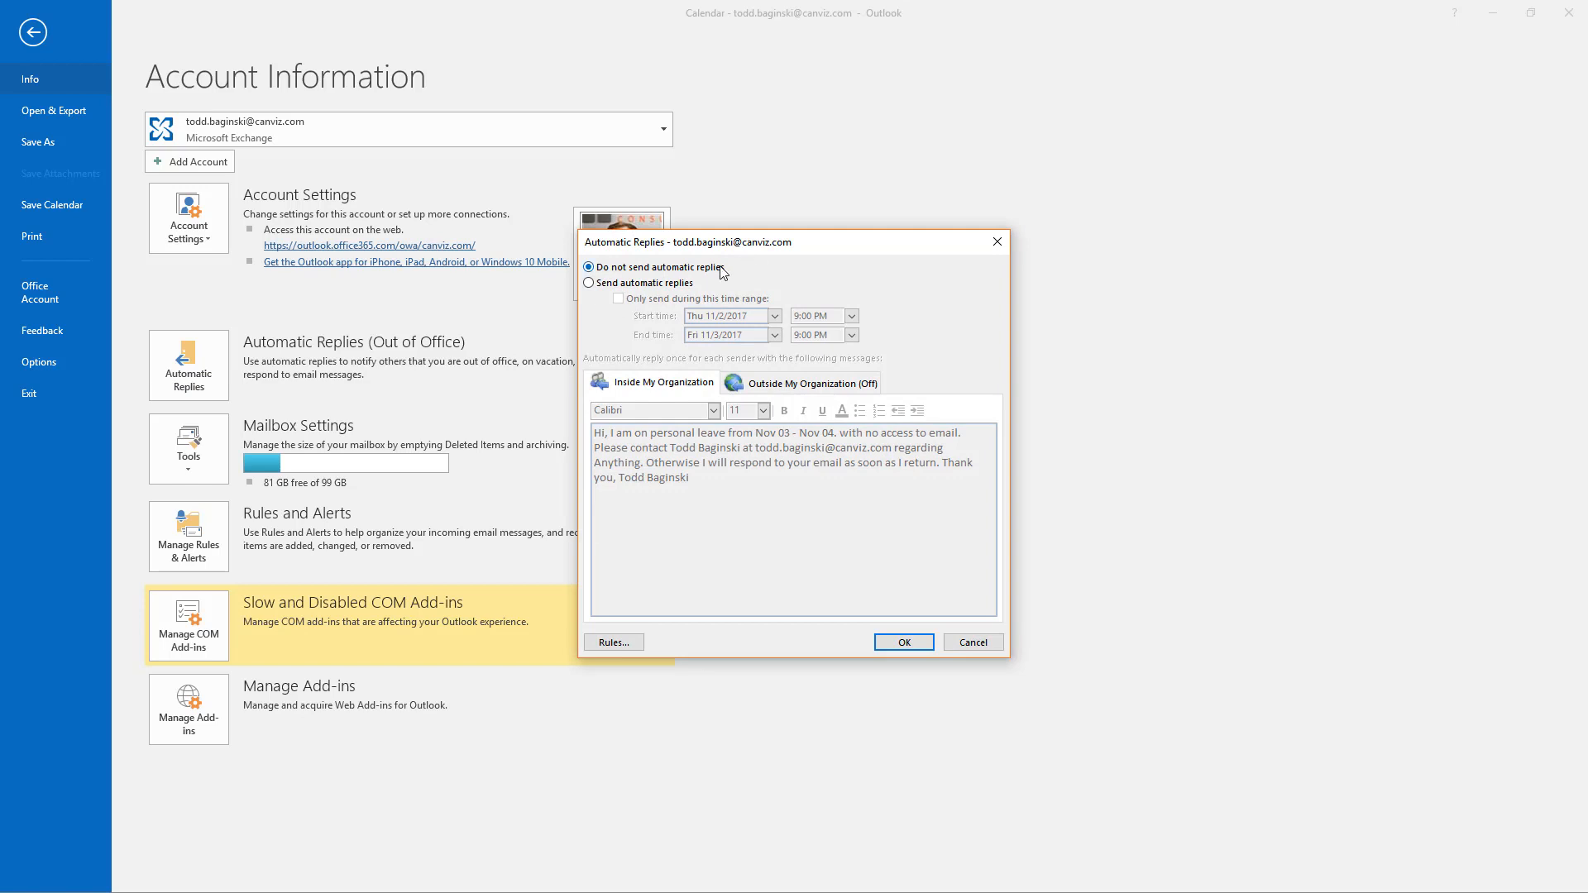
left_click(811, 382)
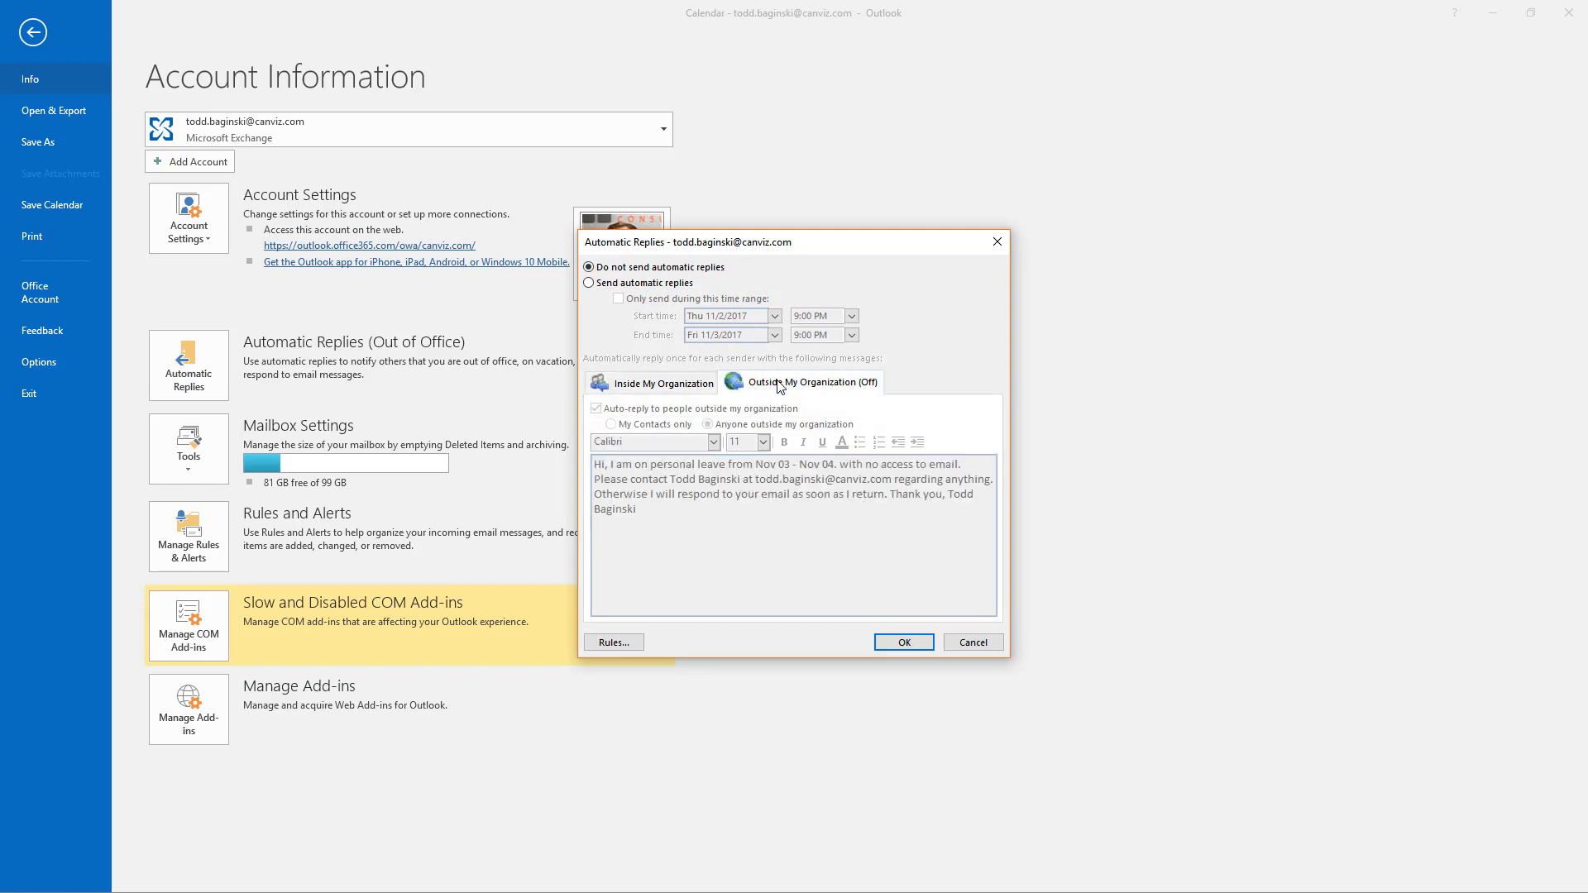
Check the inside-organization message, cancel out of the settings and return to the I'm Out! app.
left_click(665, 382)
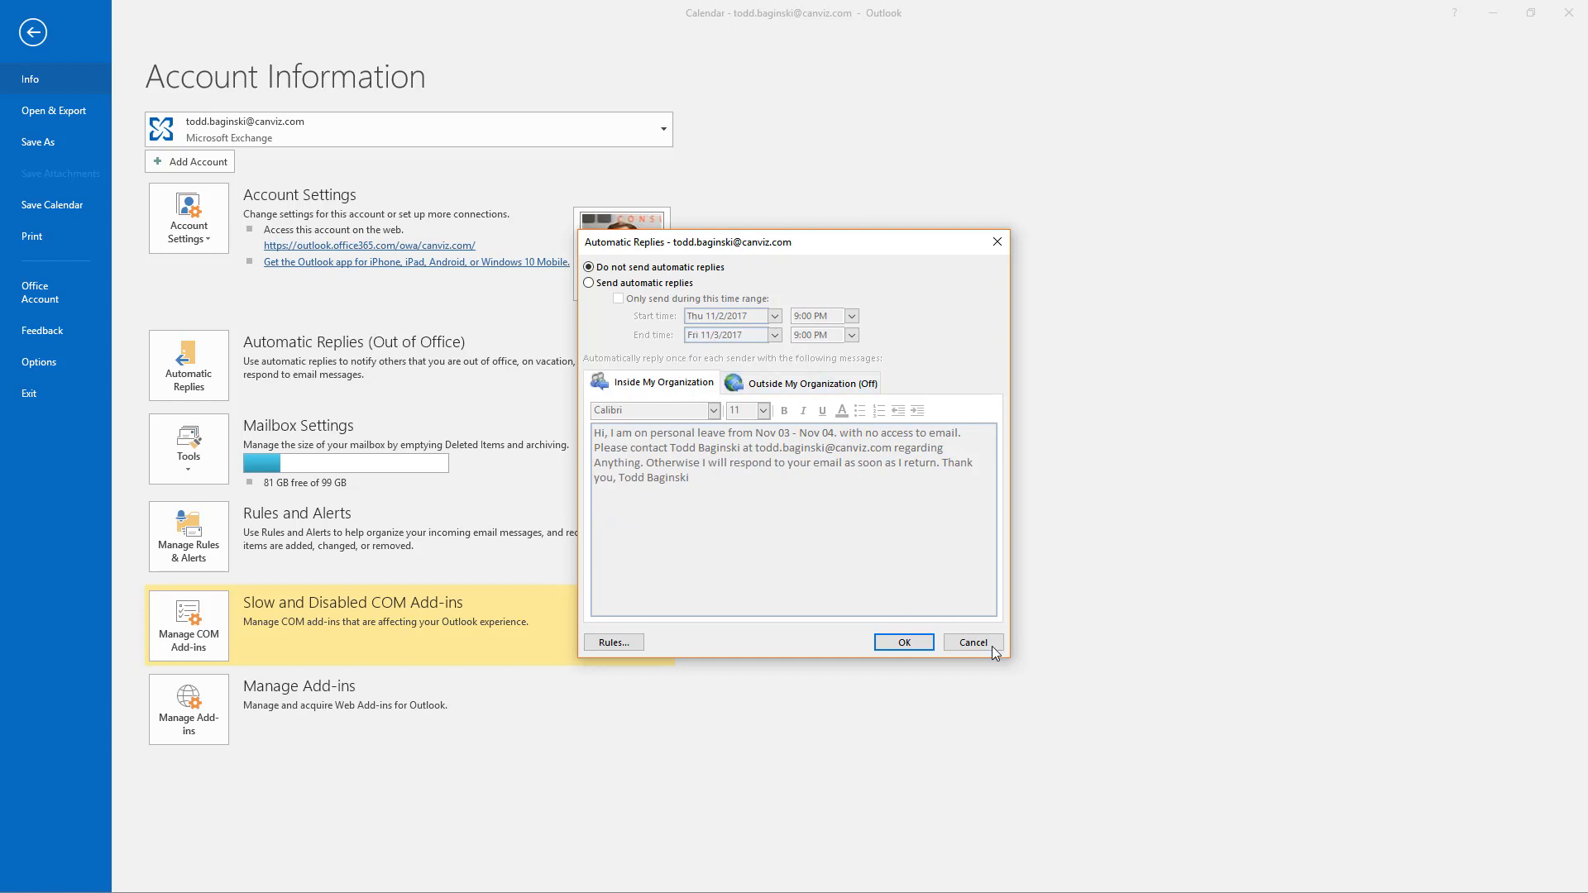
left_click(970, 642)
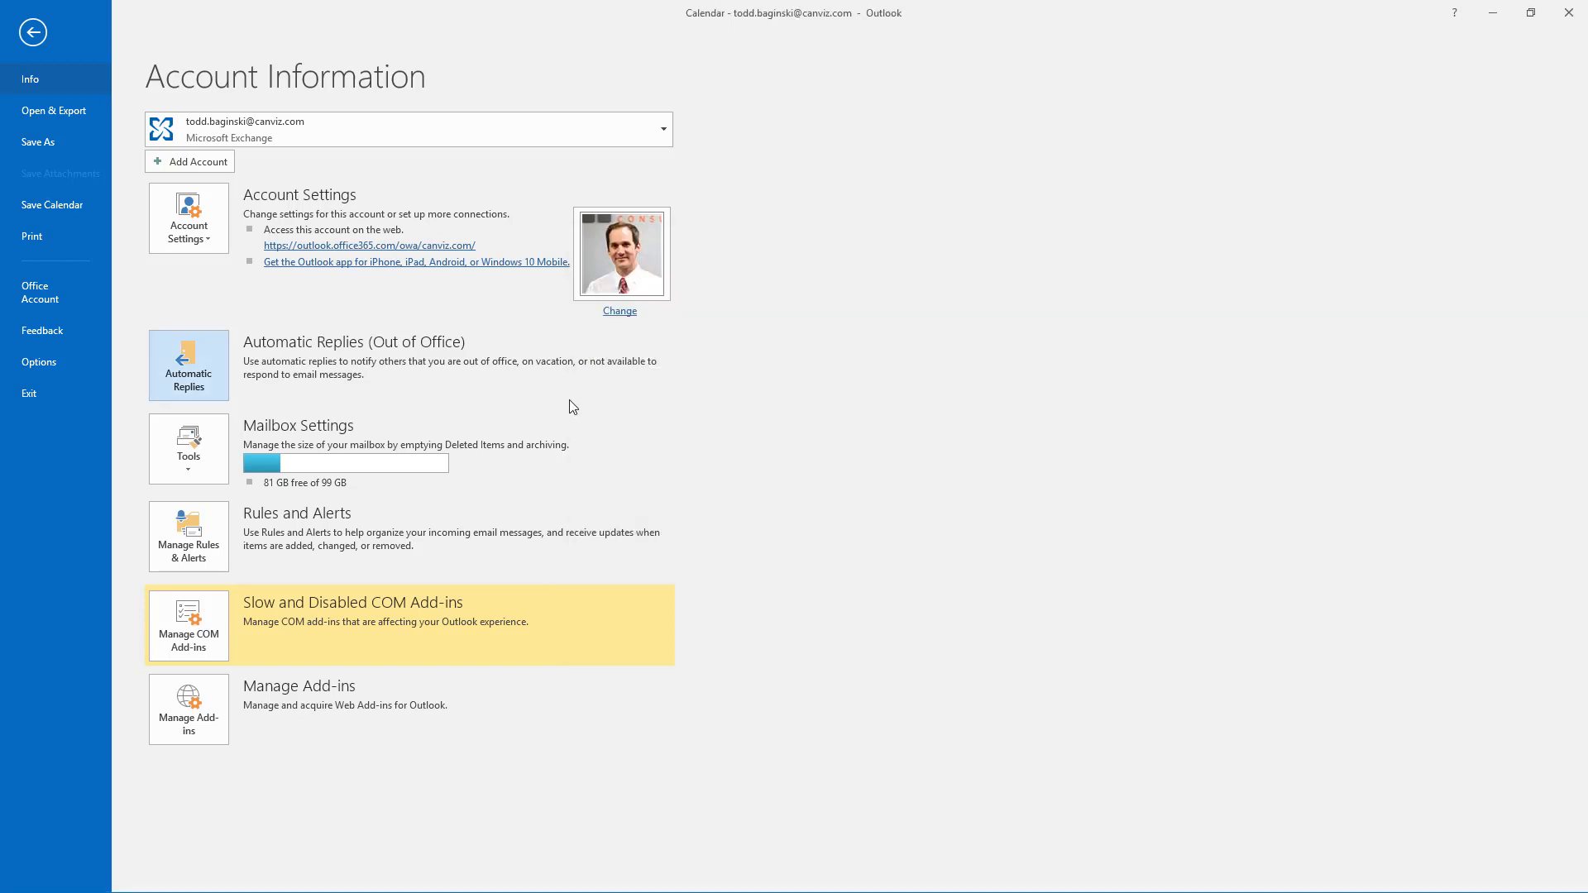
left_click(189, 363)
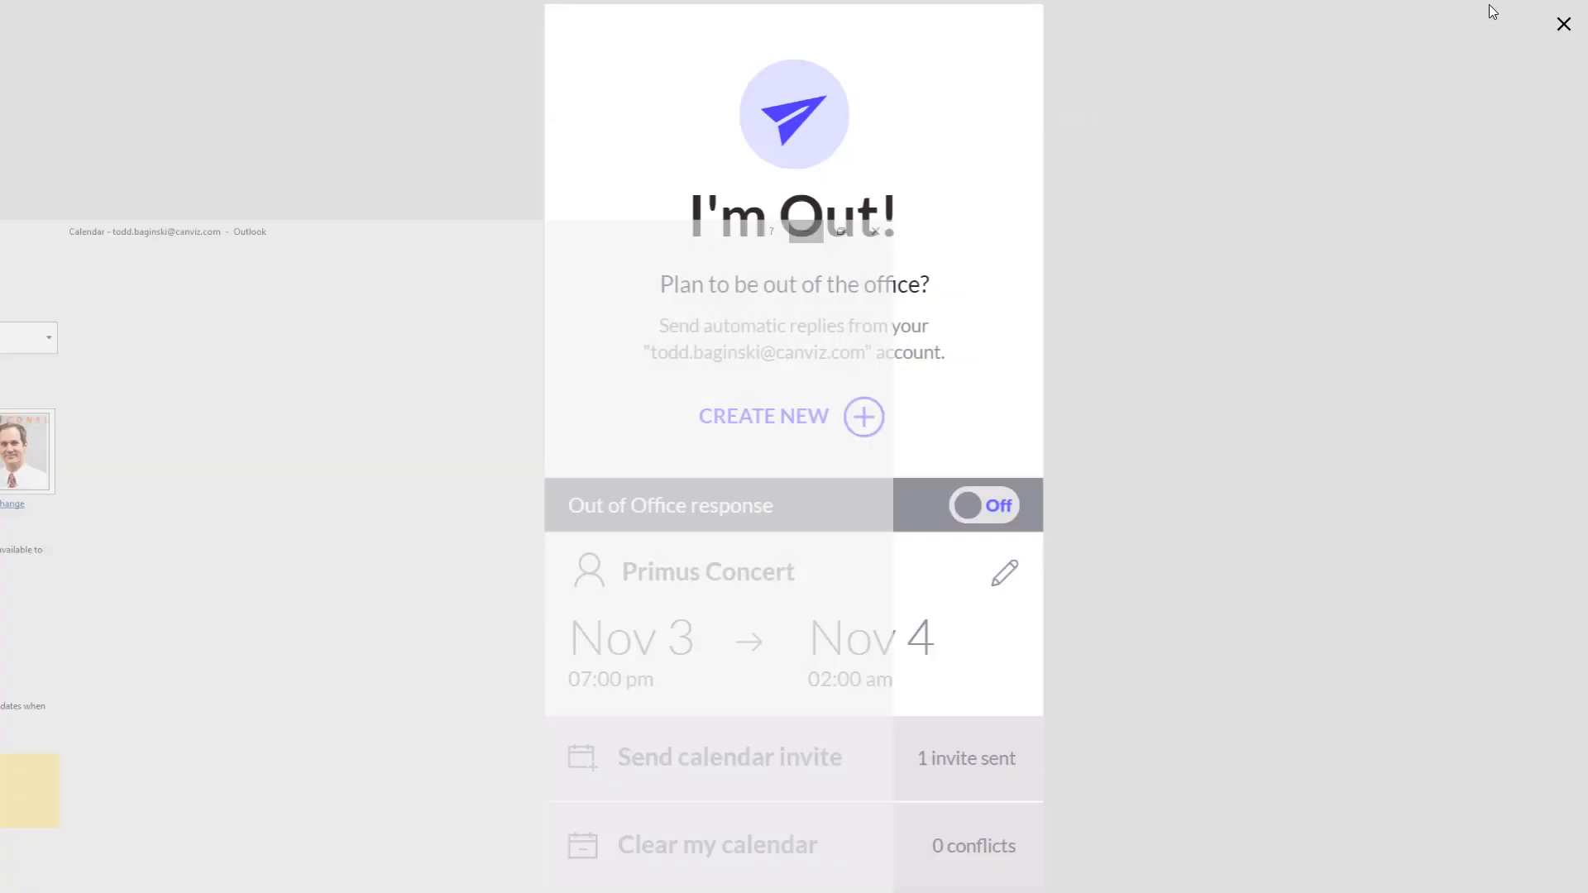